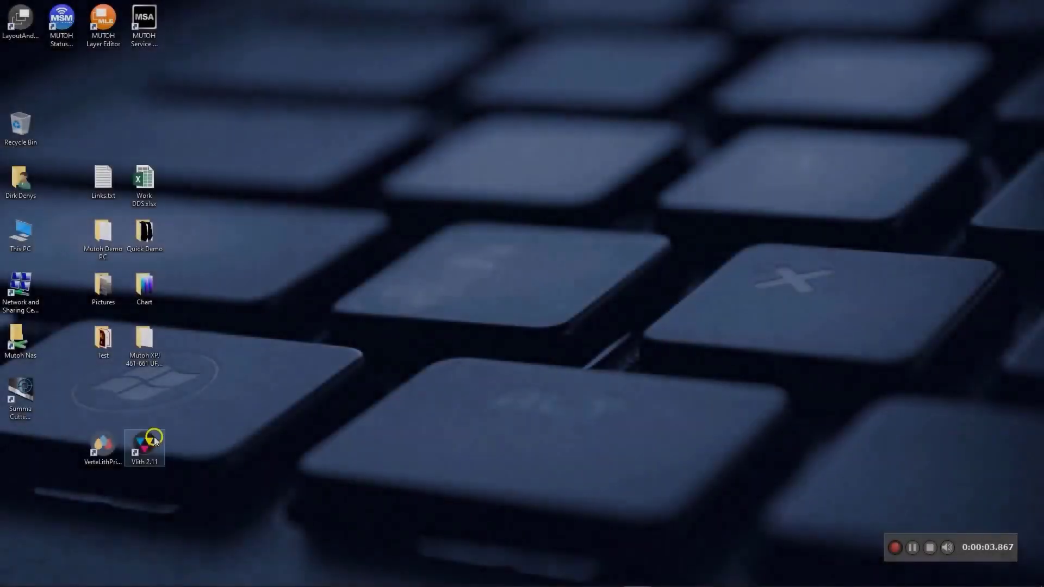
# Launch VerteLith from the Vlith 2.11 desktop shortcut.
pyautogui.doubleClick(143, 443)
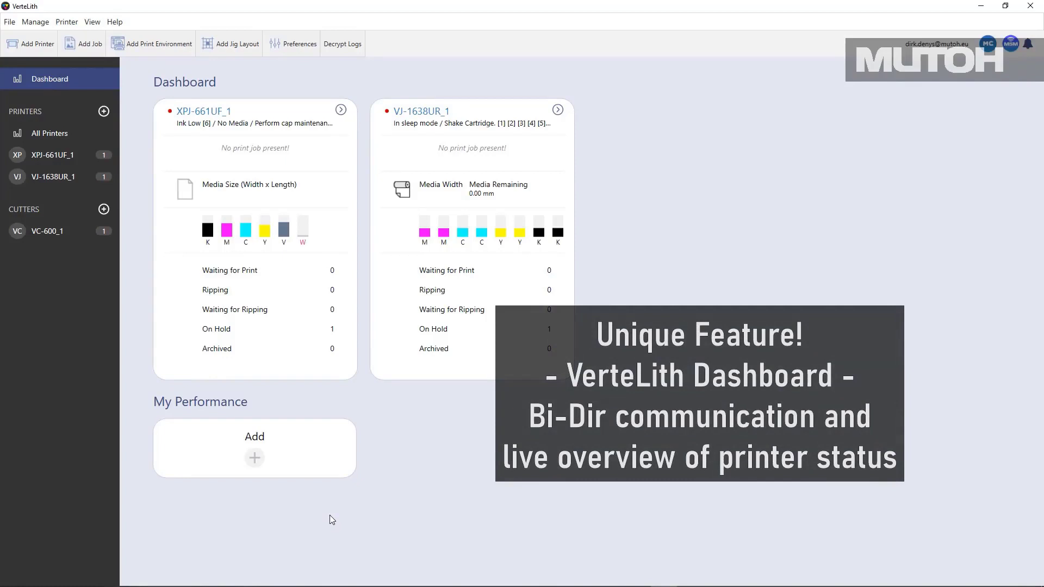
pyautogui.moveTo(200, 128)
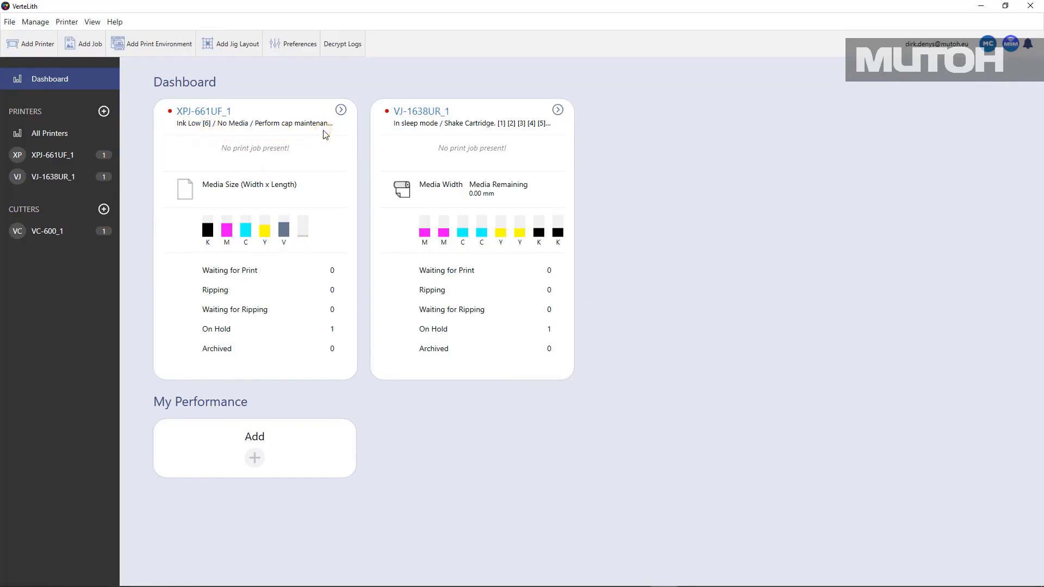
pyautogui.moveTo(322, 142)
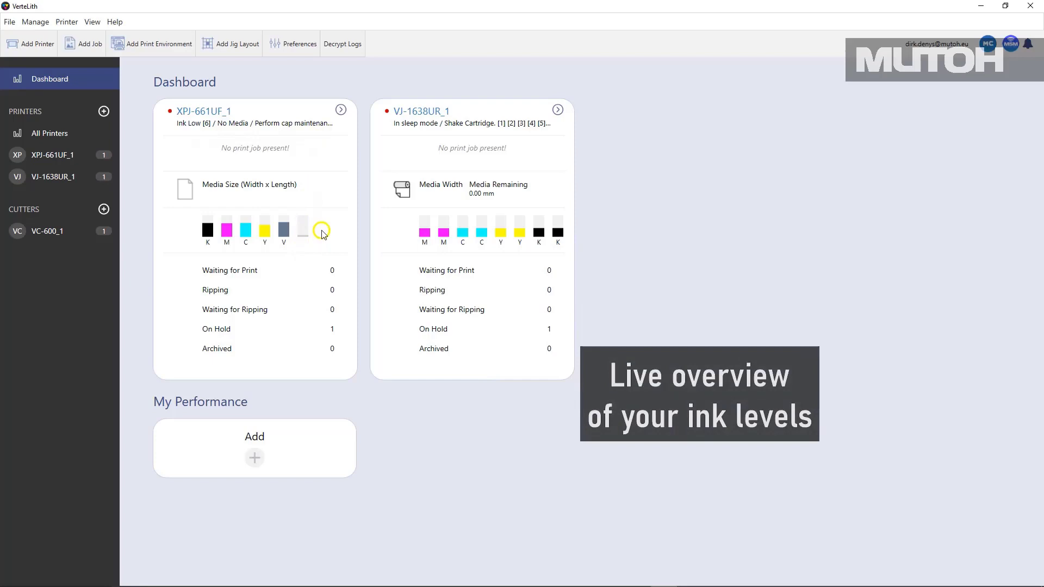
pyautogui.moveTo(322, 232)
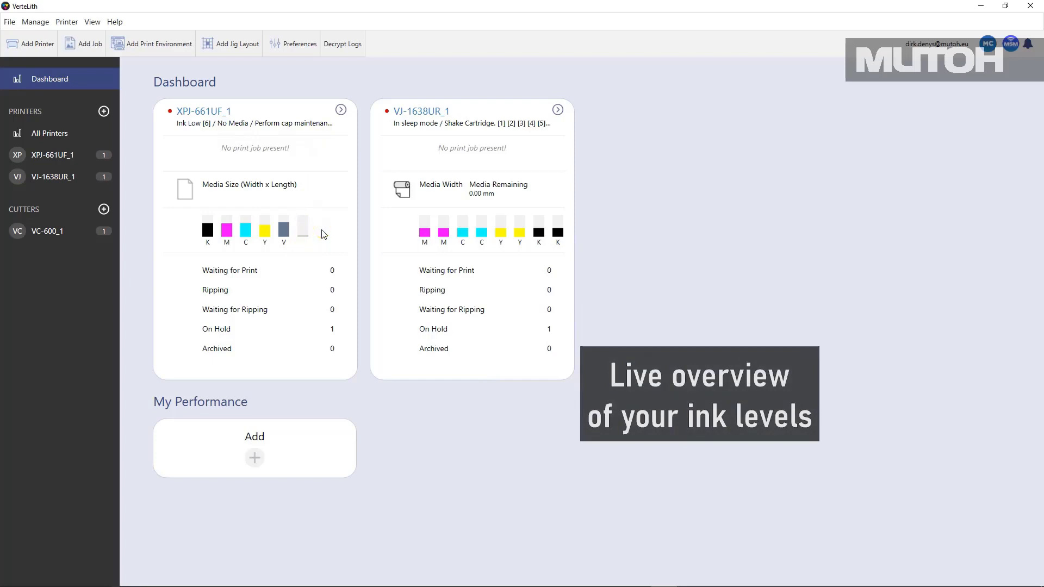
pyautogui.moveTo(324, 233)
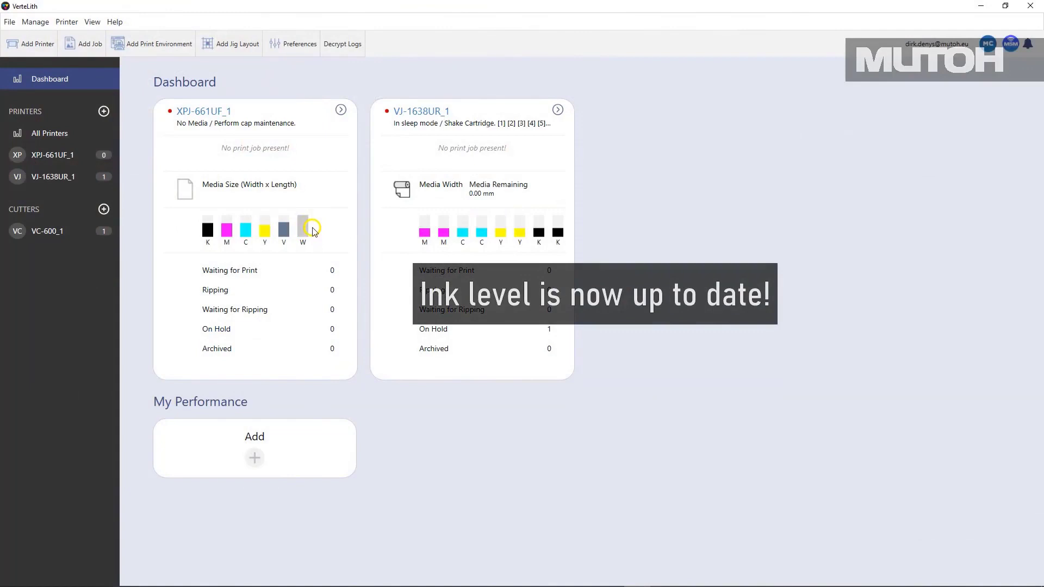
pyautogui.moveTo(307, 234)
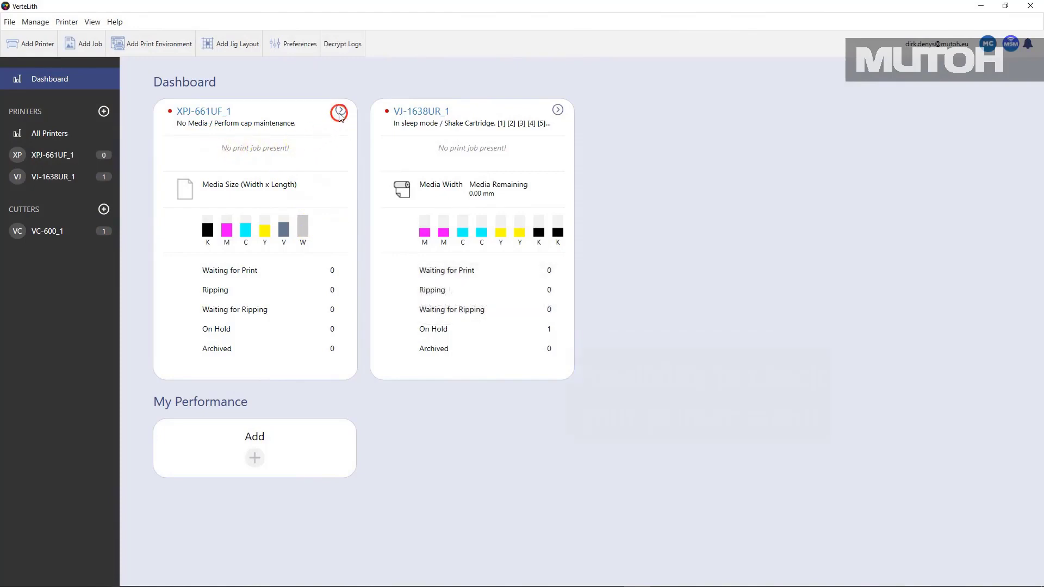
# Show the XPJ-661UF_1 printer's detail page with status, media and advanced settings.
pyautogui.click(340, 111)
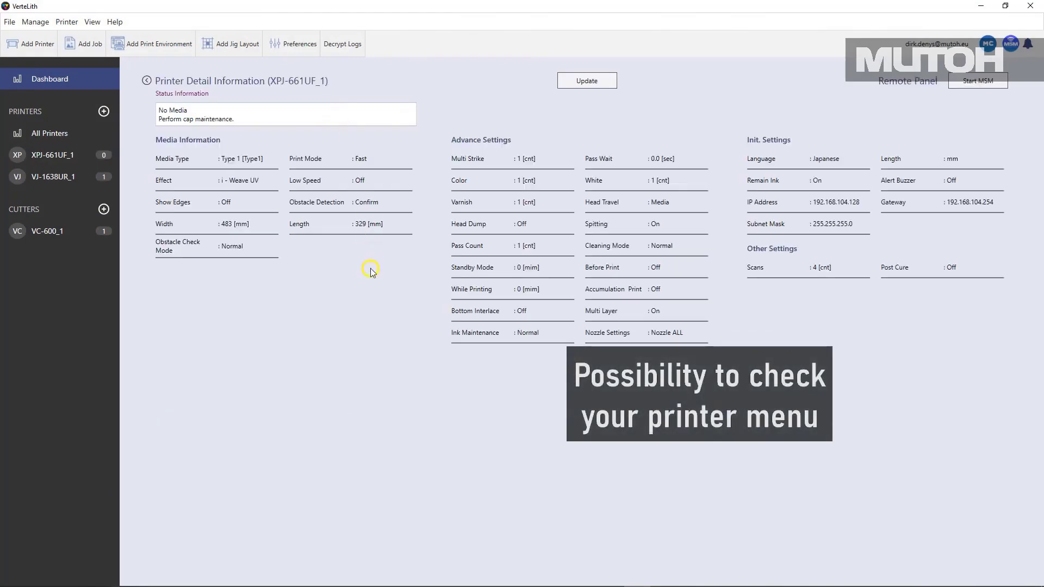
pyautogui.moveTo(497, 199)
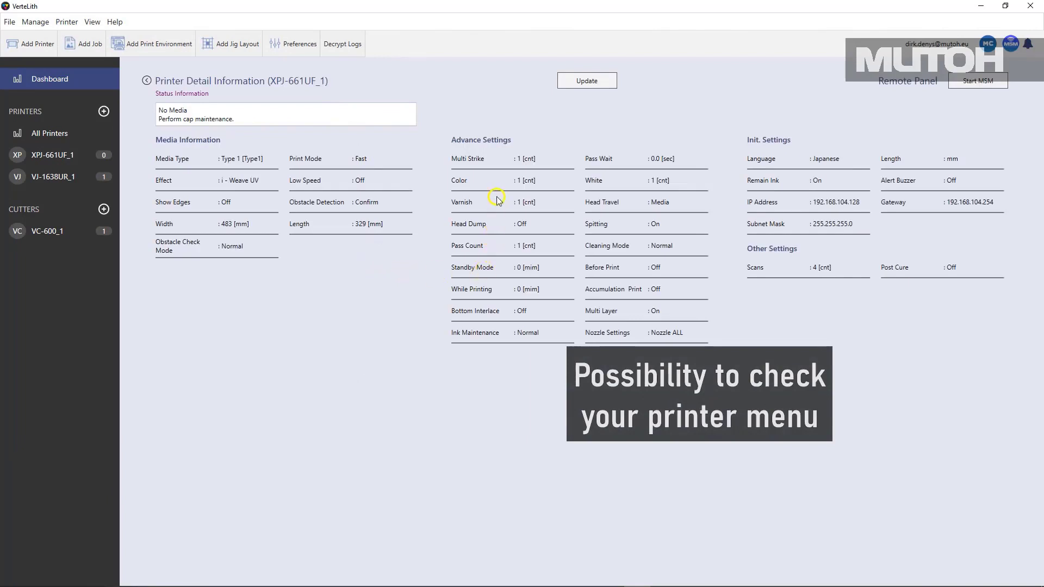
pyautogui.moveTo(385, 209)
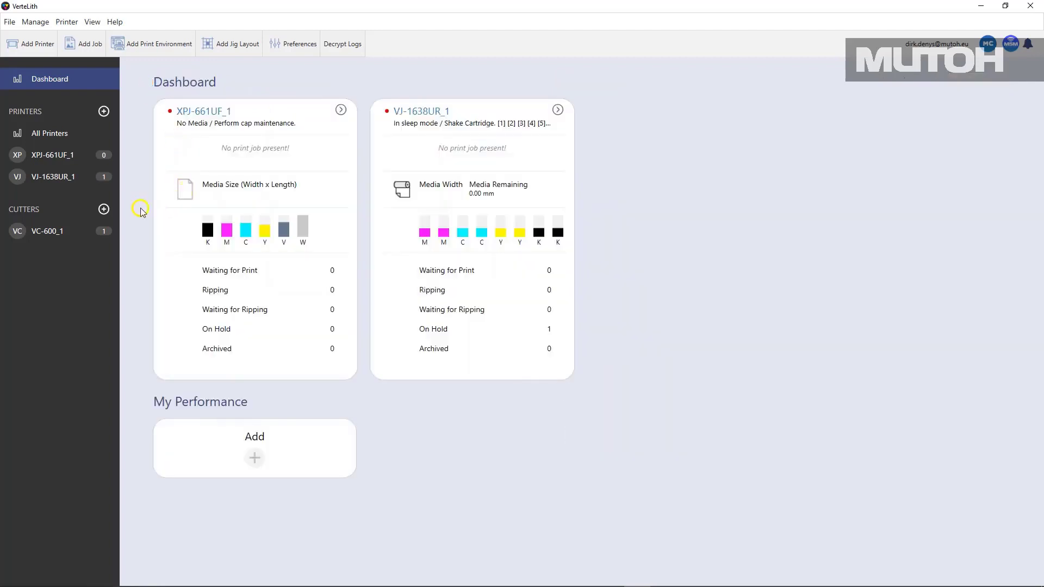
pyautogui.moveTo(49, 133)
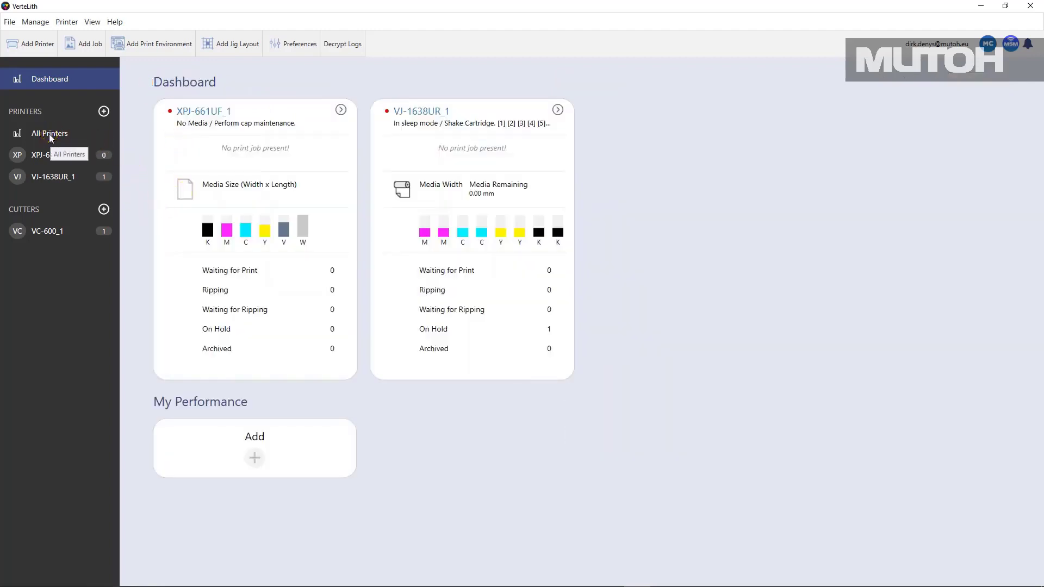
# Check the All Printers queue, then switch to the XPJ-661UF_1 job queue.
pyautogui.click(49, 132)
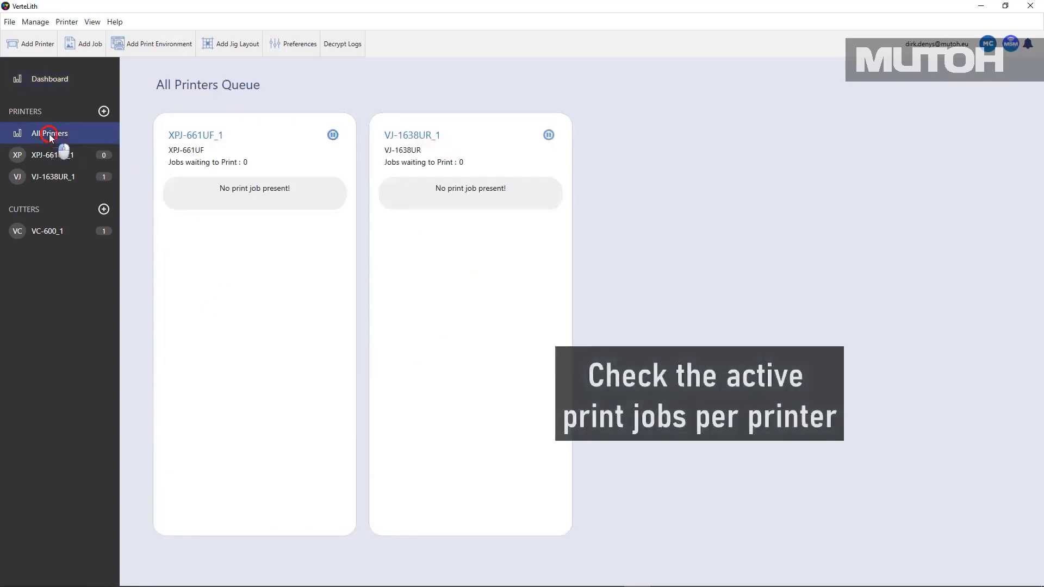
pyautogui.moveTo(320, 257)
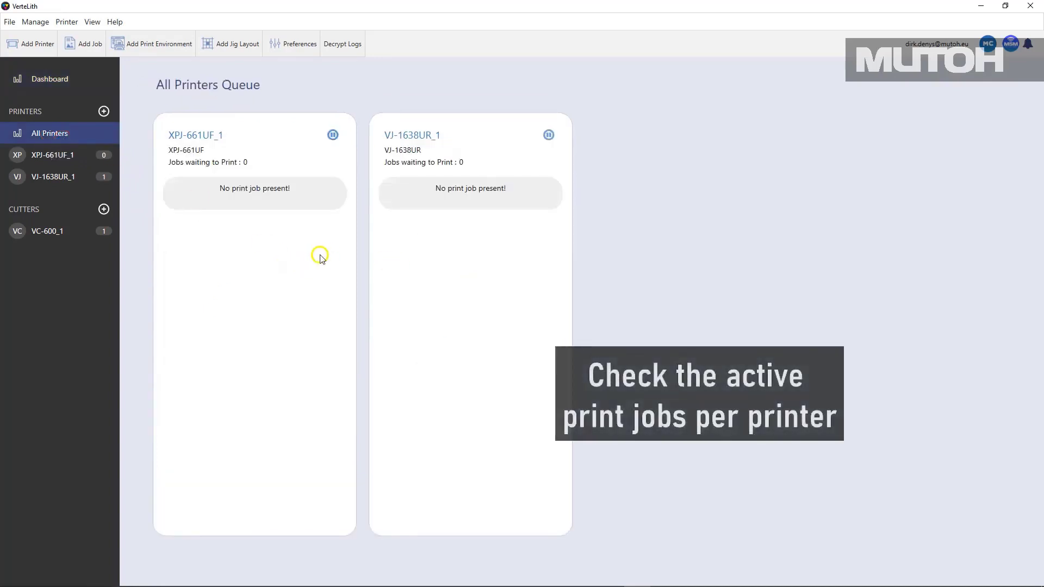
pyautogui.moveTo(182, 167)
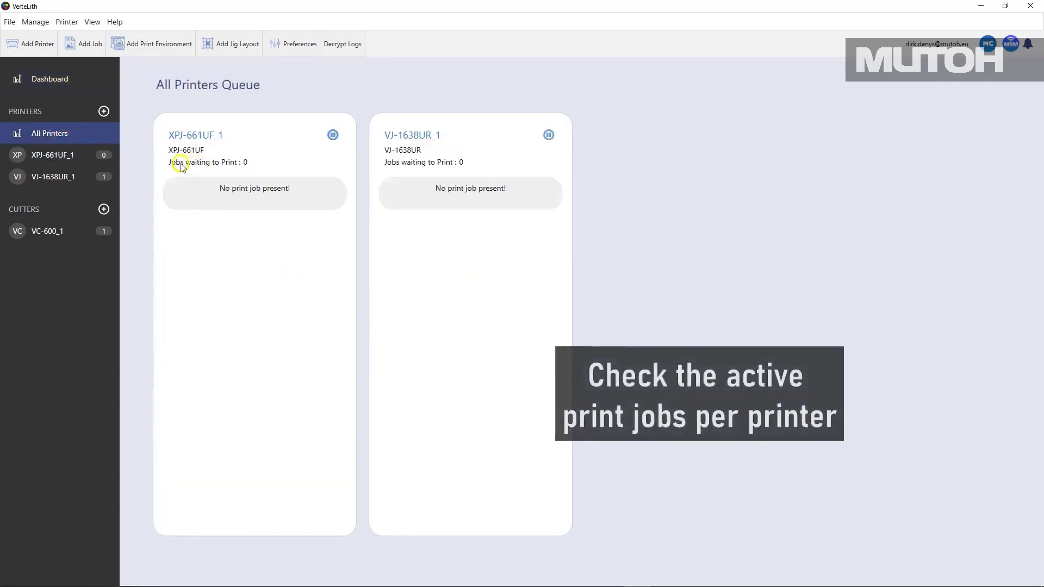
pyautogui.moveTo(52, 154)
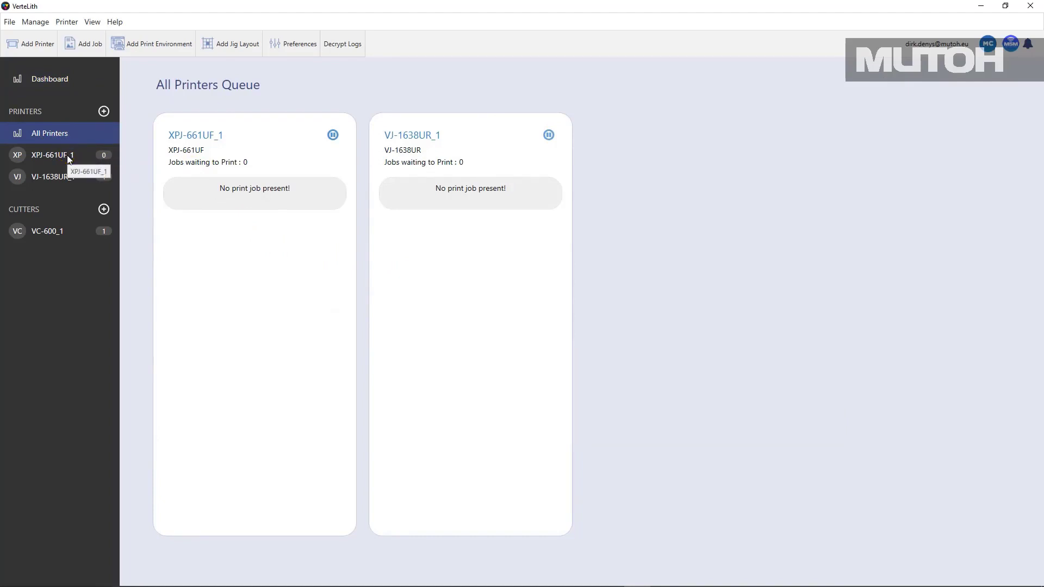
pyautogui.click(52, 154)
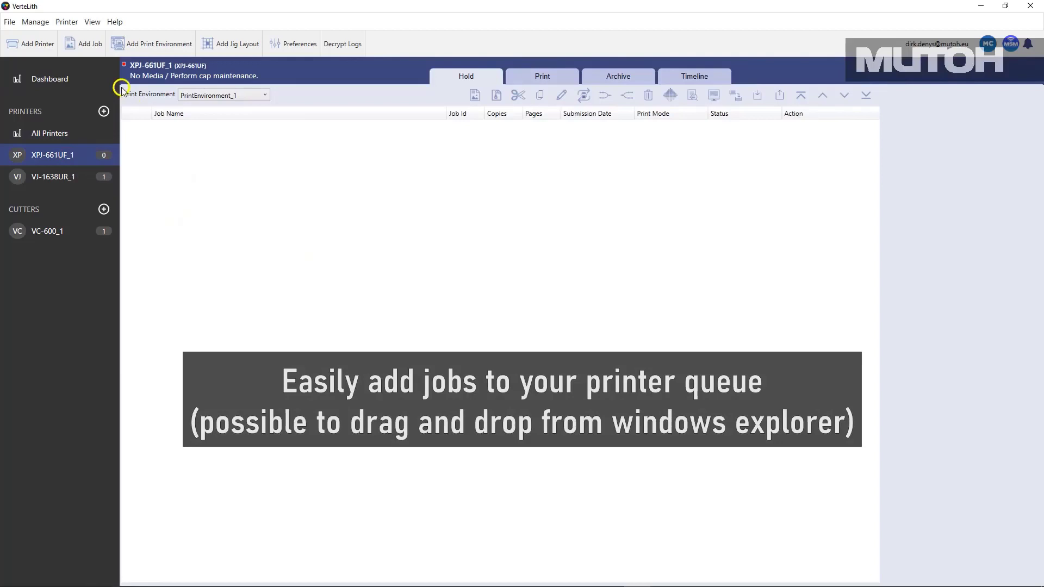
# Add Gipsy Girl Full Color copy.tif as a new held job on XPJ-661UF_1.
pyautogui.click(89, 44)
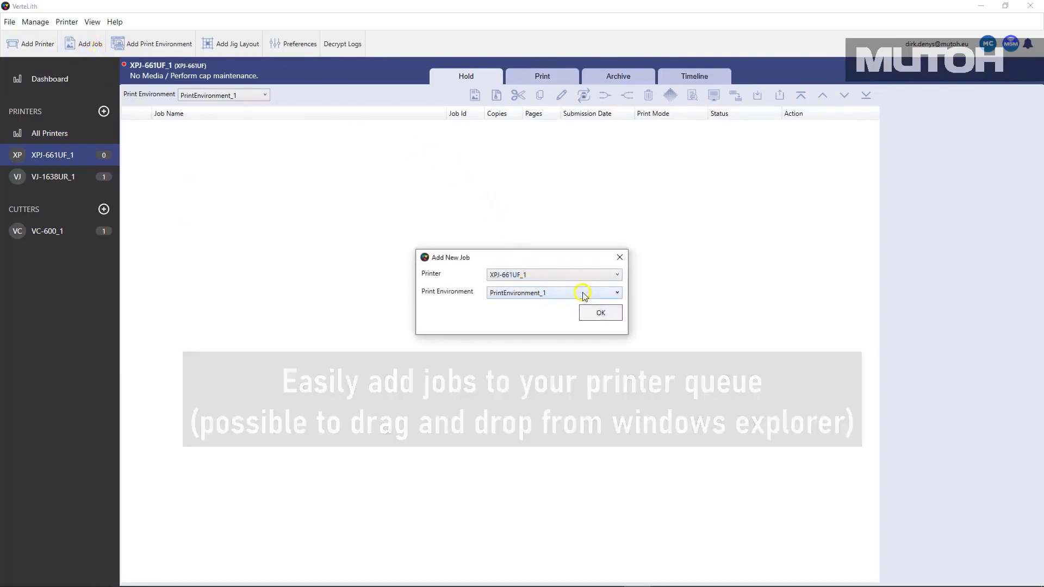
pyautogui.click(599, 313)
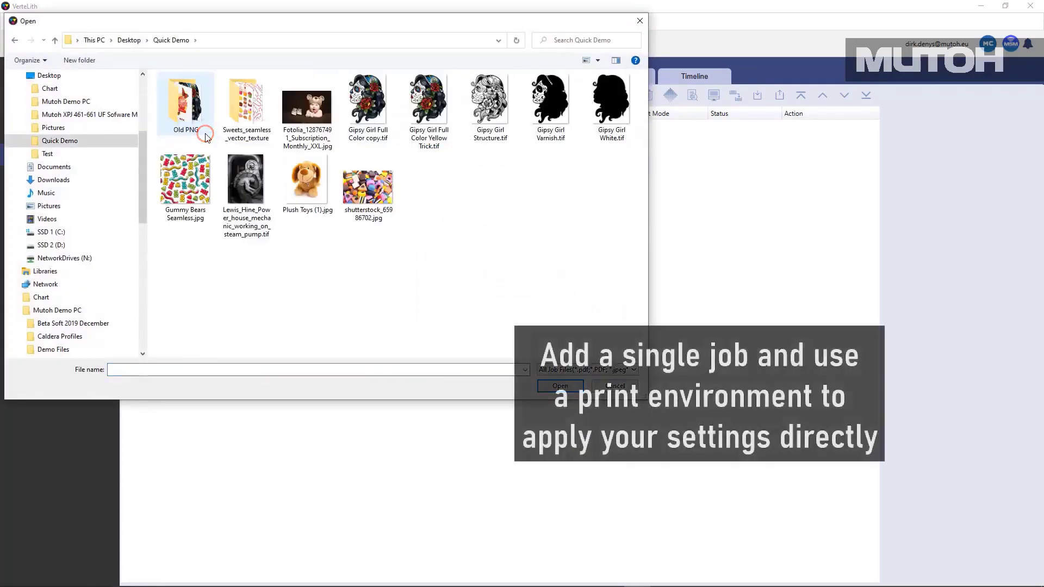
pyautogui.click(559, 386)
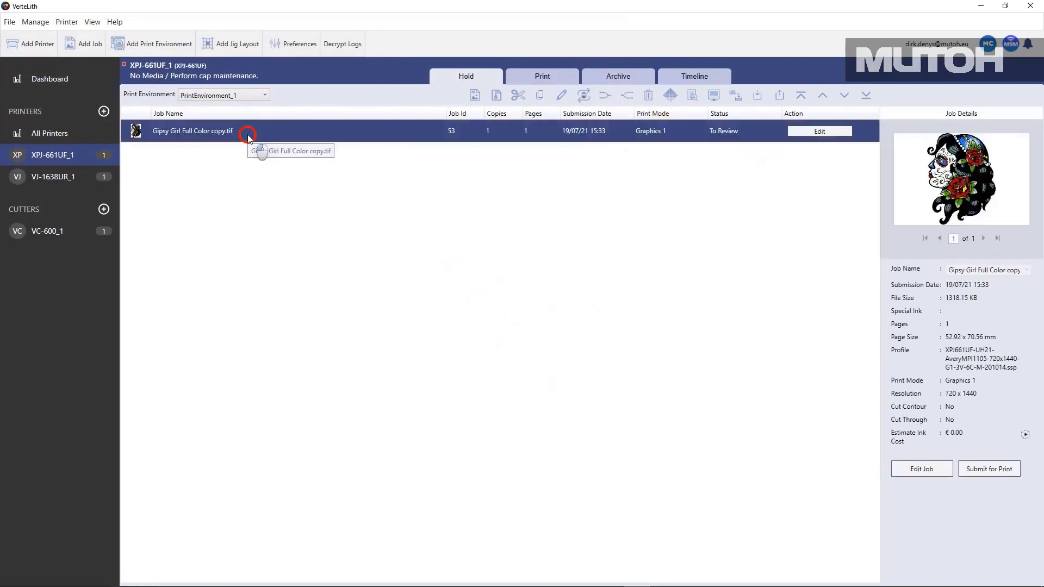
pyautogui.moveTo(646, 245)
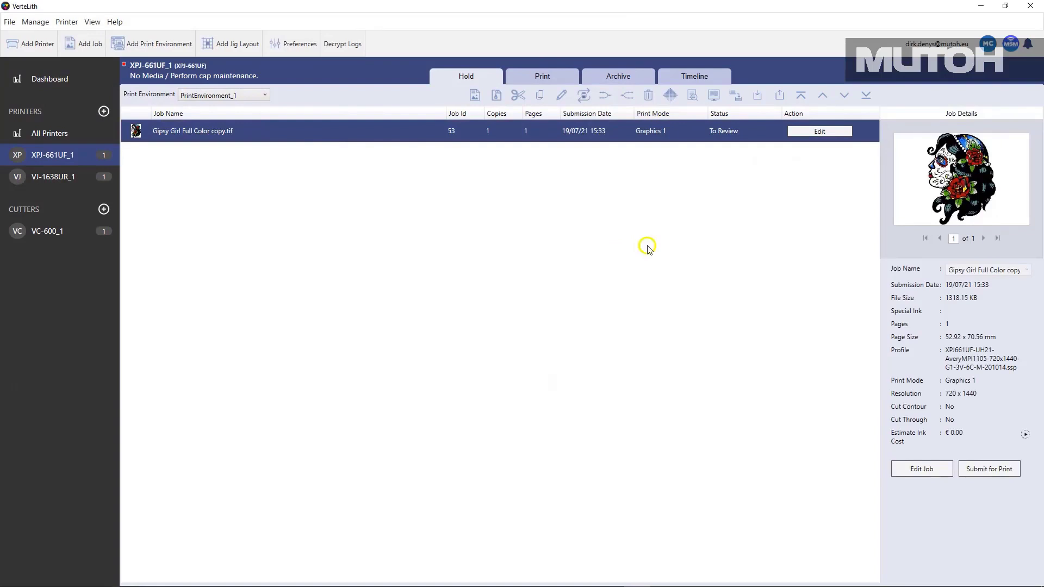
pyautogui.moveTo(819, 131)
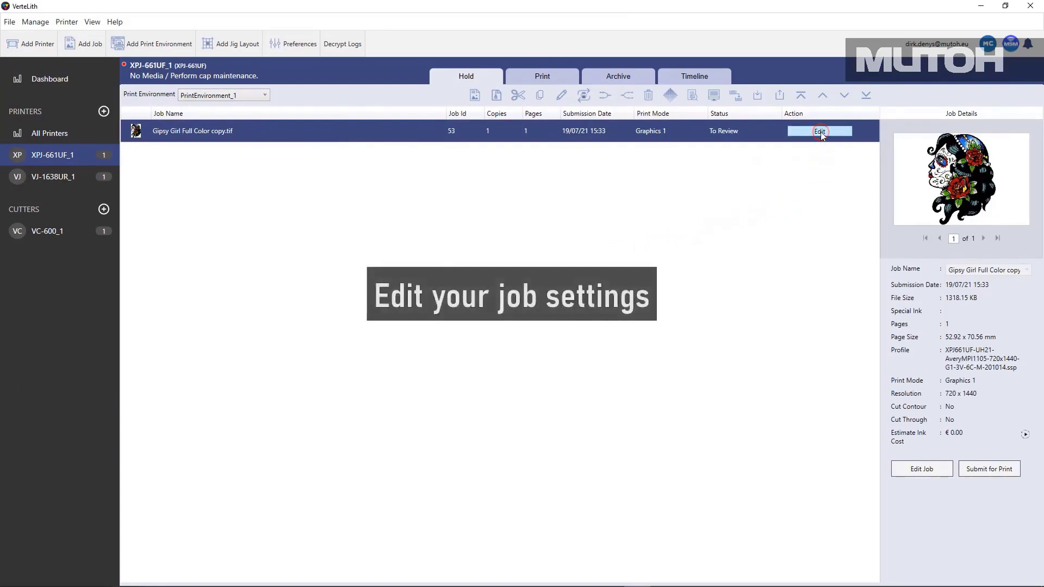
# Edit the Gipsy Girl job's printer profile and turn off multi-pass layer printing.
pyautogui.click(820, 130)
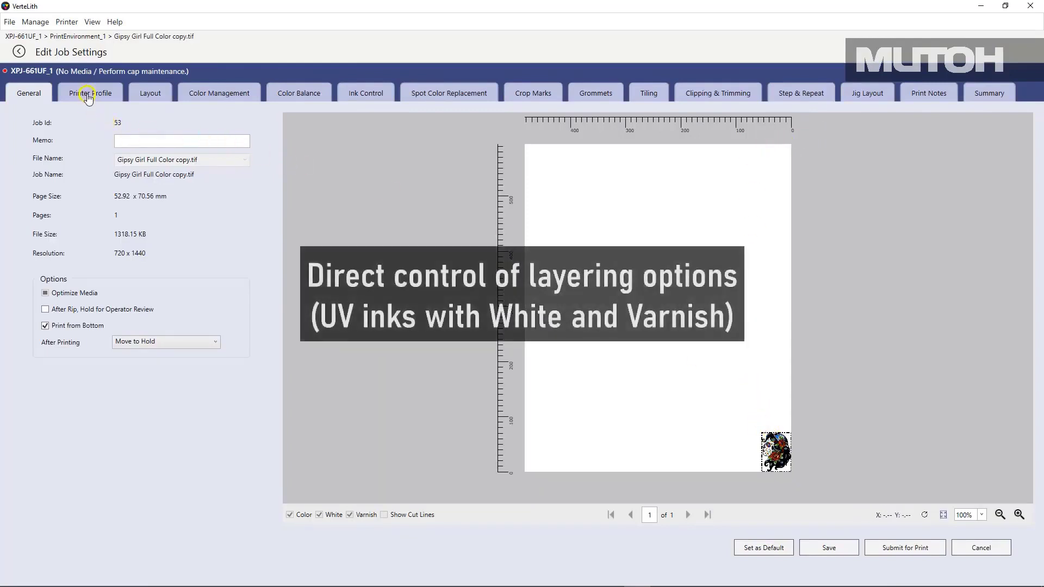
pyautogui.click(90, 93)
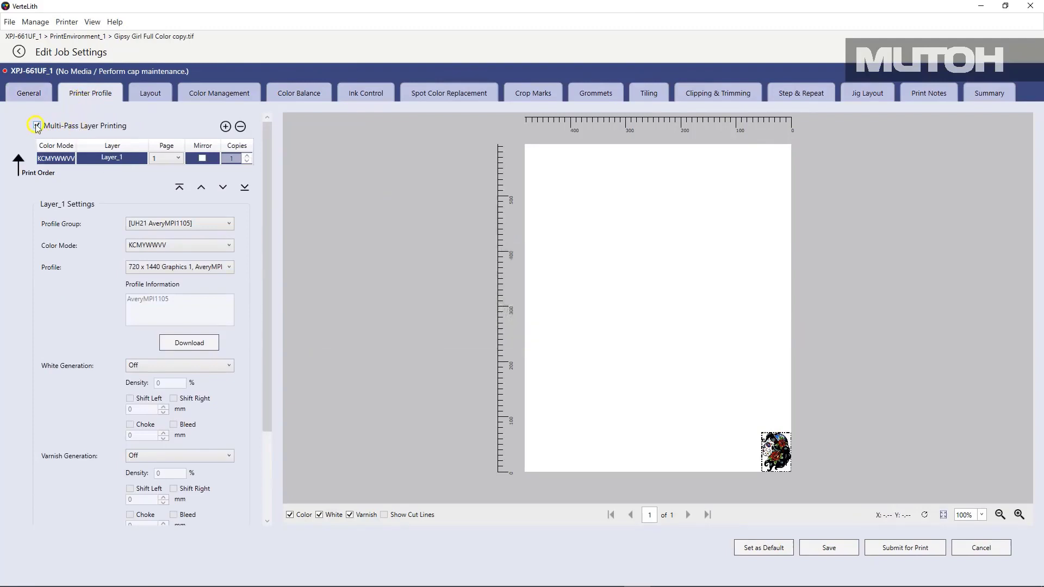
pyautogui.click(37, 125)
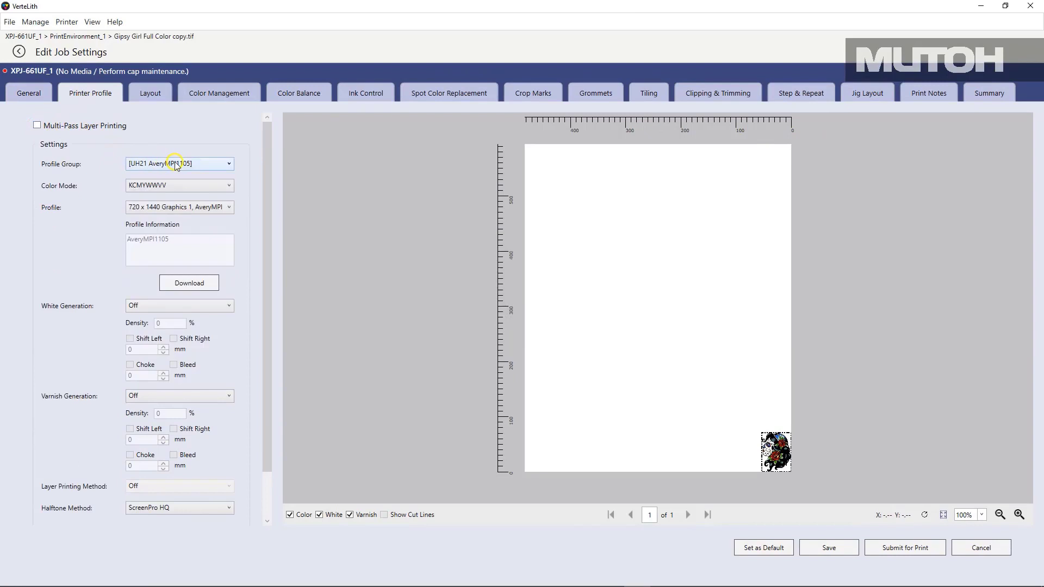
pyautogui.click(178, 164)
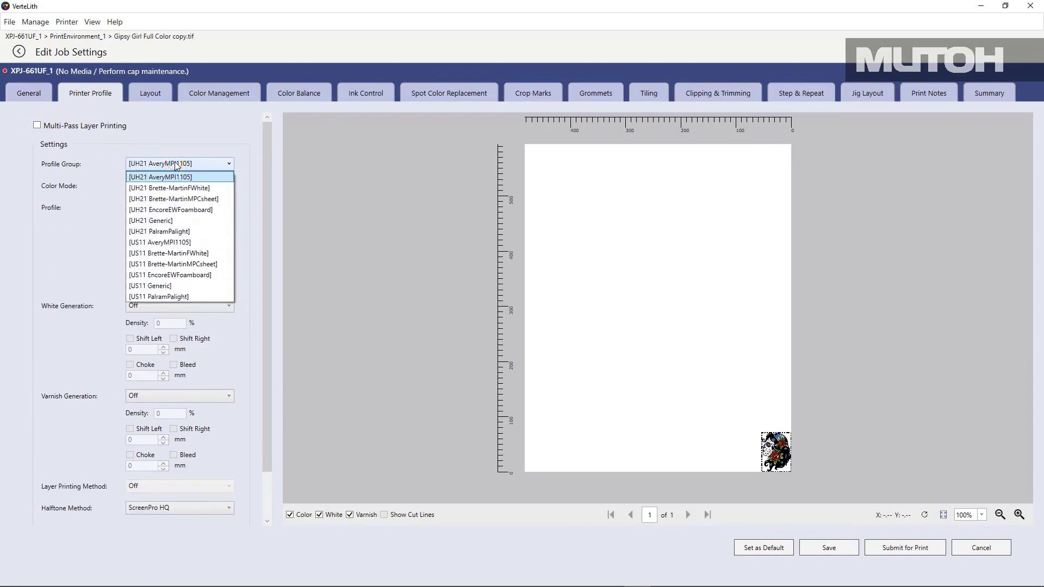
pyautogui.moveTo(179, 253)
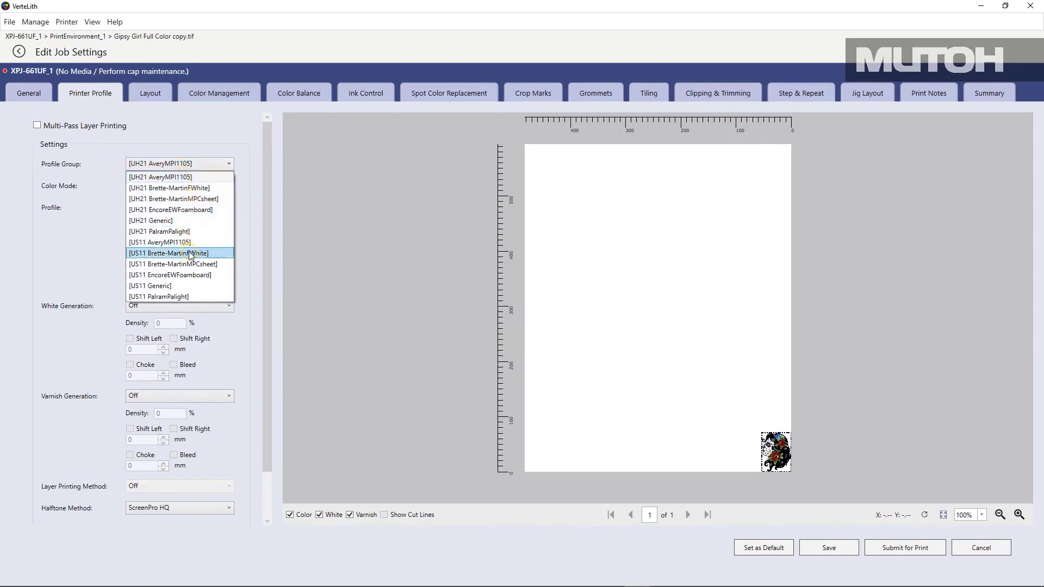
# Scale the Gipsy Girl image to 250% and rotate it 90° on the 210 × 145 mm sheet.
pyautogui.click(151, 93)
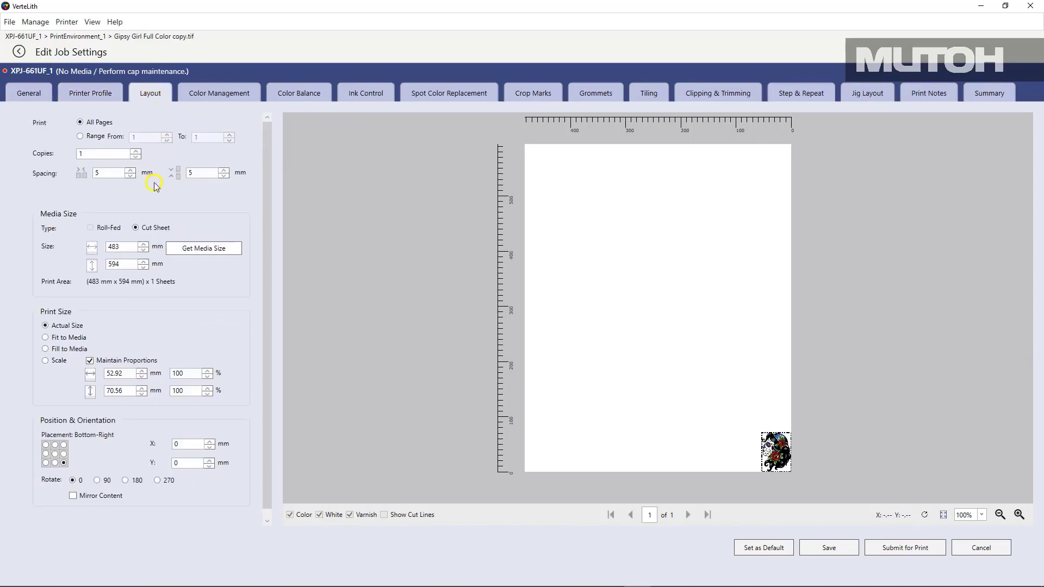
pyautogui.click(55, 459)
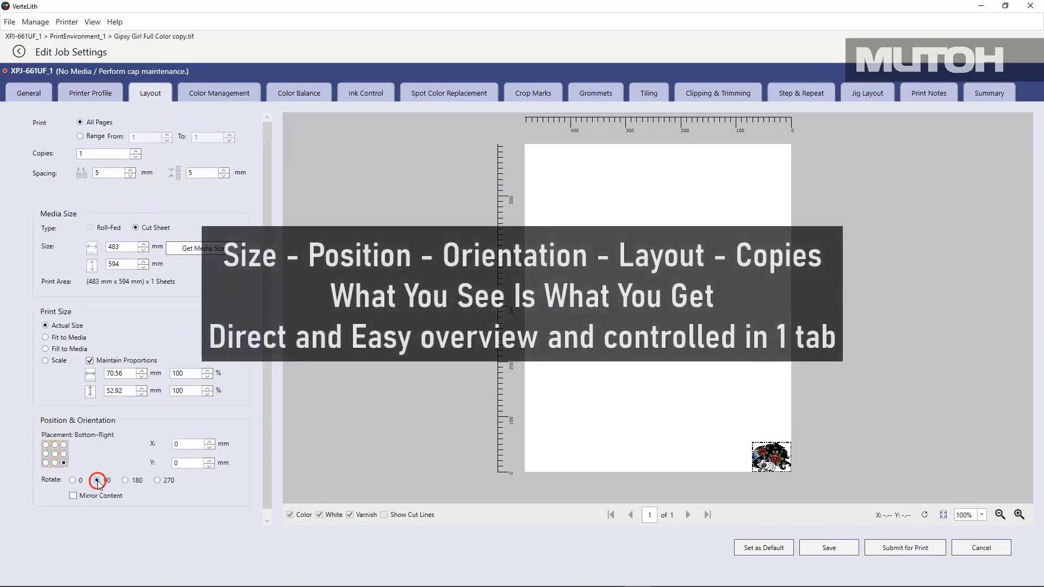
pyautogui.click(97, 479)
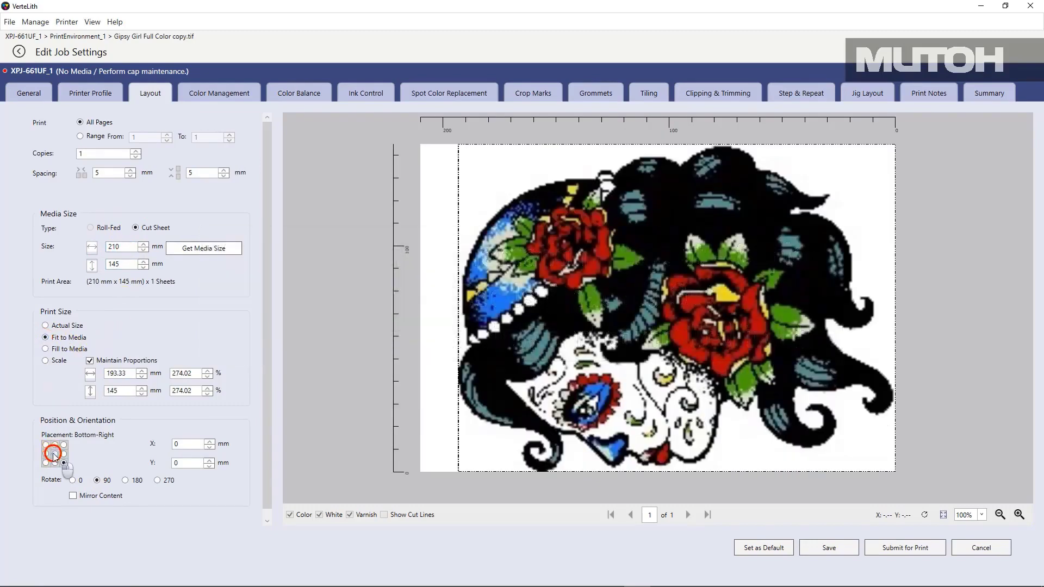
pyautogui.click(54, 455)
pyautogui.write('250')
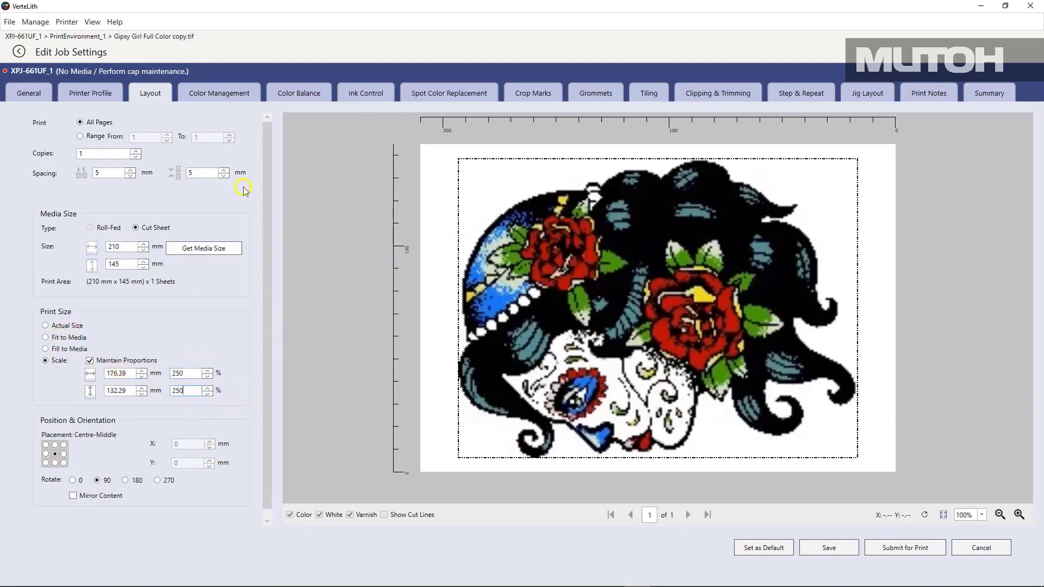
# Review colour management and submit the Gipsy Girl job for print.
pyautogui.click(219, 92)
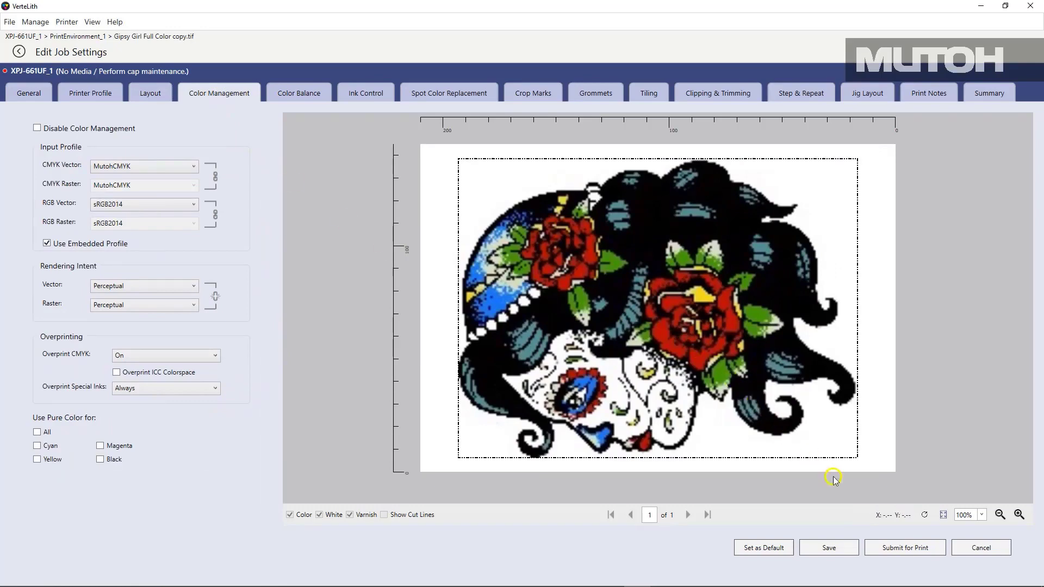
pyautogui.click(904, 547)
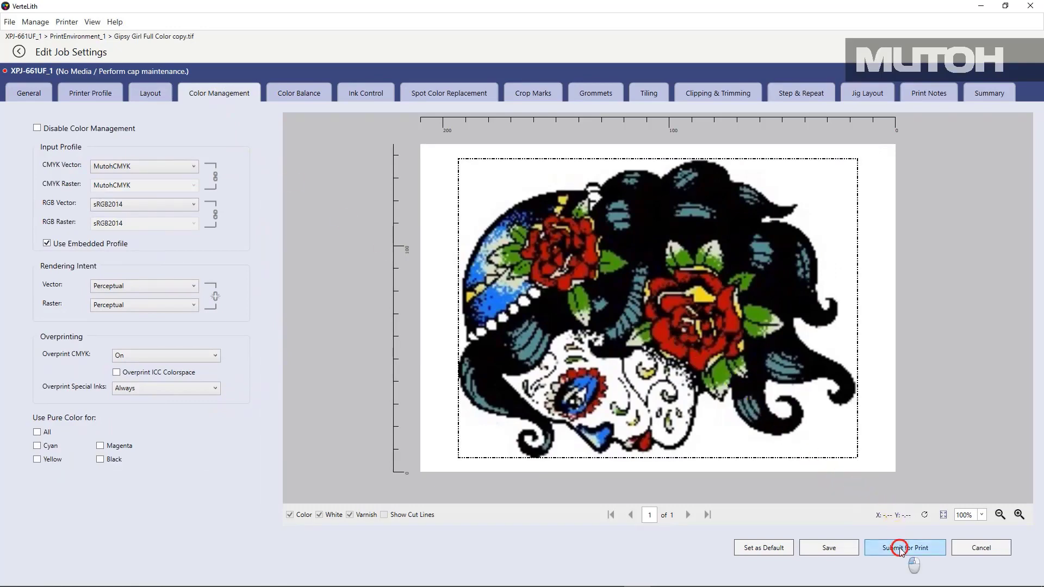
pyautogui.click(904, 547)
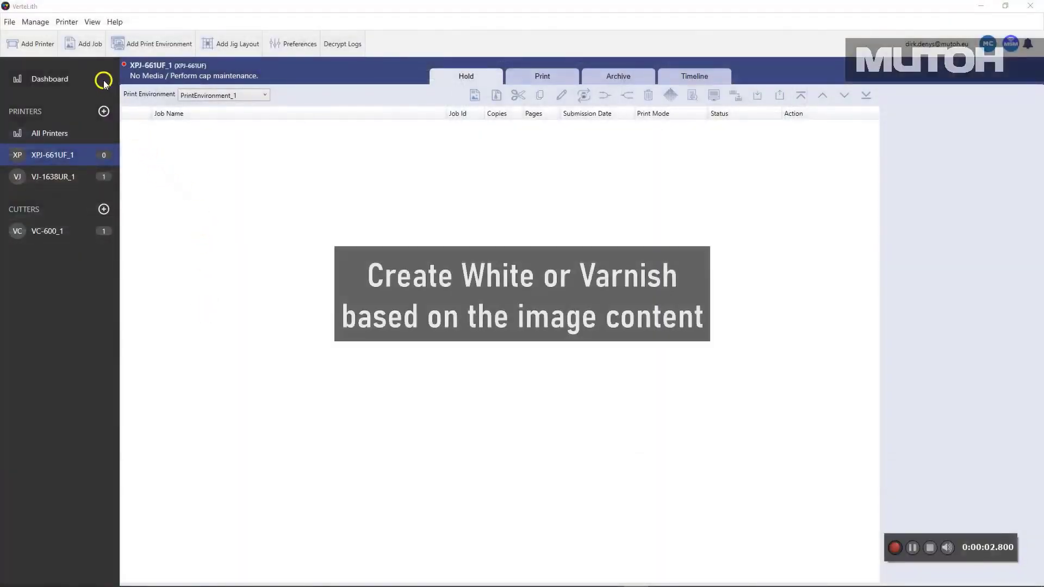
# Add Gipsy Girl Full Color YT.tif and rotate it 90° on an 85 × 55 mm sheet.
pyautogui.click(81, 43)
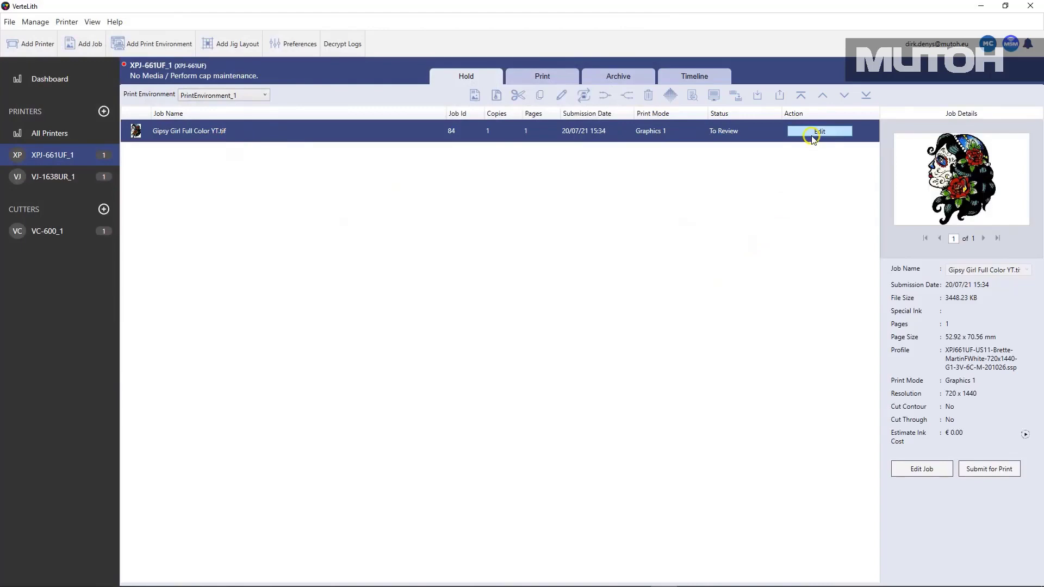
pyautogui.click(818, 132)
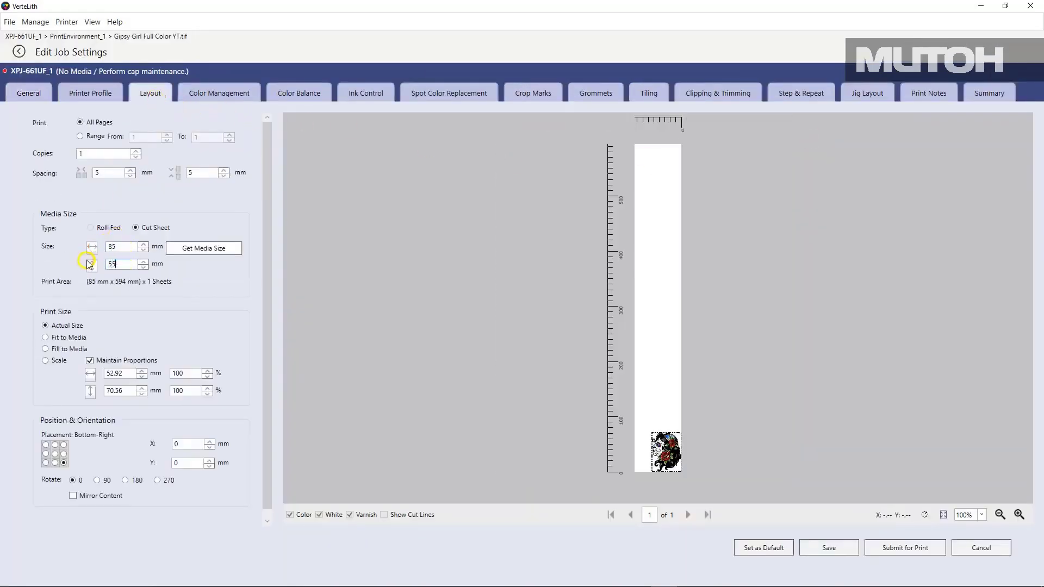
pyautogui.click(96, 479)
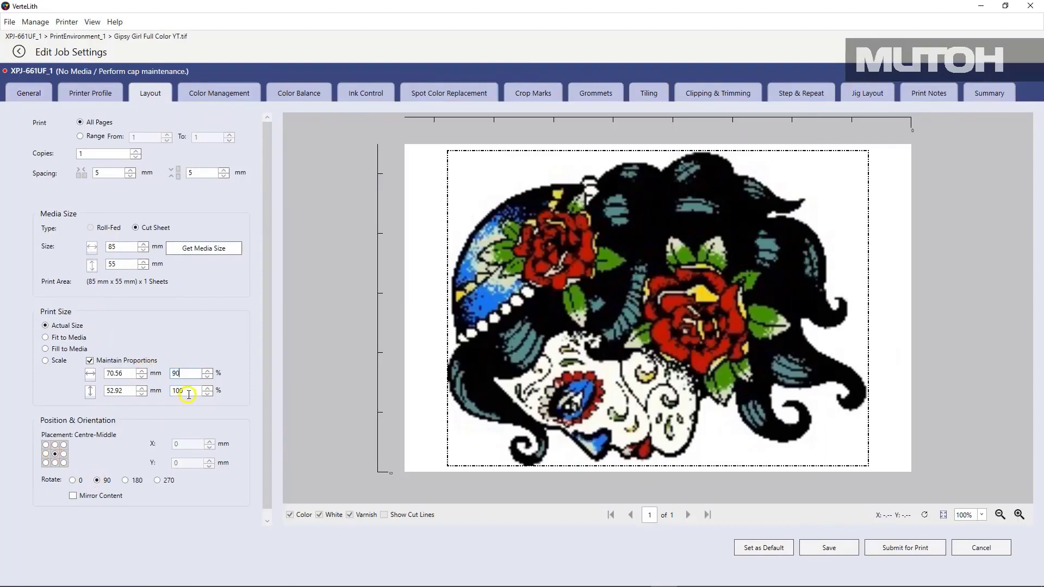
# Set white generation to On Colored Pixels with specified 100% density.
pyautogui.click(90, 93)
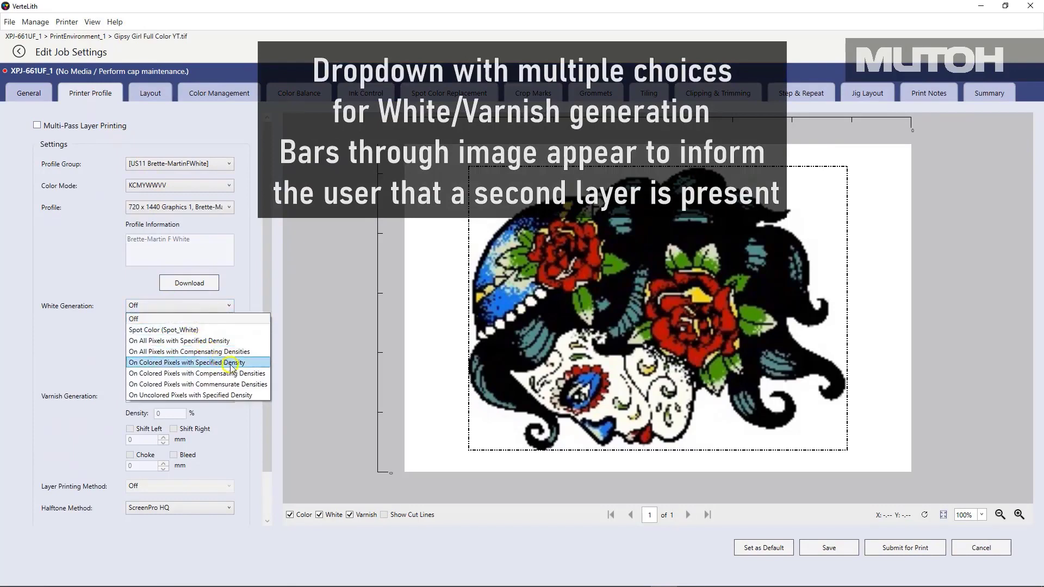
pyautogui.click(188, 362)
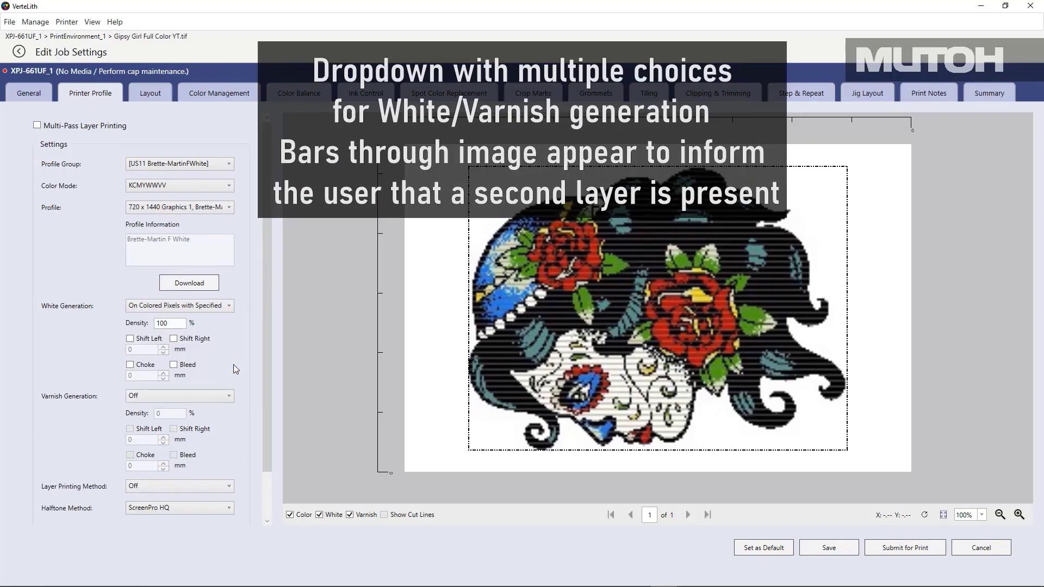
pyautogui.moveTo(292, 464)
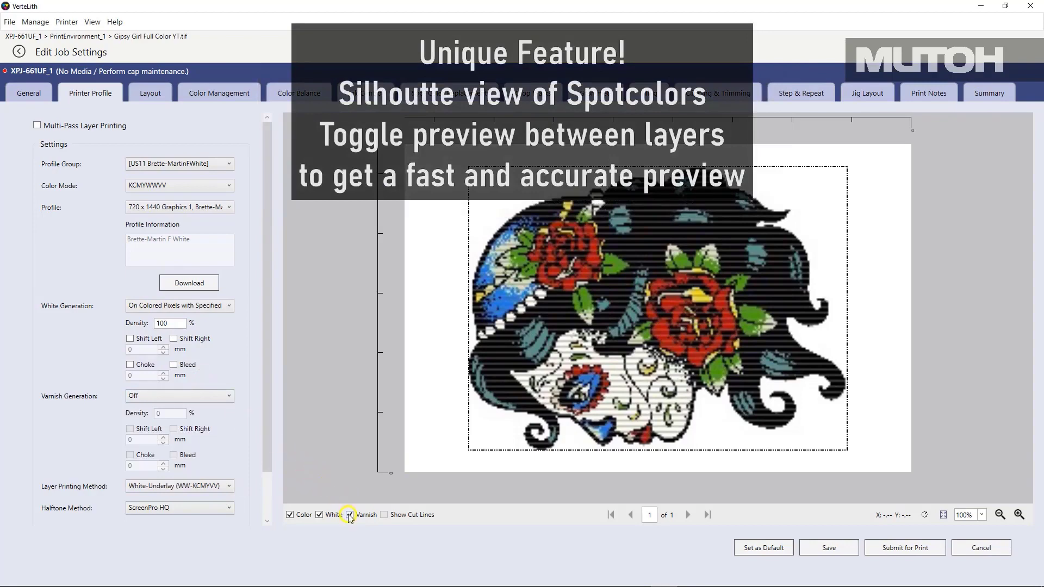
# Toggle preview layers to view the white silhouette, ending with colour and white shown, varnish hidden.
pyautogui.click(320, 515)
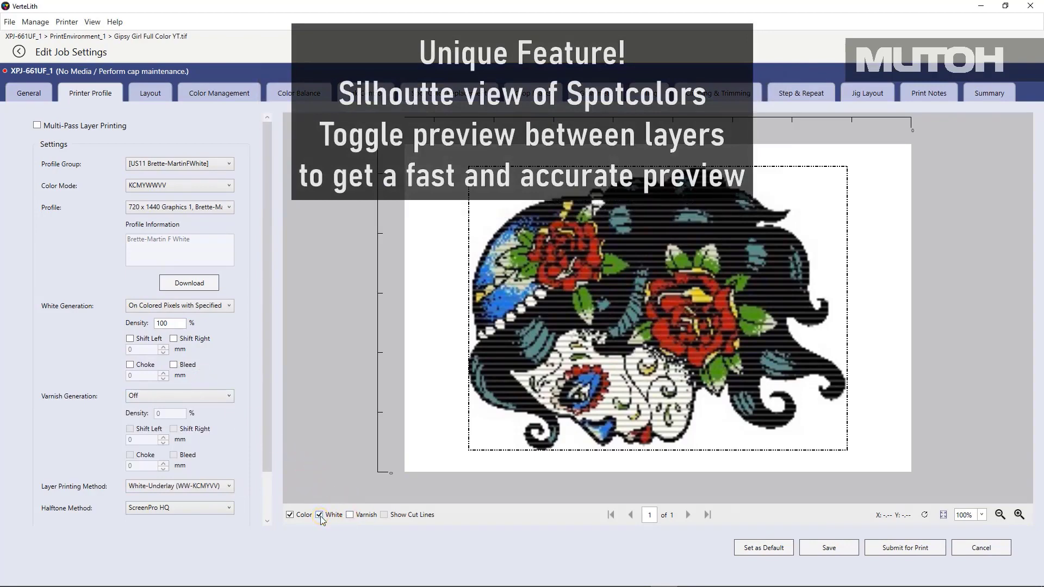
pyautogui.click(319, 514)
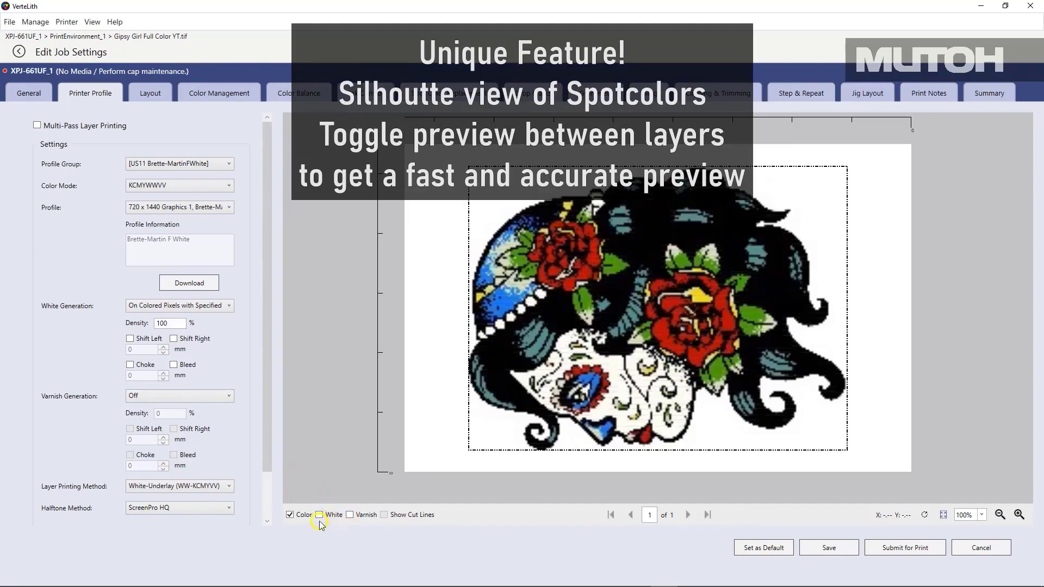
pyautogui.click(320, 514)
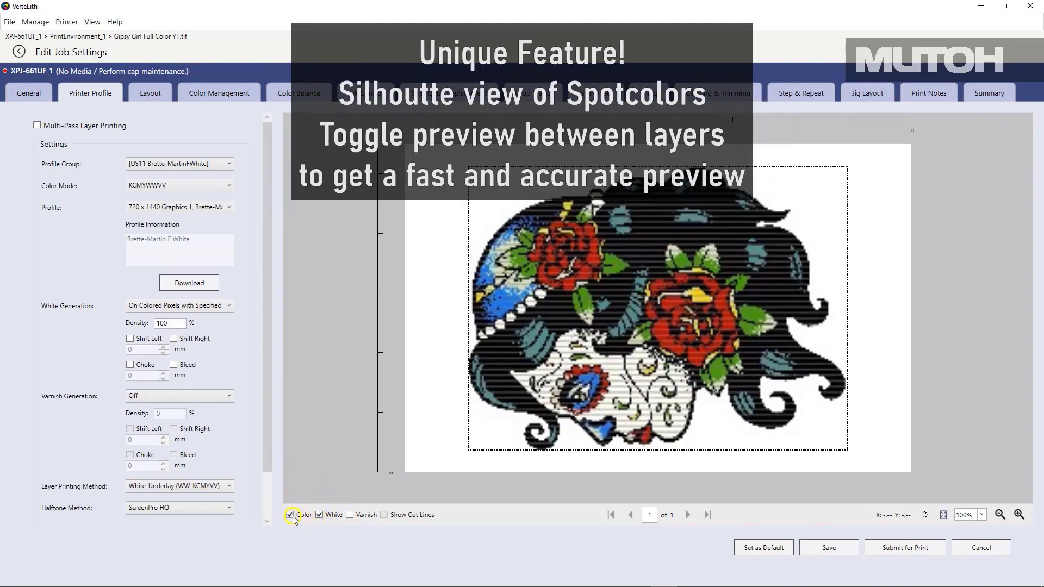
pyautogui.click(291, 514)
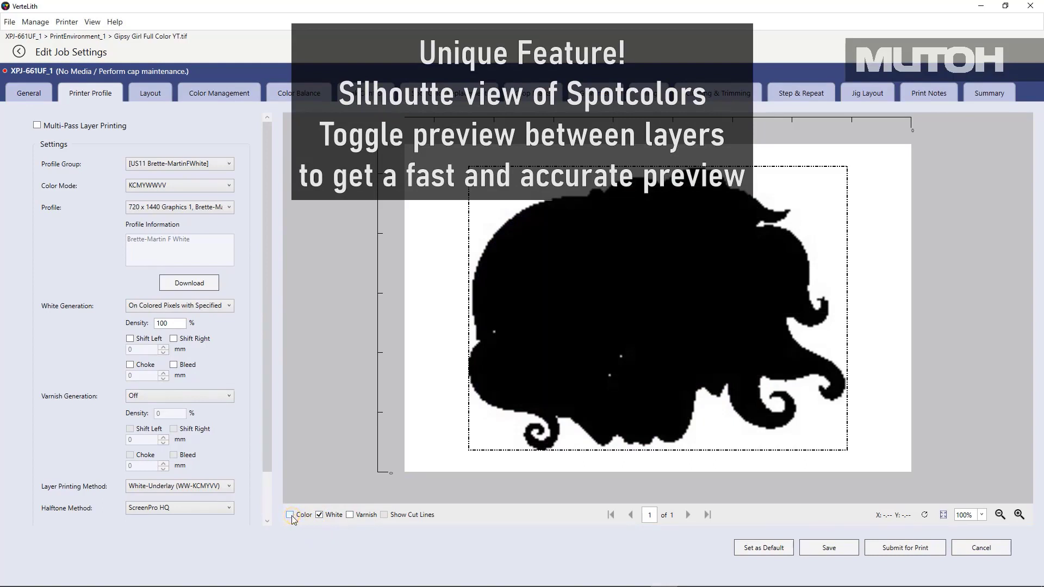
pyautogui.click(291, 514)
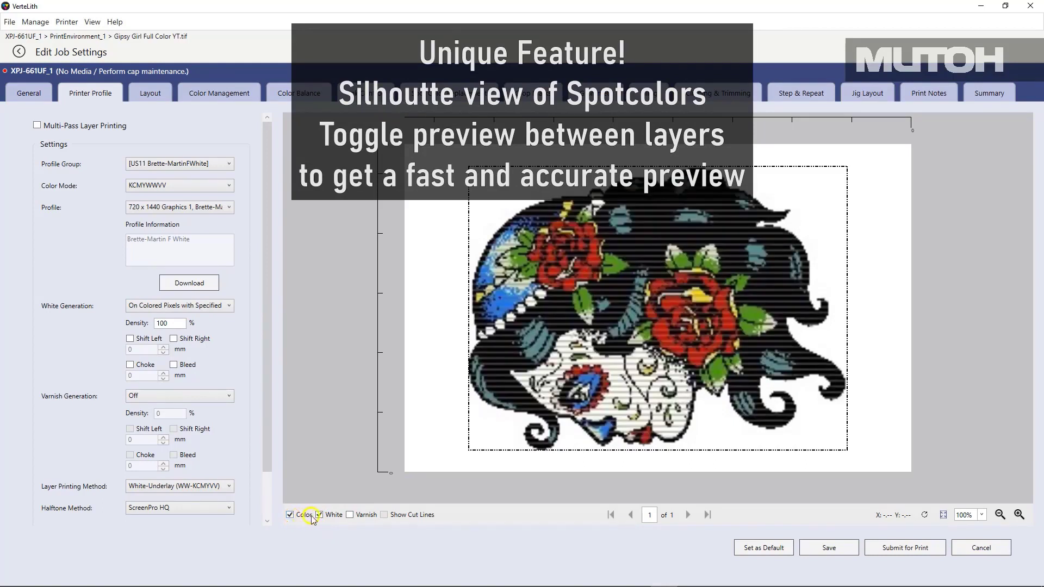
pyautogui.click(320, 514)
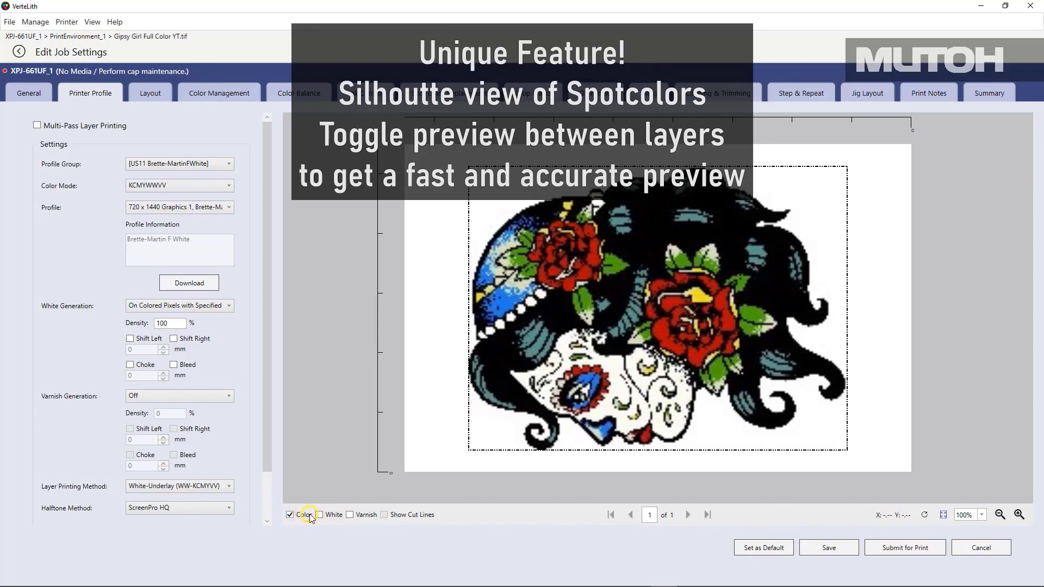
pyautogui.click(319, 514)
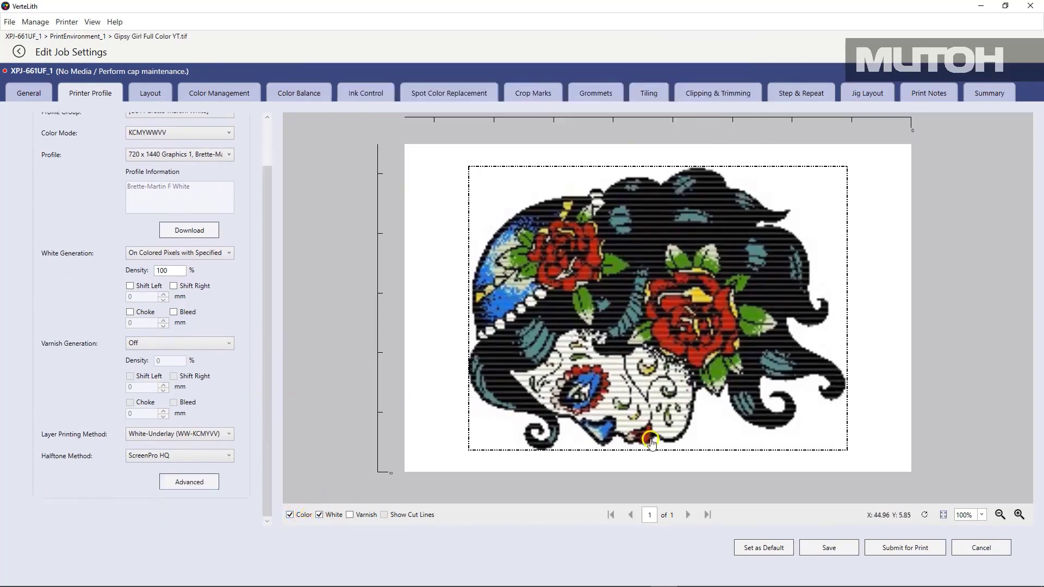
pyautogui.moveTo(904, 547)
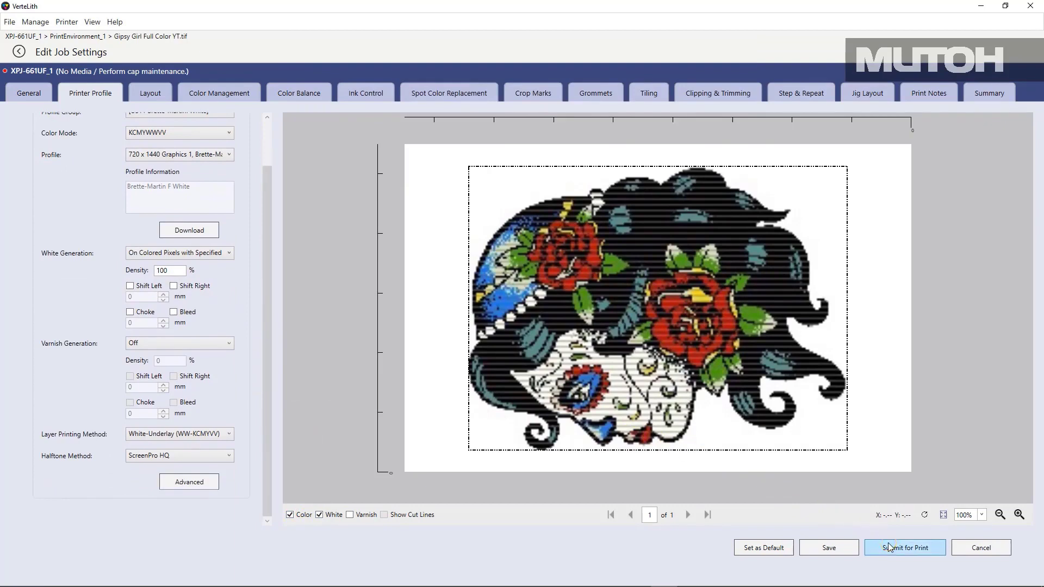
# Submit the white-underlay Gipsy Girl job for print, emptying the hold queue.
pyautogui.click(904, 547)
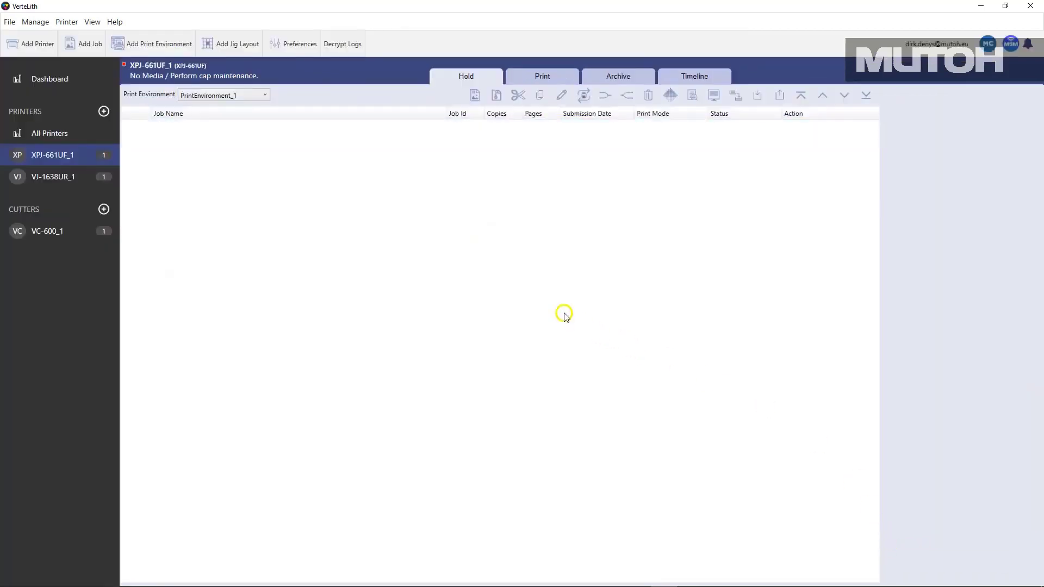
pyautogui.moveTo(549, 305)
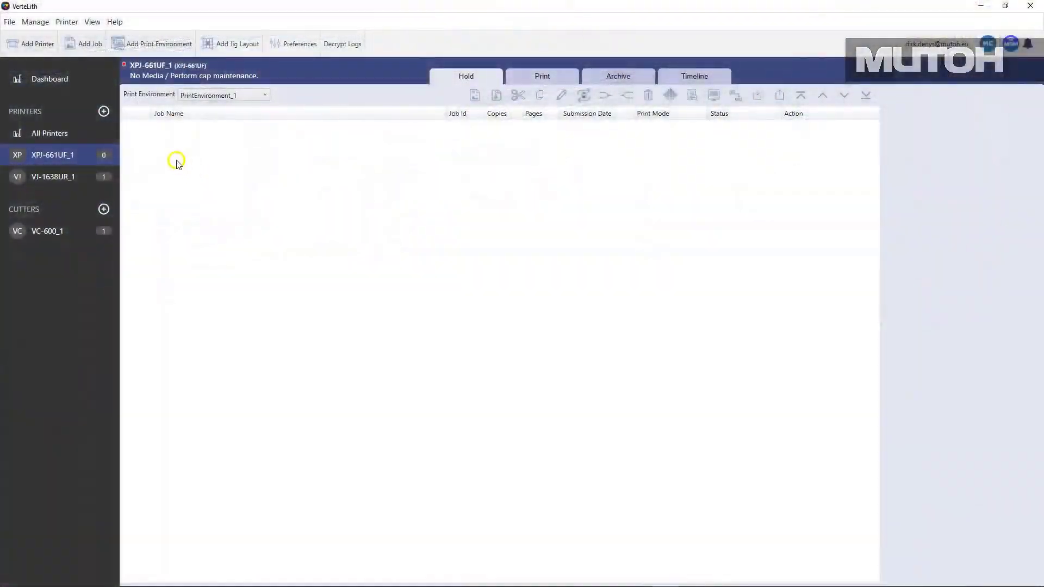
# Add a new Multi Table Printing job picking the Gipsy Girl White, Full Color and Structure TIFs.
pyautogui.click(88, 44)
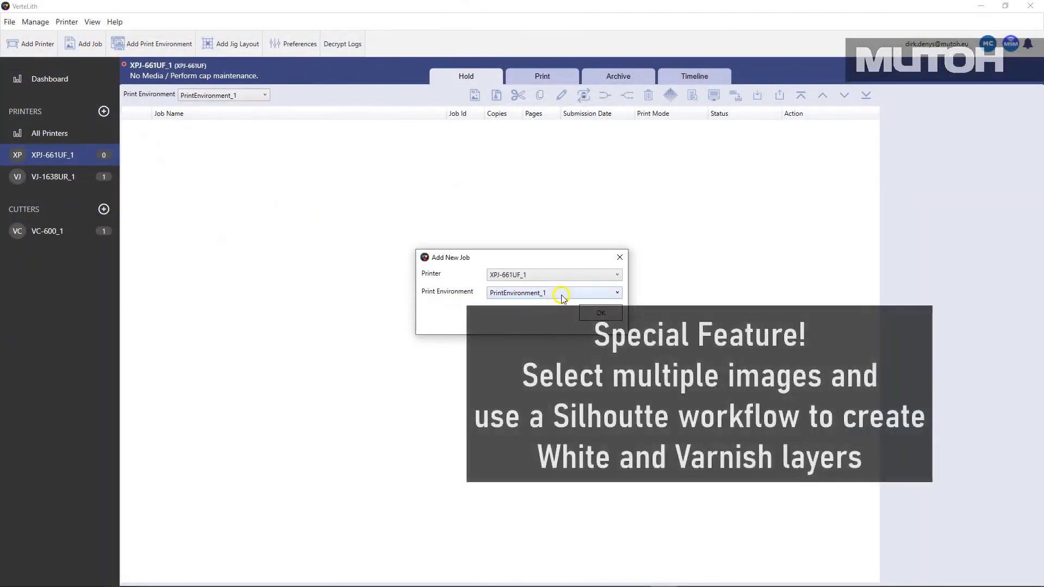
pyautogui.click(616, 293)
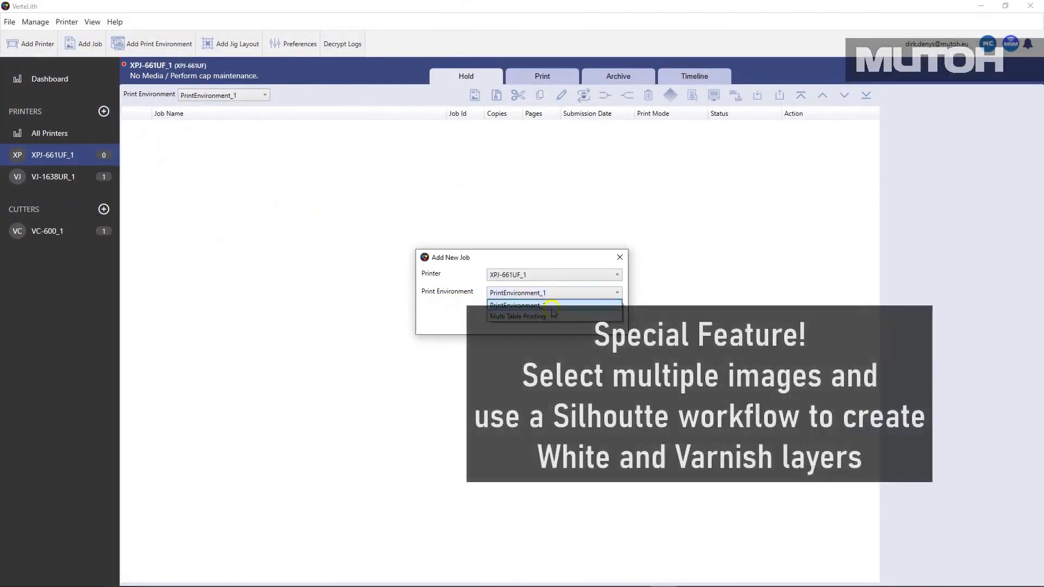
pyautogui.click(517, 315)
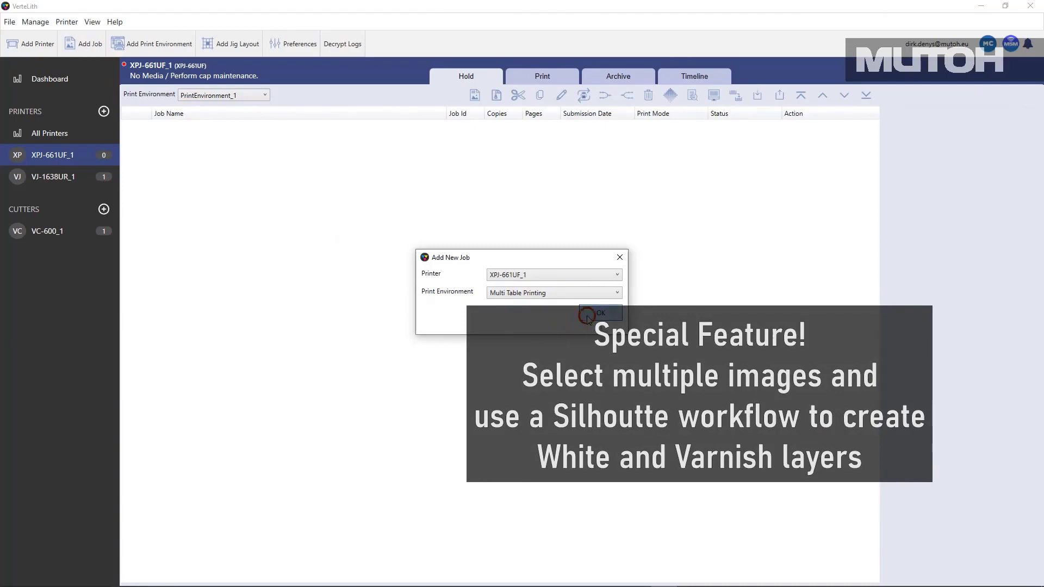
pyautogui.click(598, 313)
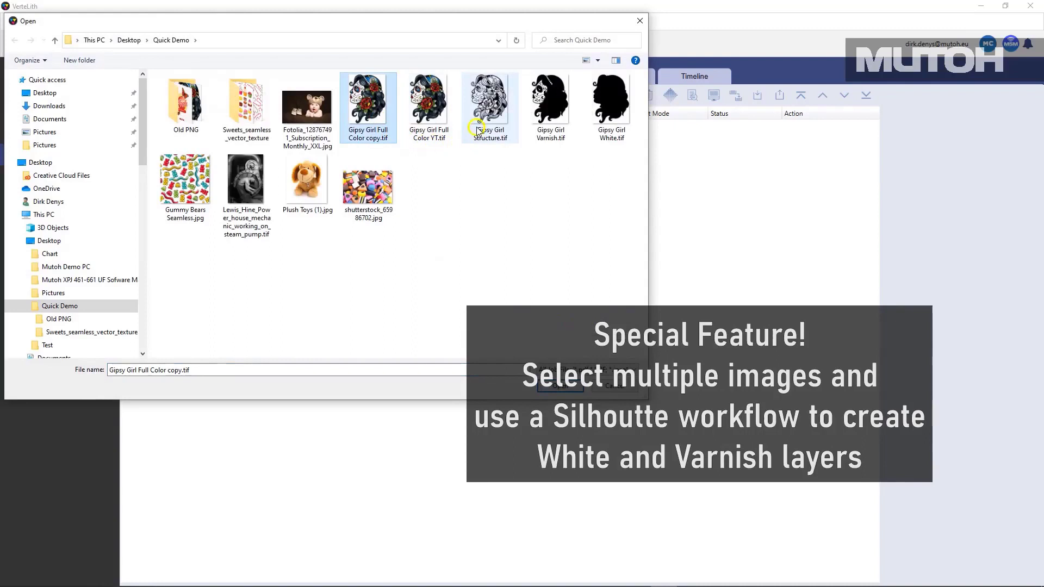
pyautogui.click(609, 106)
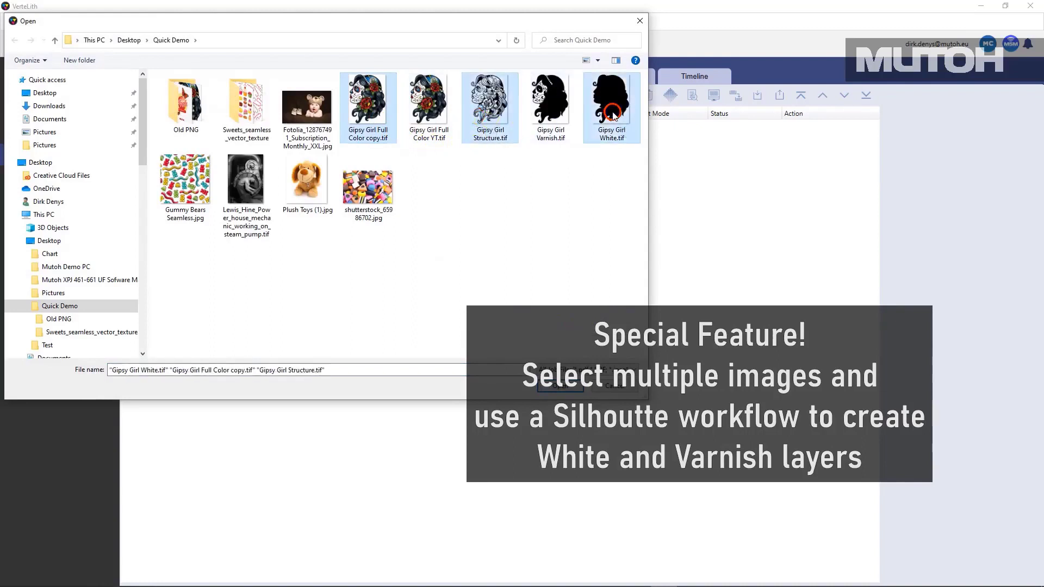
pyautogui.moveTo(571, 320)
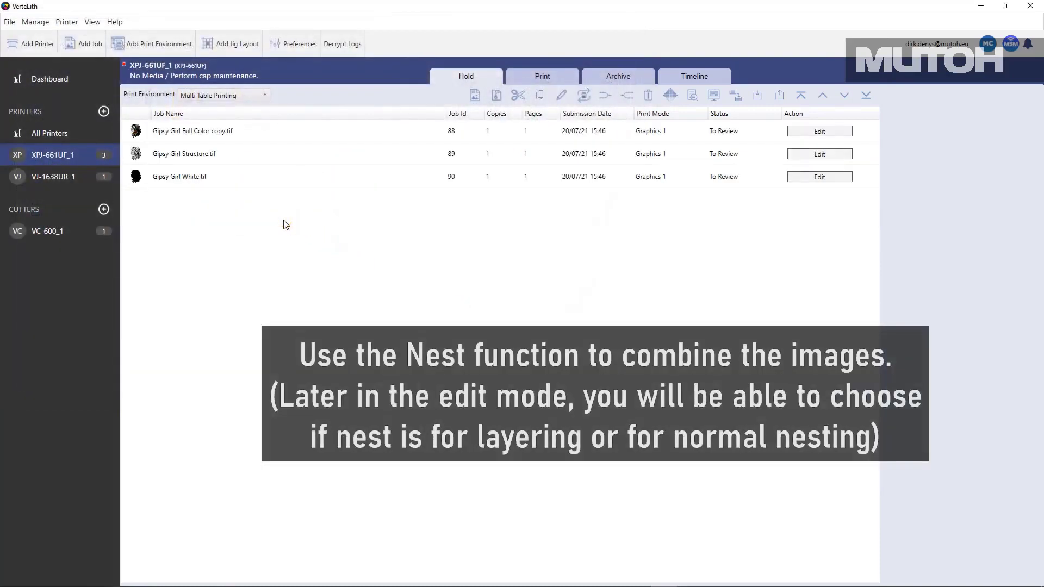
# Nest the three selected Gipsy Girl jobs into one group, Nest_88_89_90.
pyautogui.click(286, 153)
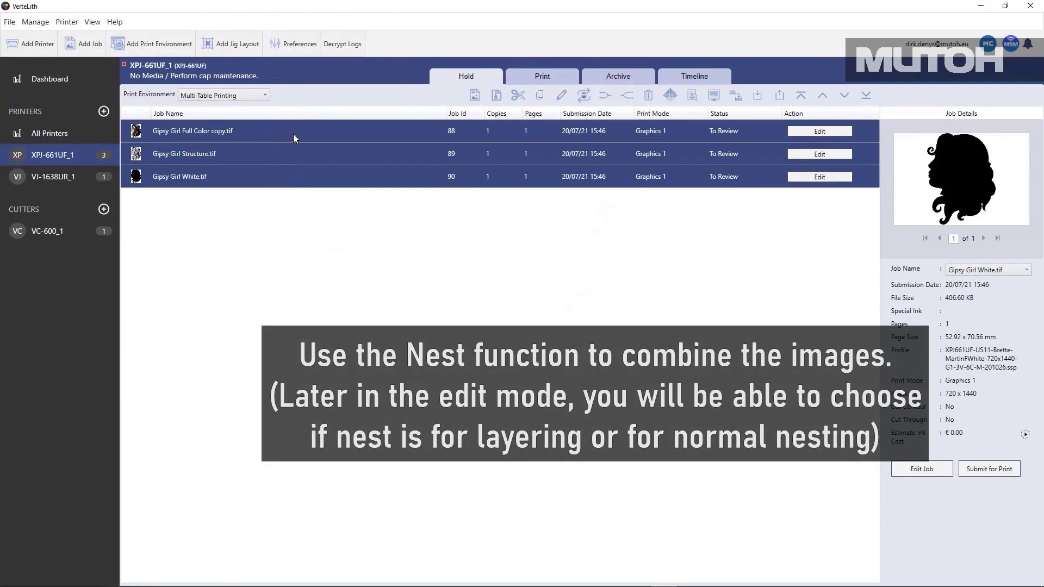
pyautogui.rightClick(192, 131)
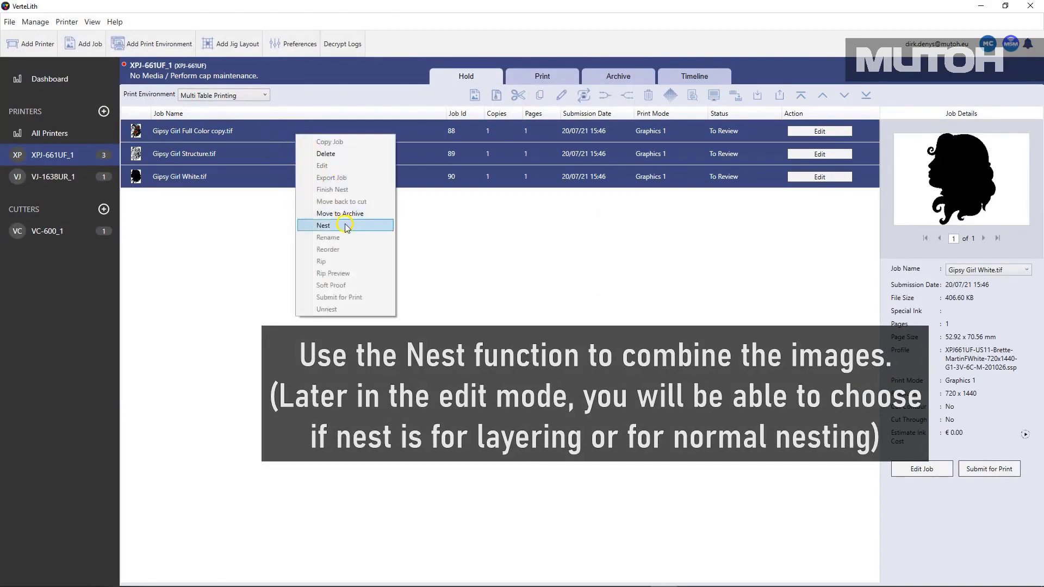
pyautogui.moveTo(364, 228)
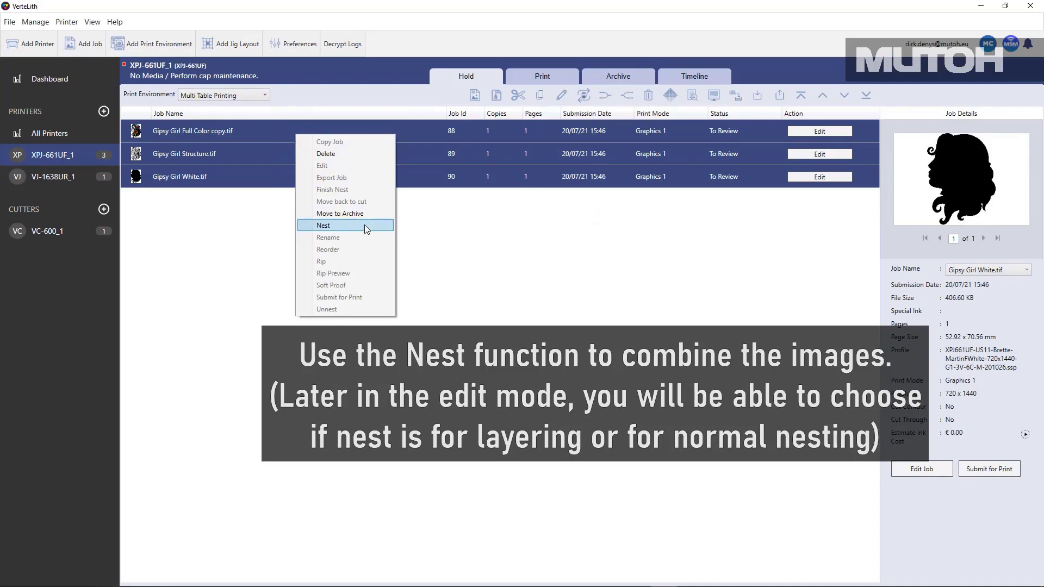
pyautogui.click(323, 225)
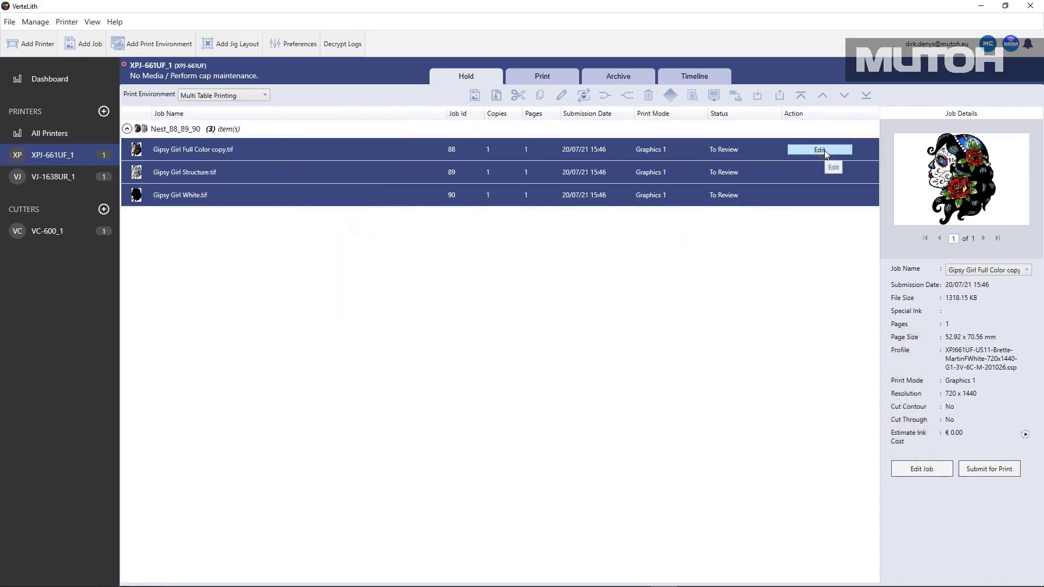
# Edit the Nest_88_89_90 job and show its Layout settings with the Gipsy Girl artwork.
pyautogui.click(819, 149)
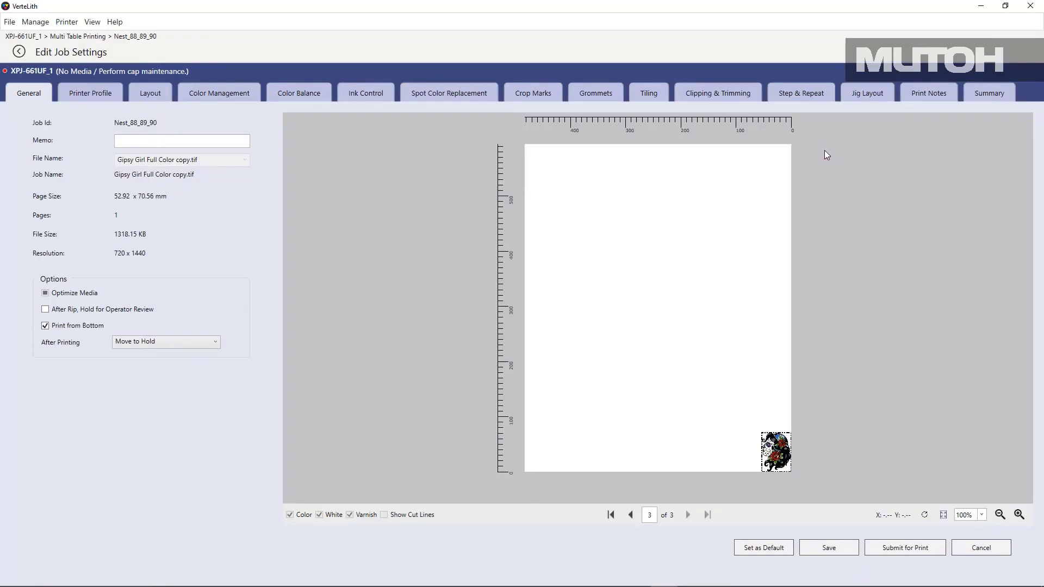
pyautogui.moveTo(316, 178)
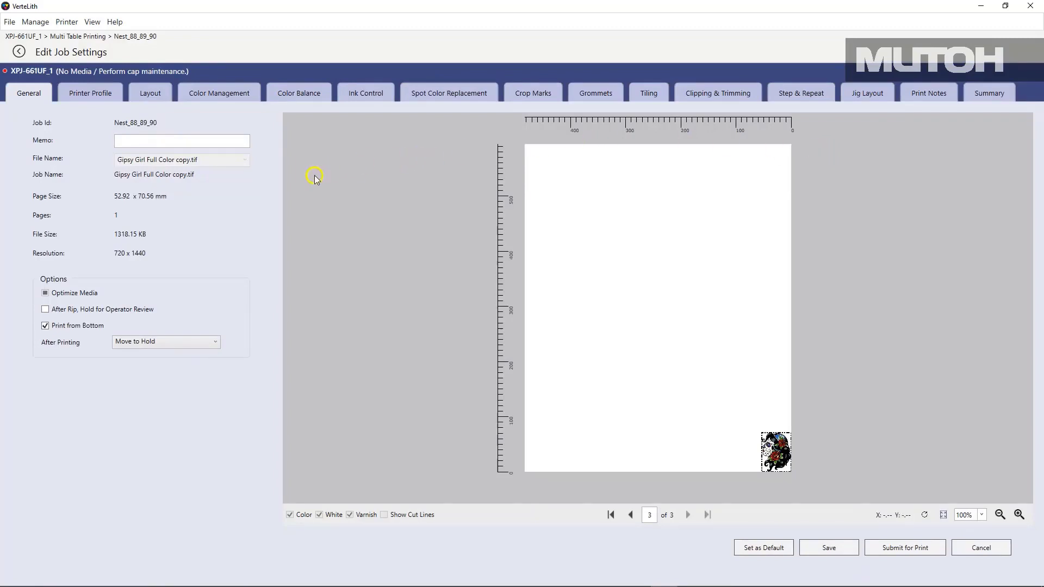
pyautogui.click(150, 93)
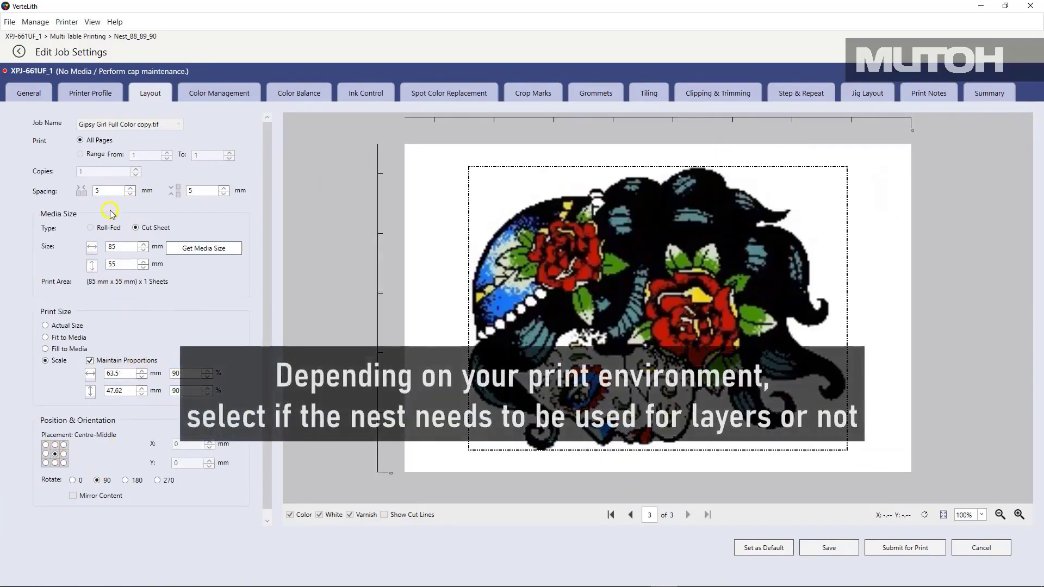
pyautogui.moveTo(91, 104)
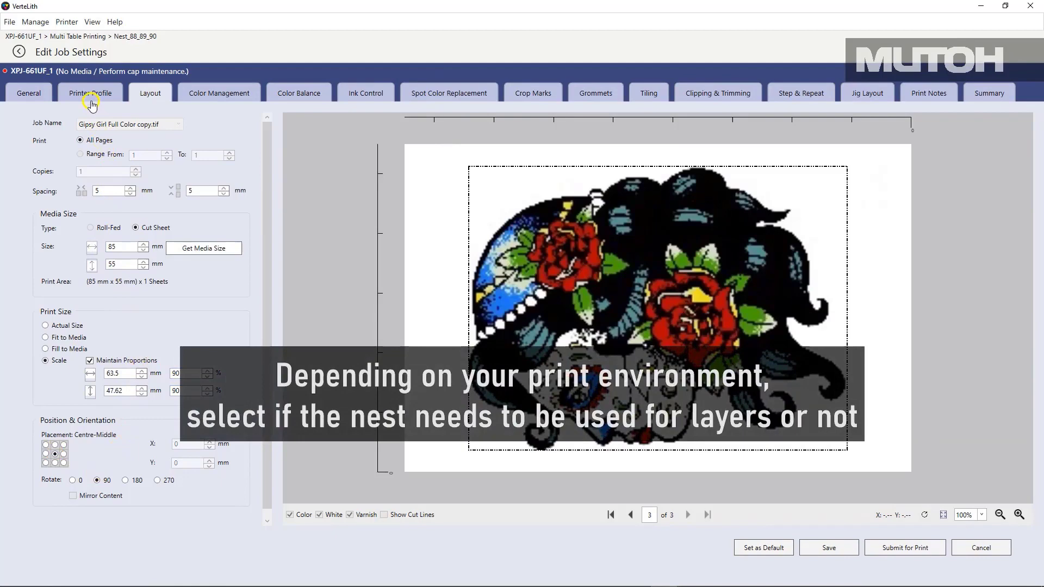
# In Printer Profile, set Layer_3 to colour mode W with white generated on coloured pixels at 100%.
pyautogui.click(91, 93)
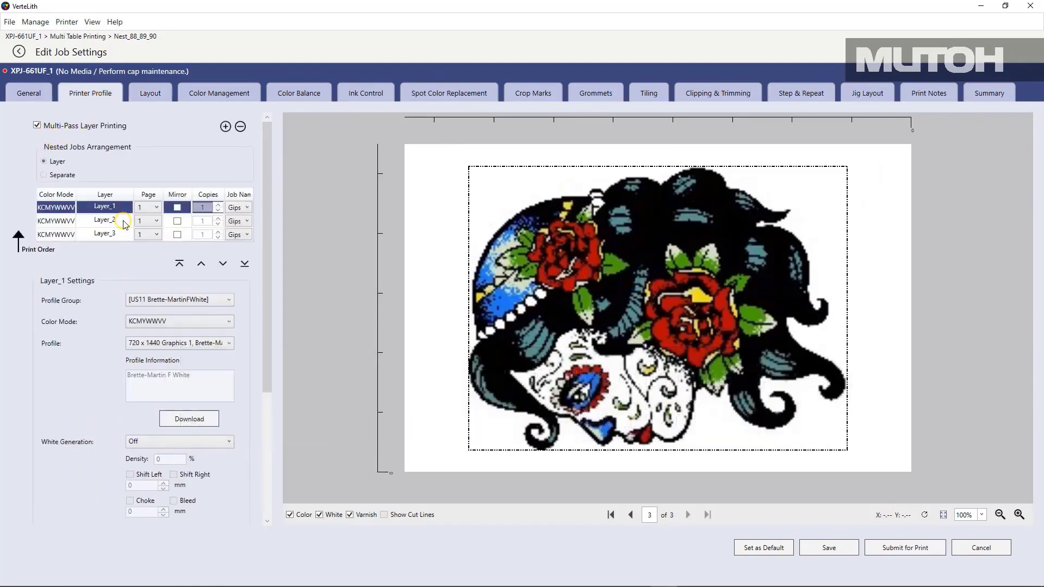
pyautogui.click(103, 221)
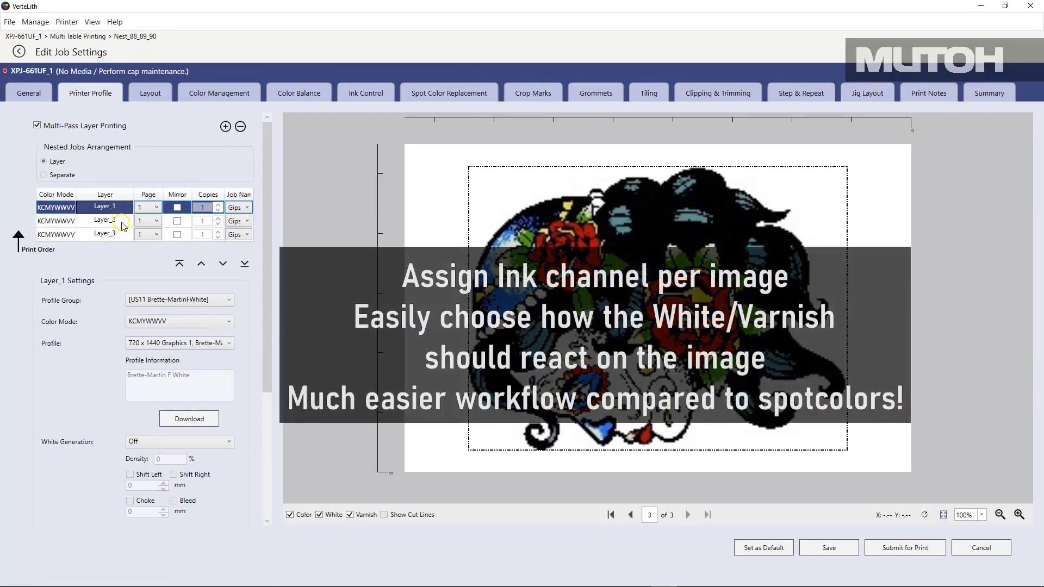
pyautogui.click(103, 234)
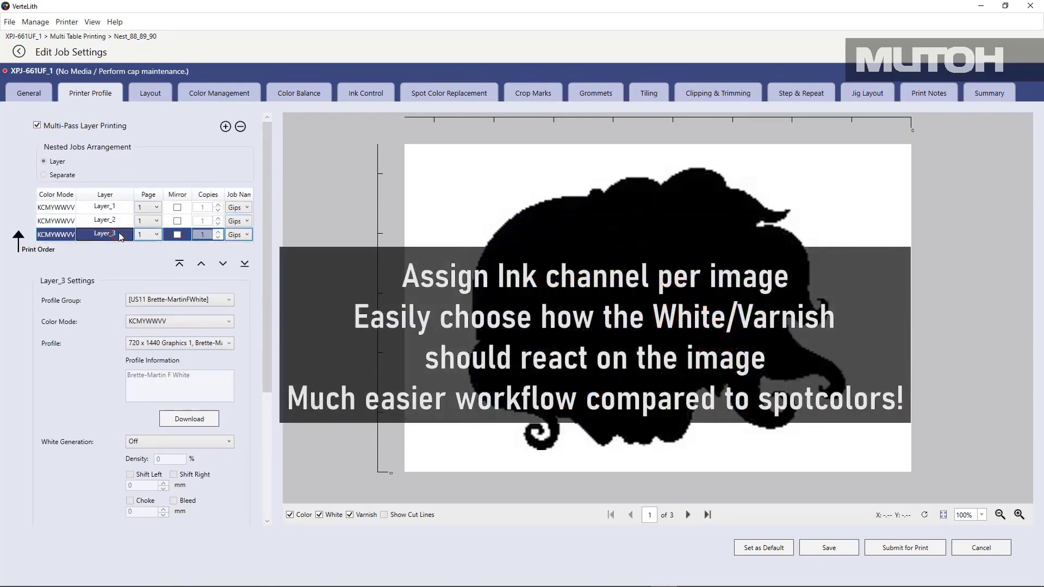
pyautogui.click(226, 322)
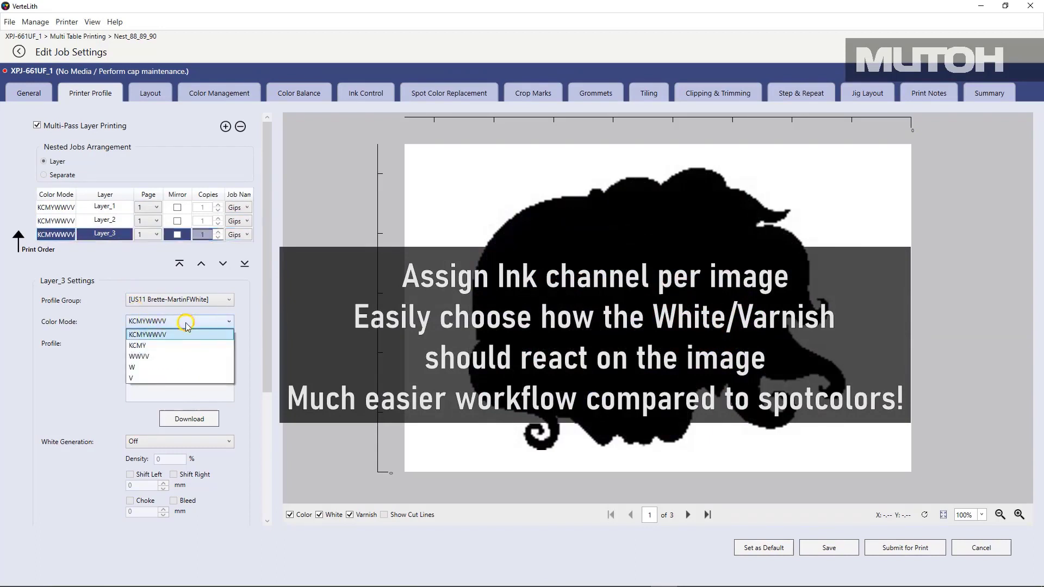
pyautogui.click(137, 367)
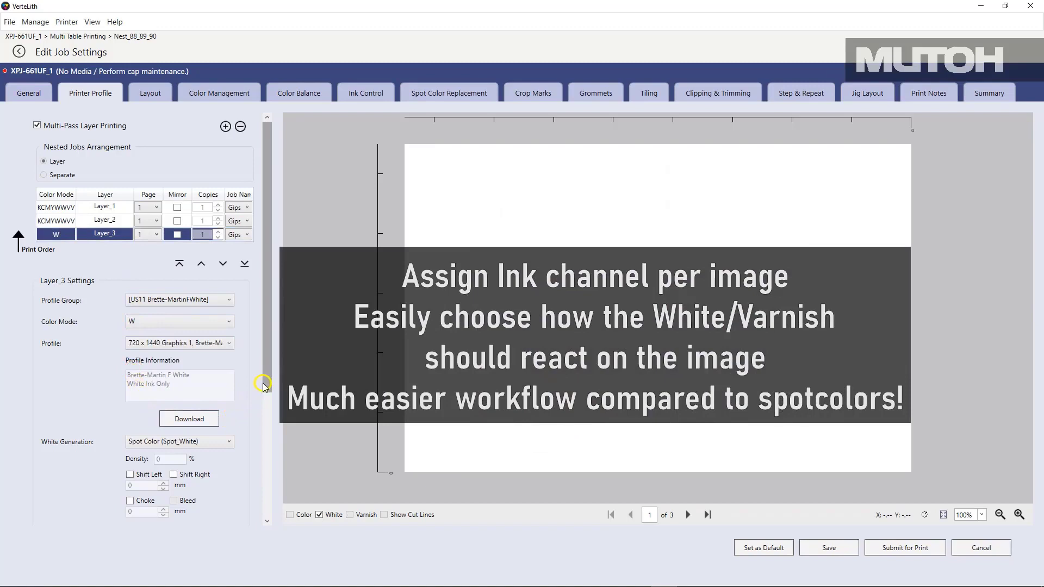
pyautogui.click(230, 377)
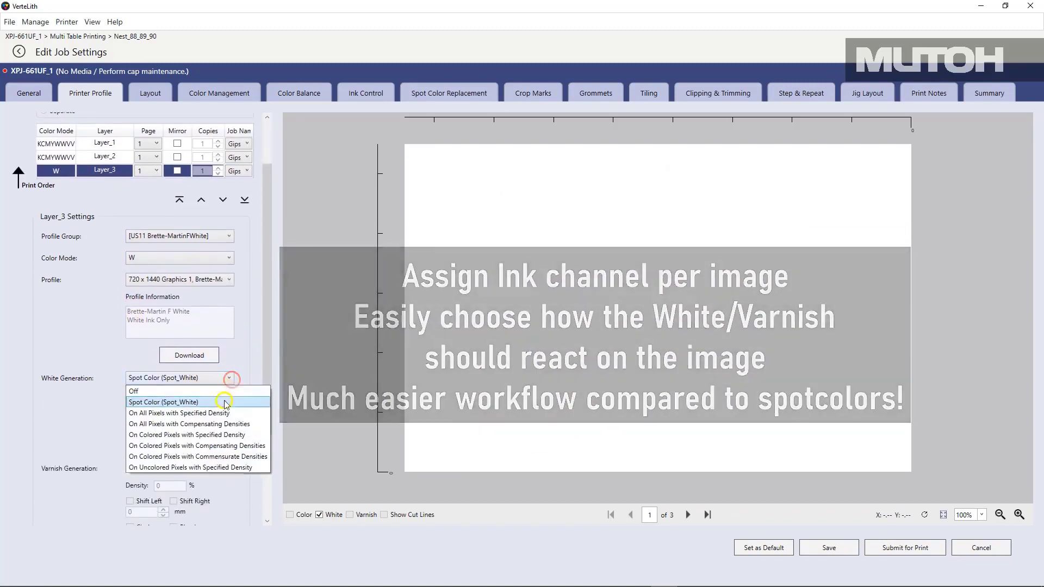
pyautogui.click(187, 435)
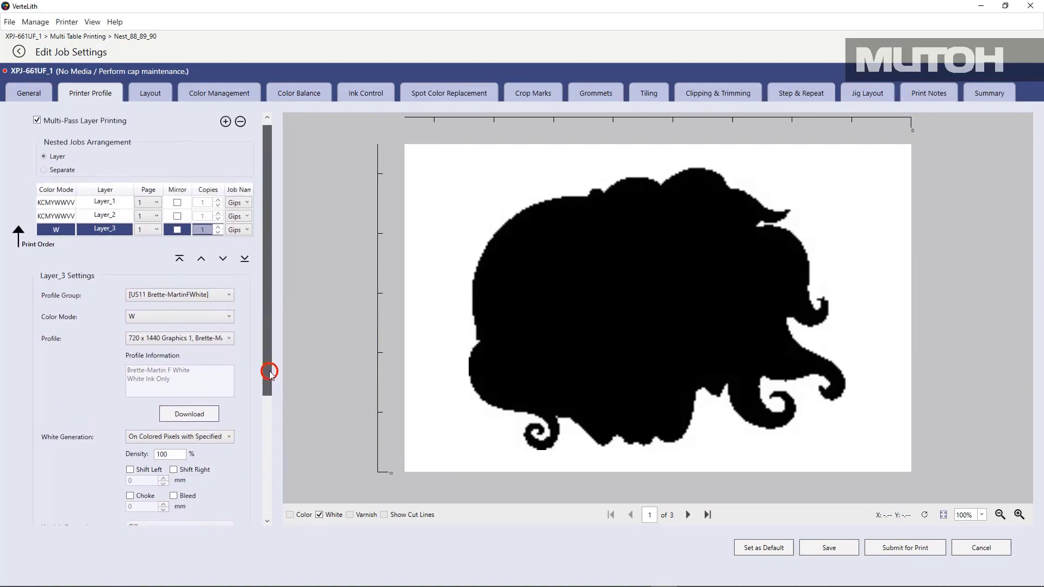
# Move Layer_2 above Layer_1 and set it to varnish only, on coloured pixels at 100% density.
pyautogui.click(105, 214)
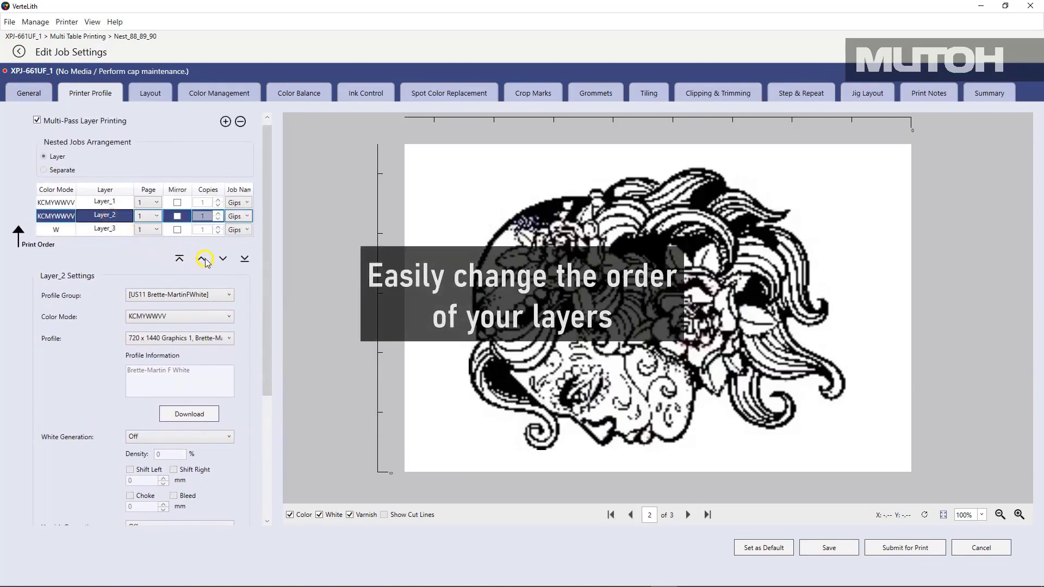
pyautogui.moveTo(205, 260)
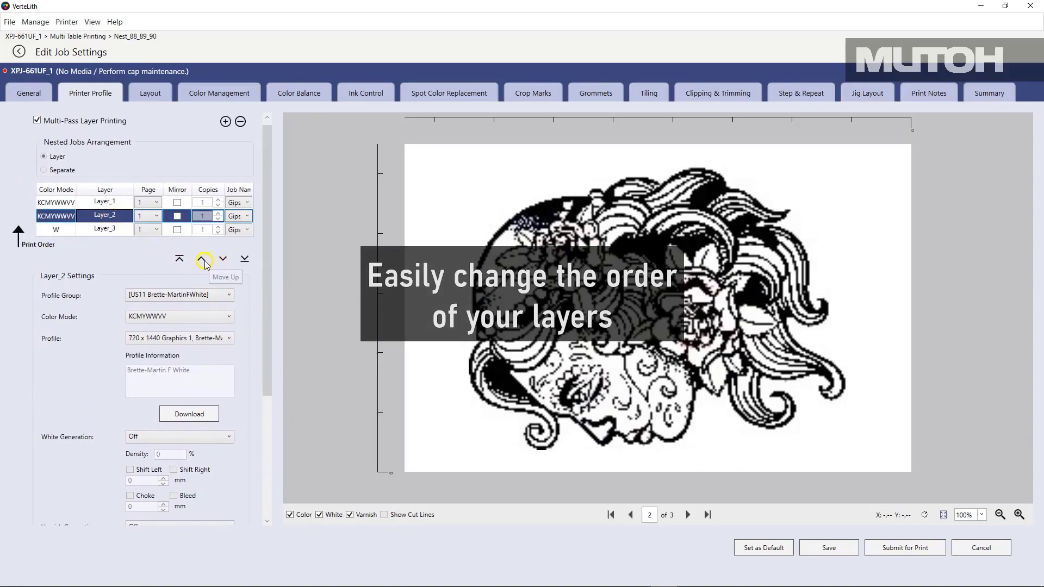
pyautogui.click(204, 259)
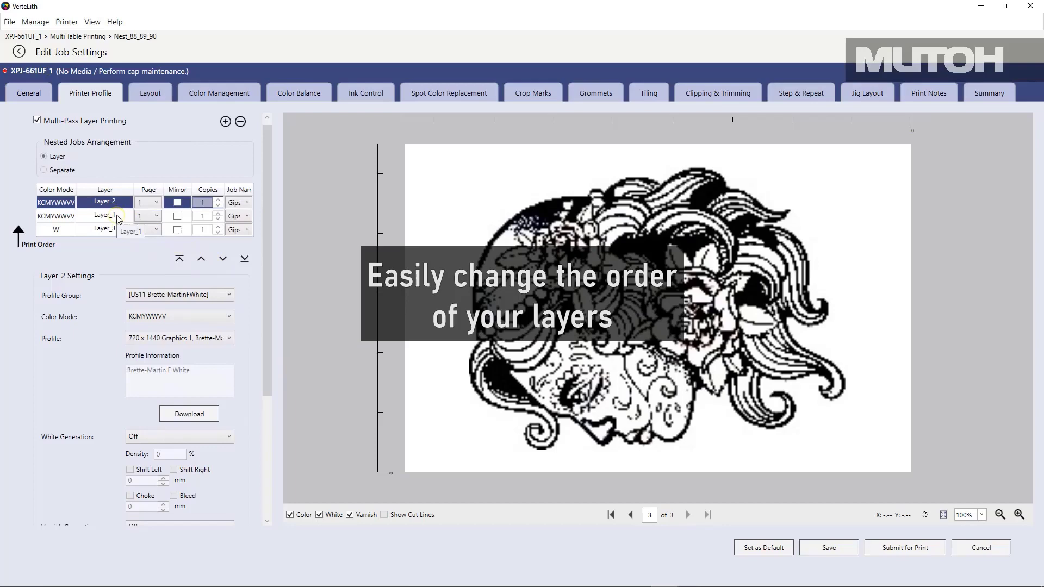
pyautogui.click(105, 215)
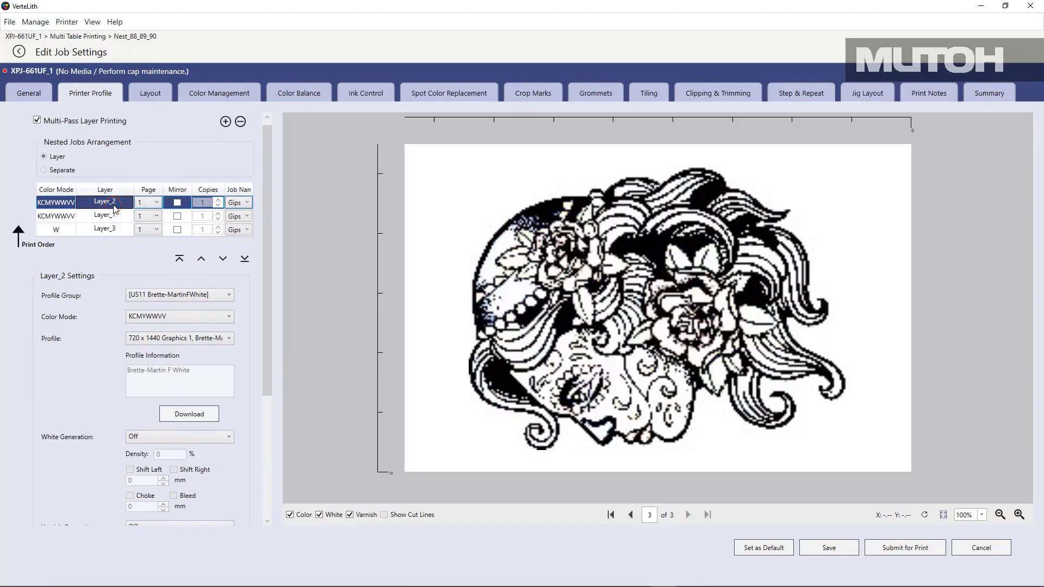
pyautogui.scroll(-3)
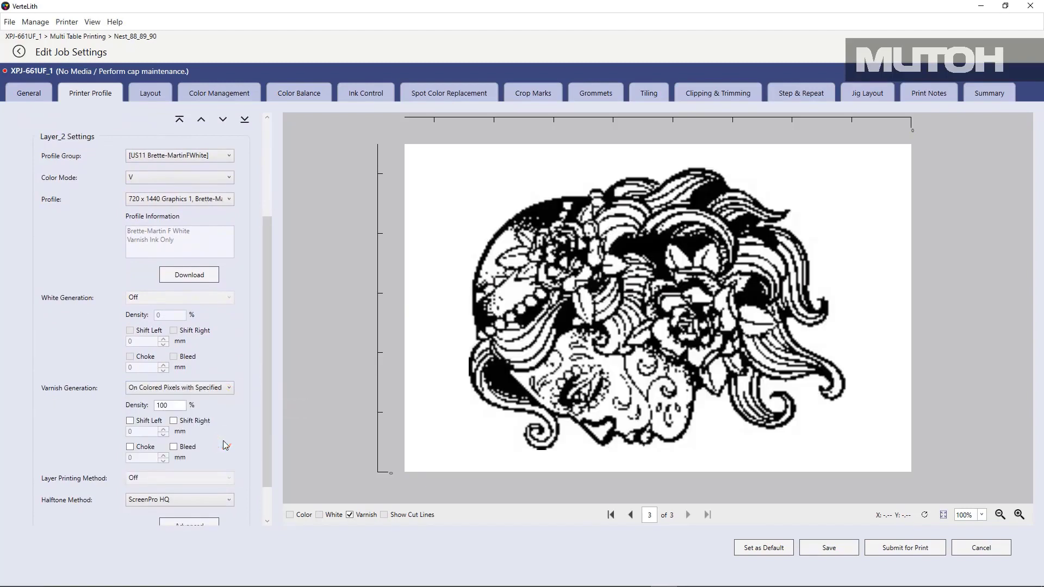
pyautogui.scroll(-3)
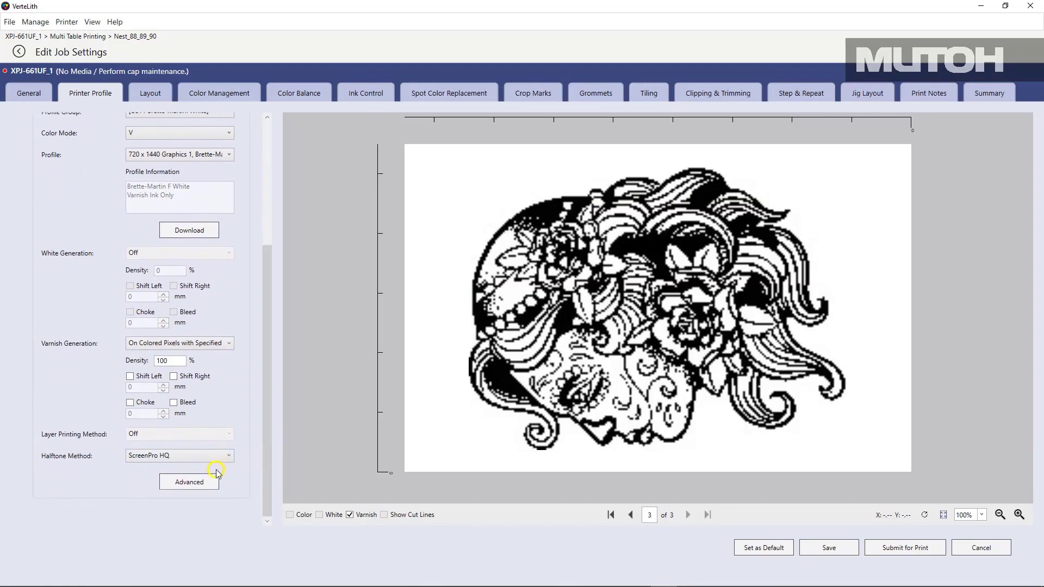
# In Advanced, enable UV control: outward lamp 1 at 100, lamps 2–6 at 5, homeward all 0.
pyautogui.click(189, 481)
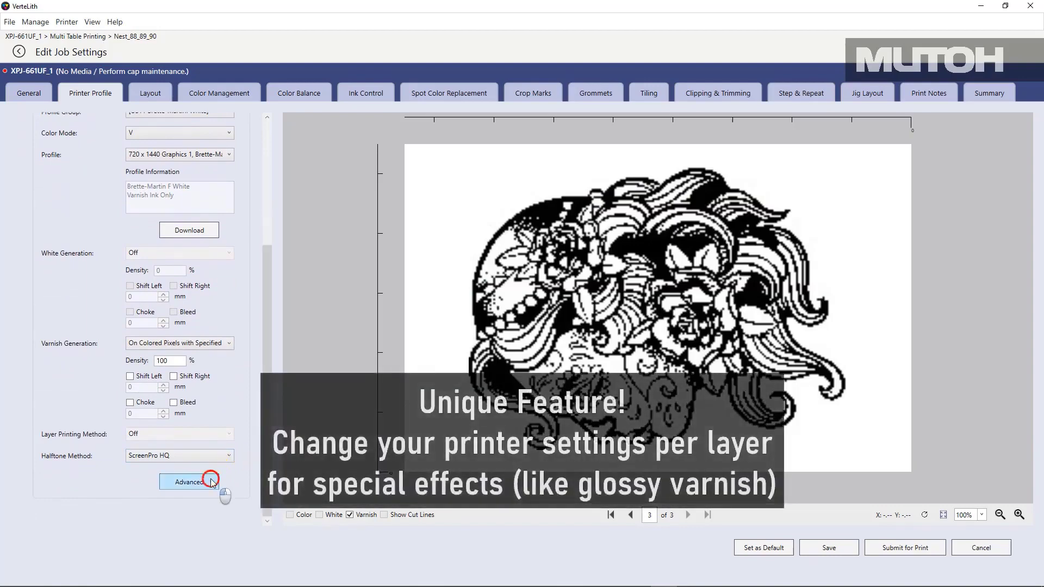
pyautogui.click(188, 482)
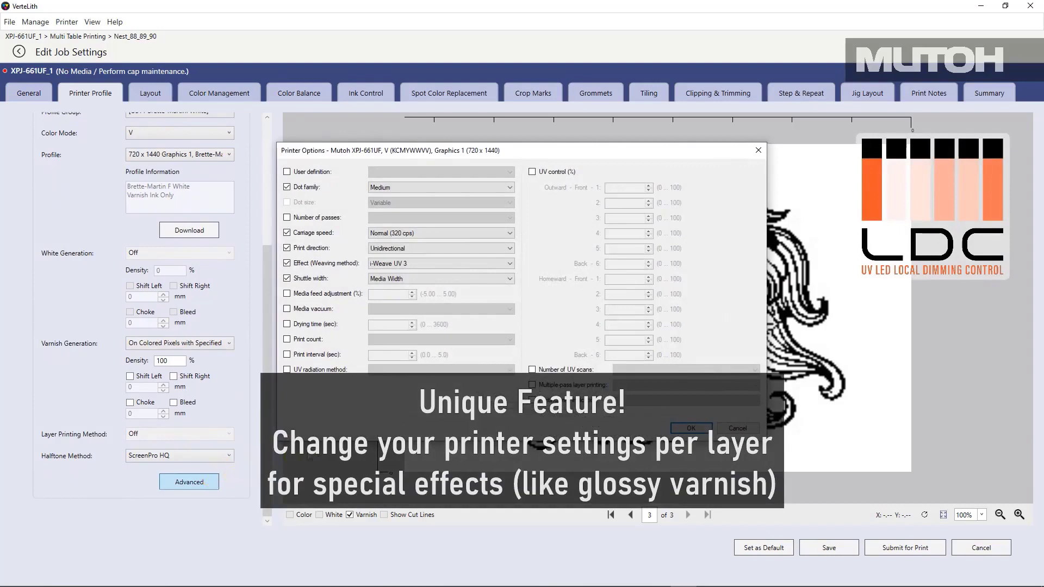
pyautogui.moveTo(535, 172)
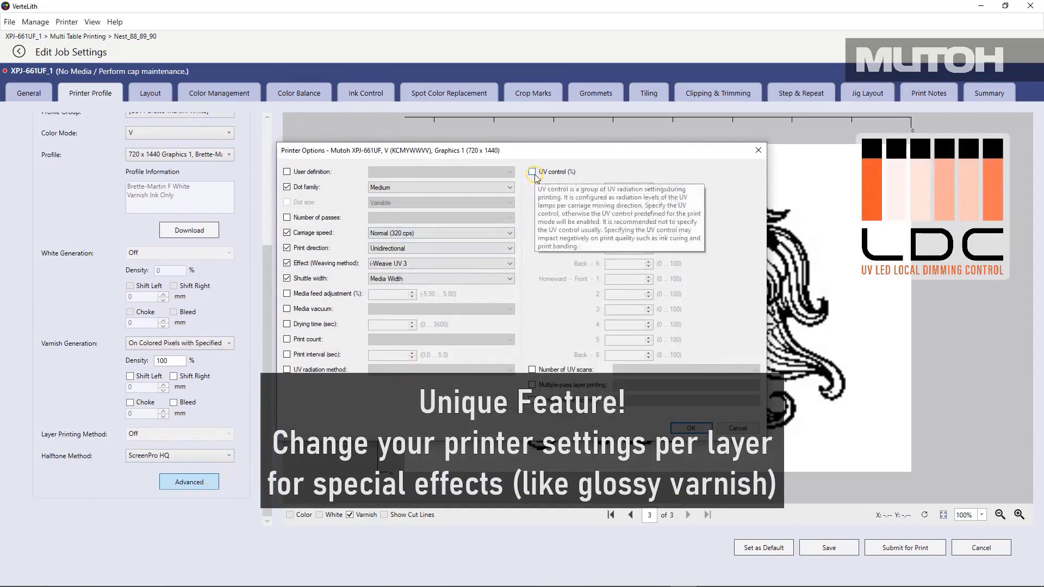
pyautogui.click(534, 172)
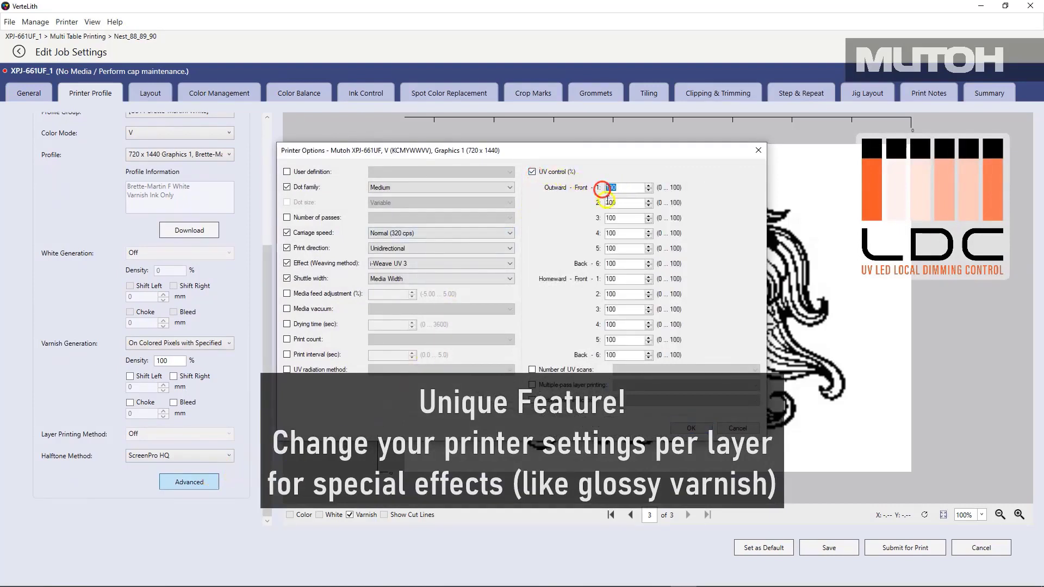
pyautogui.click(624, 202)
pyautogui.write('5')
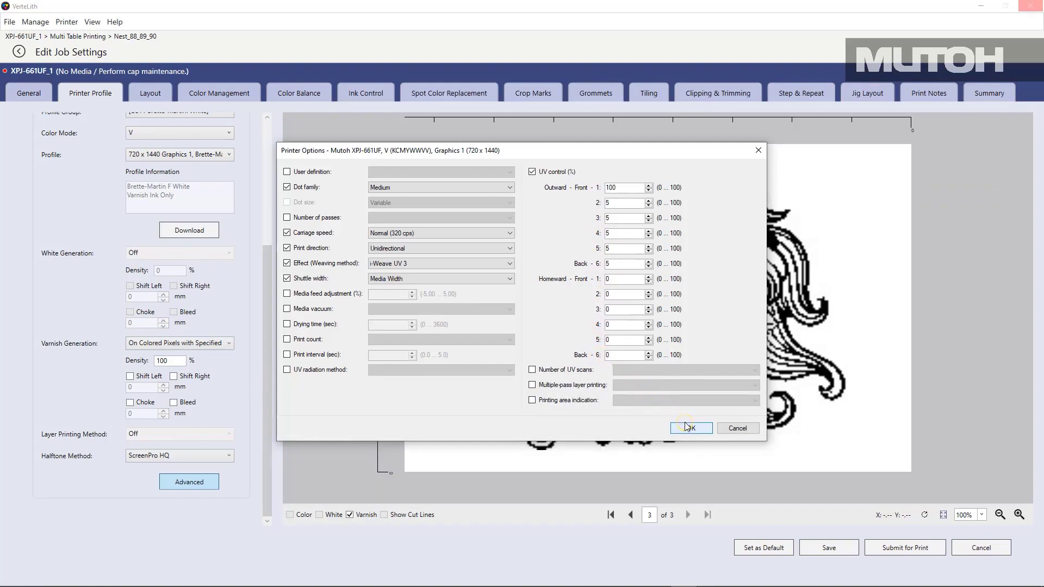
pyautogui.click(624, 355)
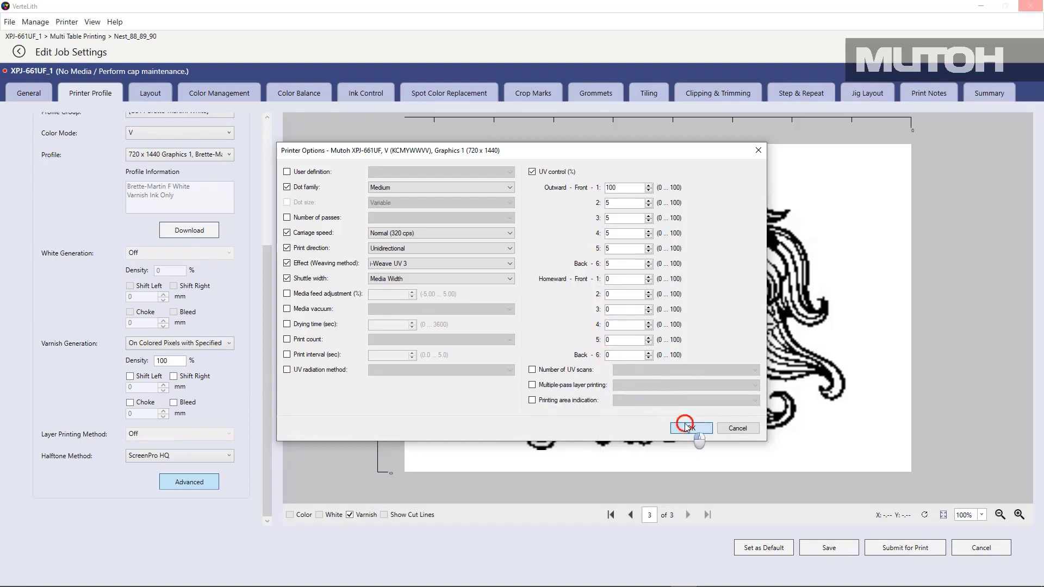
pyautogui.click(690, 429)
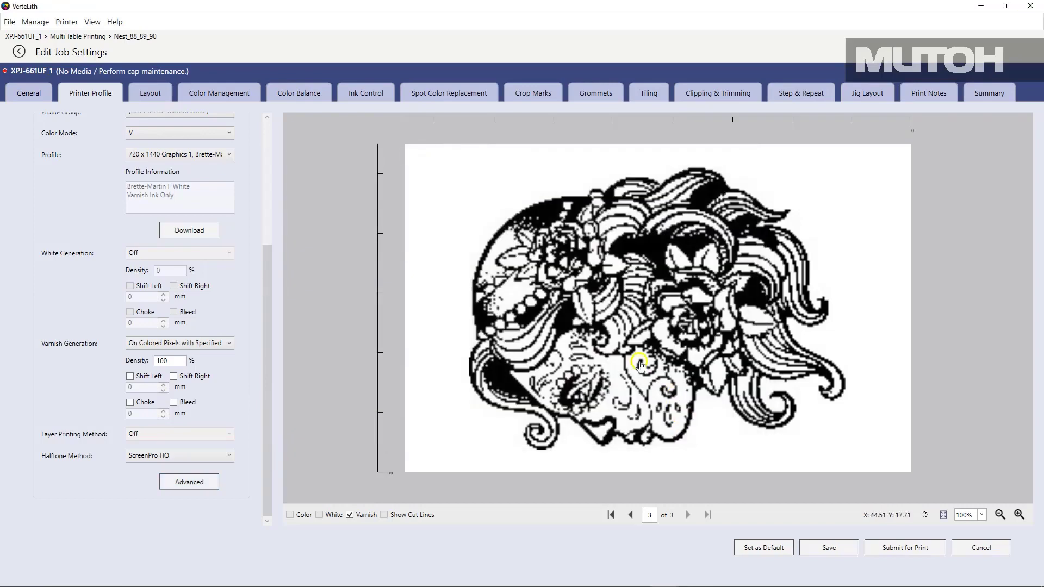
pyautogui.moveTo(437, 301)
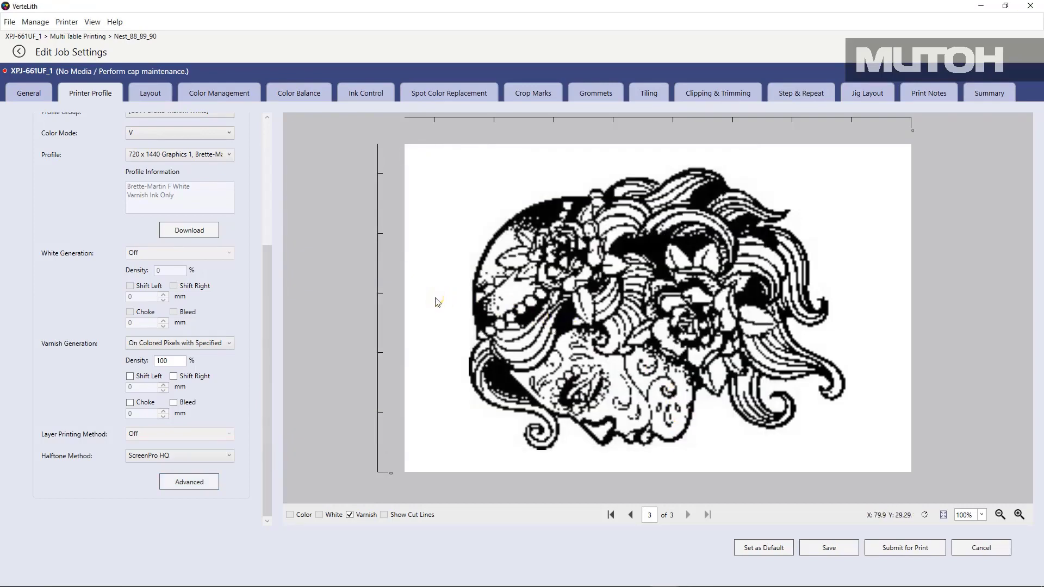
pyautogui.moveTo(502, 319)
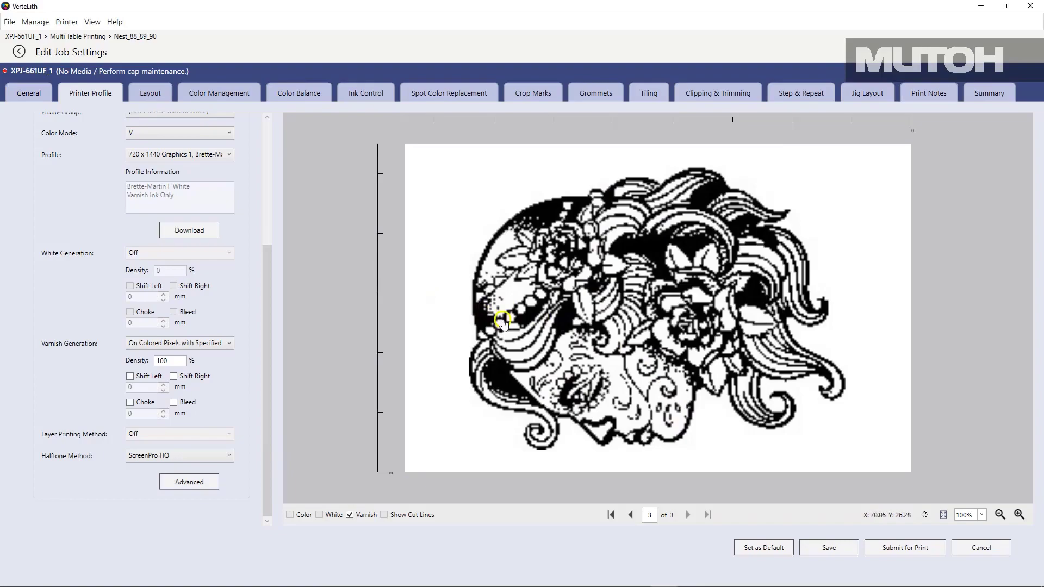
pyautogui.moveTo(904, 547)
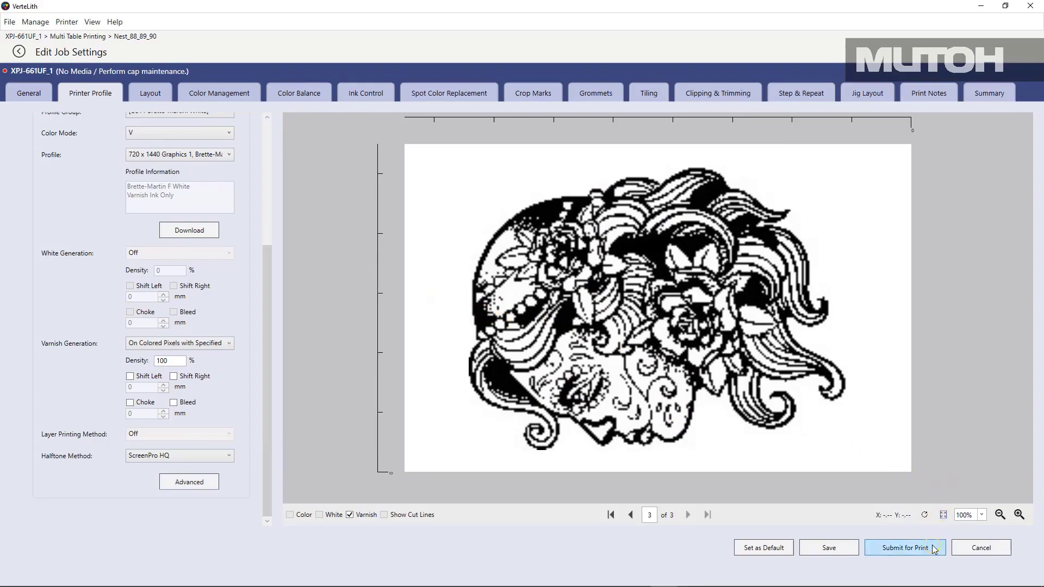
# Submit the Nest_88_89_90 job for print, leaving the hold queue empty.
pyautogui.click(904, 547)
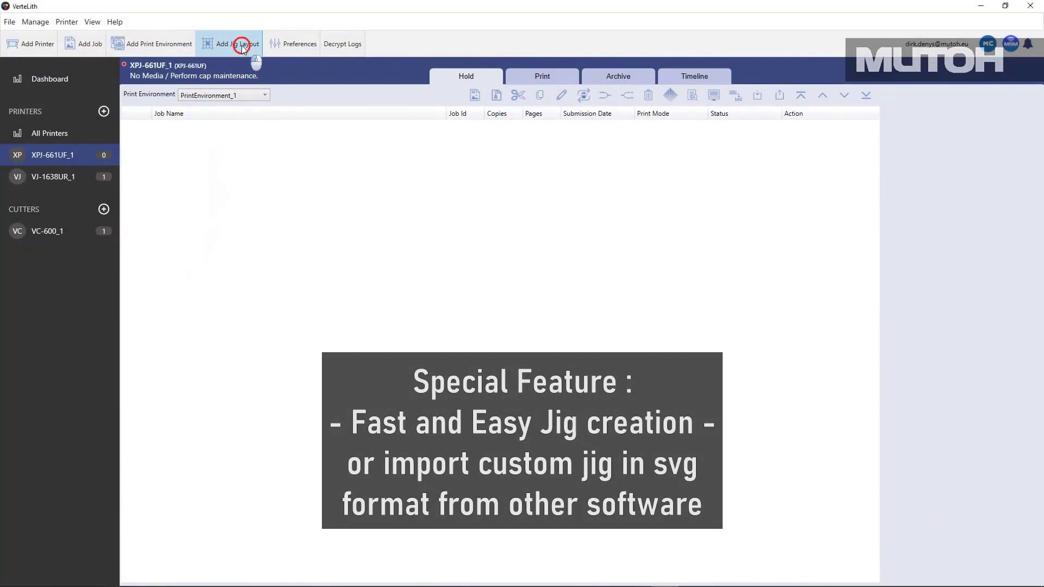
# Enter 'Namecards DDS' as the name of the new jig layout.
pyautogui.click(236, 44)
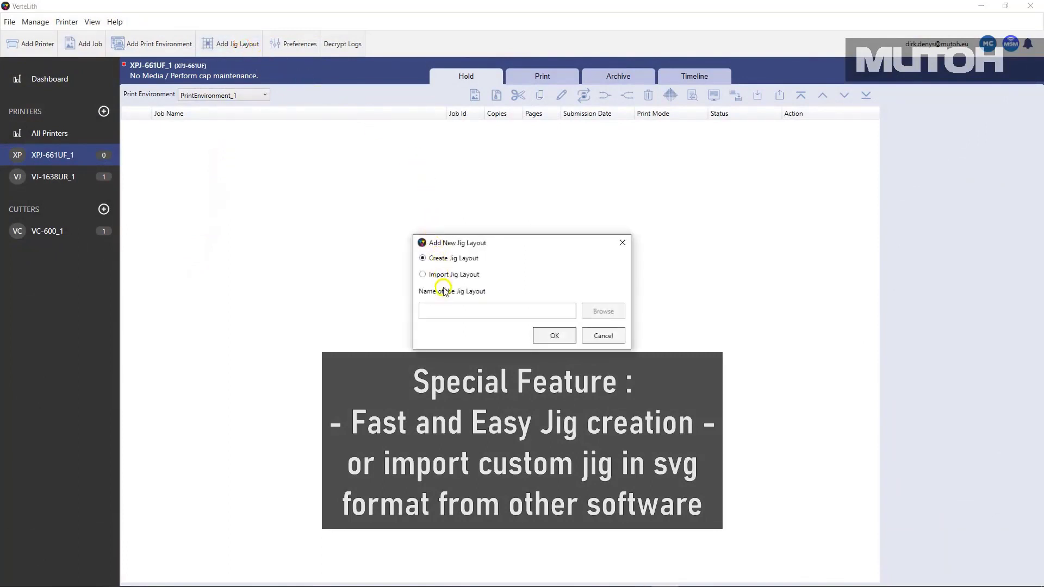
pyautogui.write('h')
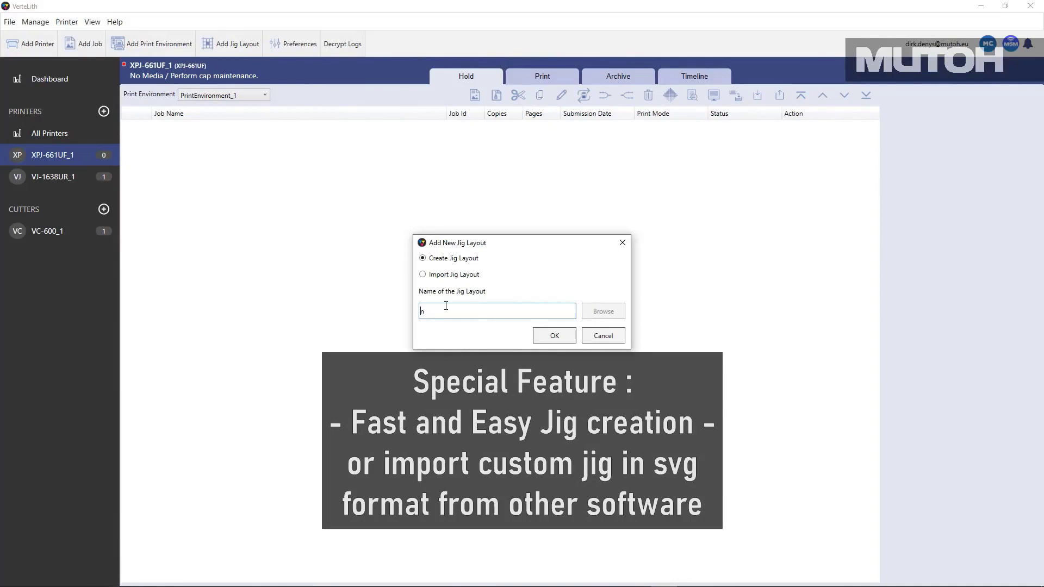
pyautogui.press('Backspace')
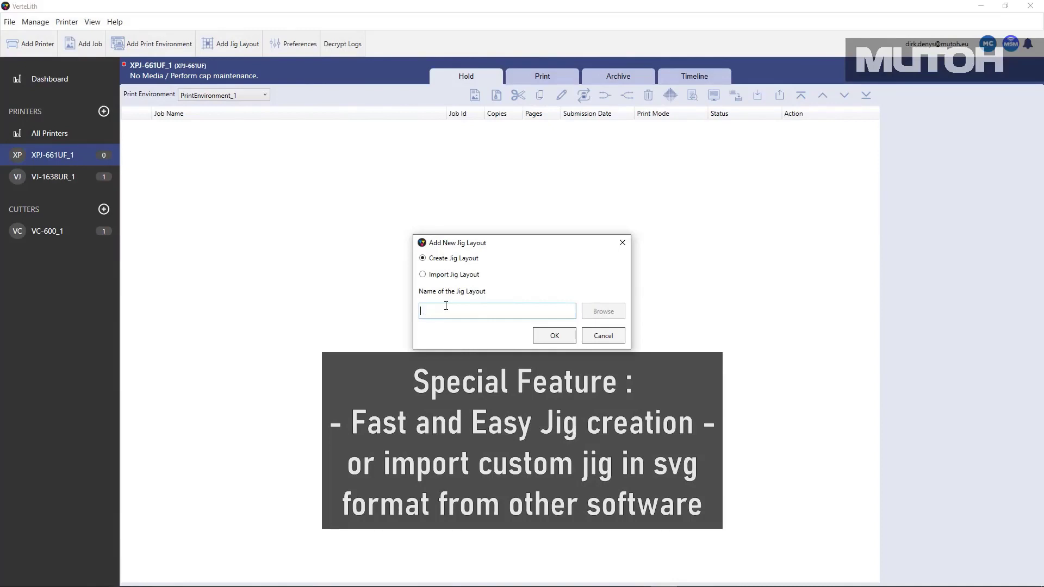
pyautogui.write('Name')
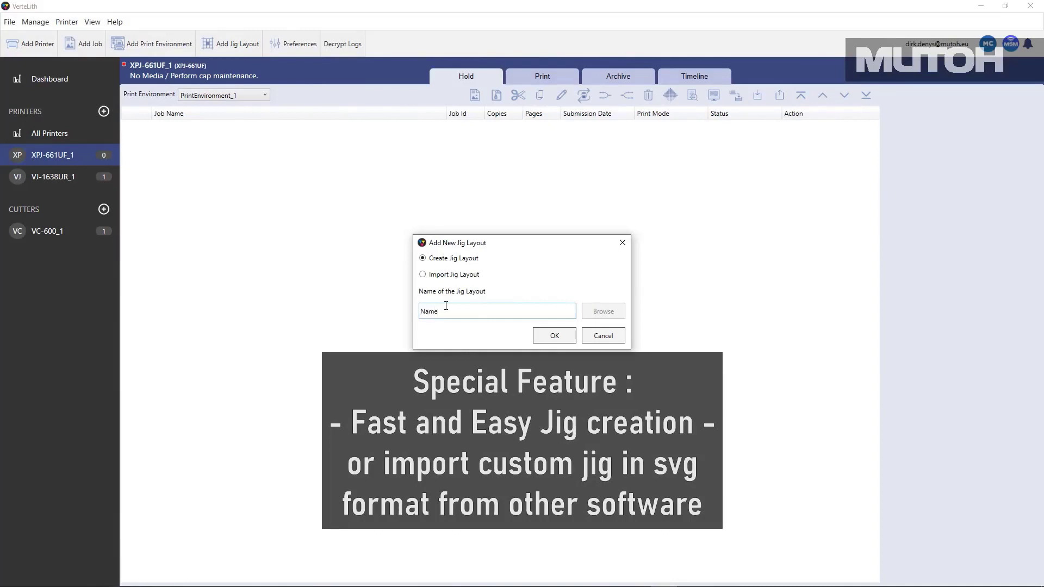
pyautogui.write('Namecards D')
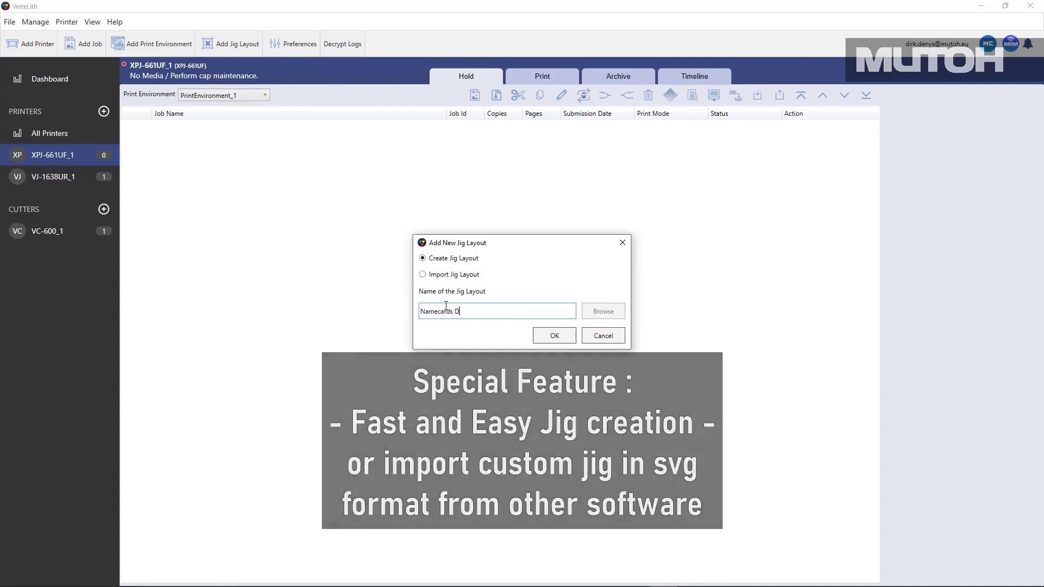
pyautogui.write('DS')
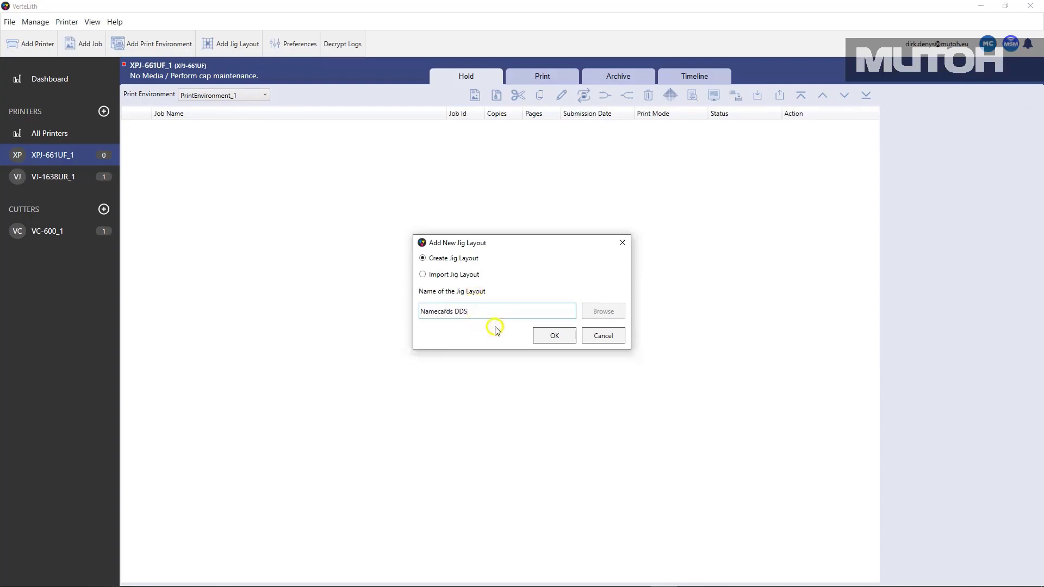
# Create the jig at 295×210 mm with 86×55 mm slots and an 80×49 mm printable area at X/Y 3.
pyautogui.click(553, 336)
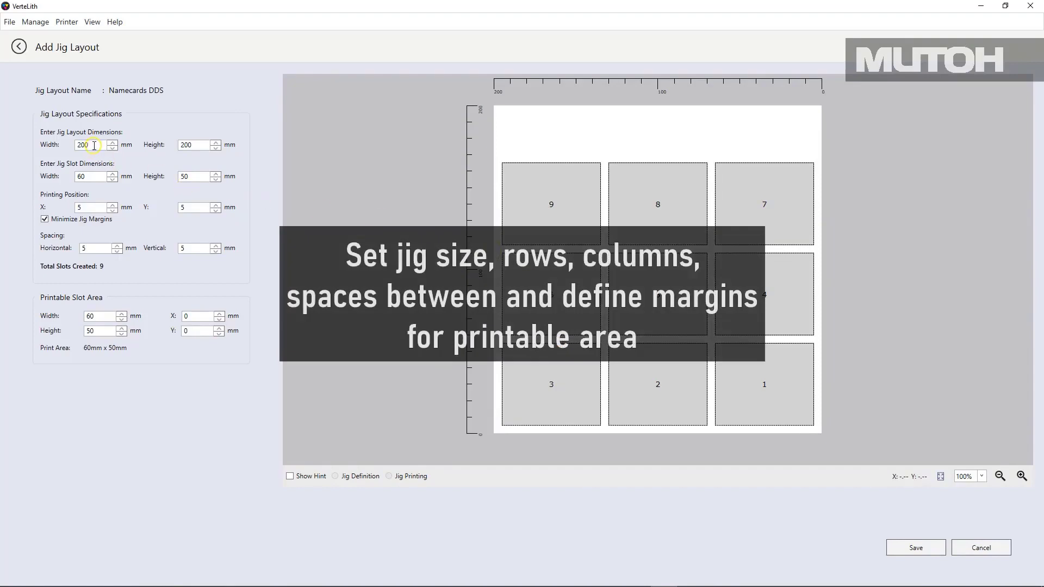
pyautogui.tripleClick(85, 144)
pyautogui.write('295')
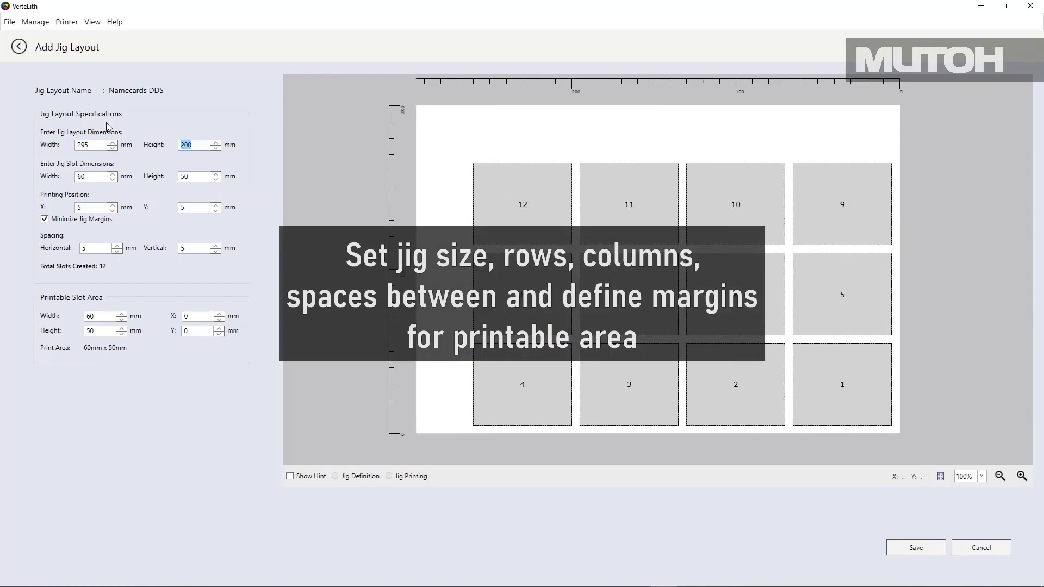
pyautogui.click(215, 141)
pyautogui.write('55')
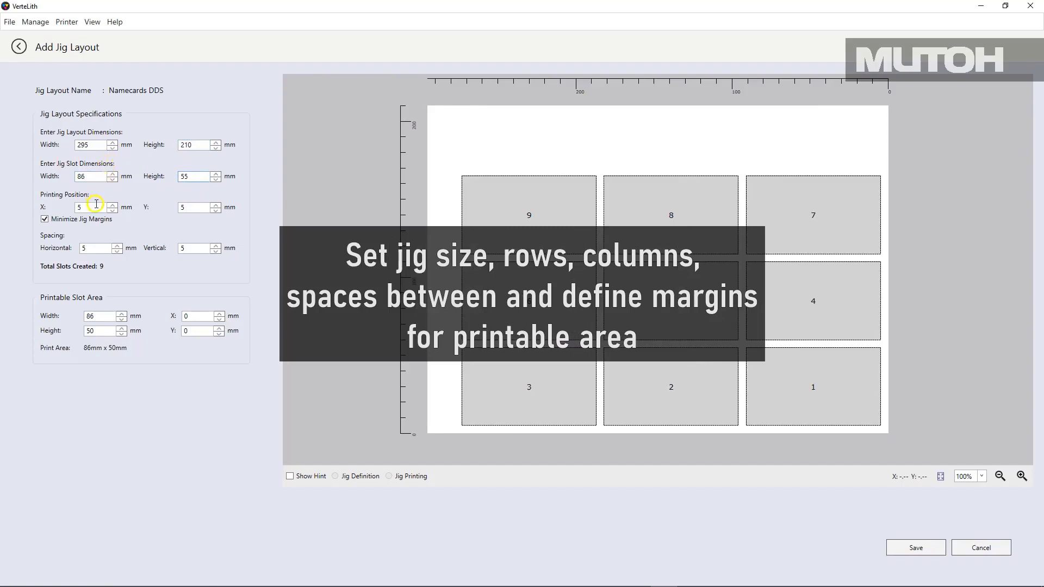
pyautogui.click(122, 319)
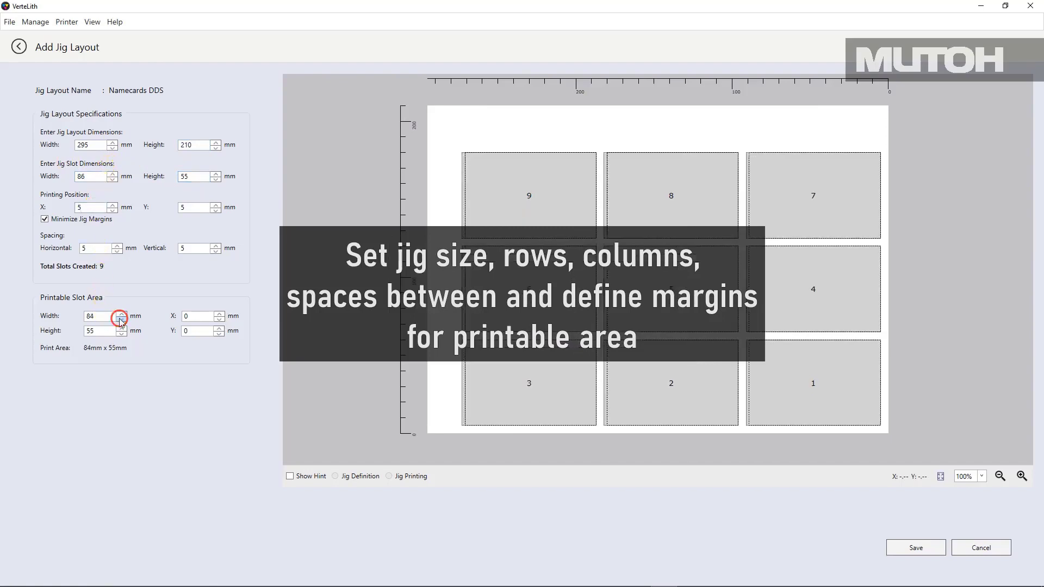
pyautogui.click(121, 319)
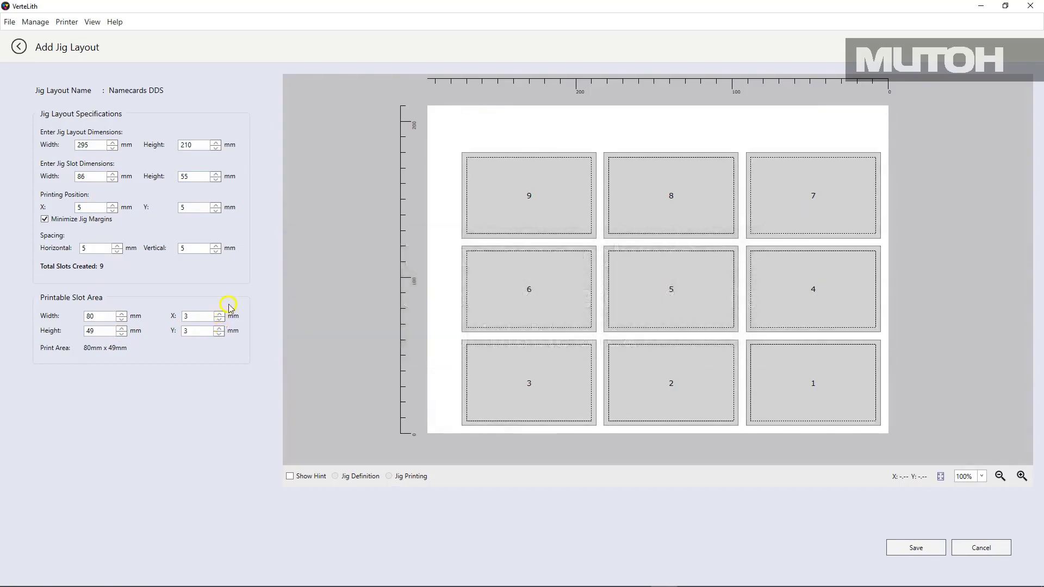
pyautogui.moveTo(302, 288)
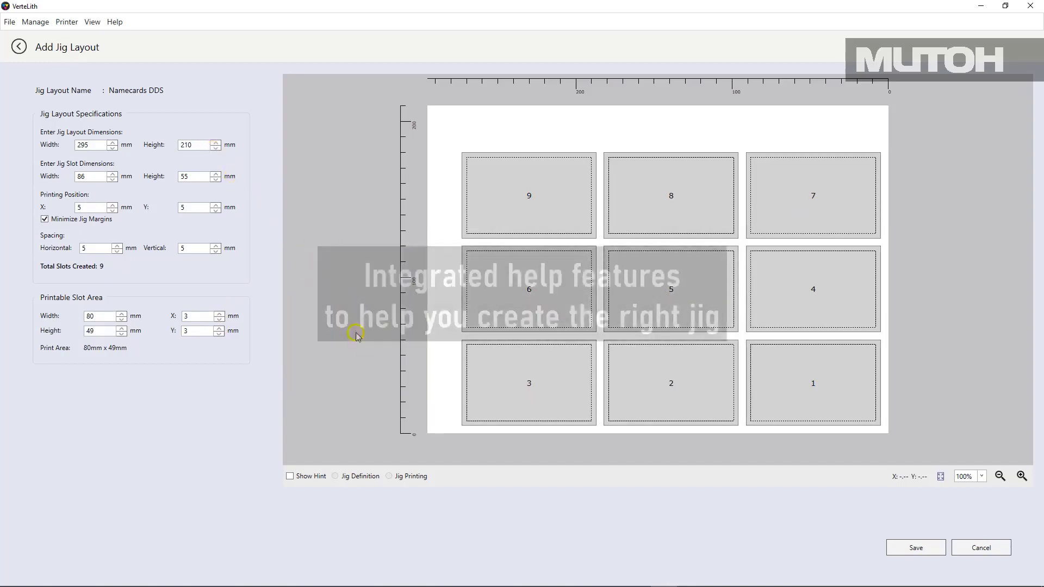
# Review the jig definition and printing hint diagrams, then save the Namecards DDS layout.
pyautogui.click(290, 476)
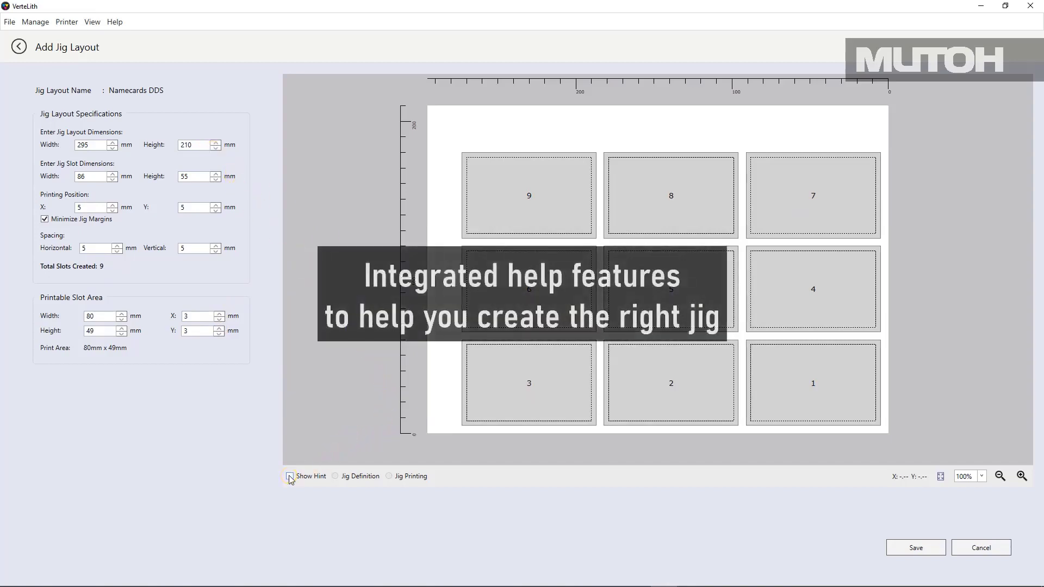
pyautogui.click(336, 476)
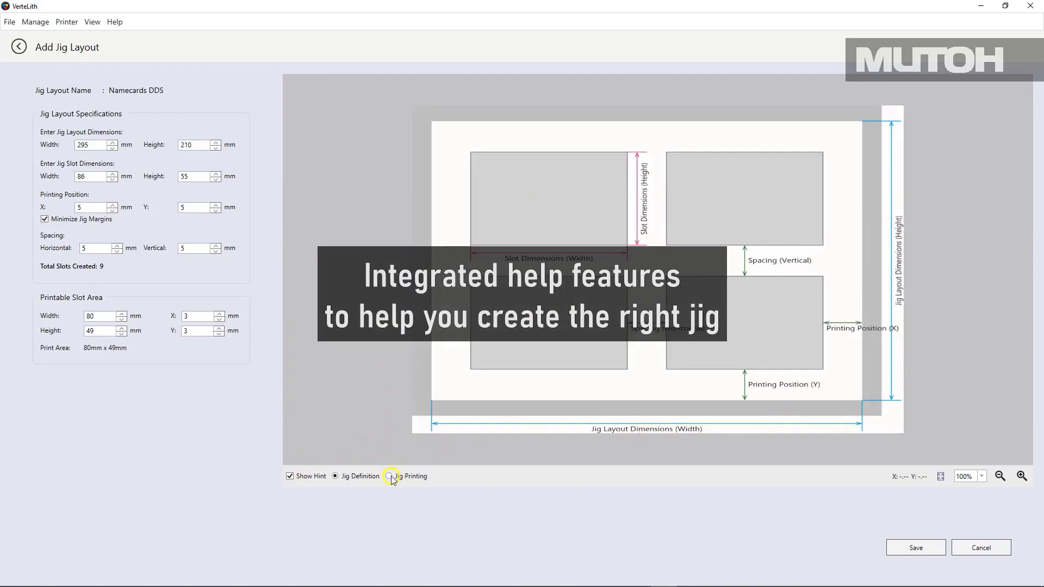
pyautogui.click(389, 476)
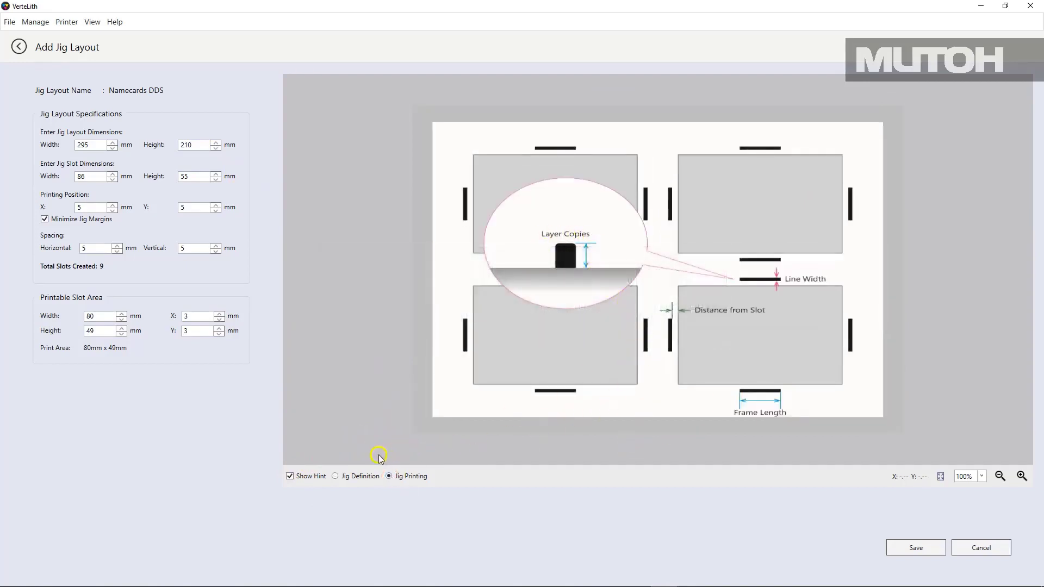
pyautogui.click(336, 475)
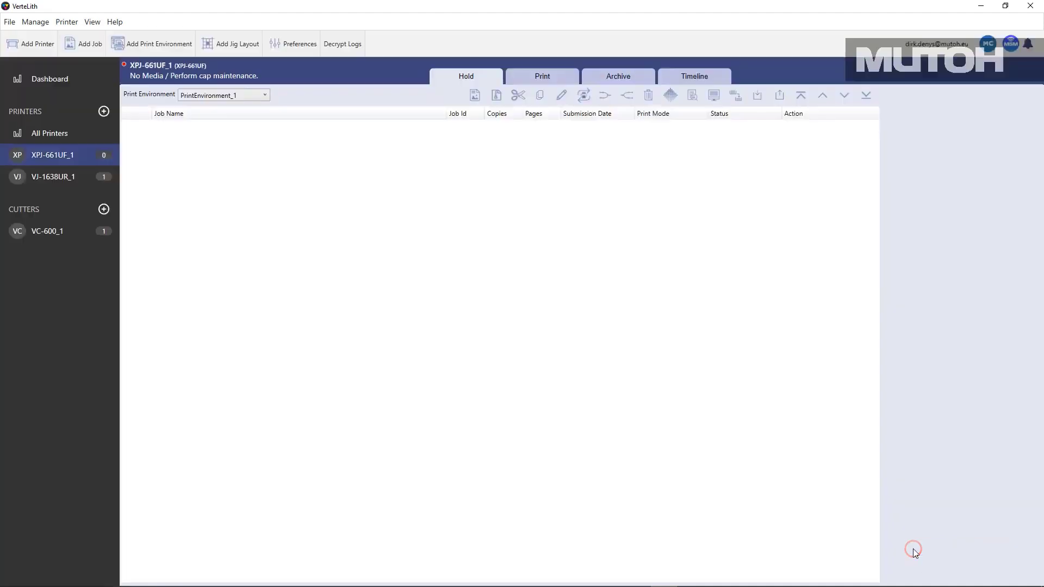
# Choose the Namecards DDS jig in Jig Layout management.
pyautogui.click(35, 22)
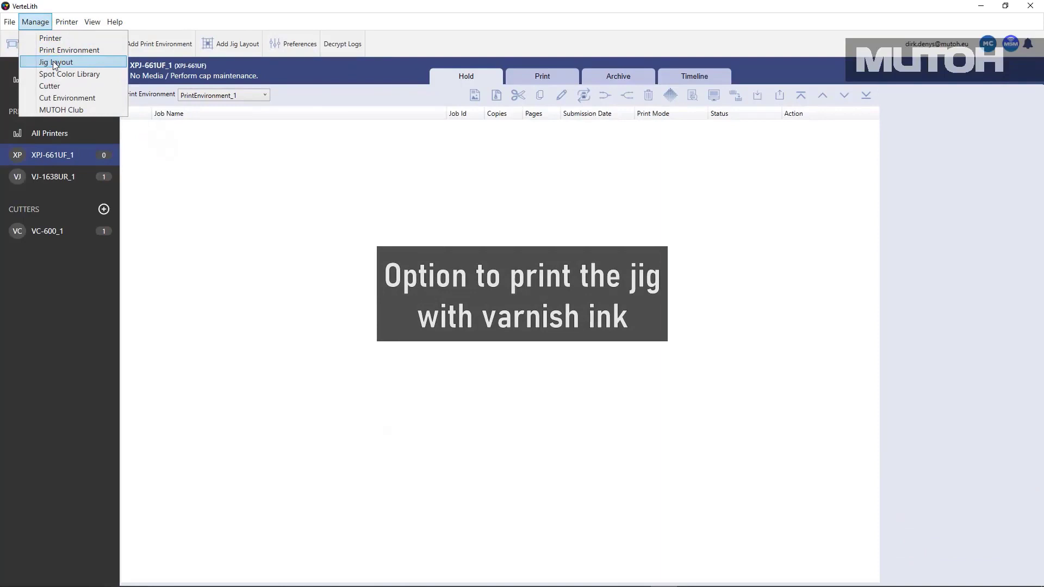
pyautogui.click(56, 61)
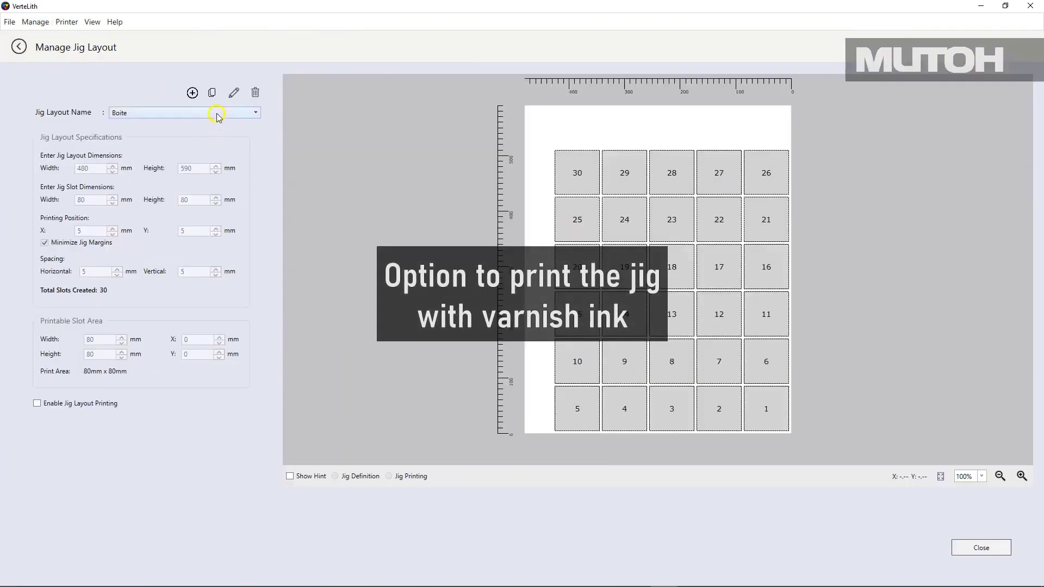
pyautogui.click(256, 112)
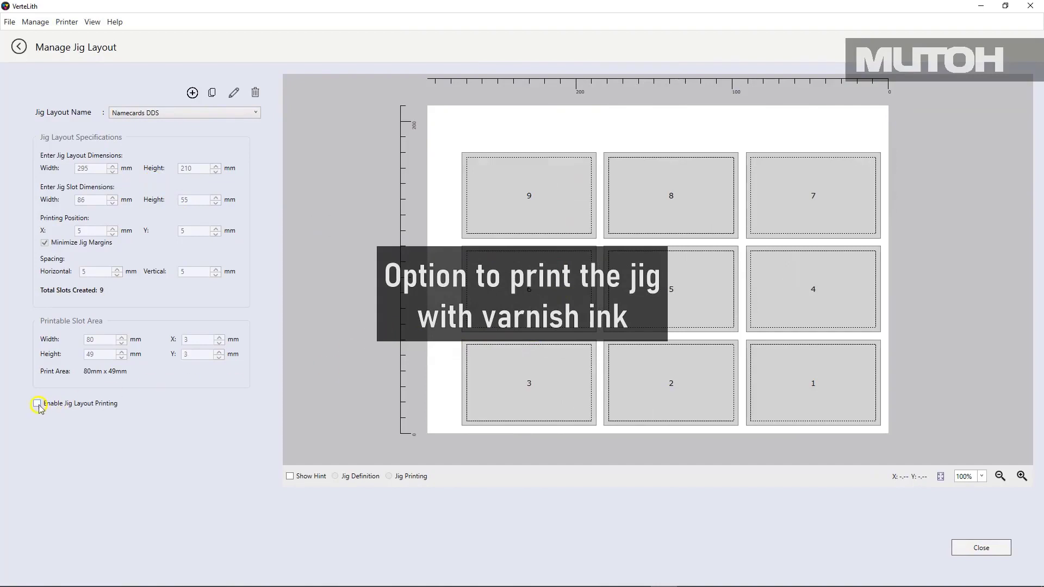
# Enable jig layout printing with Rectangle frames and submit the jig for print.
pyautogui.click(39, 403)
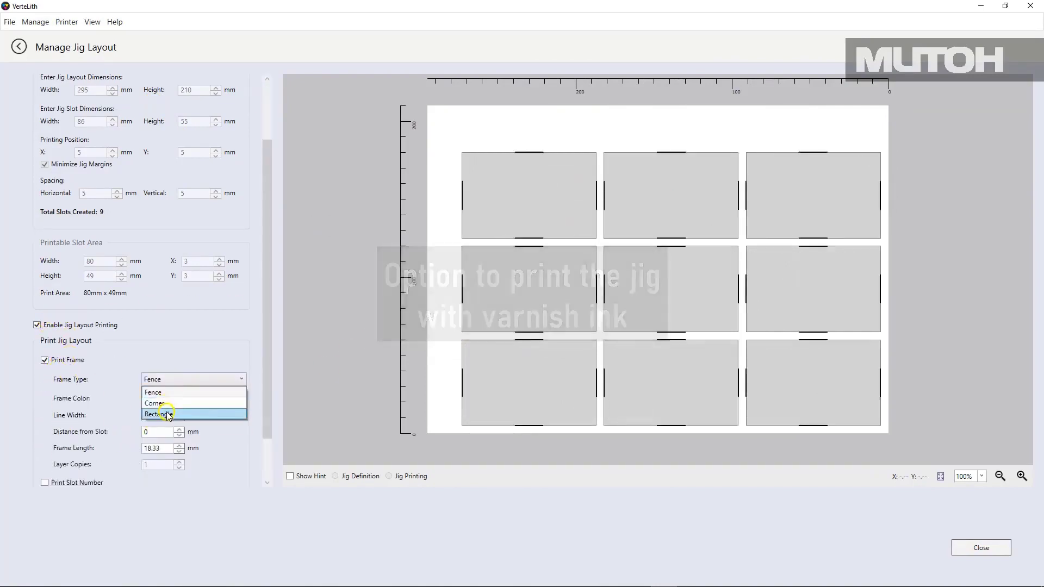
pyautogui.click(160, 413)
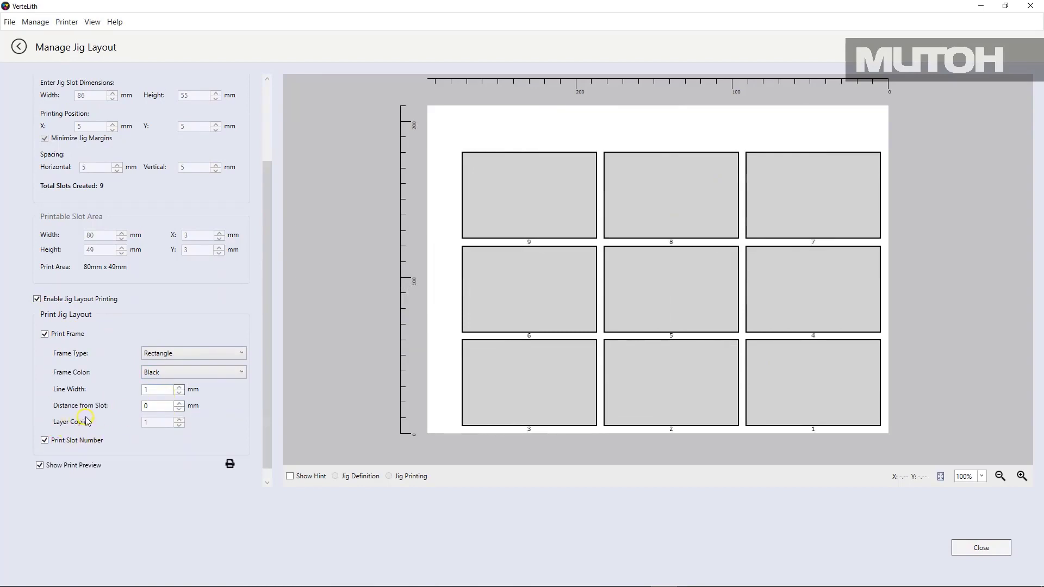
pyautogui.moveTo(338, 401)
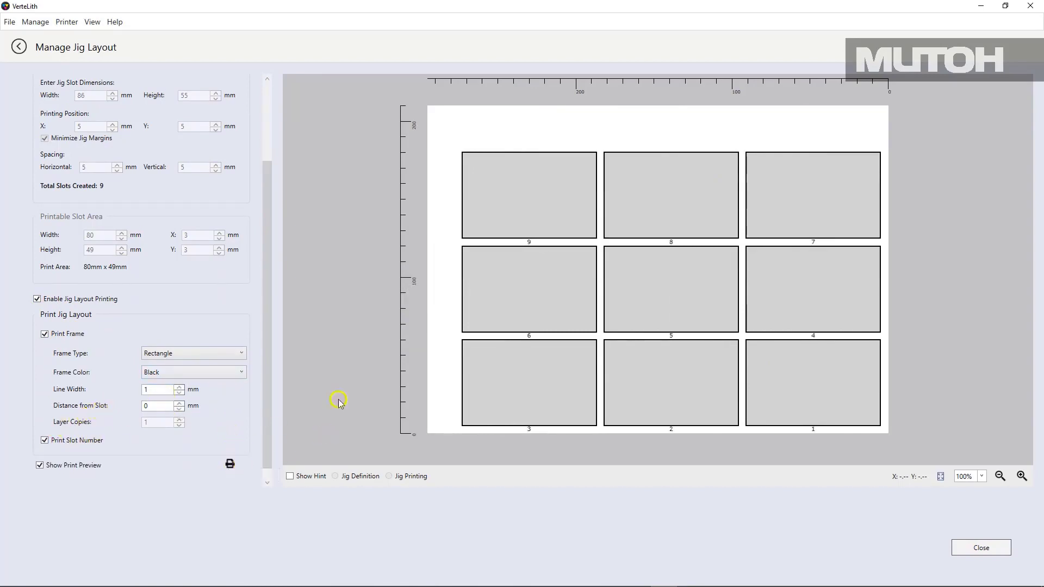
pyautogui.moveTo(230, 464)
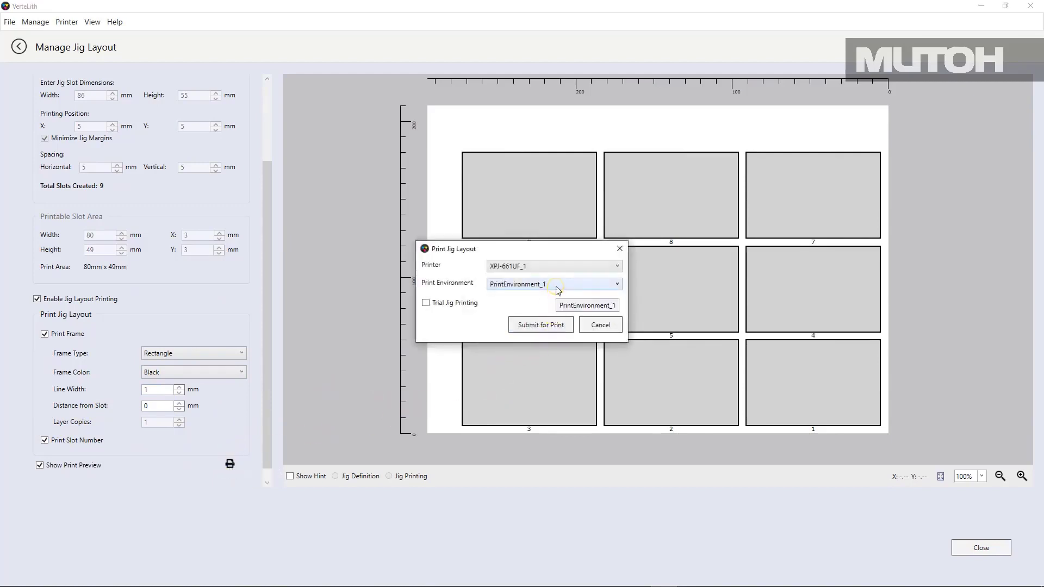
pyautogui.click(586, 305)
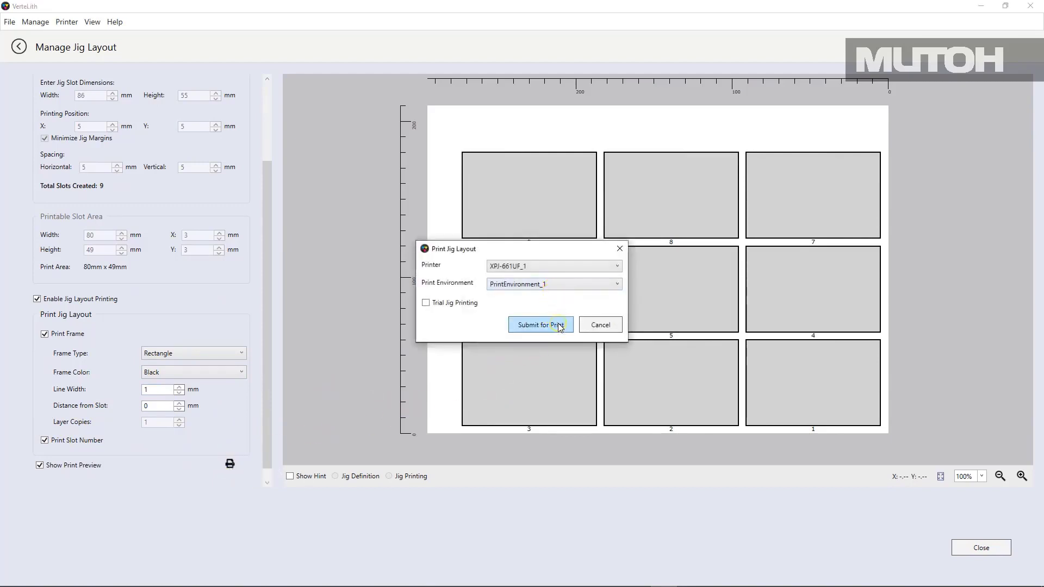
pyautogui.click(539, 325)
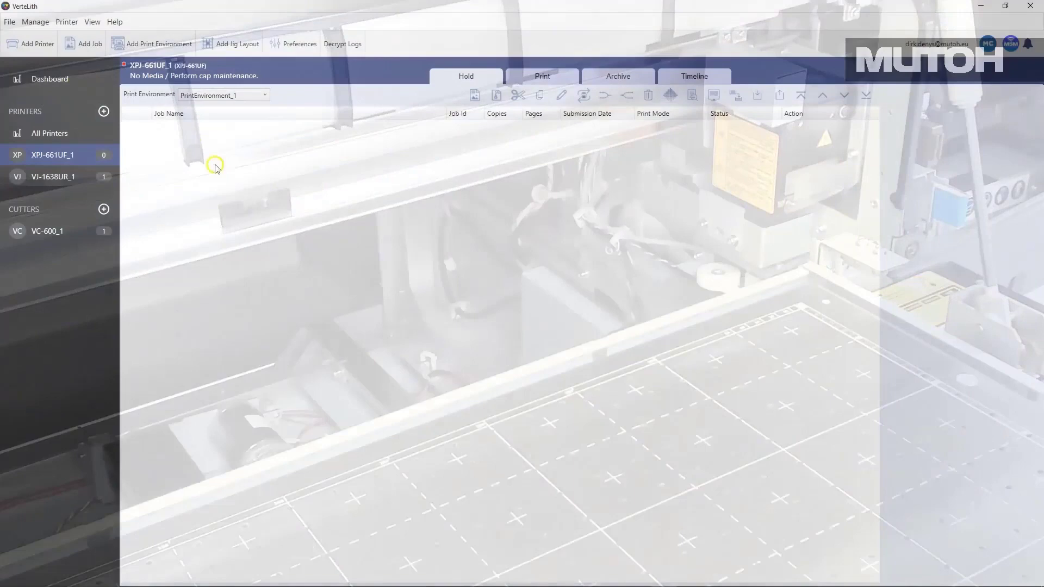
# Start a new print job for the XPJ-661UF_1 printer.
pyautogui.click(90, 43)
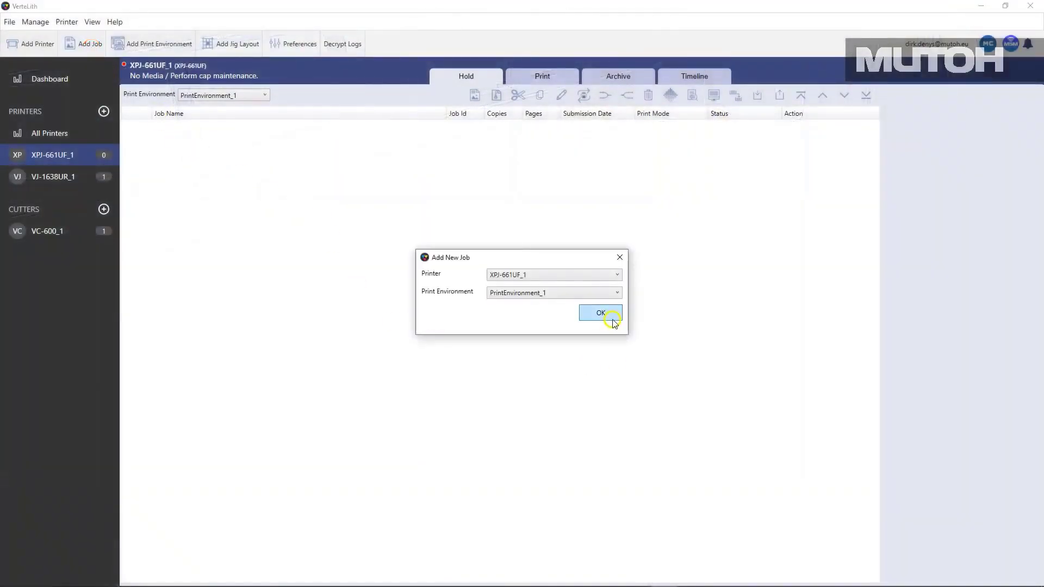
# Add the Gipsy Girl Jig Size image as a job with PrintEnvironment_1 and edit its jig settings.
pyautogui.click(599, 314)
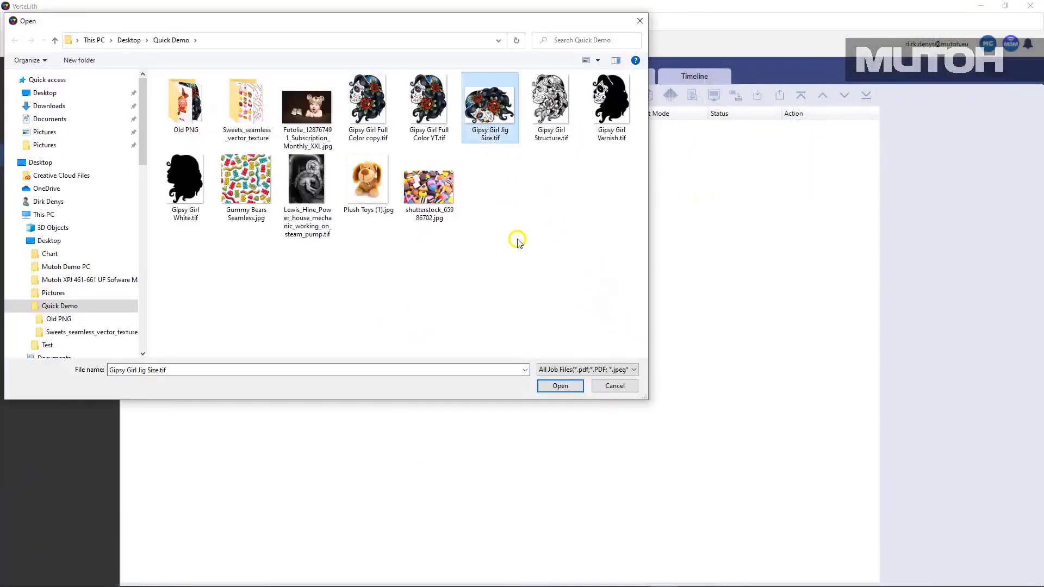
pyautogui.click(559, 385)
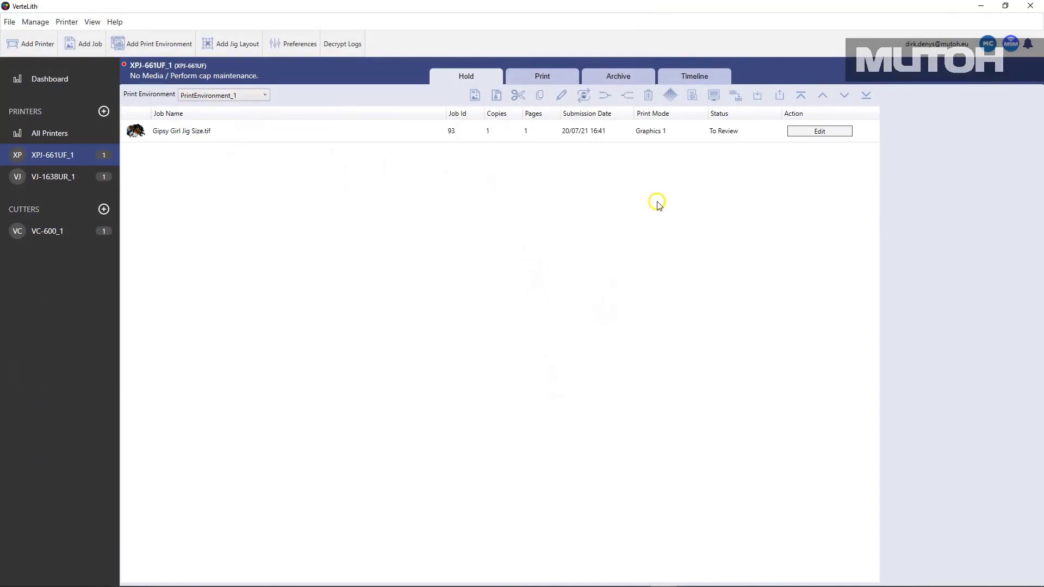
pyautogui.click(818, 130)
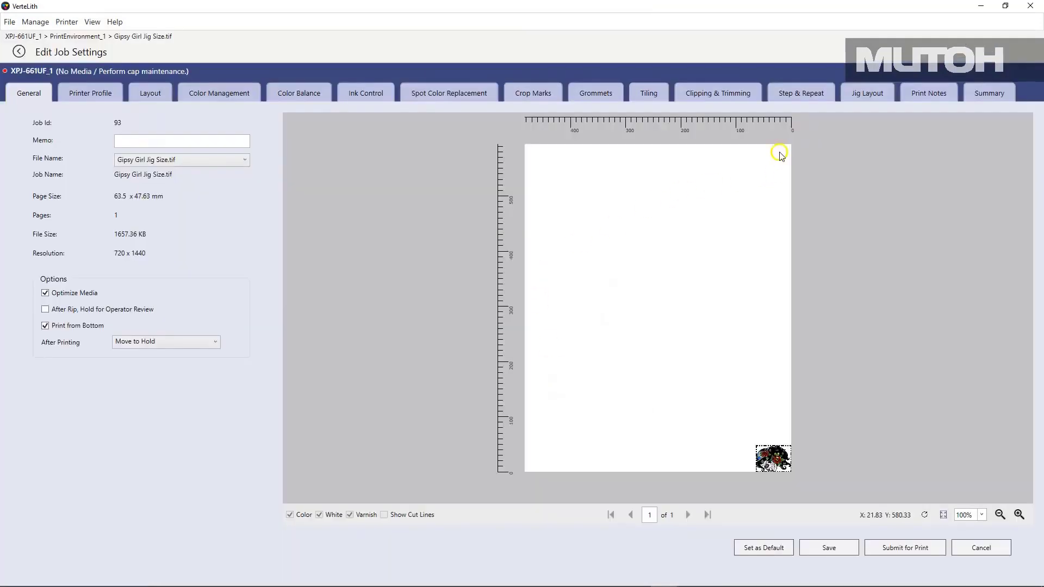
pyautogui.click(867, 93)
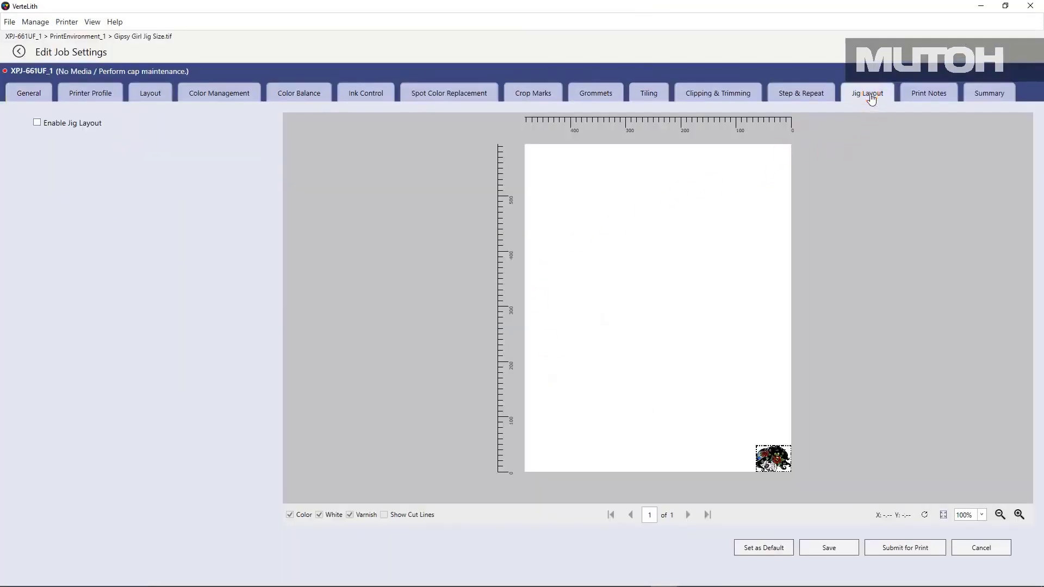
pyautogui.moveTo(37, 123)
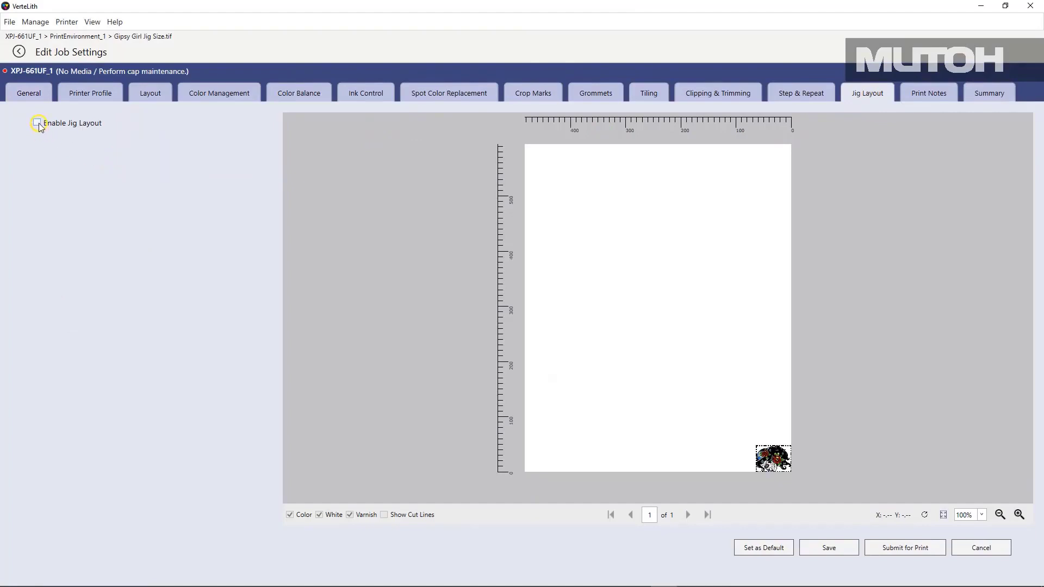
# Enable the Namecards DDS jig and exclude the top-row slots 9, 8, 7.
pyautogui.click(38, 123)
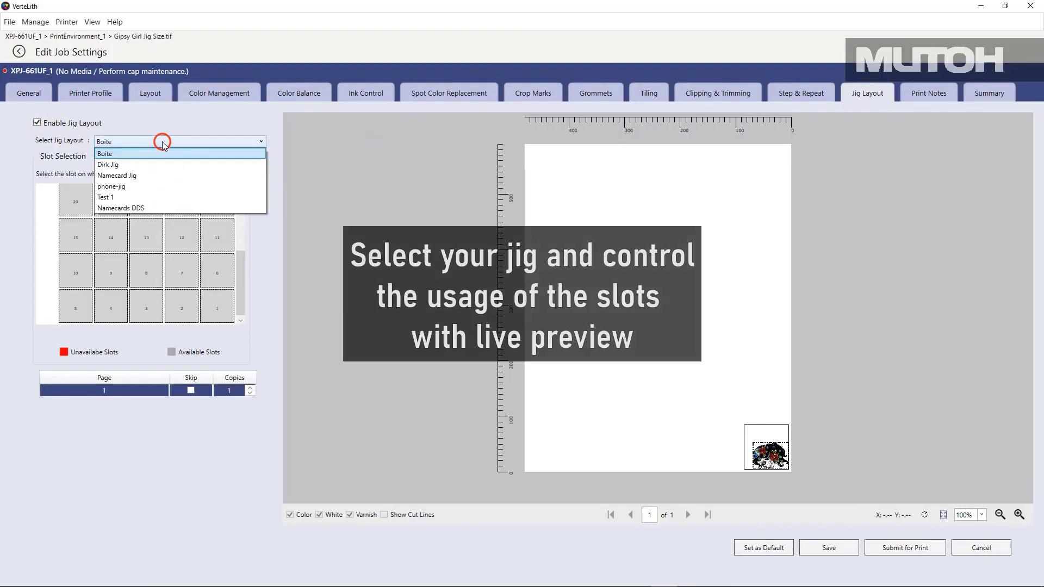
pyautogui.moveTo(152, 208)
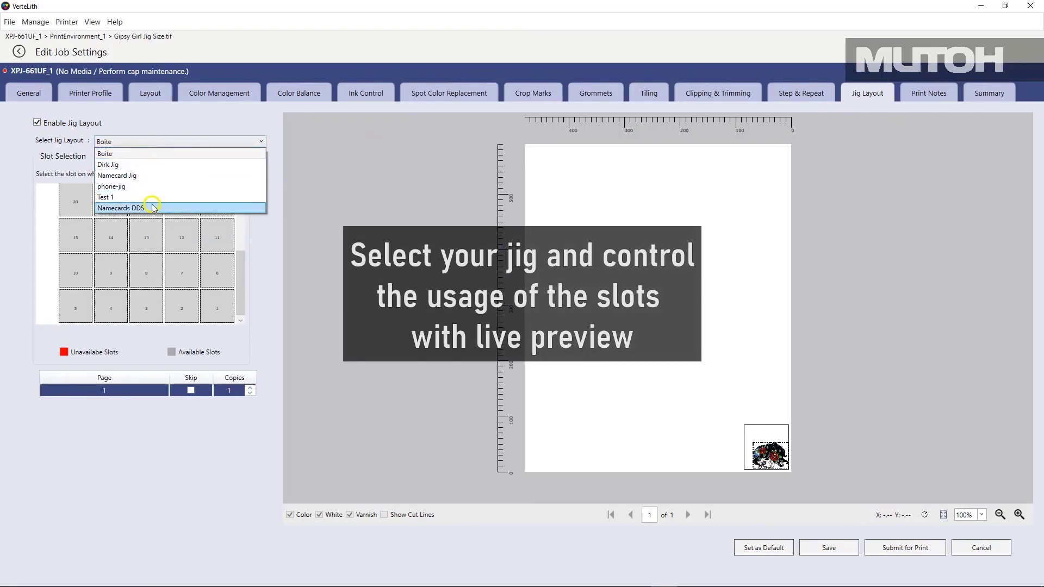
pyautogui.click(121, 208)
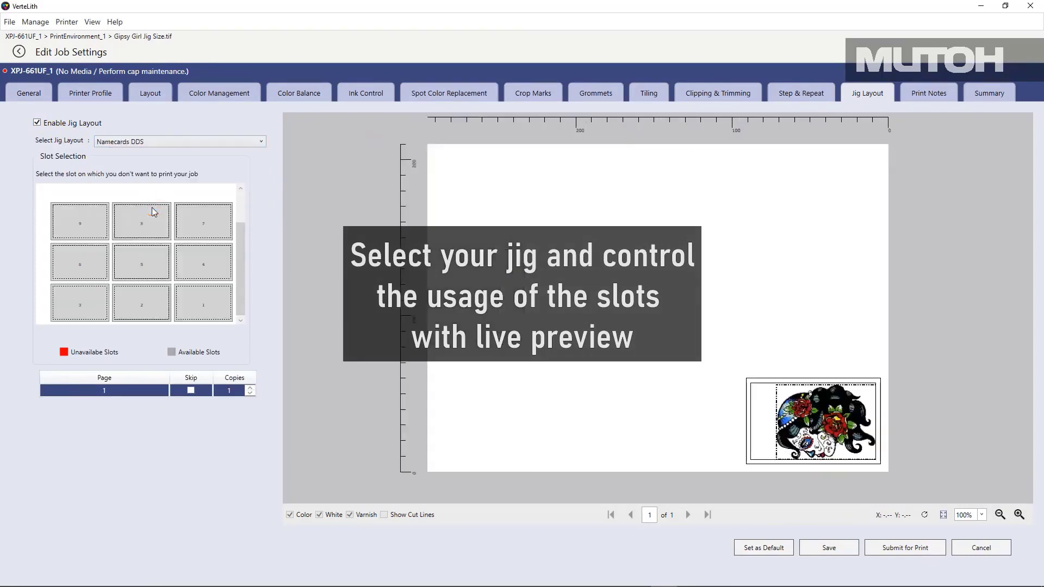
pyautogui.moveTo(179, 312)
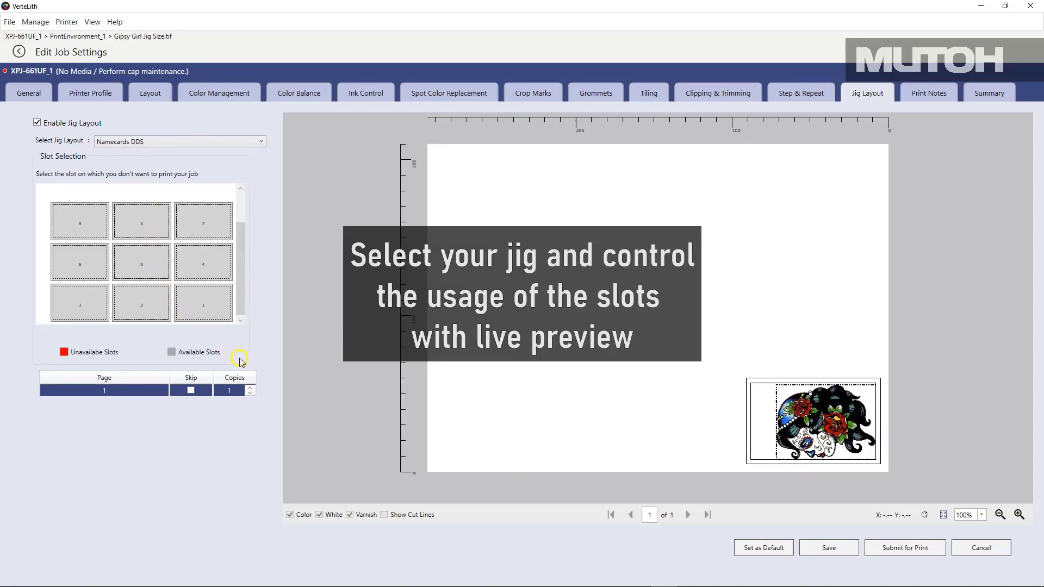
pyautogui.click(204, 303)
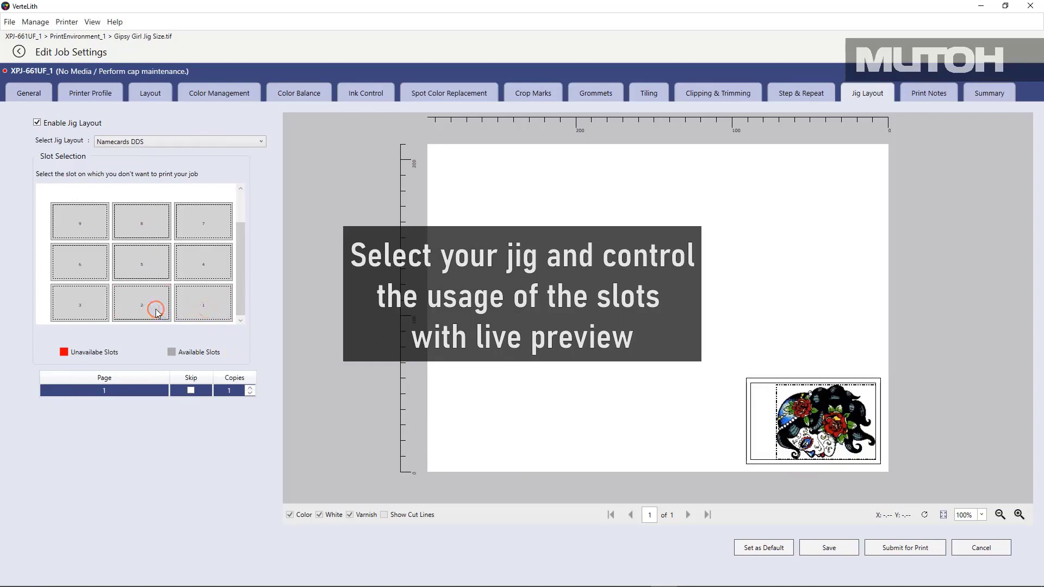
pyautogui.moveTo(159, 291)
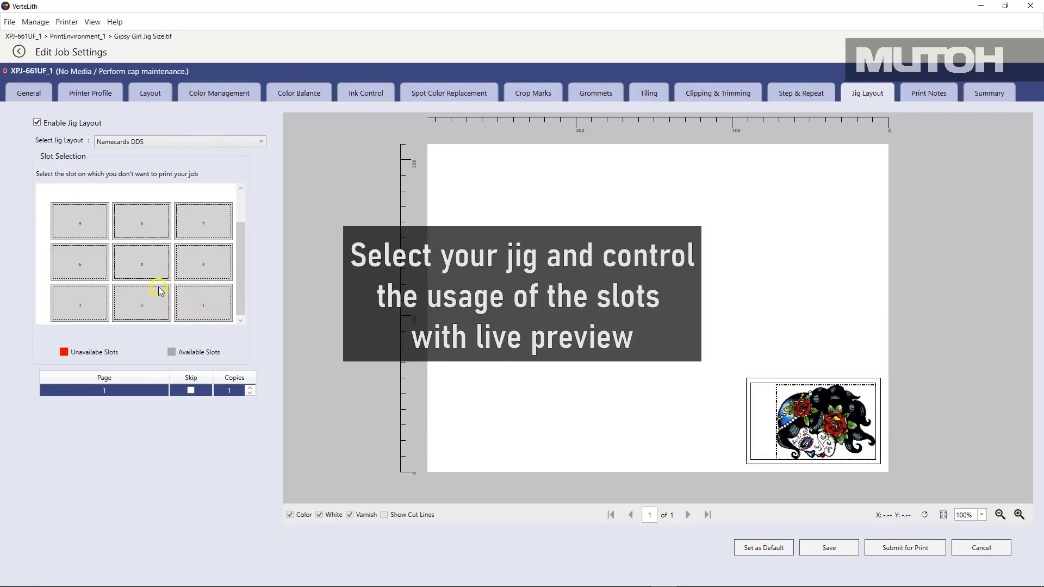
pyautogui.click(140, 261)
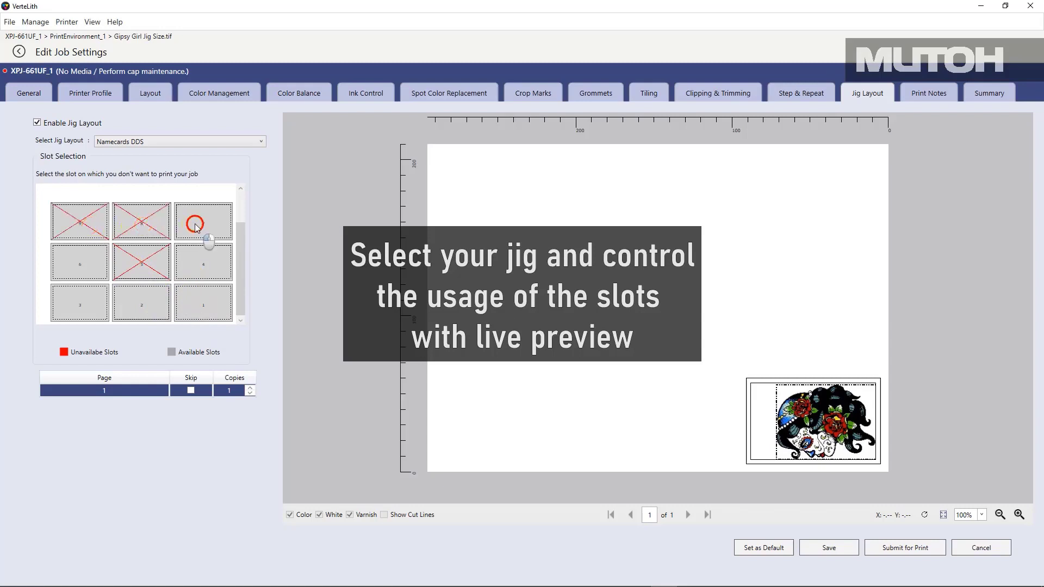
pyautogui.click(204, 221)
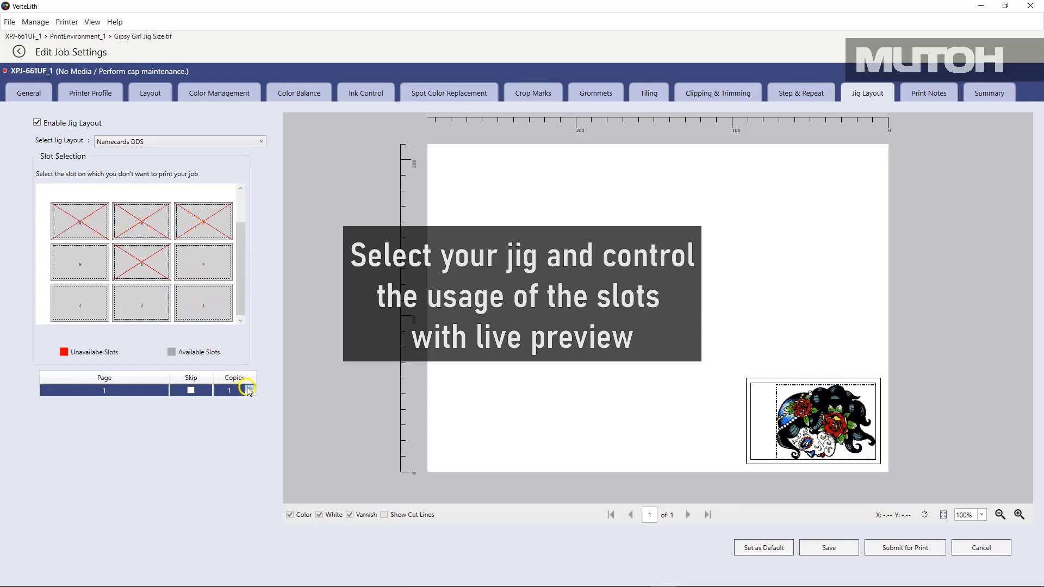
# Set copies to 5 and leave the centre slot 5 excluded.
pyautogui.click(248, 387)
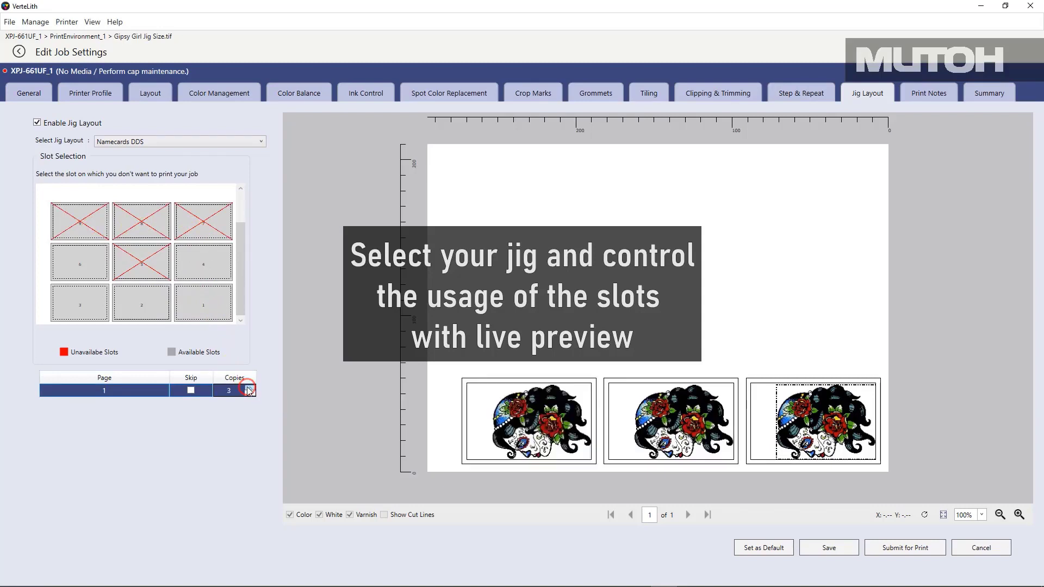
pyautogui.click(248, 387)
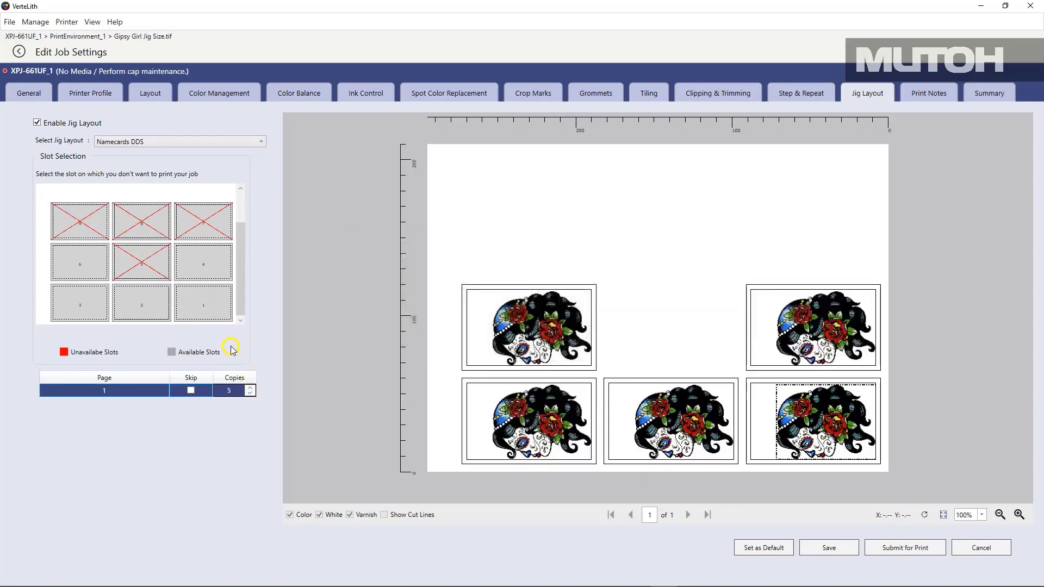
pyautogui.click(140, 261)
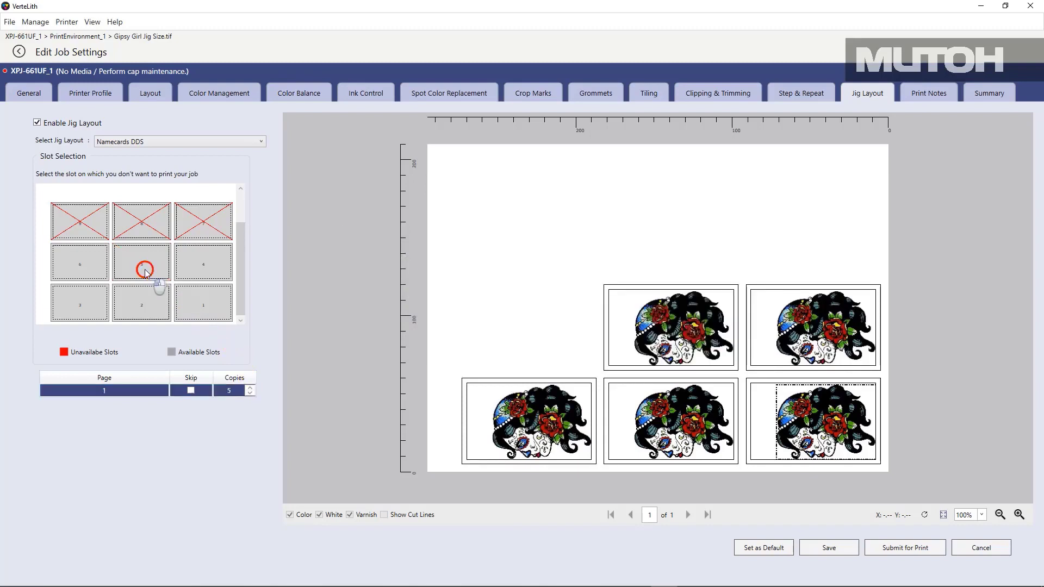
pyautogui.click(140, 261)
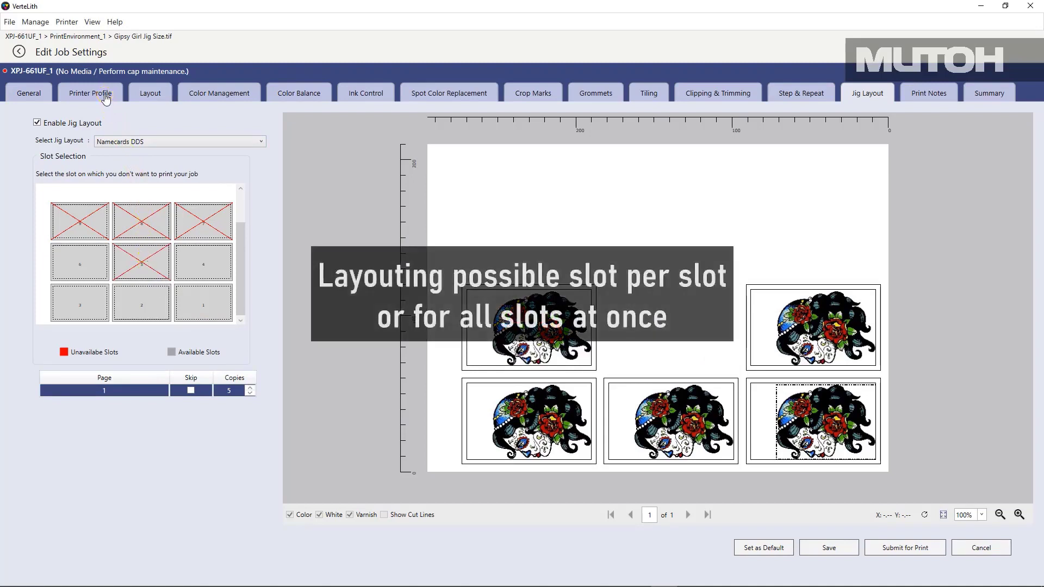
# Set Layout placement to Centre-Middle so artwork centres in each slot.
pyautogui.click(90, 93)
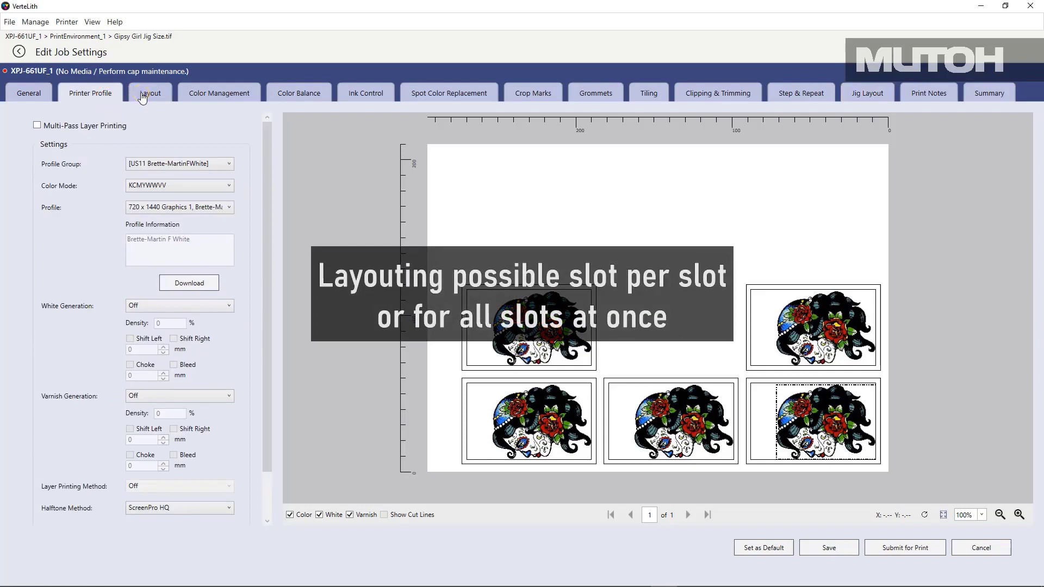
pyautogui.click(149, 94)
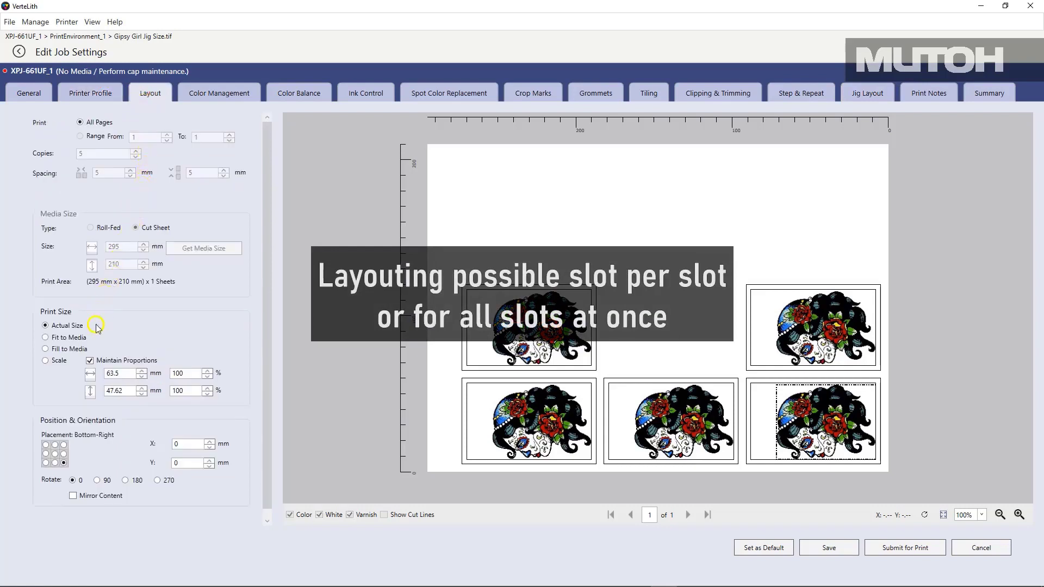
pyautogui.moveTo(316, 430)
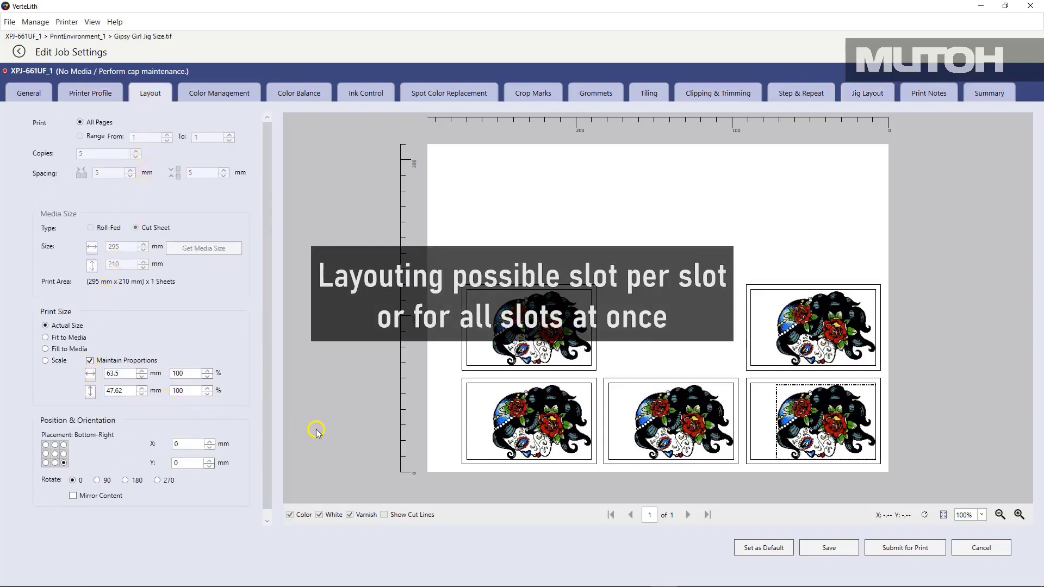
pyautogui.click(54, 452)
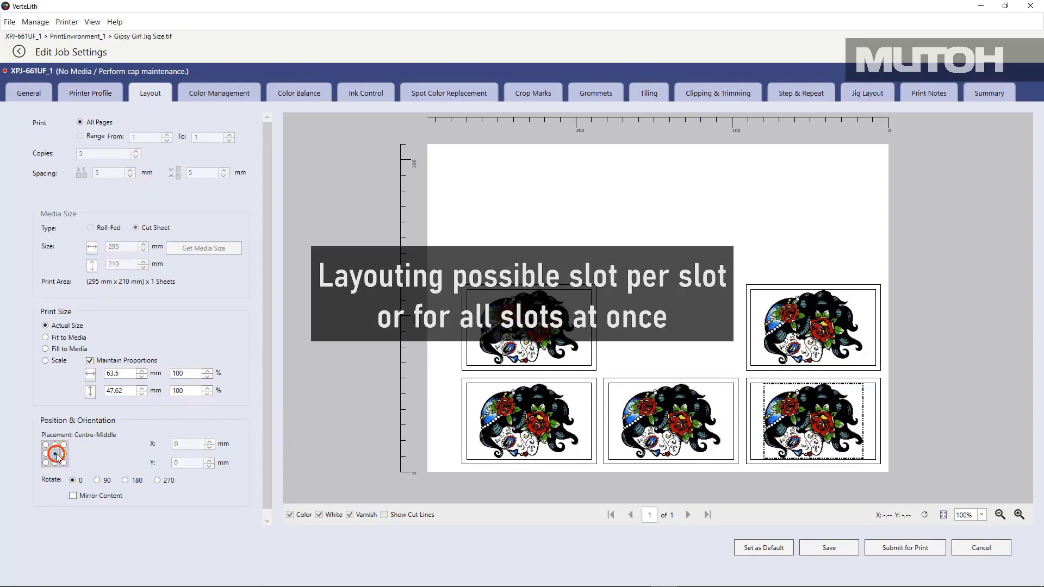
pyautogui.moveTo(176, 319)
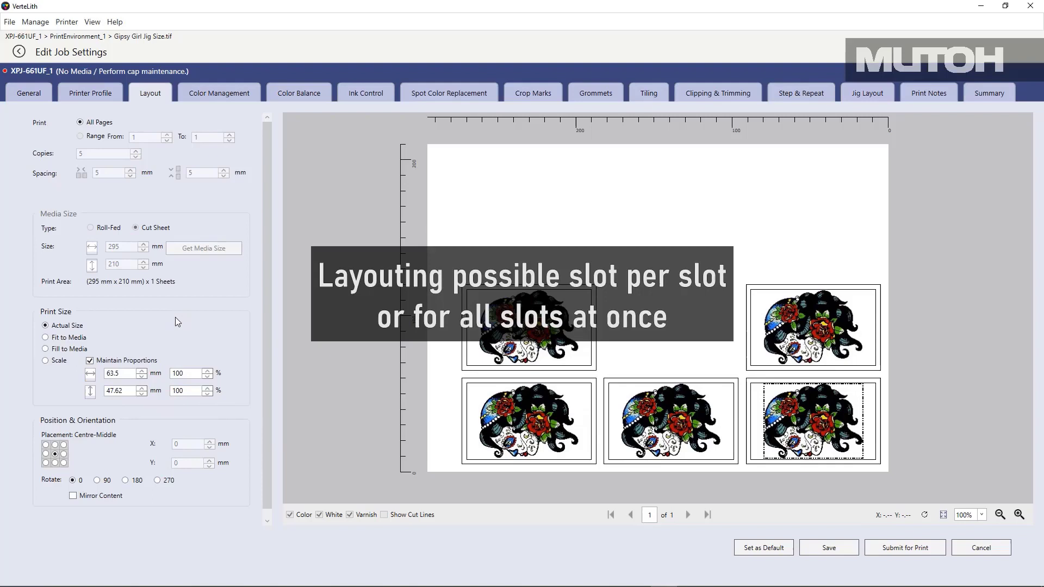
pyautogui.moveTo(172, 314)
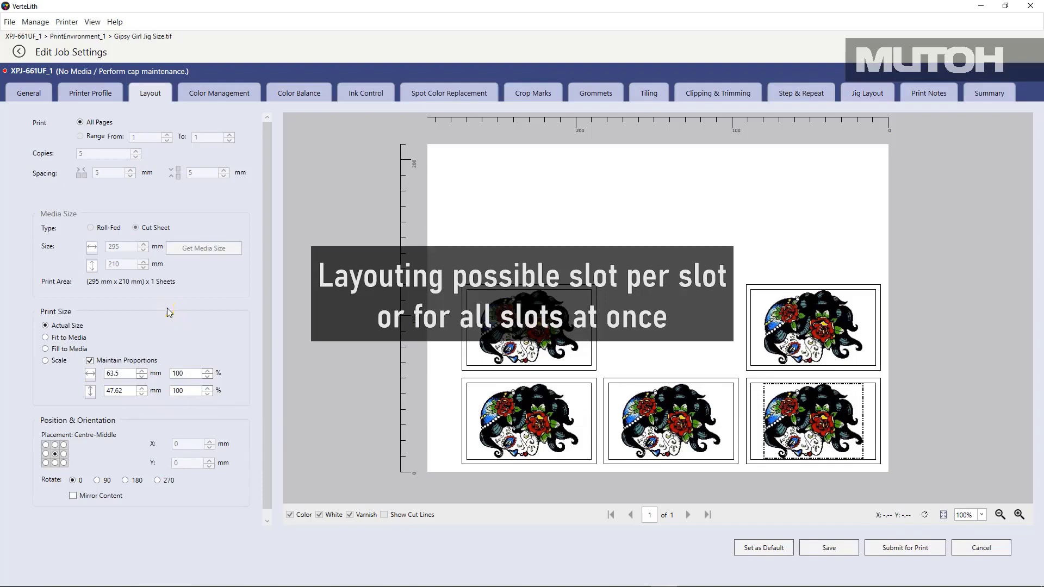
pyautogui.moveTo(171, 276)
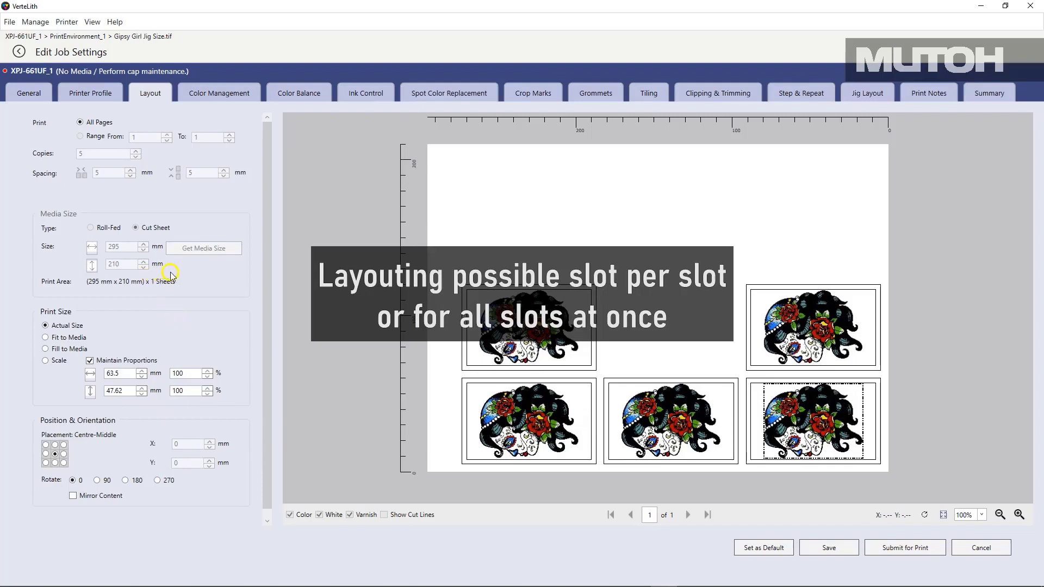
pyautogui.moveTo(589, 537)
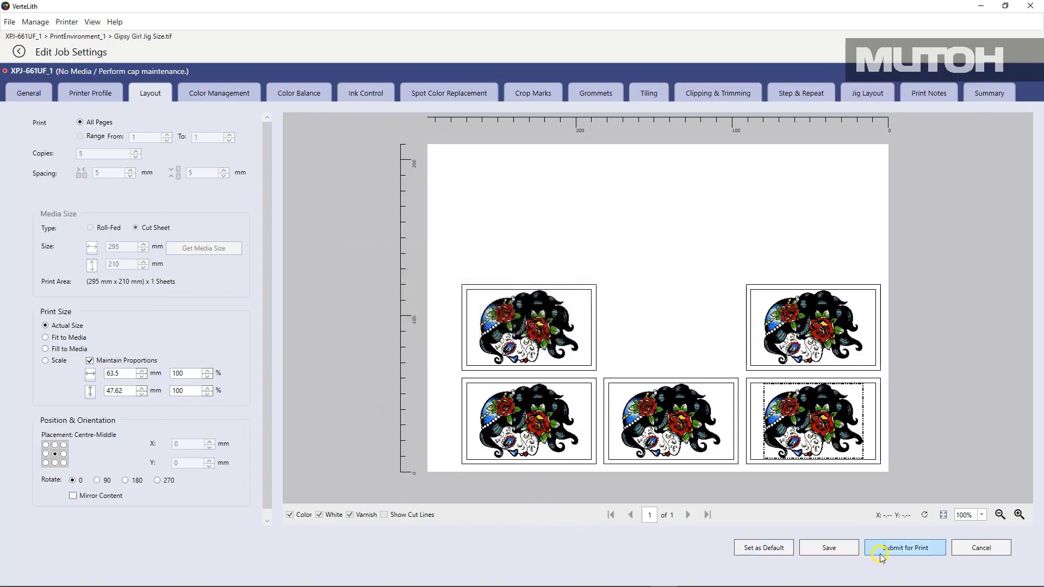
# Submit the five-copy jig job for print, check the Print tab and return to the dashboard.
pyautogui.click(903, 547)
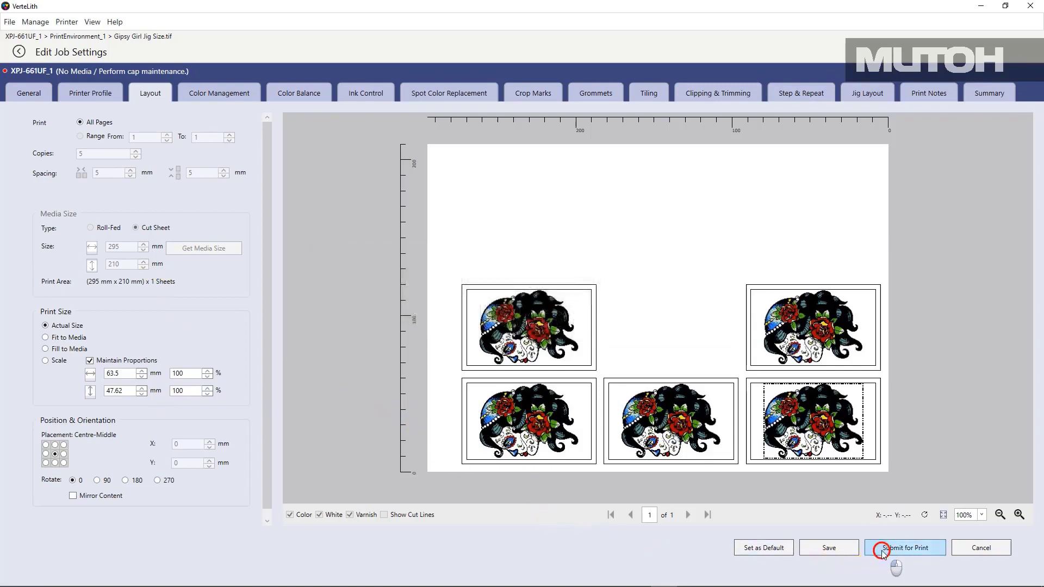
pyautogui.click(904, 547)
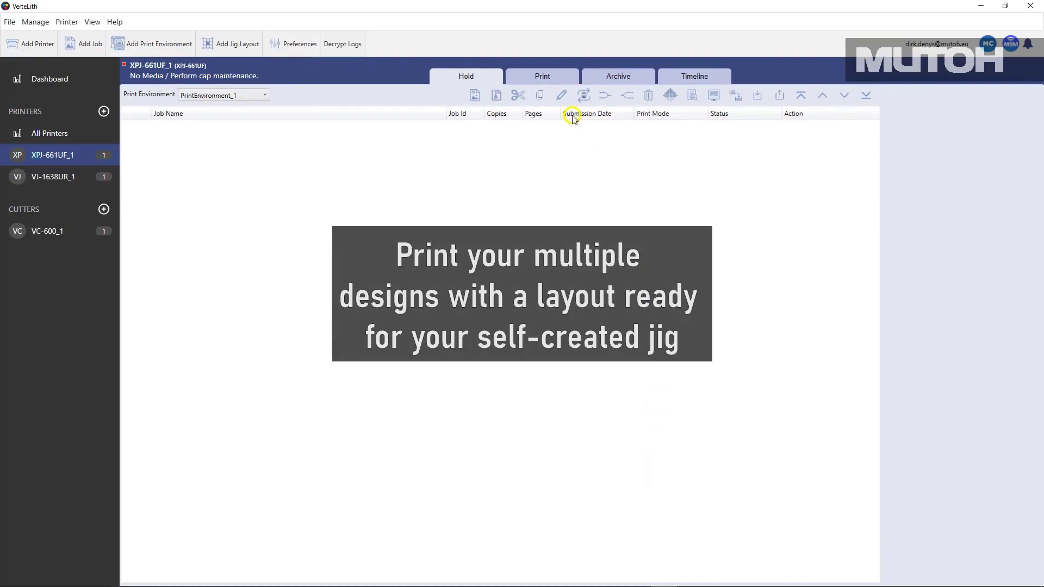
pyautogui.click(542, 76)
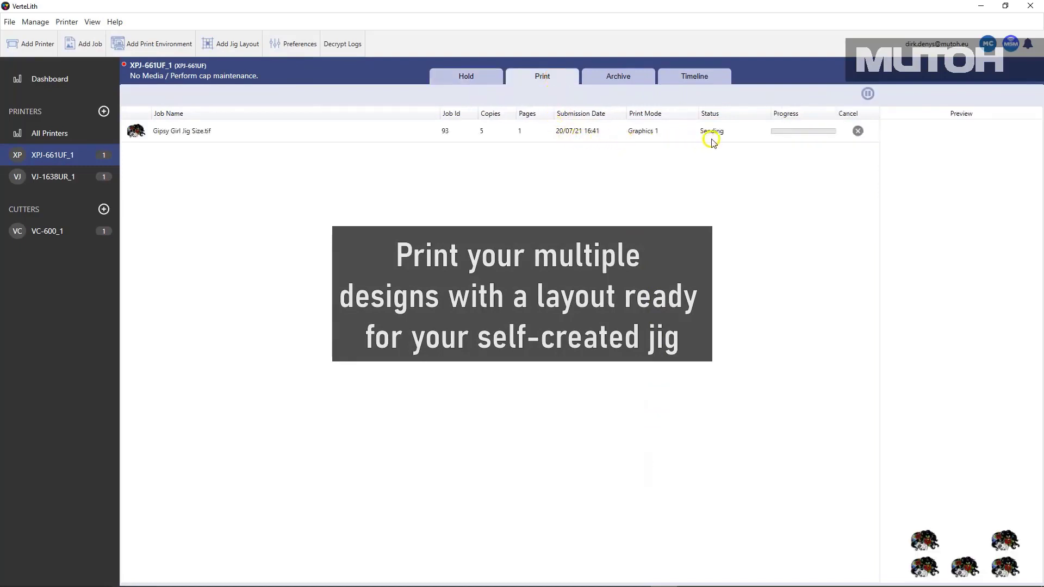
pyautogui.moveTo(710, 165)
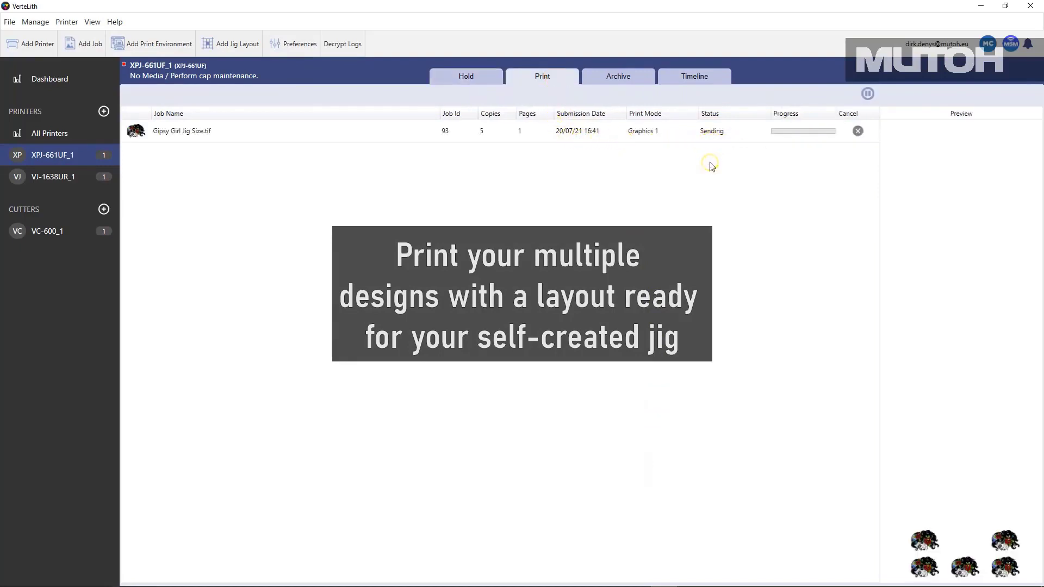
pyautogui.moveTo(728, 216)
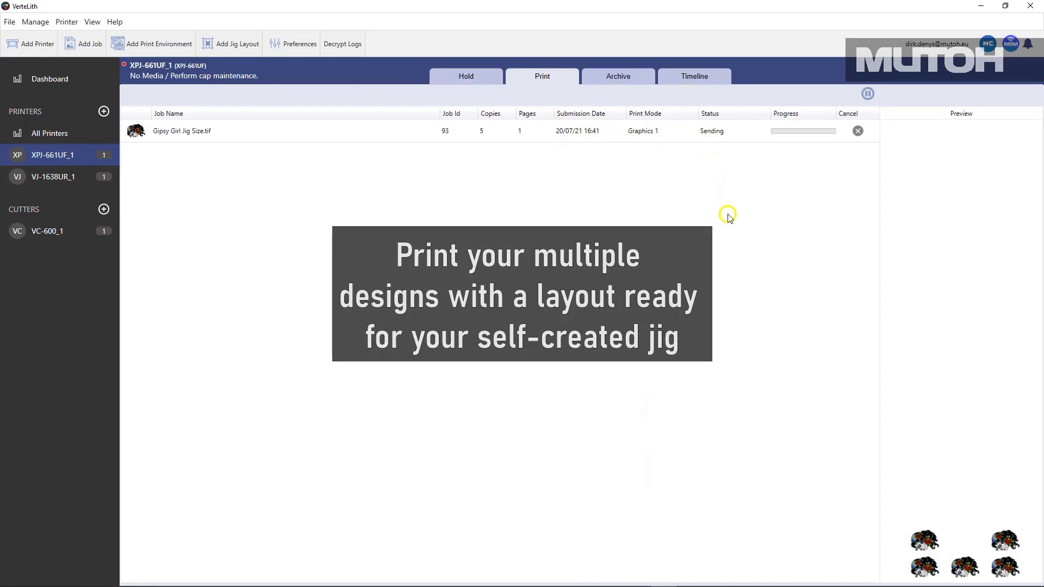
pyautogui.moveTo(921, 530)
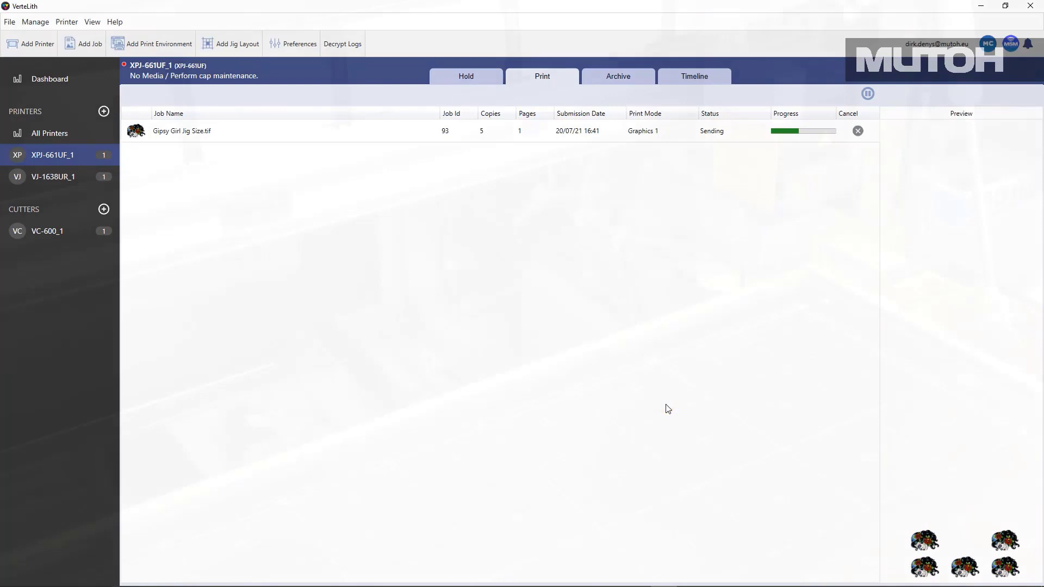
pyautogui.click(49, 78)
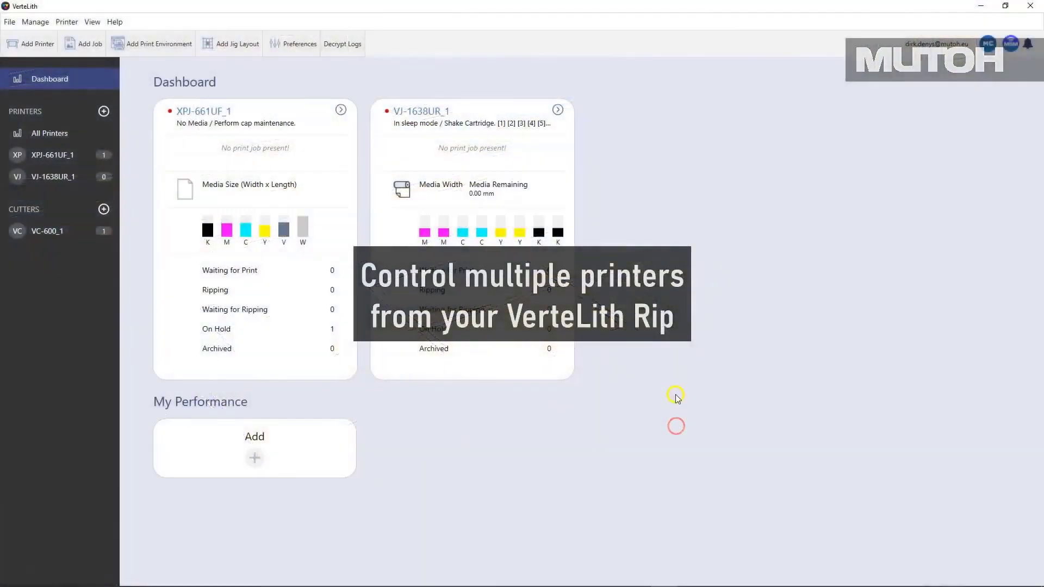
pyautogui.moveTo(263, 222)
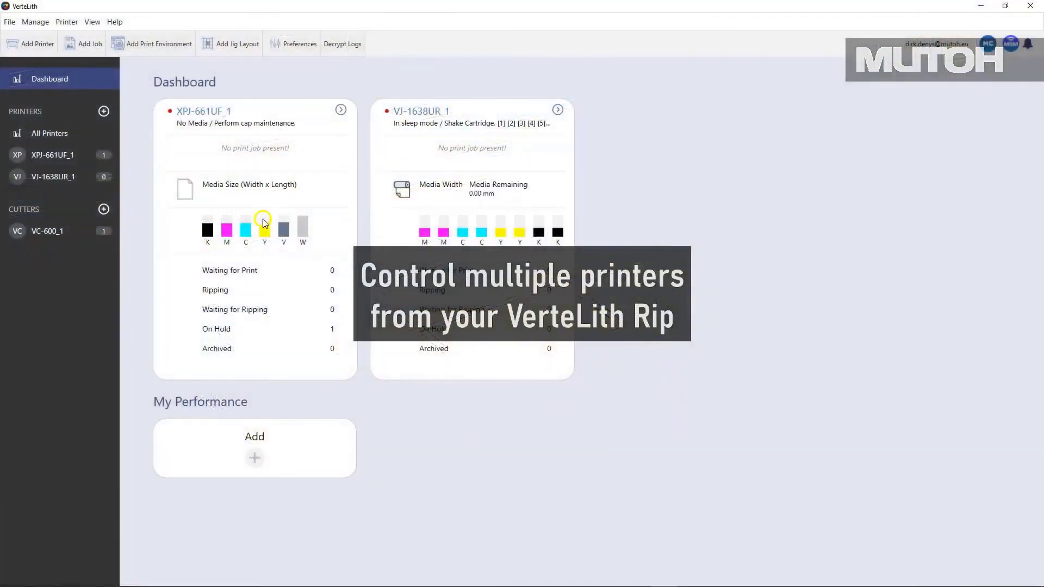
# Add shutterstock_65986702.jpg as a new job in the VJ-1638UR_1 queue.
pyautogui.click(53, 176)
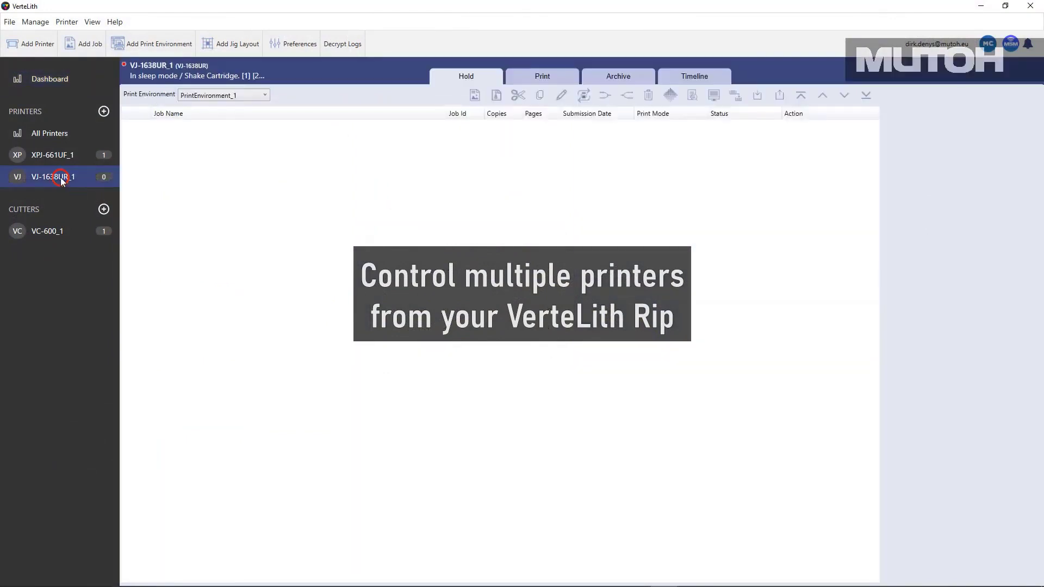
pyautogui.moveTo(132, 172)
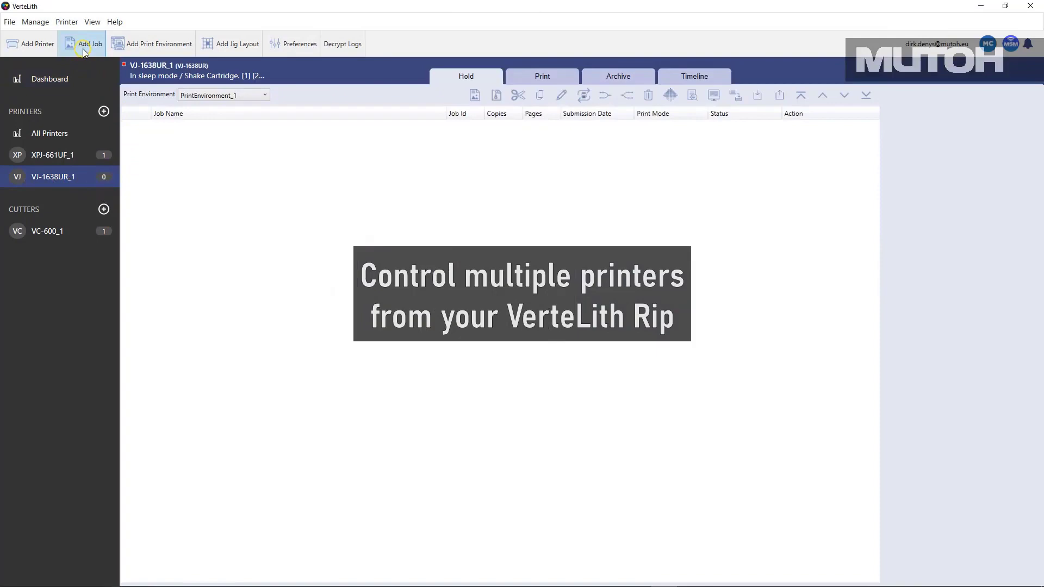
pyautogui.click(88, 44)
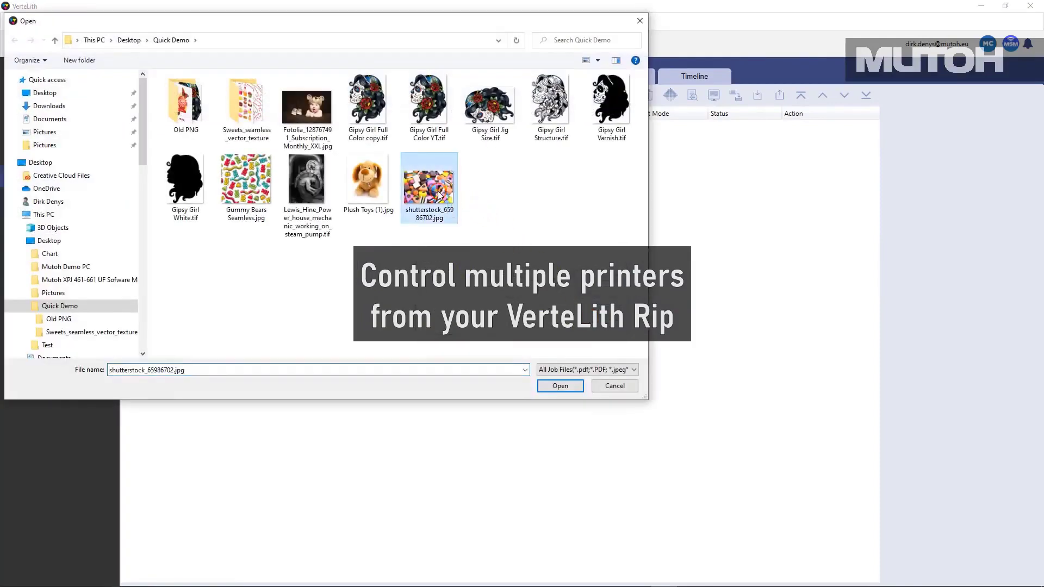
pyautogui.click(559, 386)
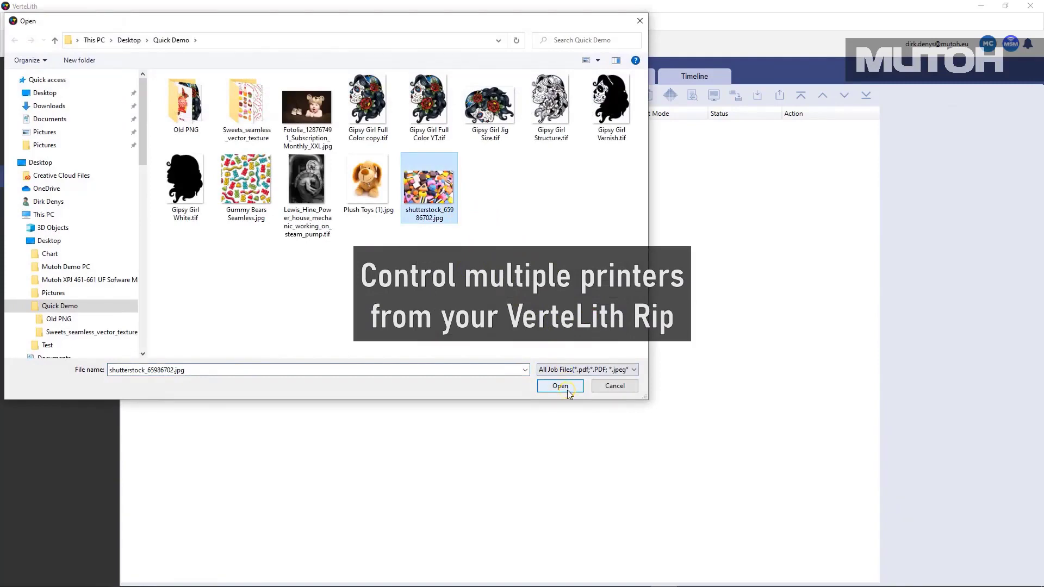
pyautogui.click(560, 386)
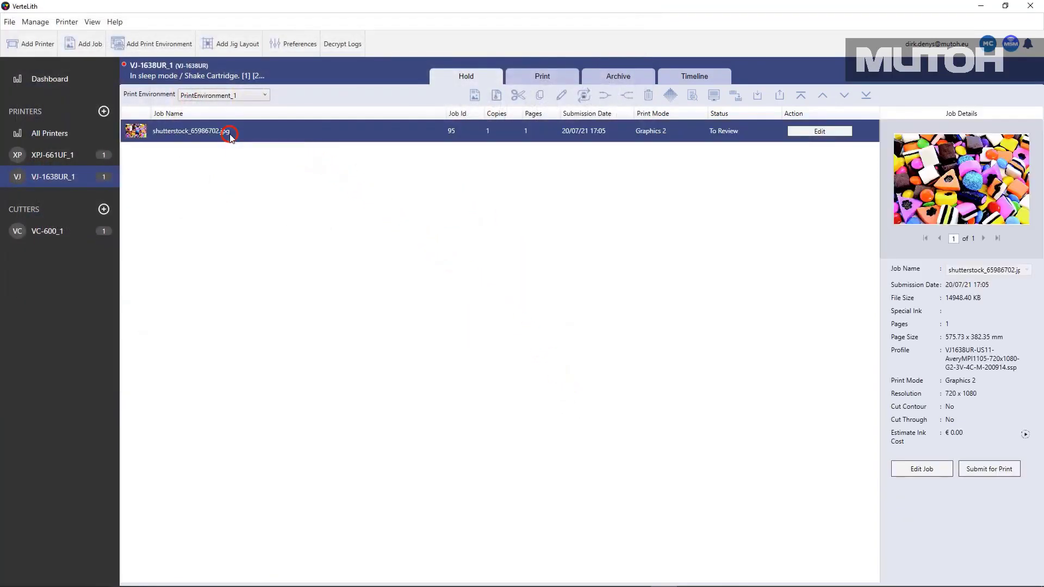
pyautogui.moveTo(487, 157)
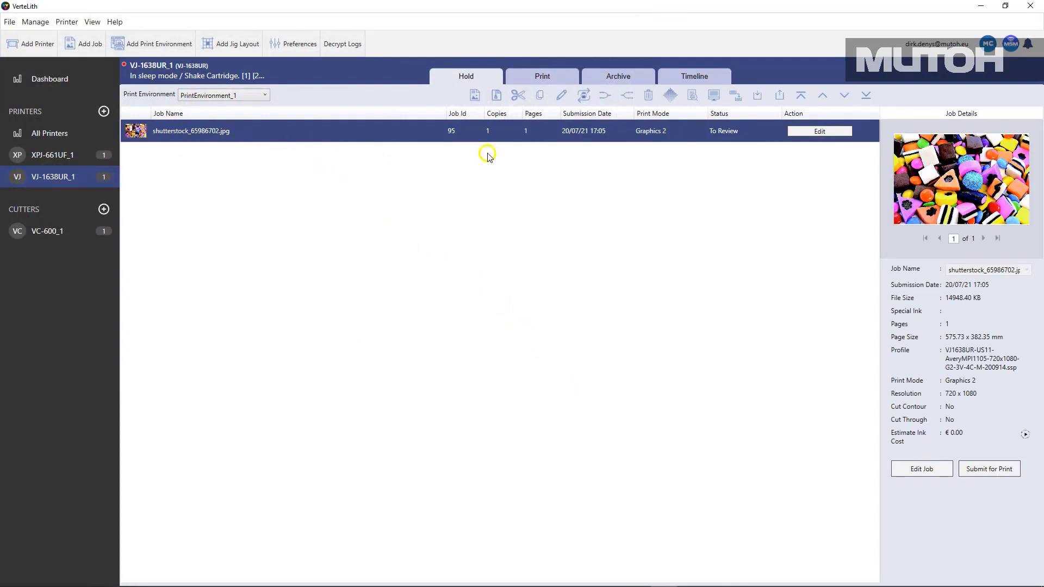
pyautogui.moveTo(820, 131)
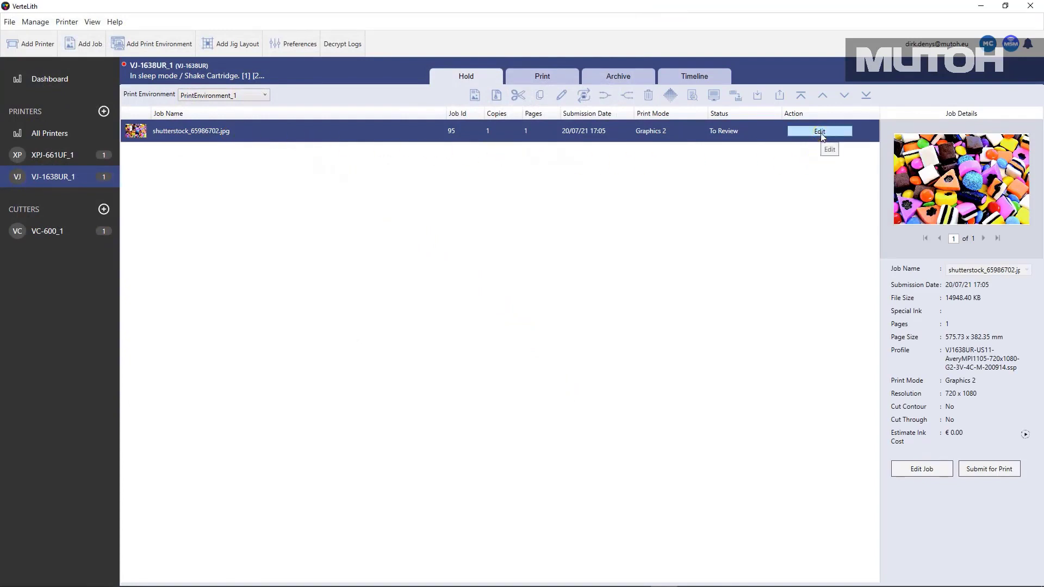
# Poll the 1376 mm media width and set the candy job's print size to Fit to Media.
pyautogui.click(818, 130)
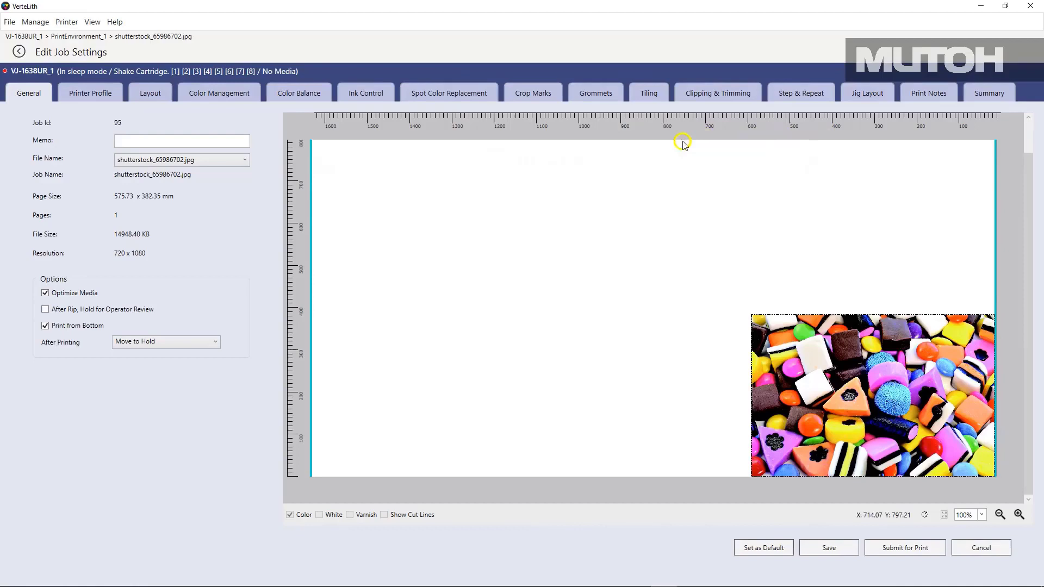
pyautogui.moveTo(121, 128)
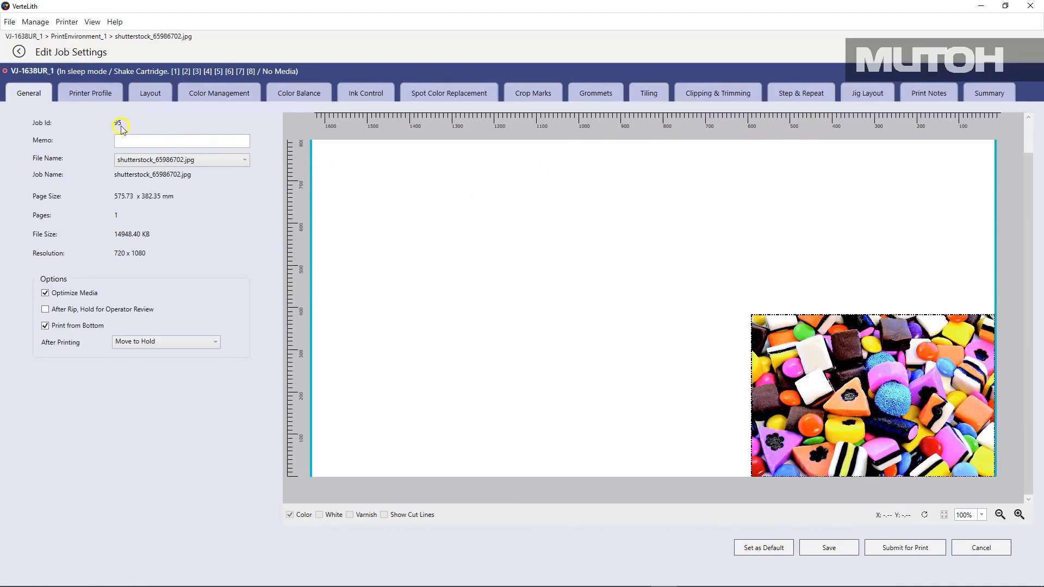
pyautogui.click(90, 93)
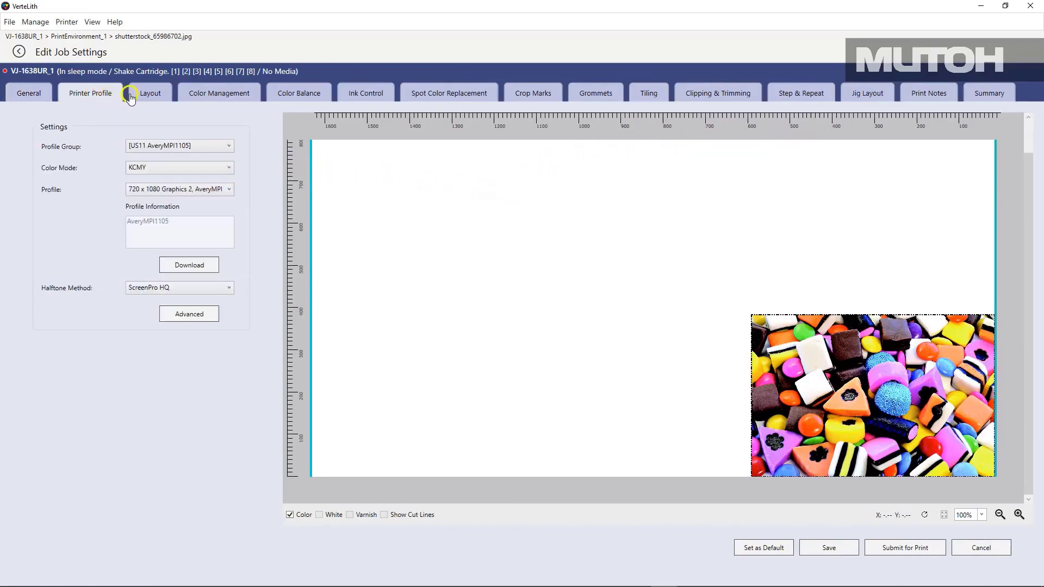
pyautogui.click(150, 93)
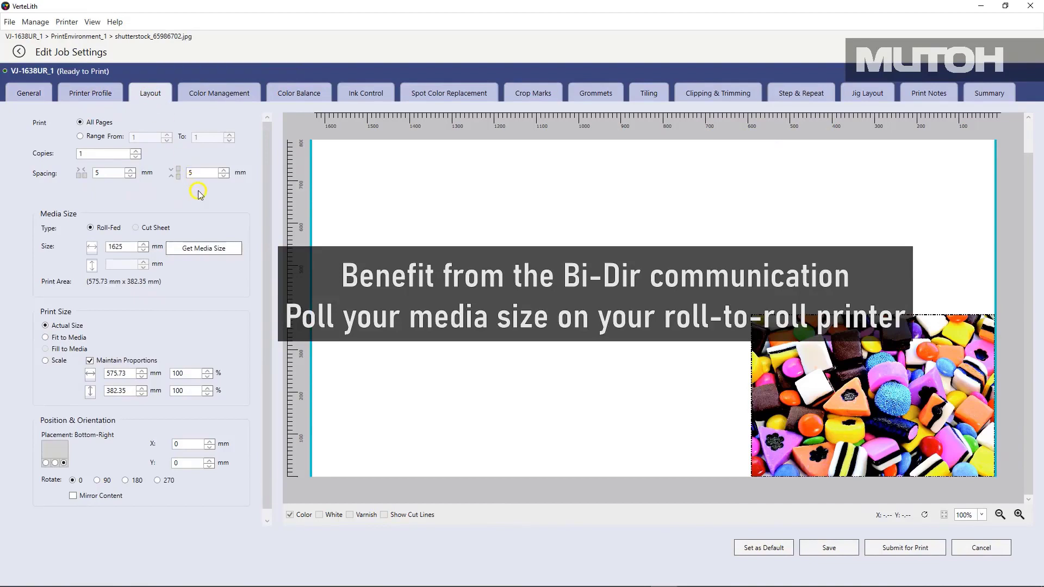
pyautogui.moveTo(204, 248)
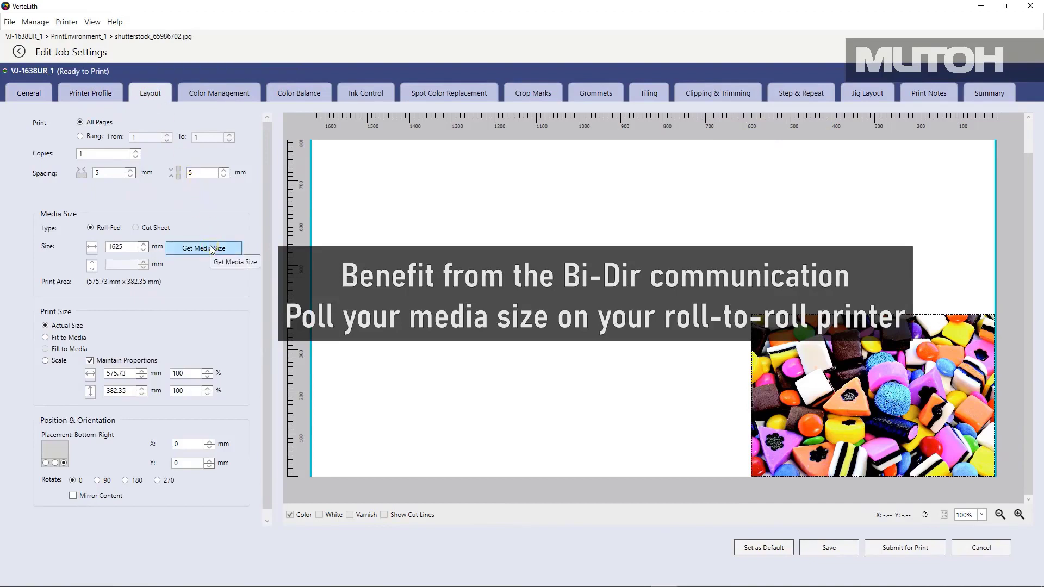
pyautogui.click(204, 248)
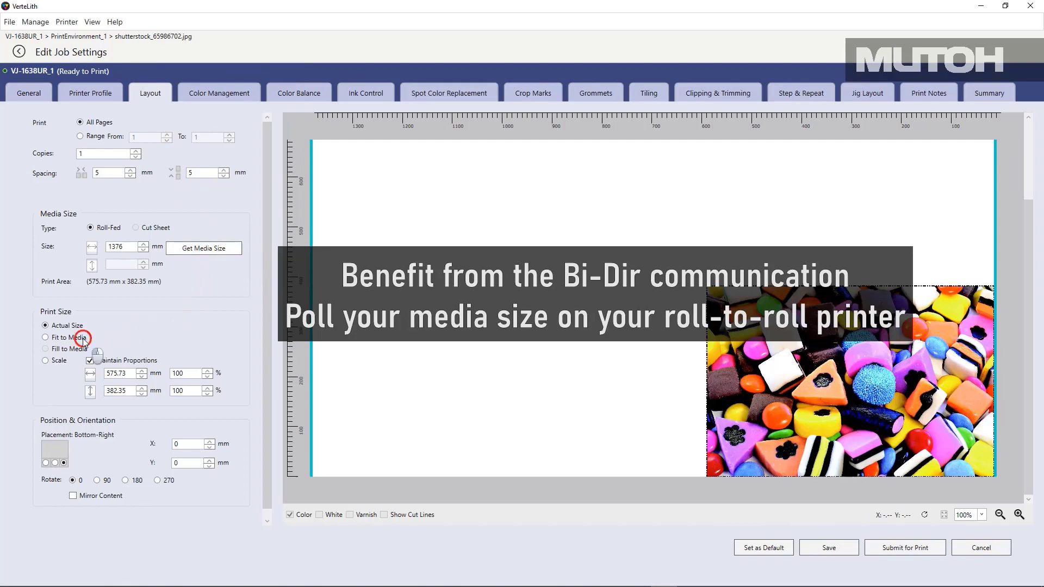
pyautogui.click(46, 338)
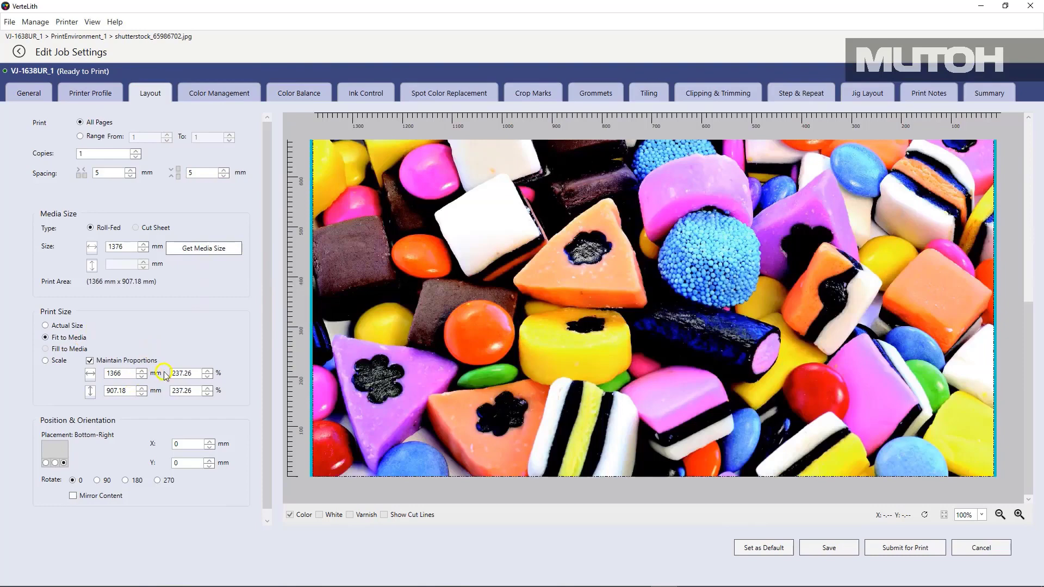
pyautogui.scroll(3)
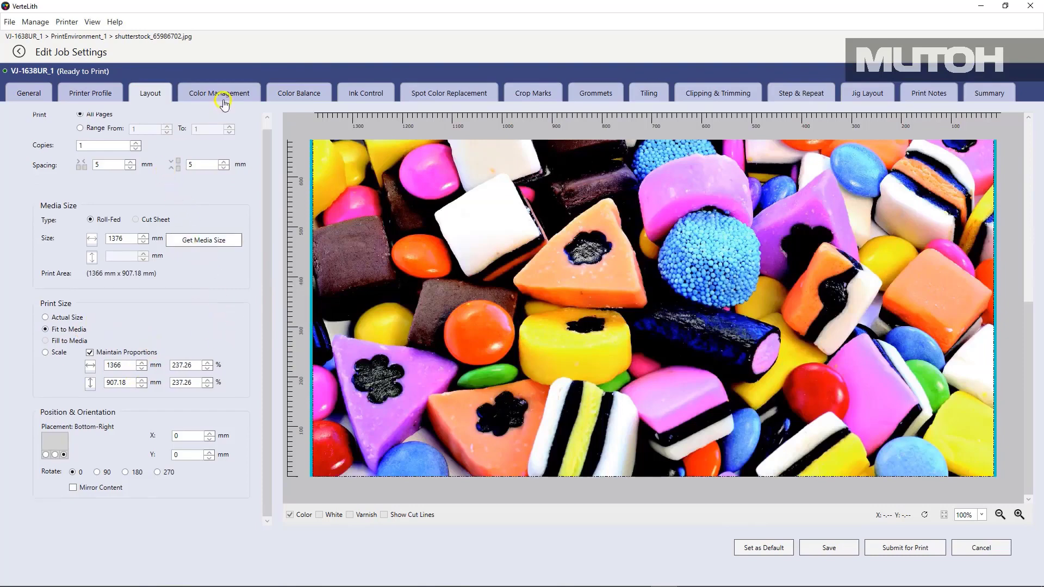
# Raise the candy job's red colour brightness to 8.05% in Color Balance.
pyautogui.click(218, 93)
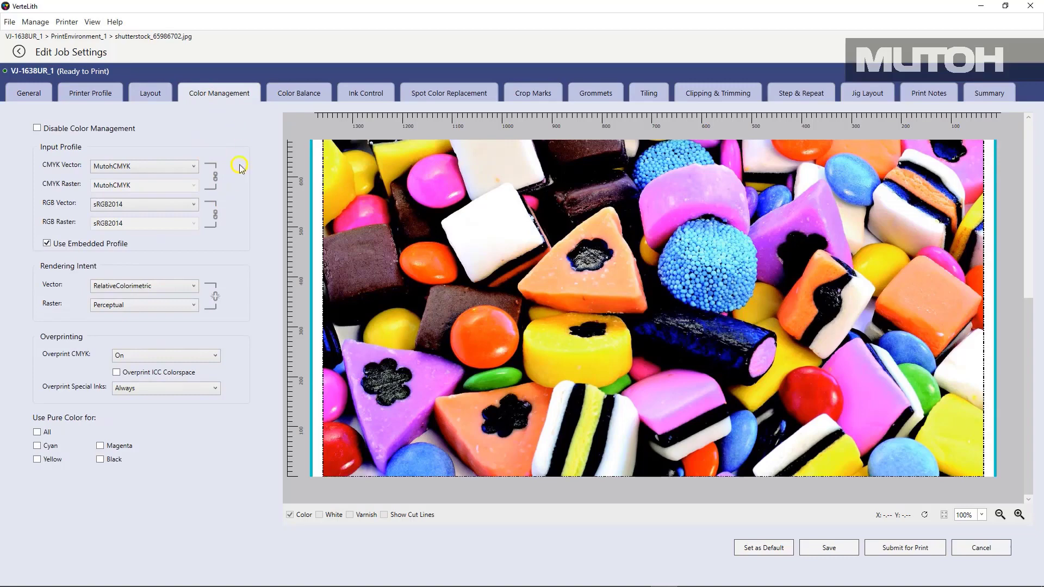
pyautogui.moveTo(299, 94)
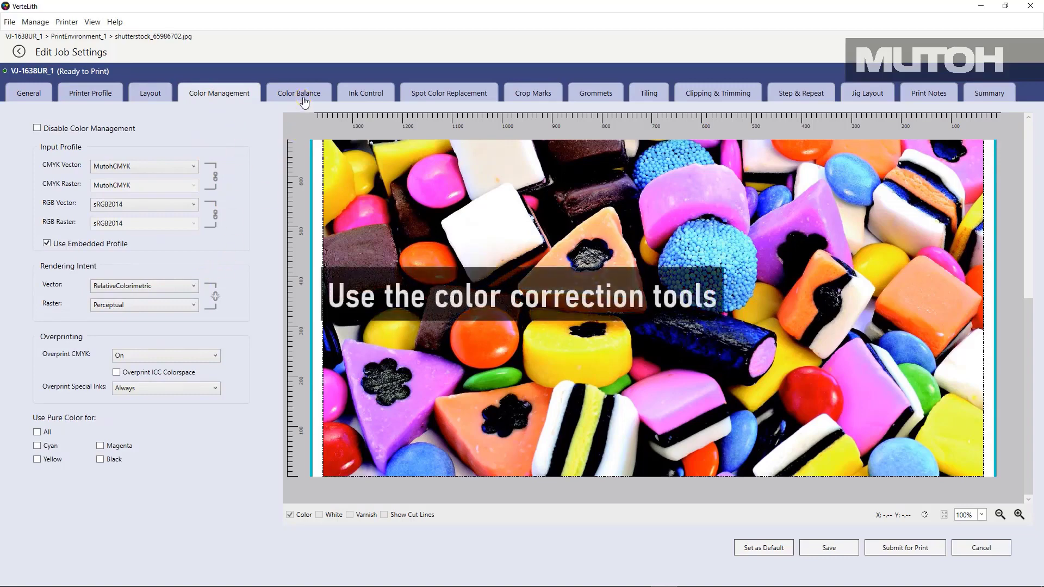
pyautogui.click(299, 93)
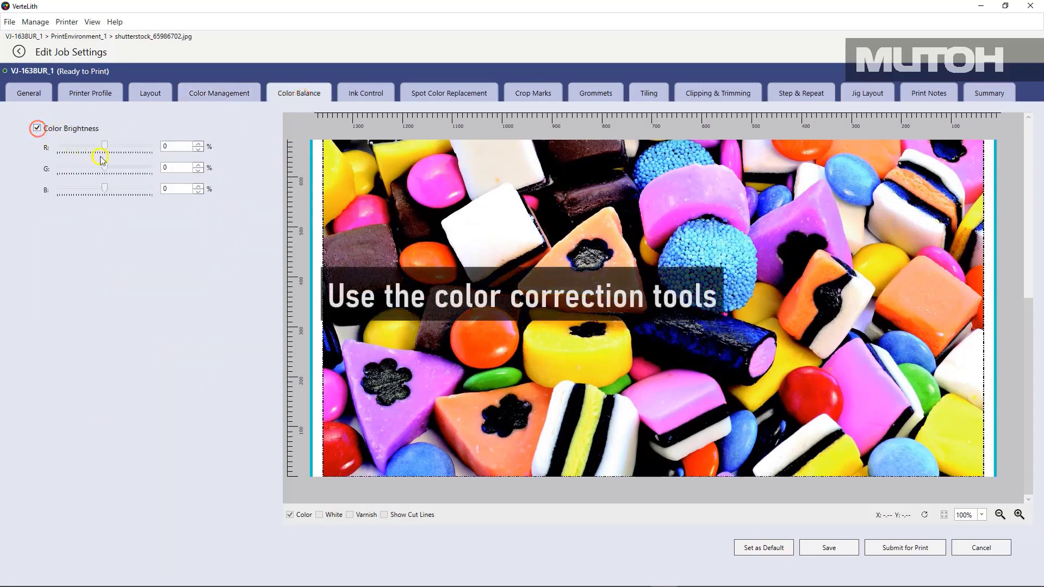
pyautogui.moveTo(99, 147); pyautogui.dragTo(109, 147)
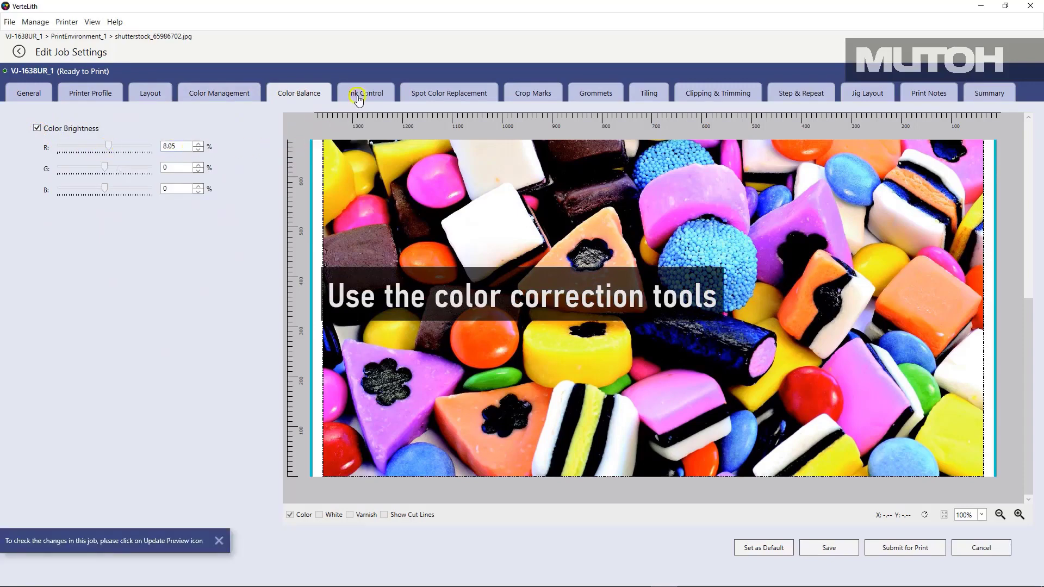
# Review Ink Control and Spot Color Replacement settings, ending on Crop Marks.
pyautogui.click(365, 94)
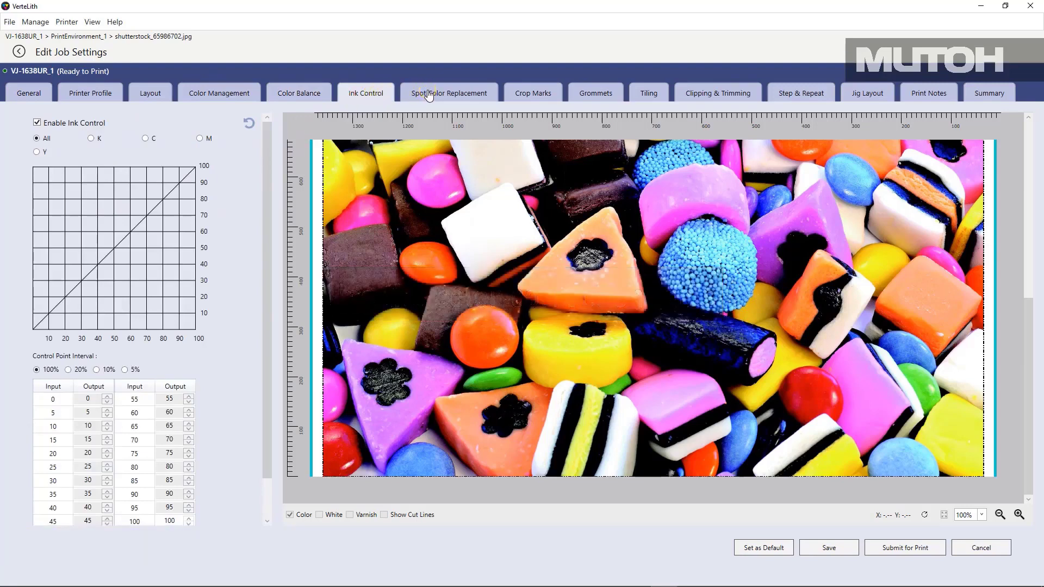
pyautogui.click(449, 92)
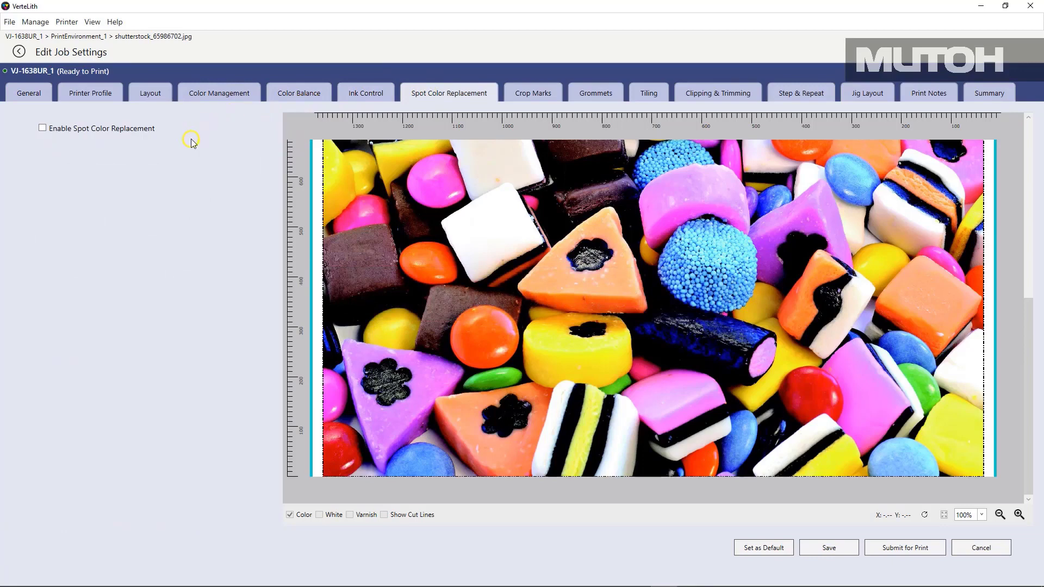
pyautogui.click(532, 93)
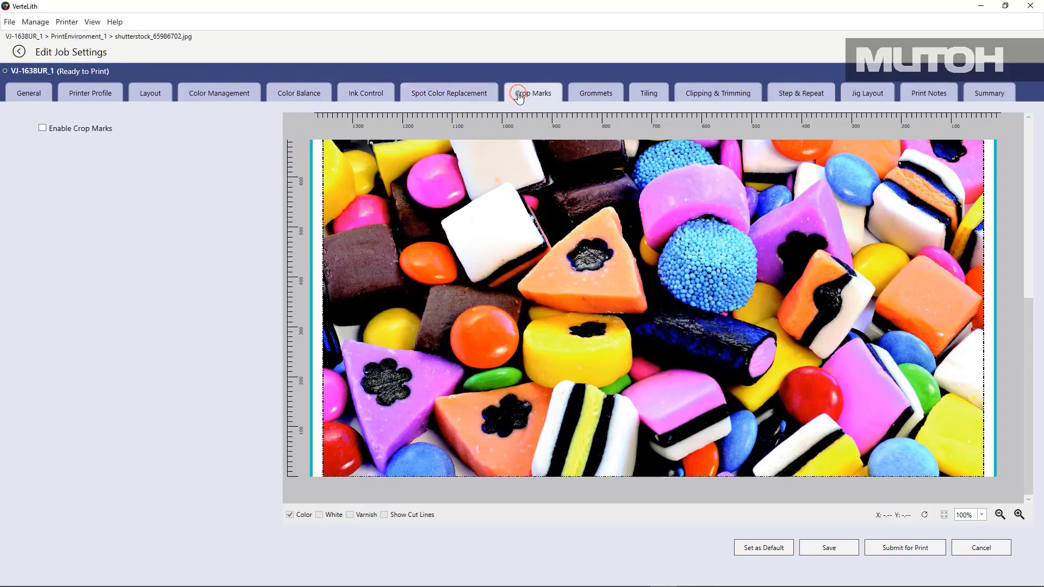
pyautogui.moveTo(42, 129)
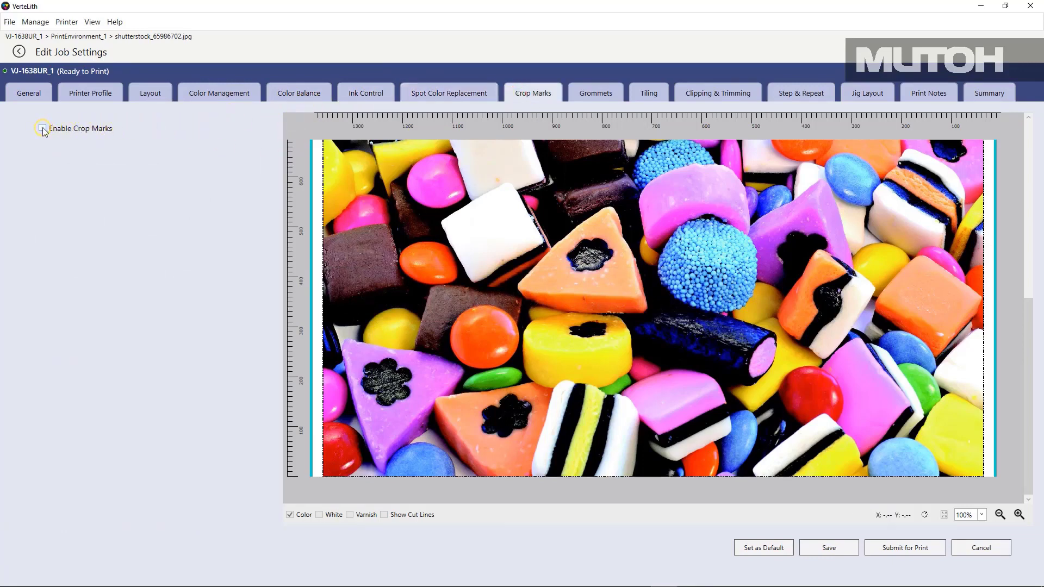
# Turn on large crop marks for the candy job.
pyautogui.click(43, 128)
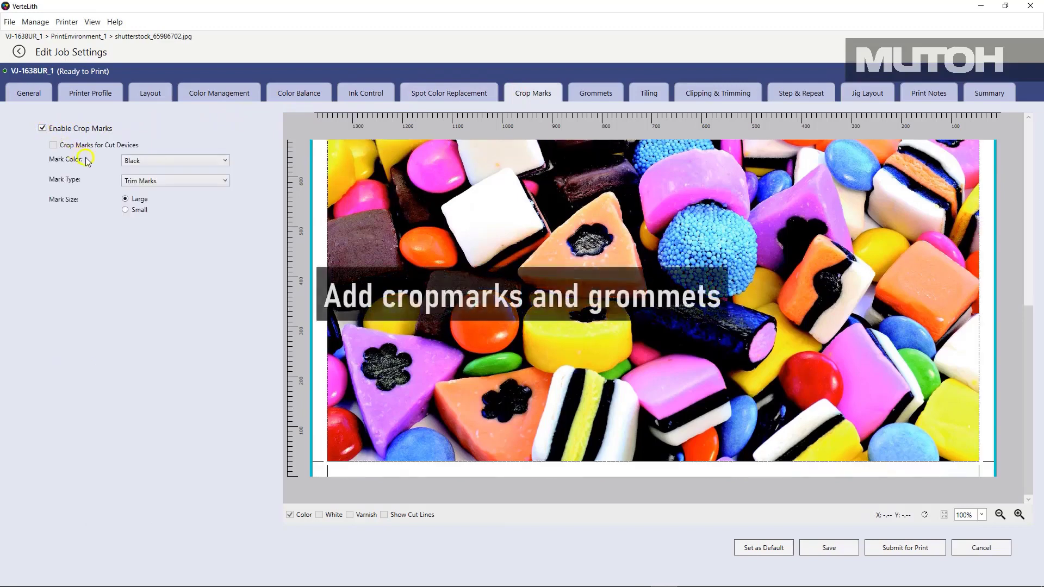
pyautogui.click(125, 209)
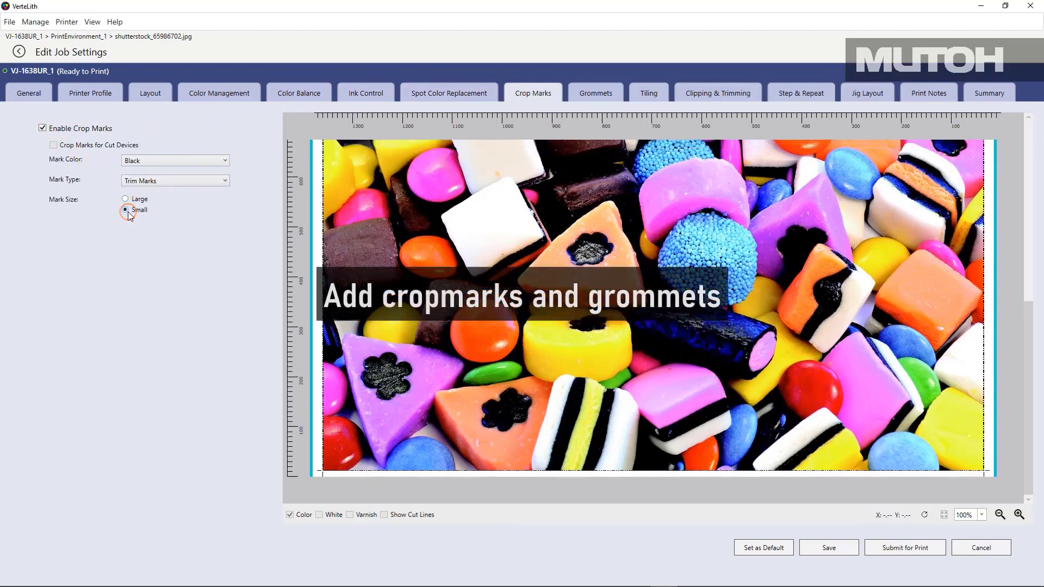
pyautogui.click(126, 198)
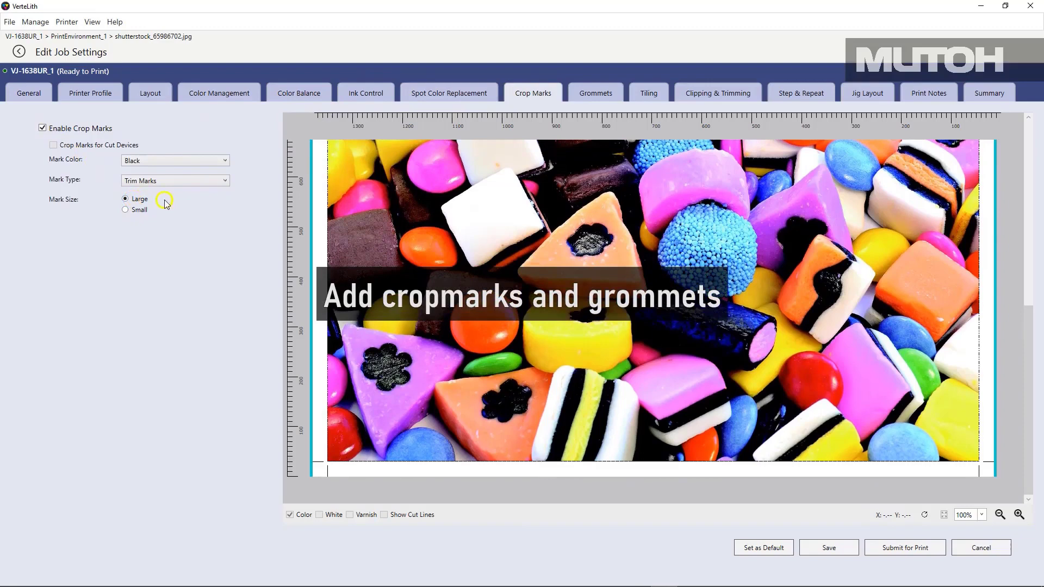
pyautogui.moveTo(592, 104)
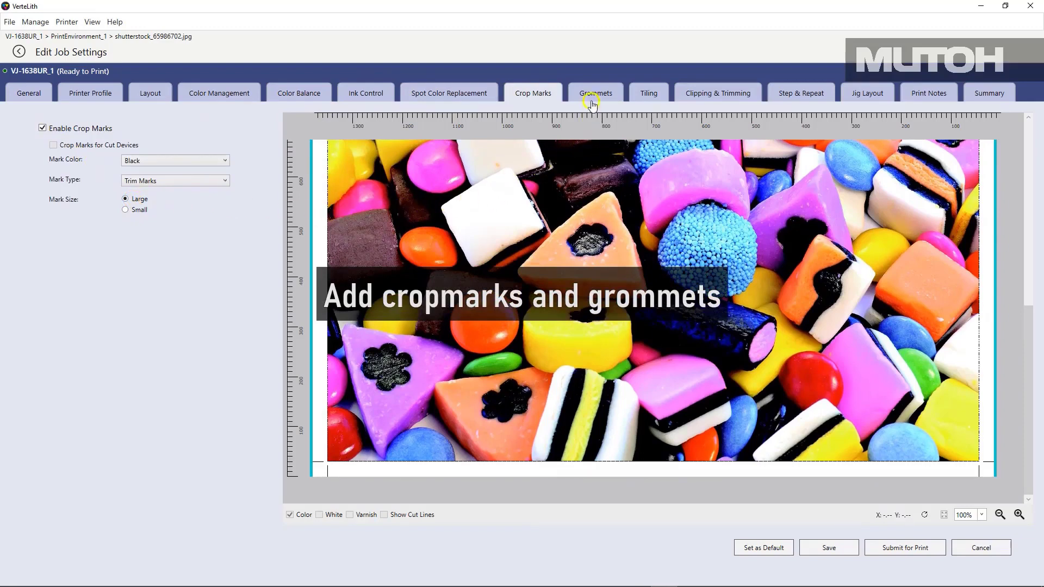
# Add 10 mm grommets on the left, right and top edges and save to the hold queue.
pyautogui.click(595, 92)
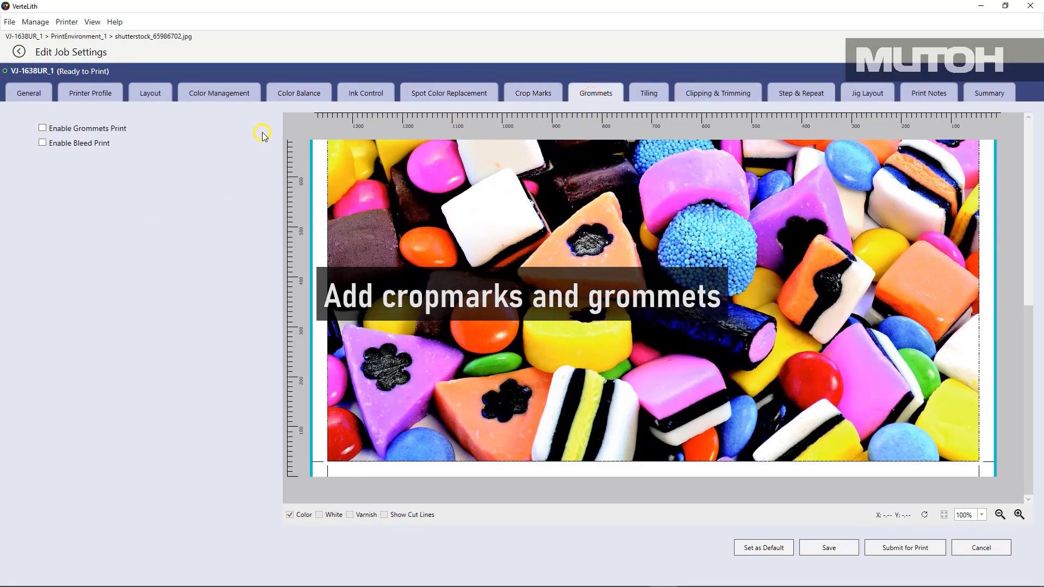
pyautogui.click(42, 127)
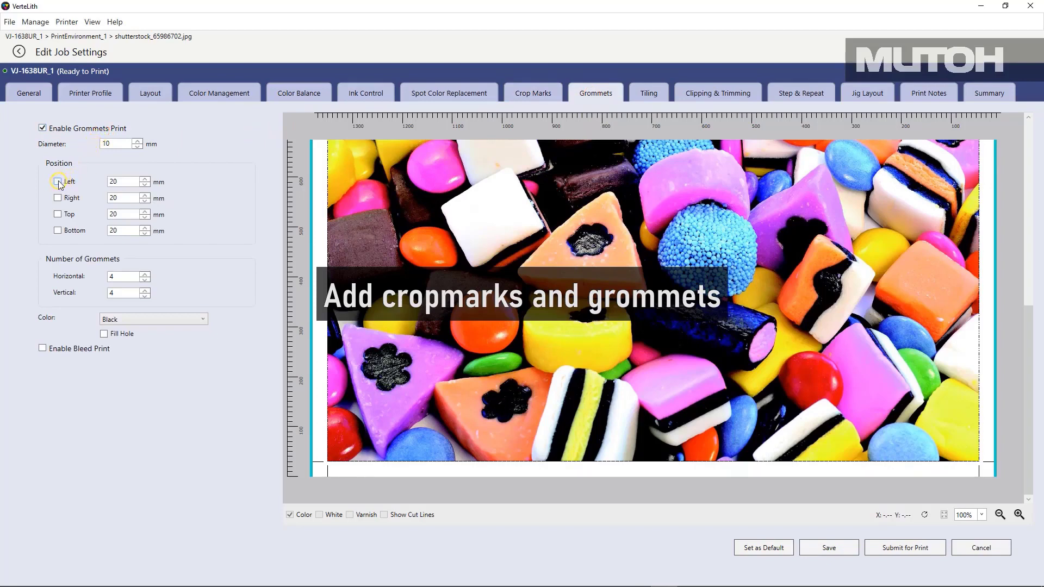
pyautogui.click(57, 182)
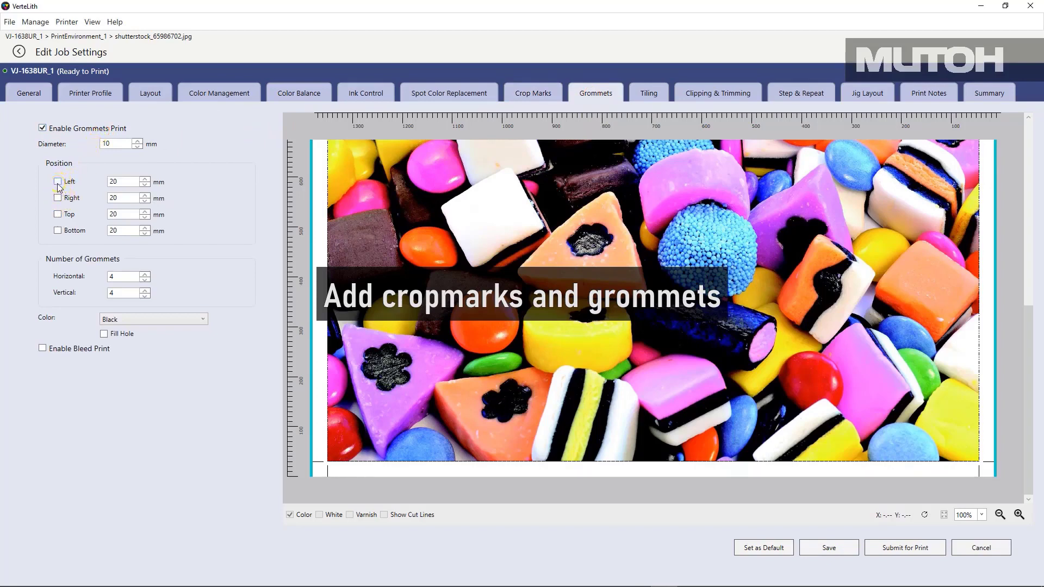
pyautogui.click(58, 182)
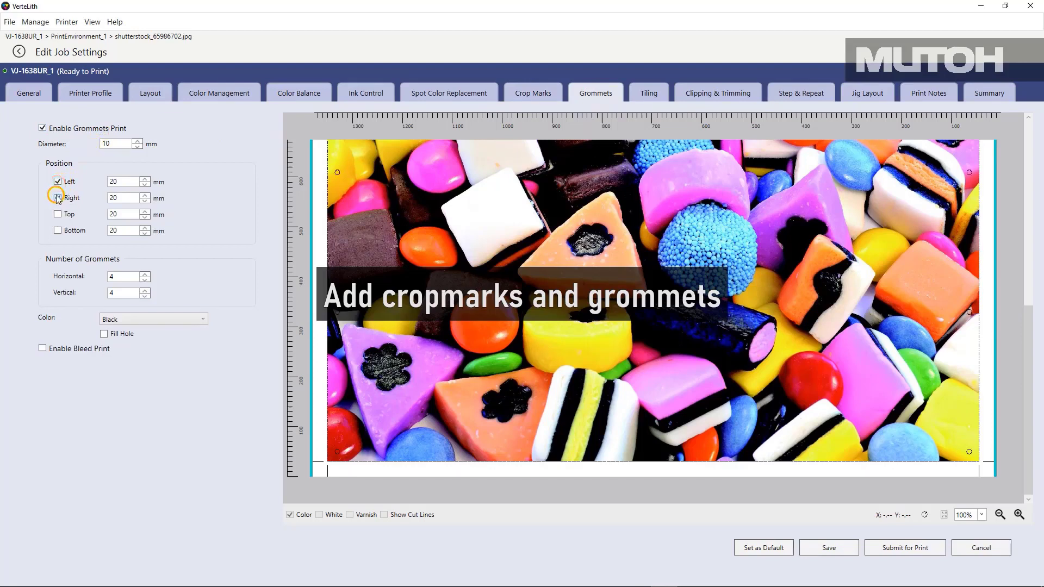
pyautogui.click(57, 215)
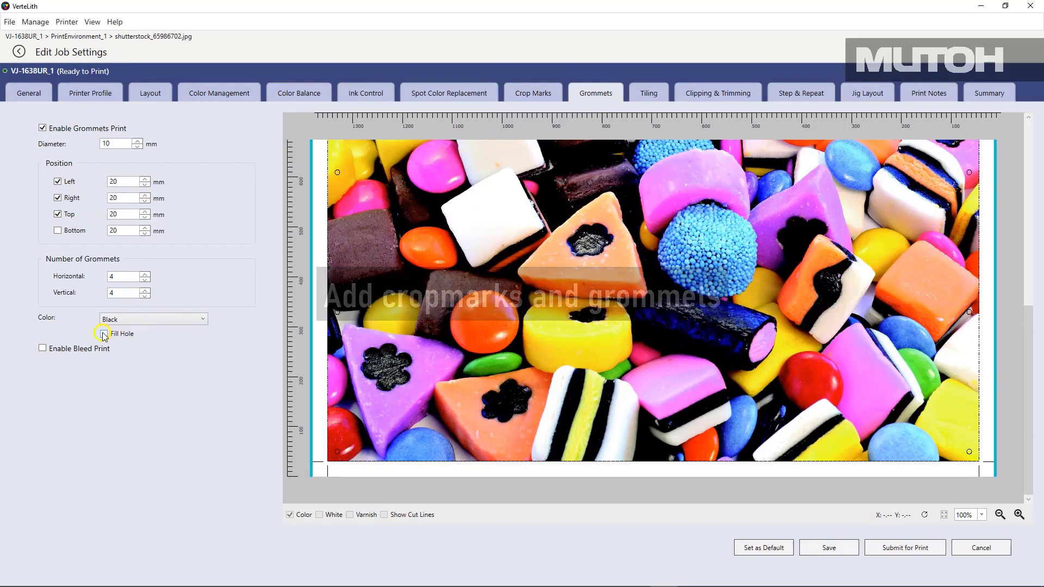
pyautogui.click(105, 333)
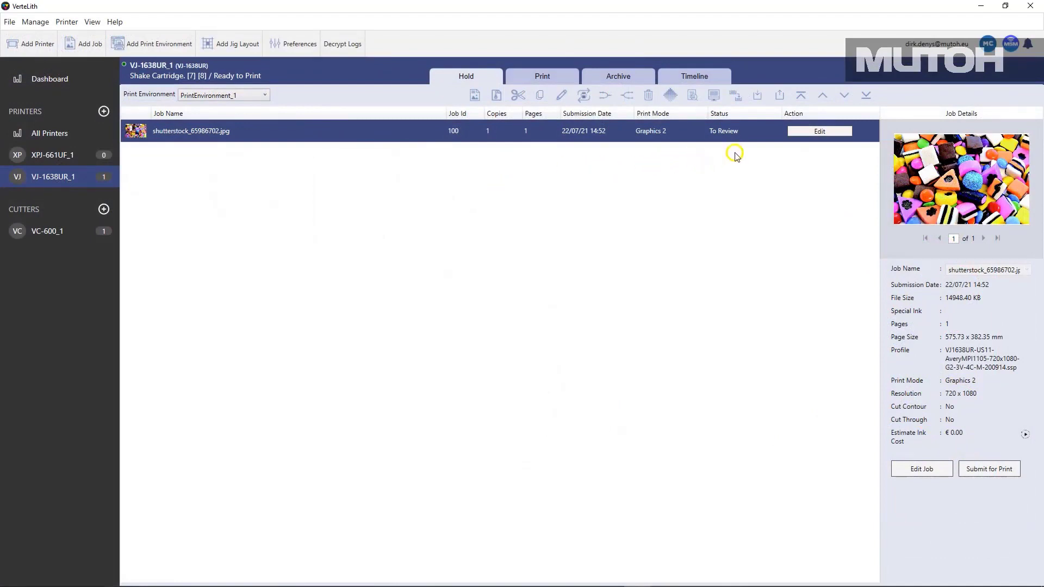
# Scale the candy job to 5000 mm wide in Layout.
pyautogui.click(818, 131)
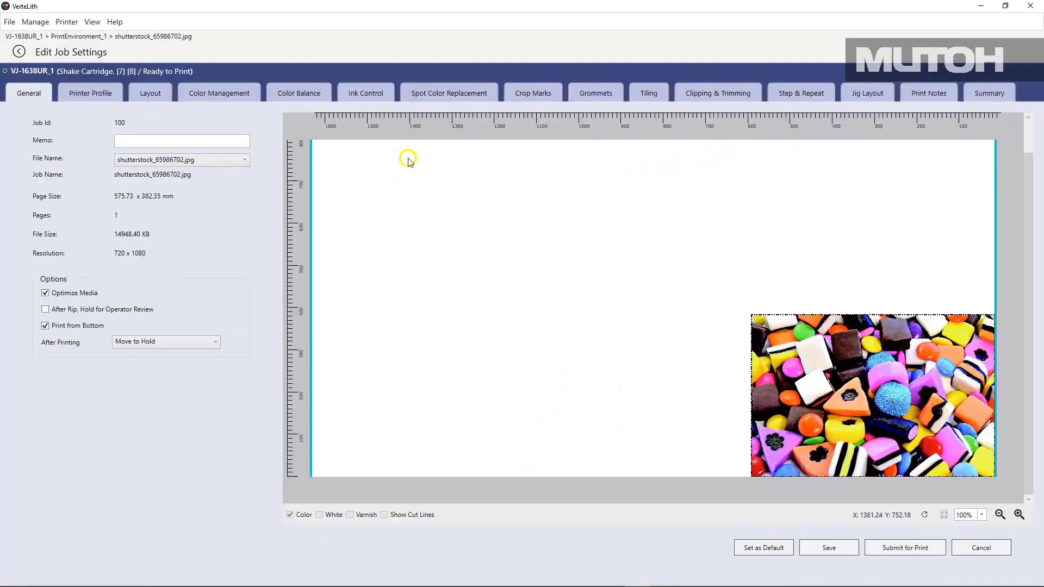
pyautogui.click(149, 92)
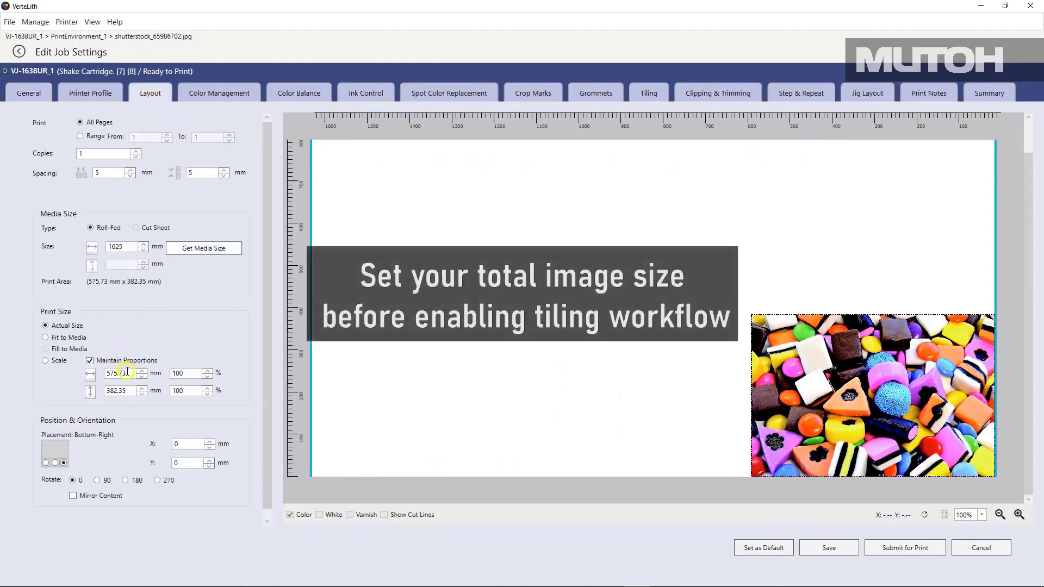
pyautogui.write('5000')
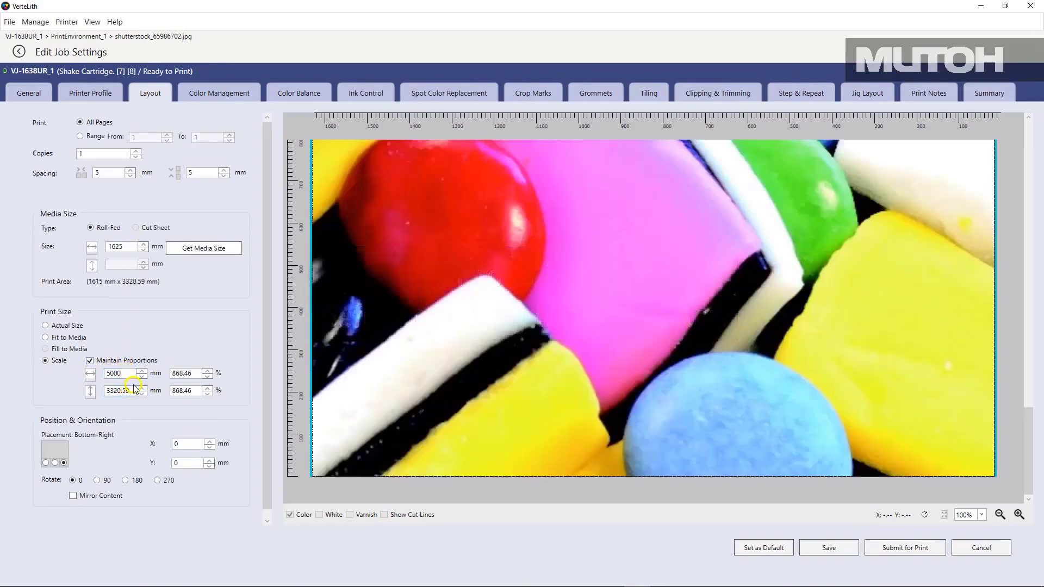
pyautogui.moveTo(649, 93)
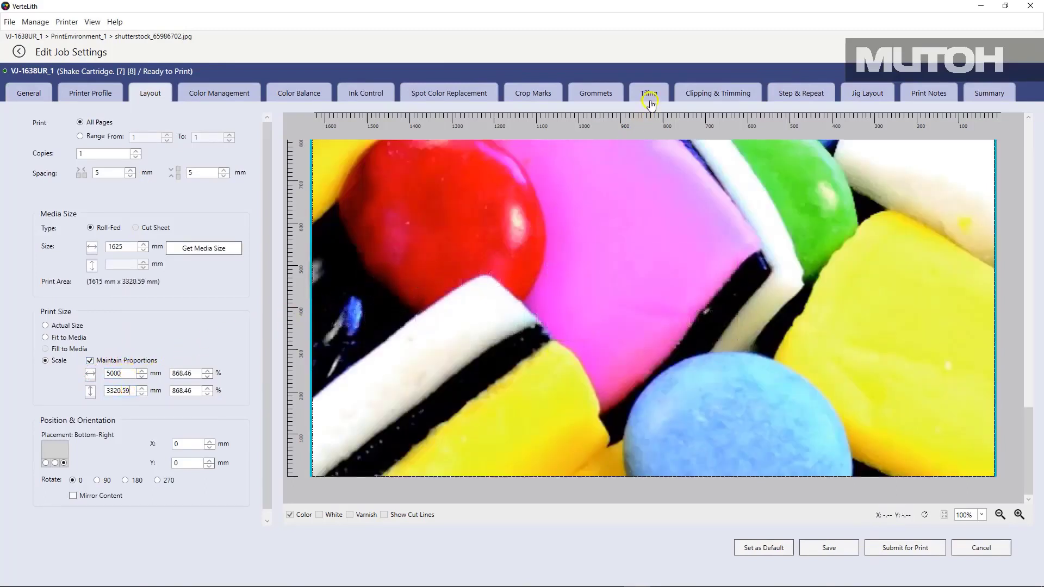
# Enable 1×4 tiling with alternate 180° rotation and 20 mm overlap.
pyautogui.click(649, 92)
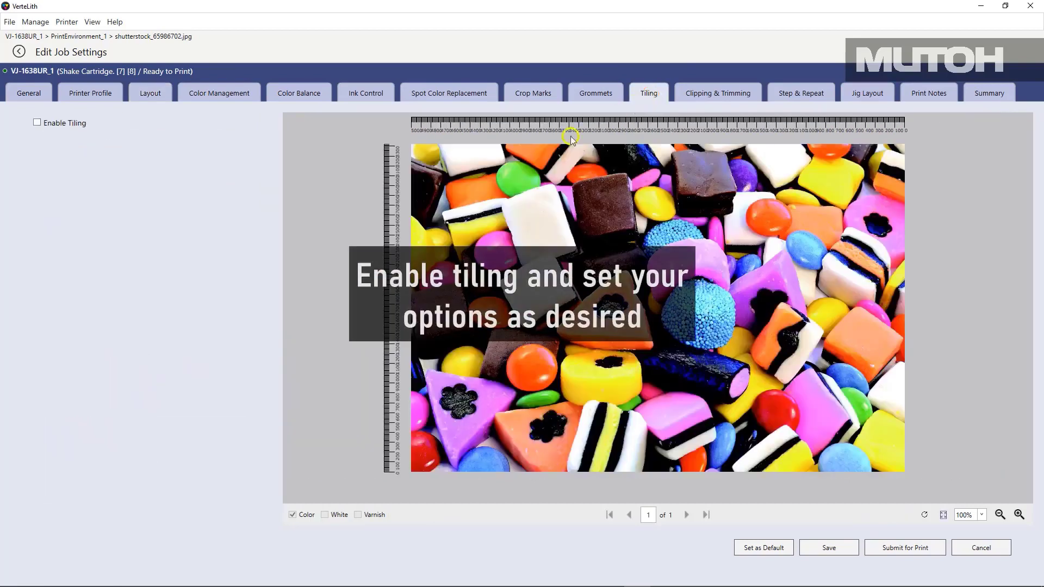
pyautogui.click(37, 123)
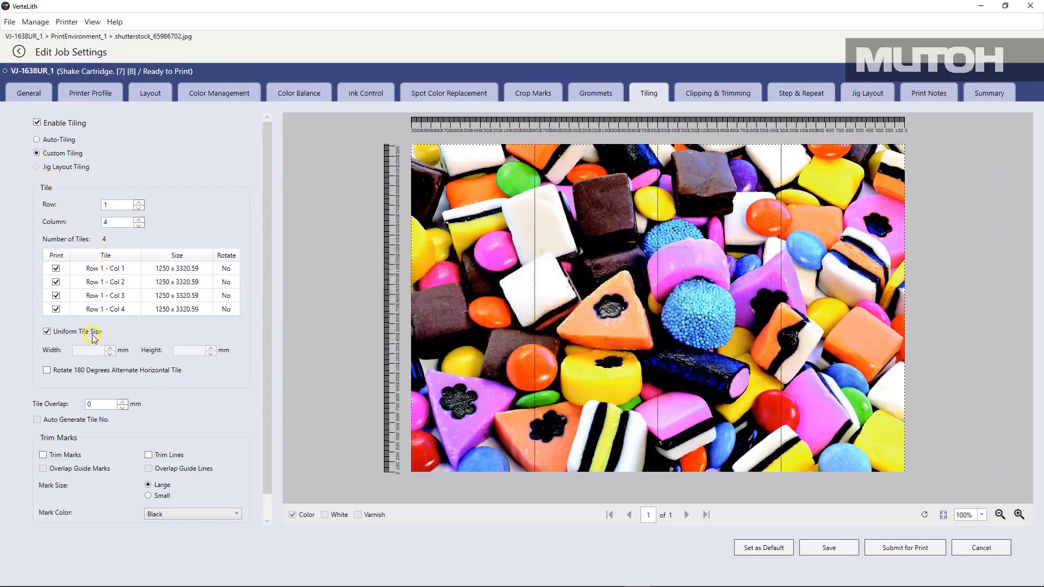
pyautogui.click(47, 370)
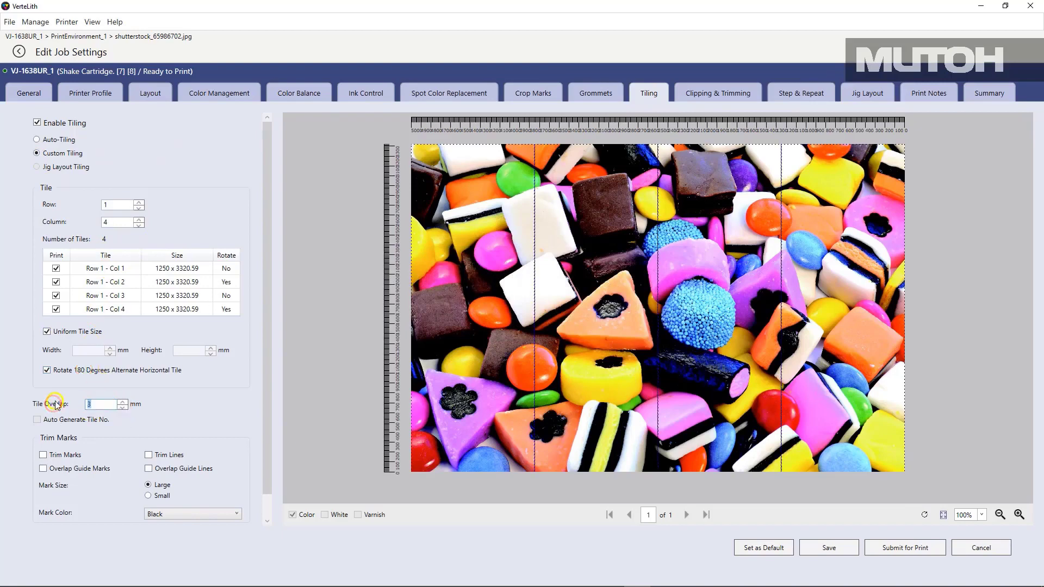
pyautogui.click(43, 455)
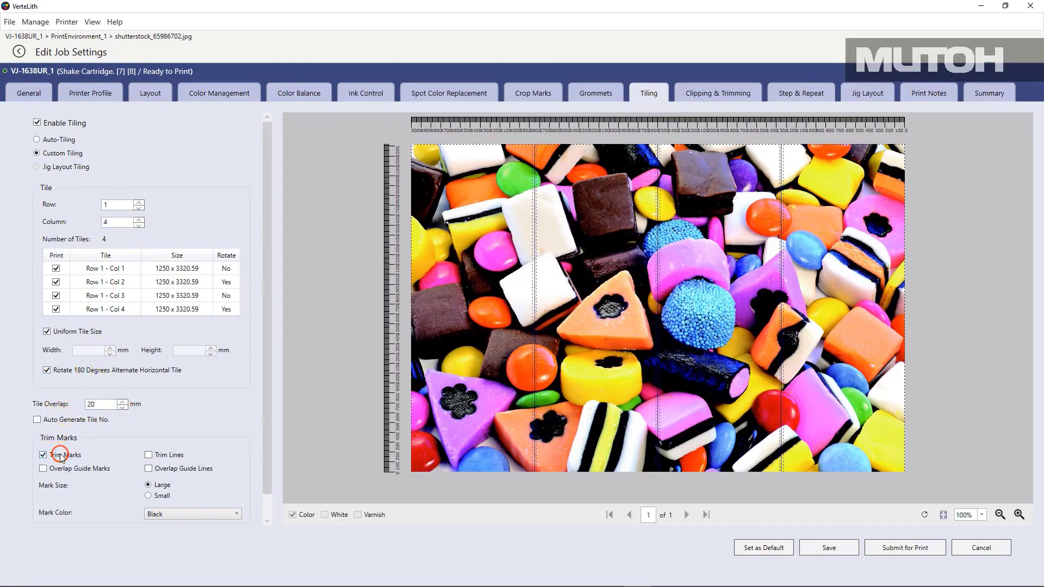
pyautogui.moveTo(275, 367)
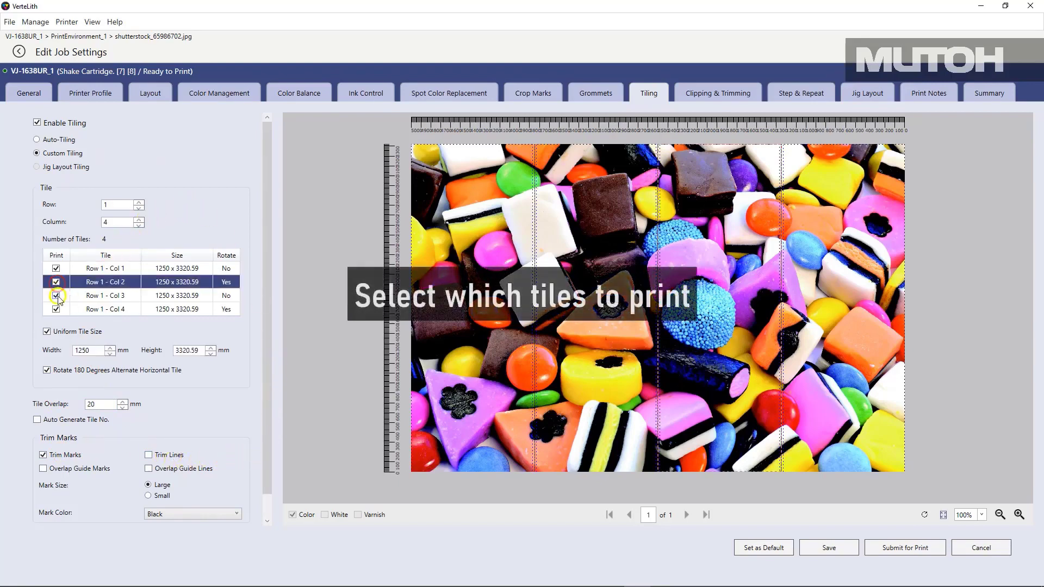
# Add trim marks and leave tile column 3 out of printing.
pyautogui.click(55, 295)
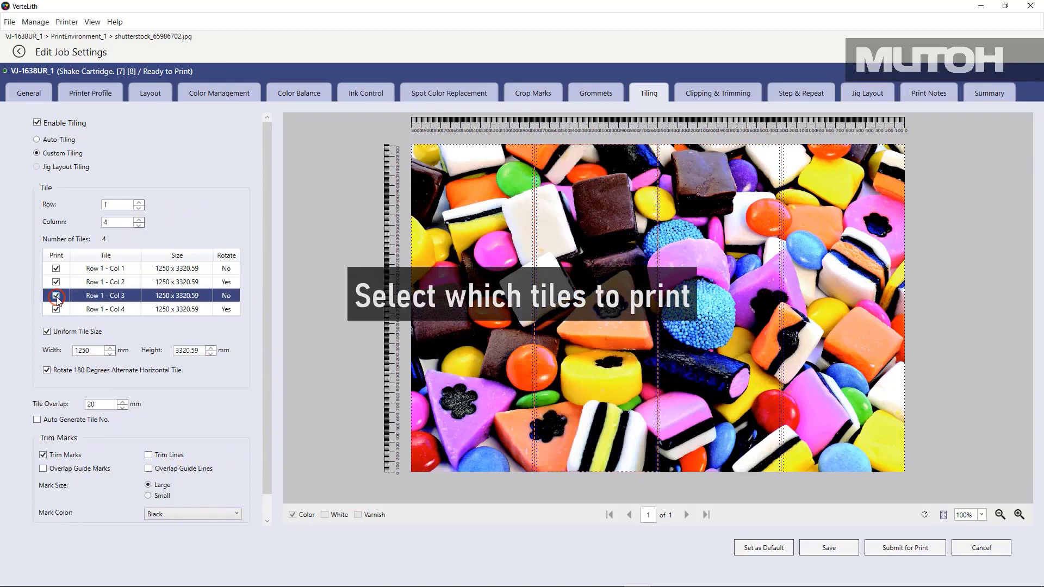
pyautogui.click(55, 295)
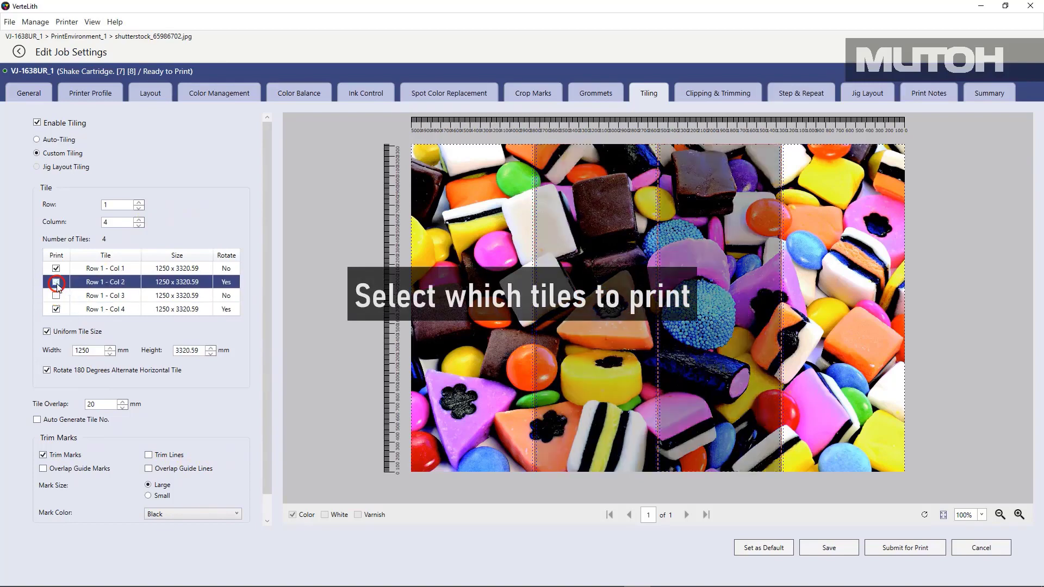
pyautogui.click(55, 281)
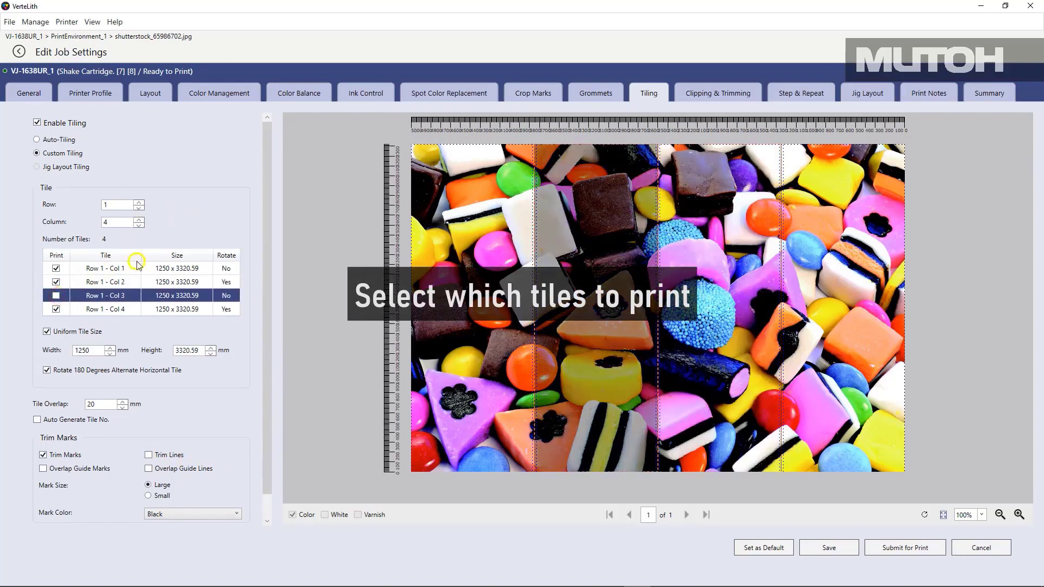
pyautogui.click(56, 296)
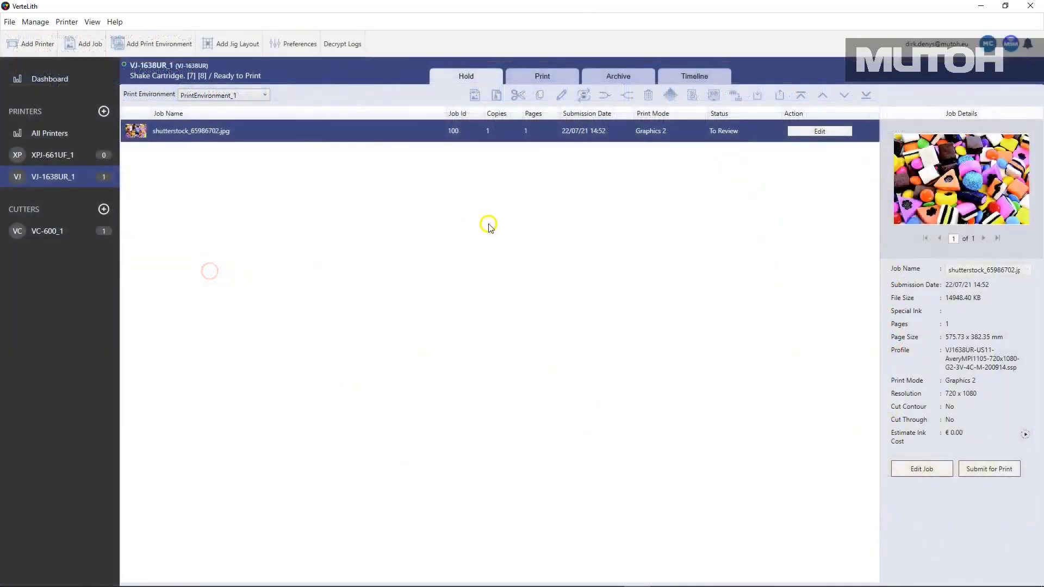
# Enable trimming to a 253.62×135.06 mm region and check the 1500 mm Layout scale.
pyautogui.click(818, 131)
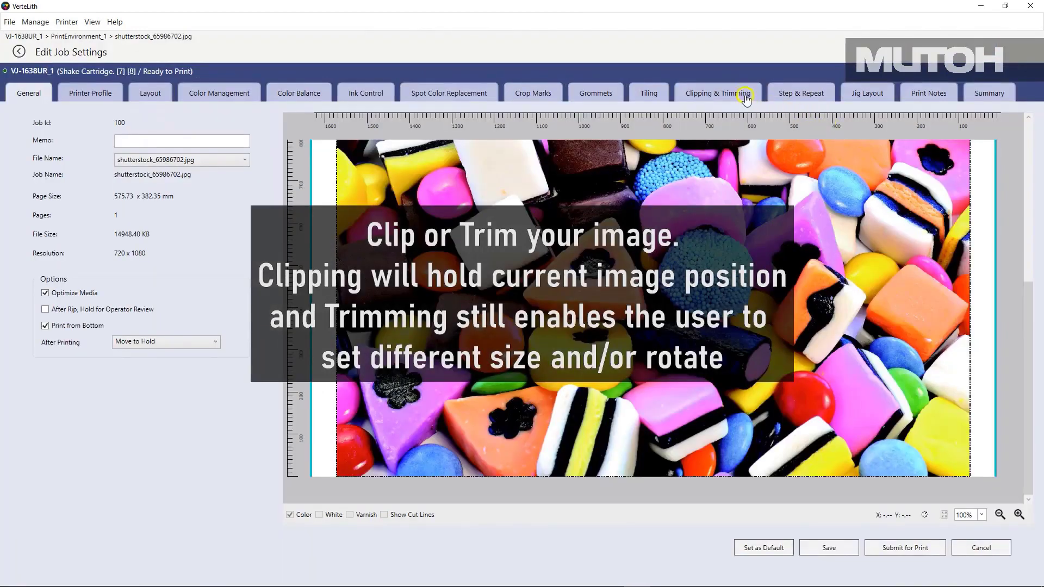
pyautogui.click(718, 94)
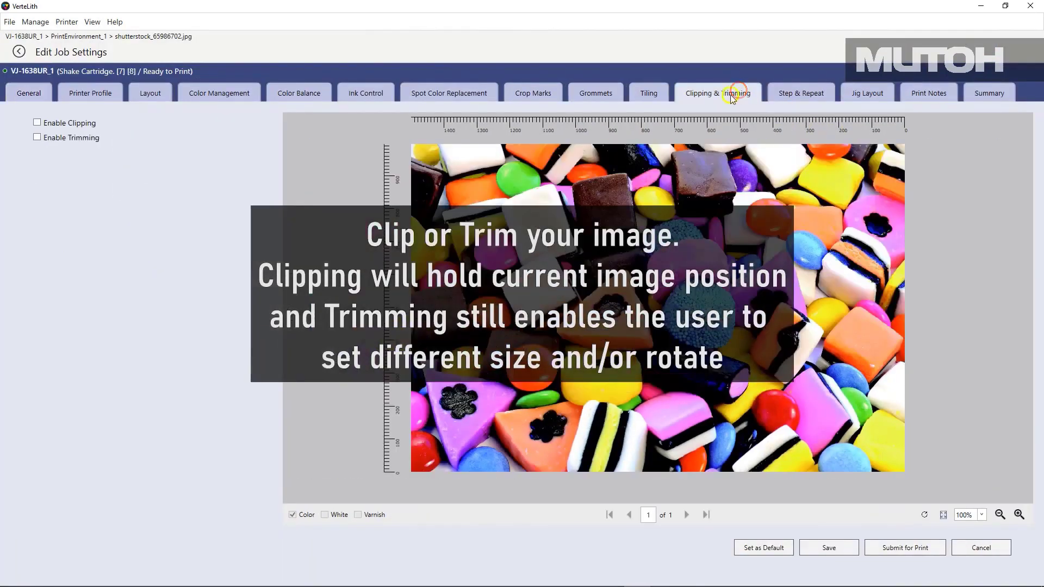
pyautogui.click(37, 138)
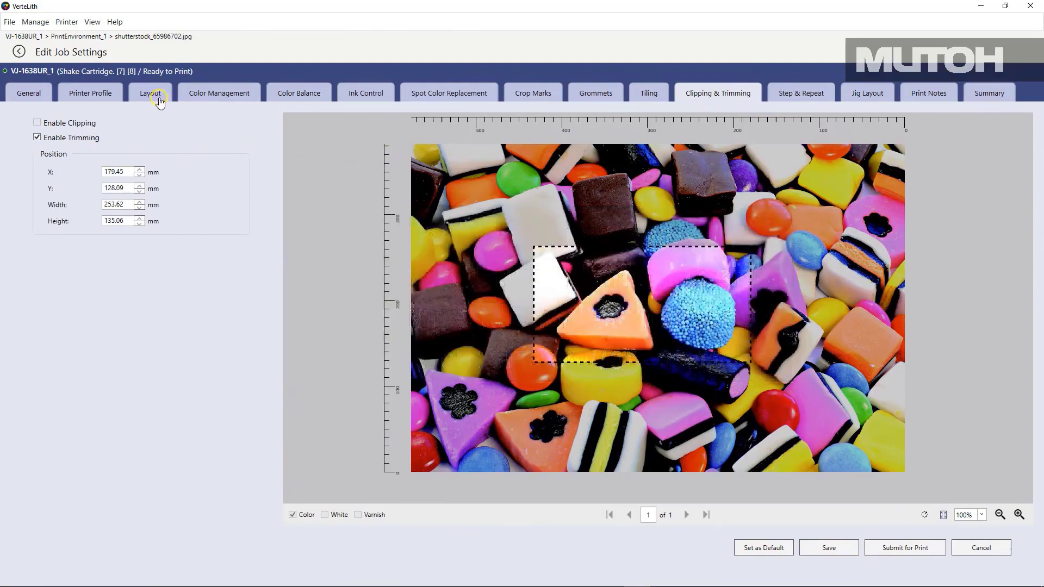
pyautogui.click(149, 92)
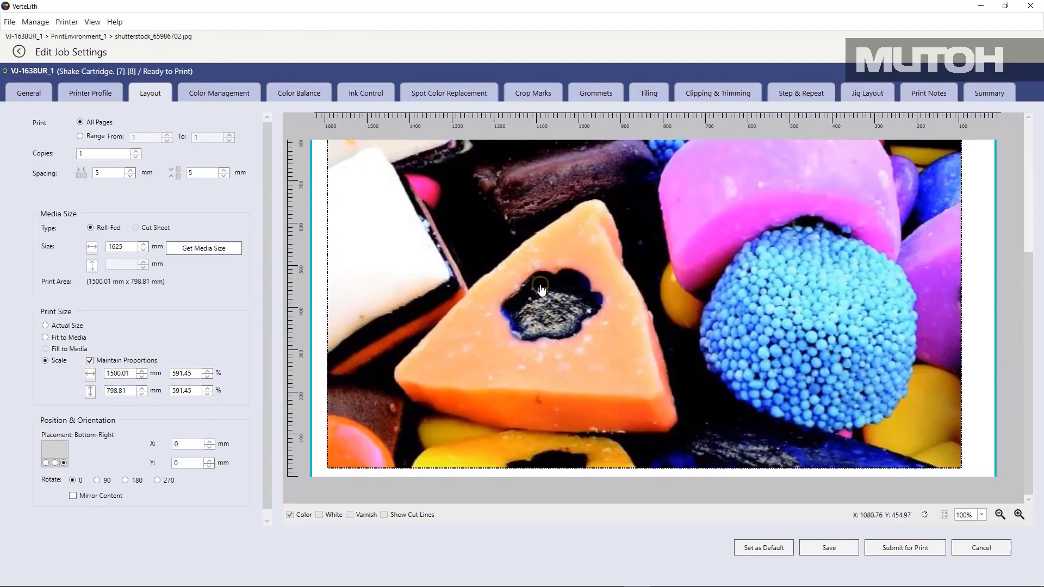
pyautogui.moveTo(373, 251)
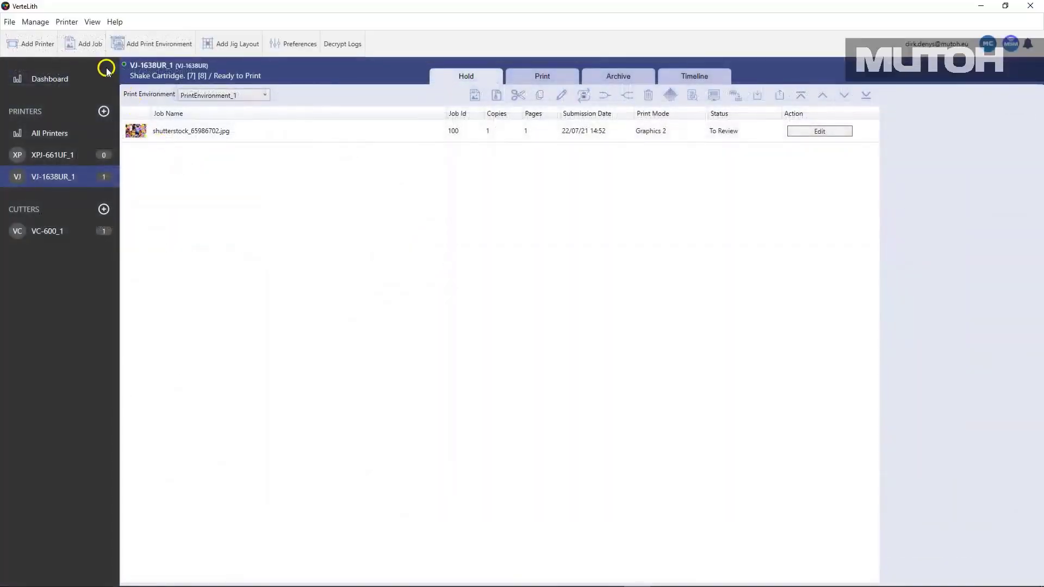
# Add a new job for the VJ-1638UR printer from Gummy Bears Seamless.jpg.
pyautogui.click(90, 44)
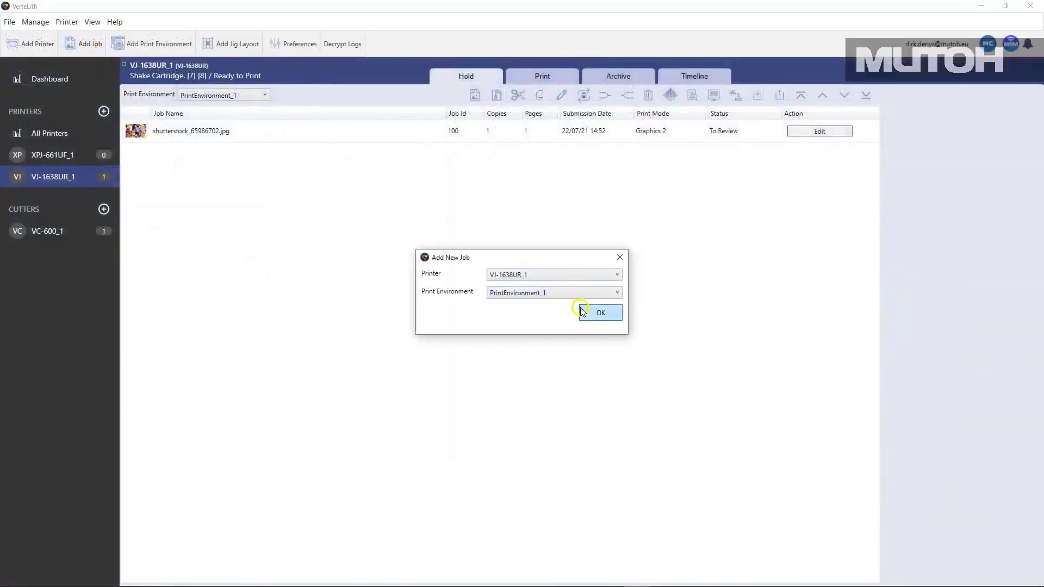
pyautogui.click(600, 312)
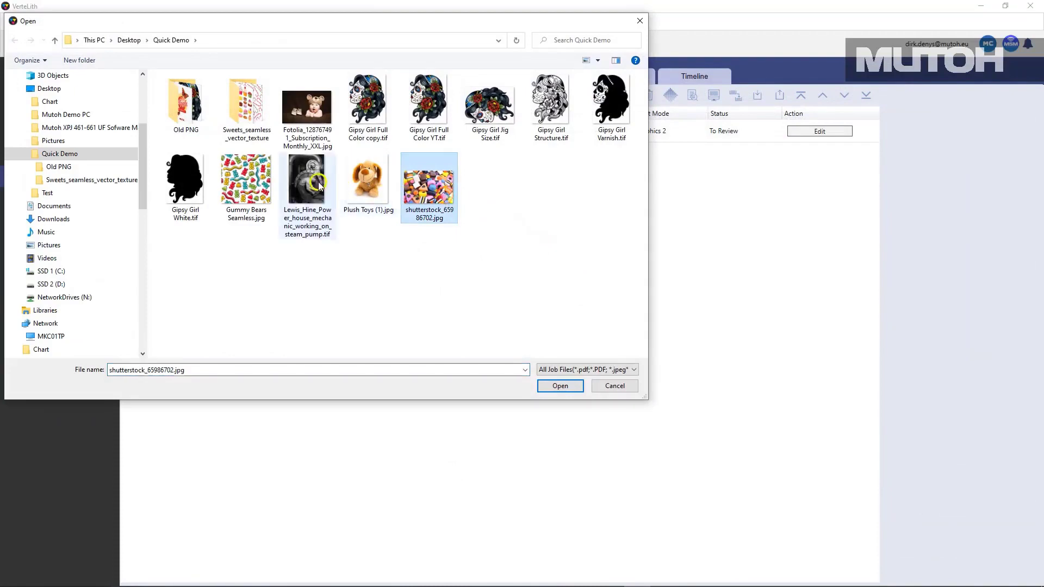
pyautogui.click(559, 386)
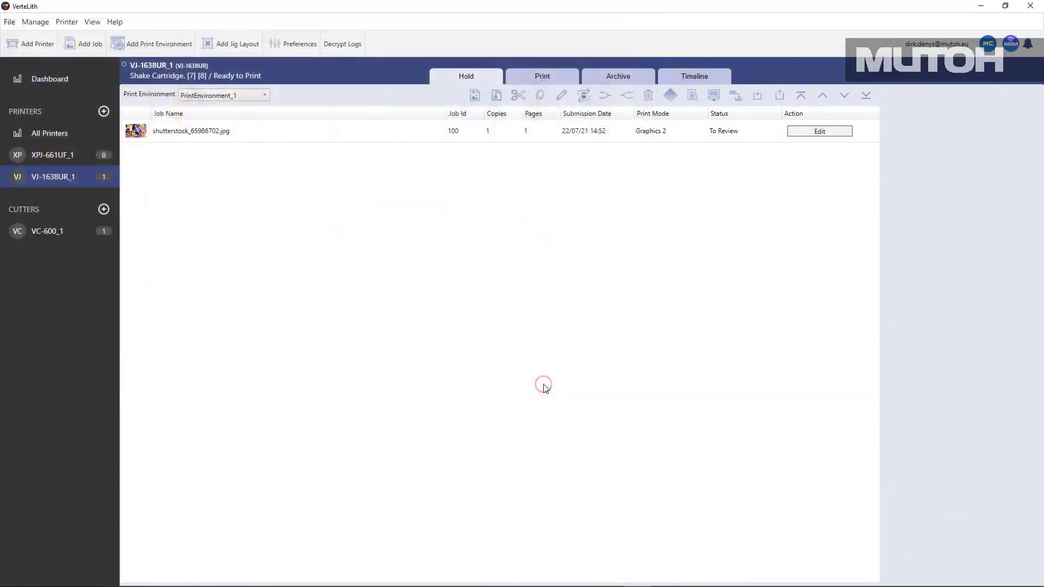
# Edit the Gummy Bears job and scale its layout to 200 × 200 mm.
pyautogui.click(192, 154)
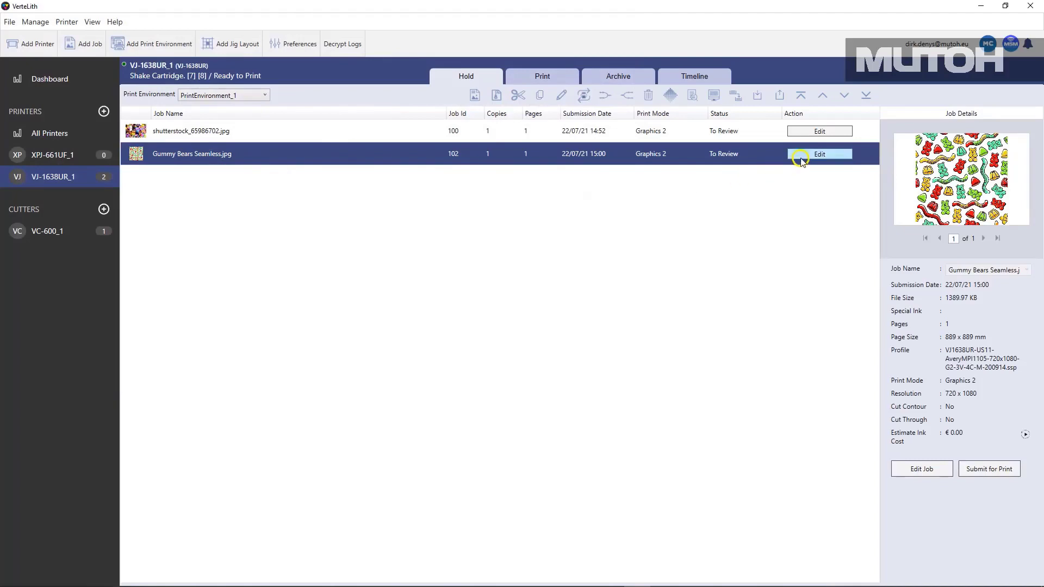
pyautogui.click(819, 153)
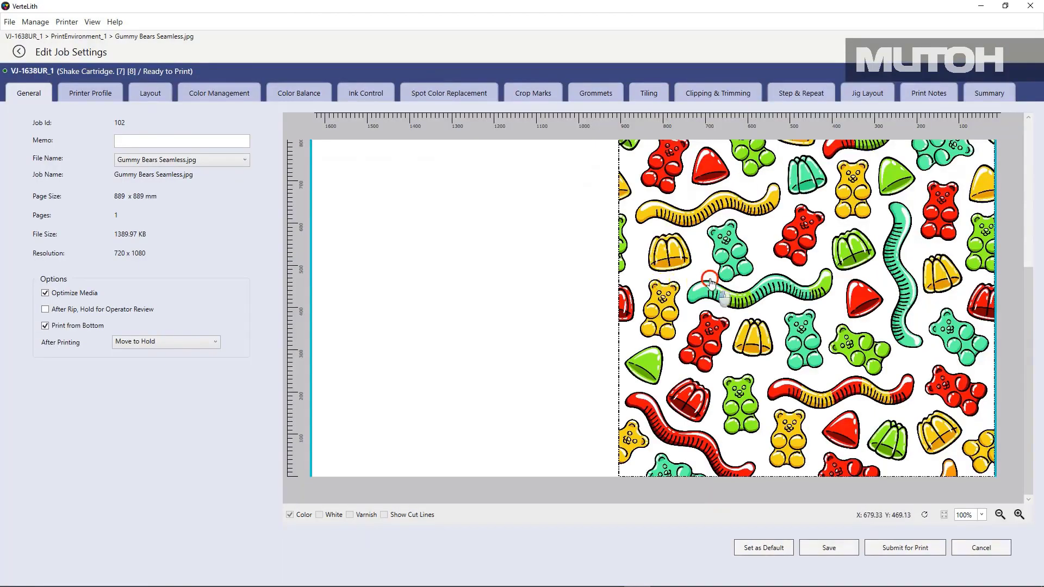
pyautogui.click(150, 92)
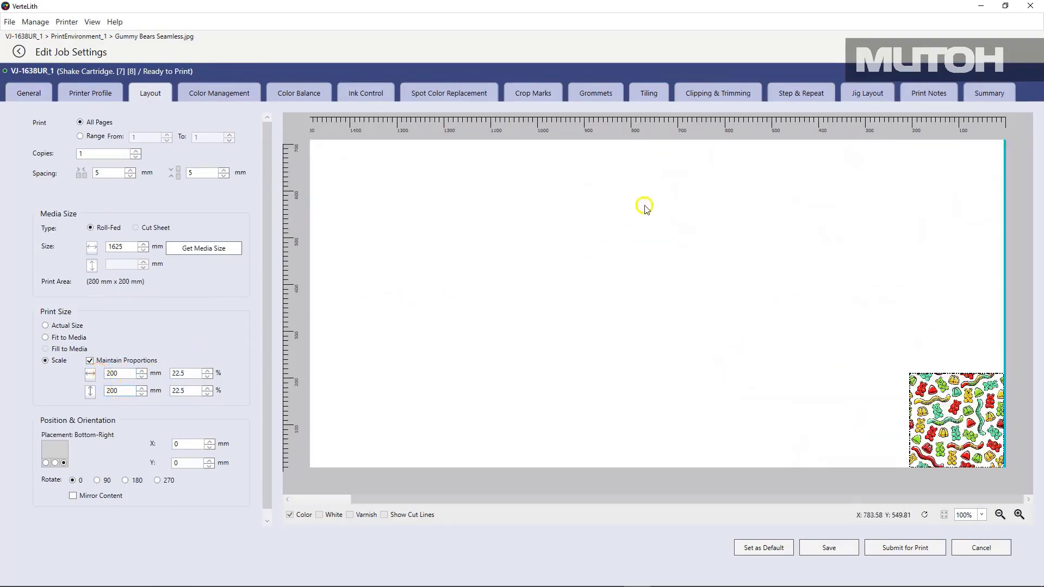
pyautogui.moveTo(802, 93)
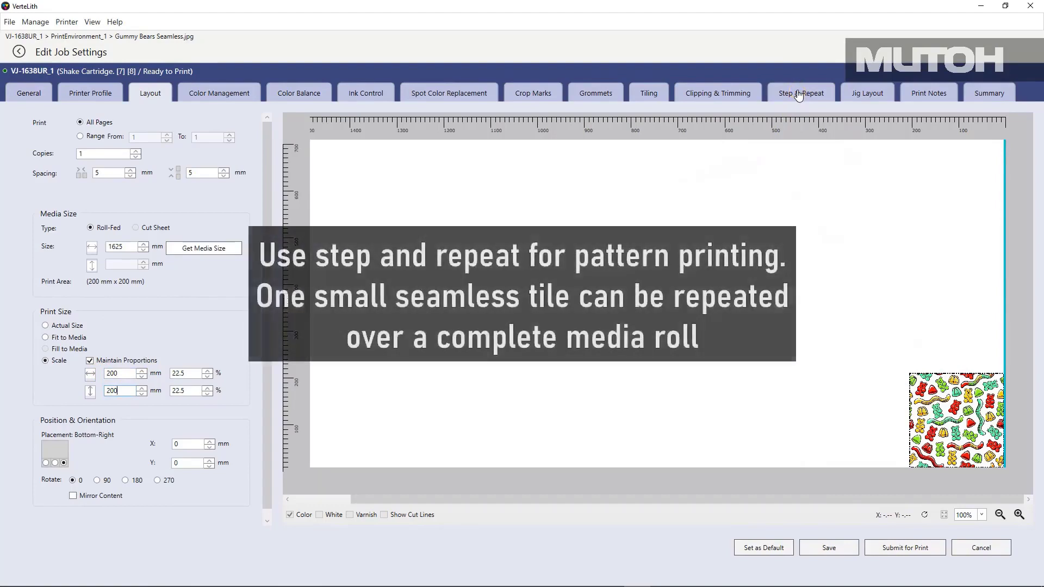
# Enable step-and-repeat for the Gummy Bears tile with fractional tiles allowed and grids shown.
pyautogui.click(801, 92)
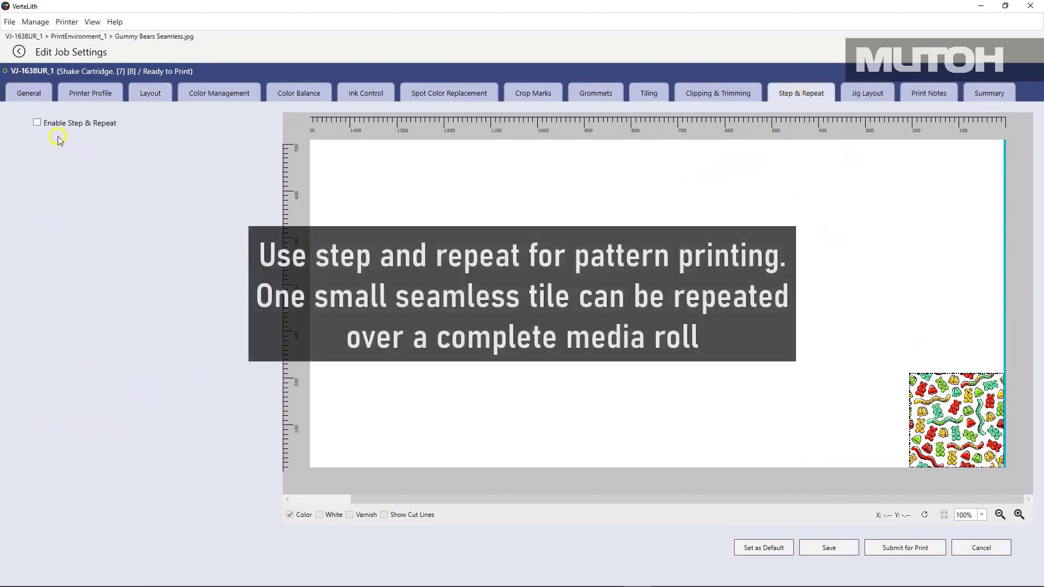
pyautogui.click(37, 123)
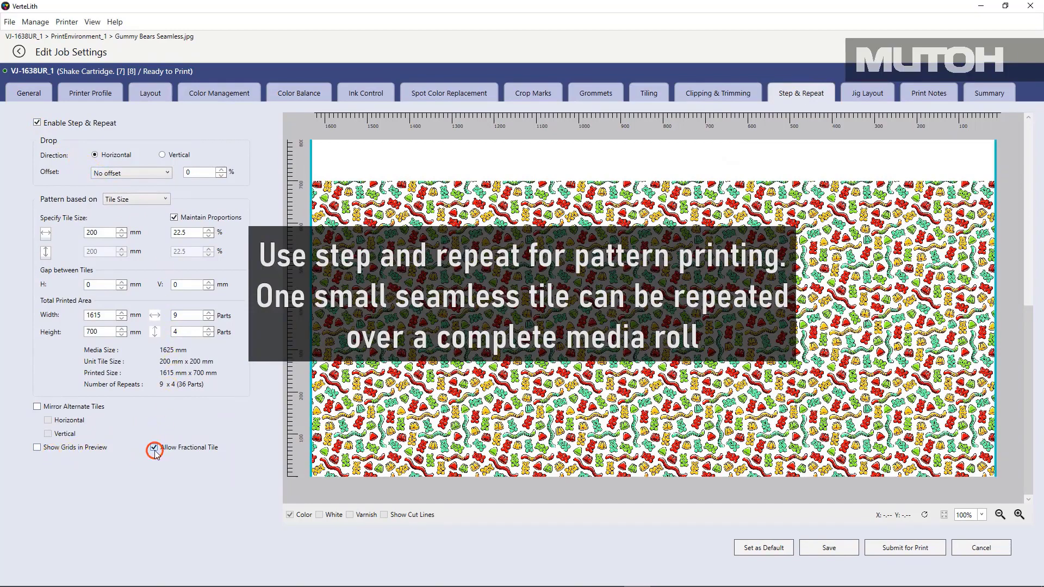
pyautogui.click(154, 447)
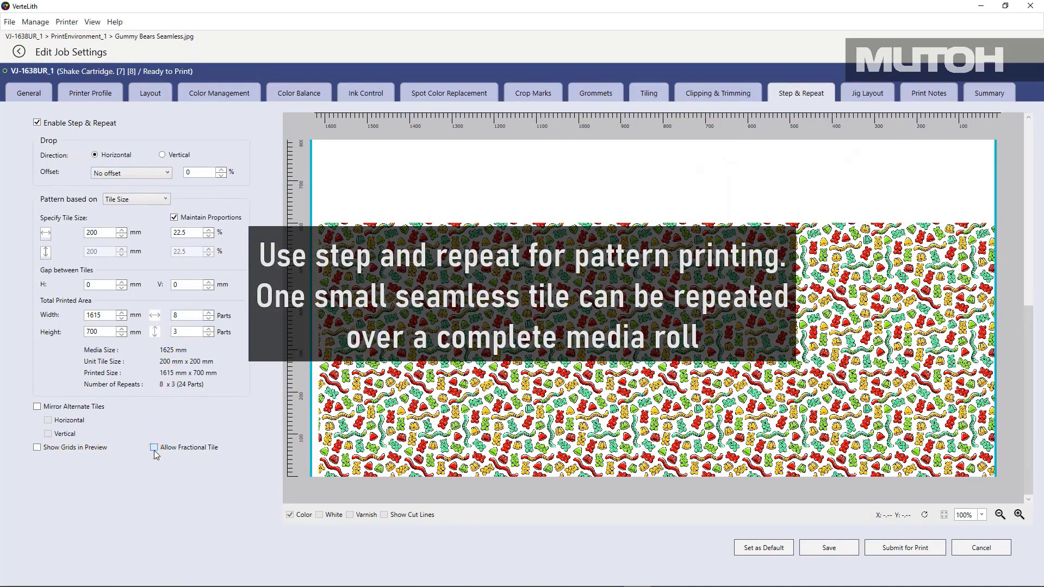
pyautogui.click(155, 447)
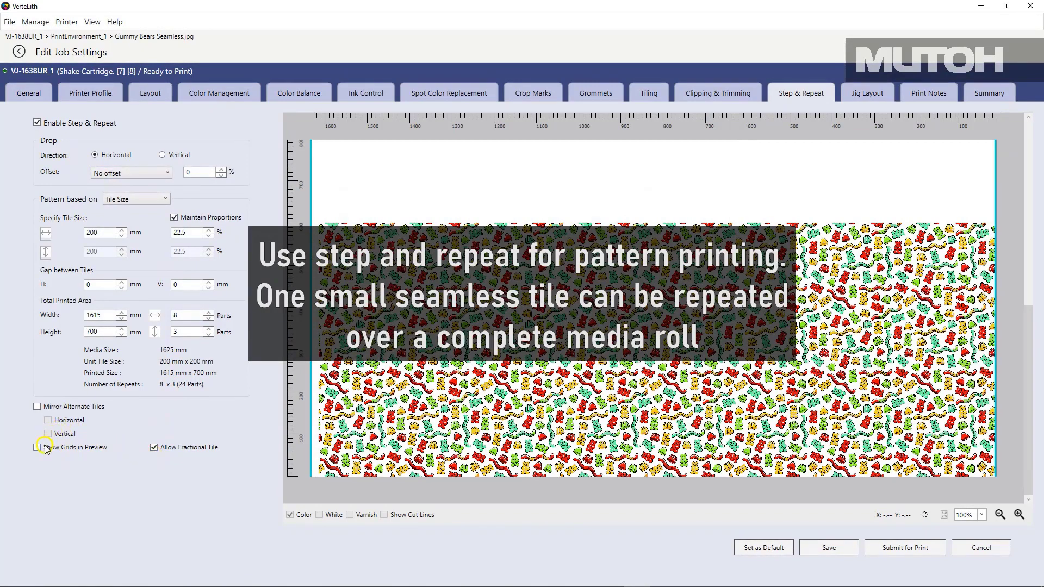
pyautogui.click(37, 447)
pyautogui.write('33.75')
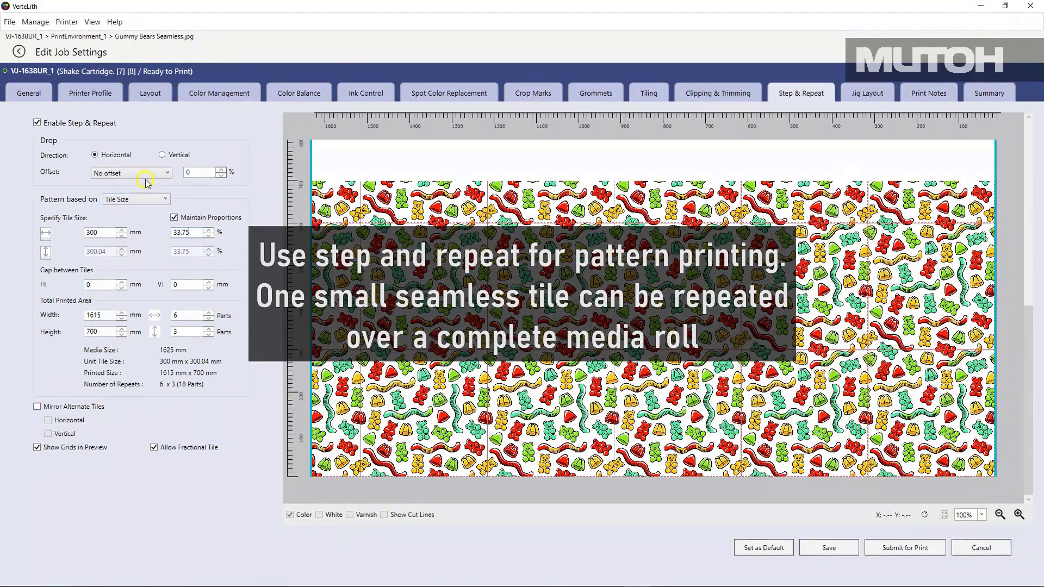
# Set the row offset to one-third and the repeat count to 10 × 4.
pyautogui.click(131, 173)
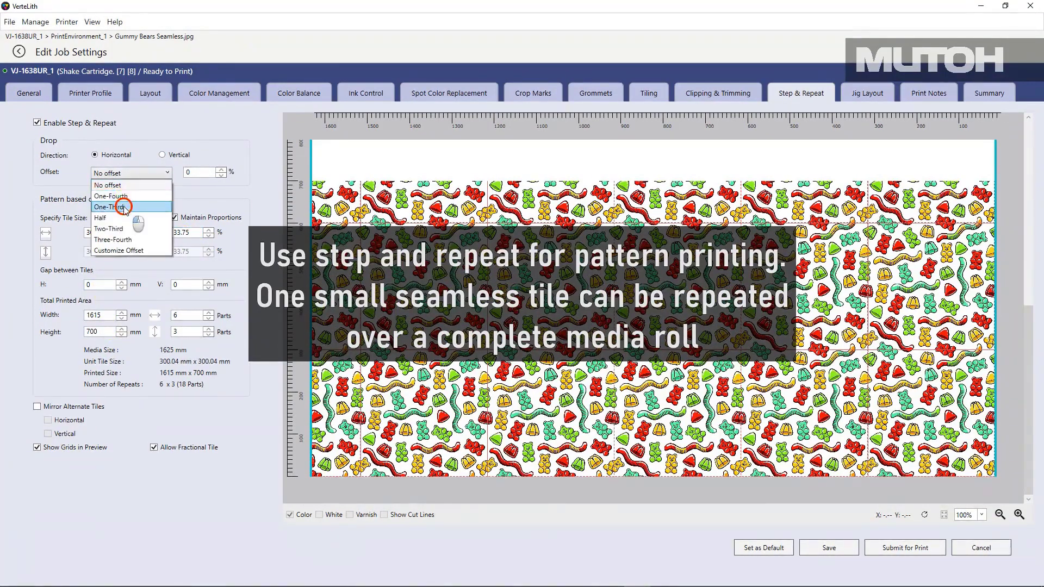
pyautogui.click(110, 206)
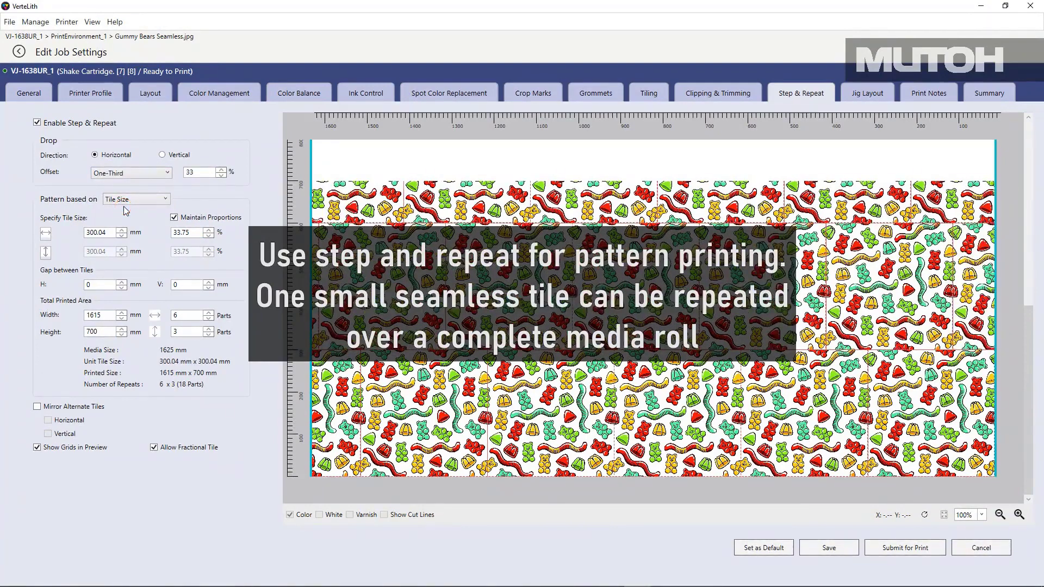
pyautogui.click(135, 199)
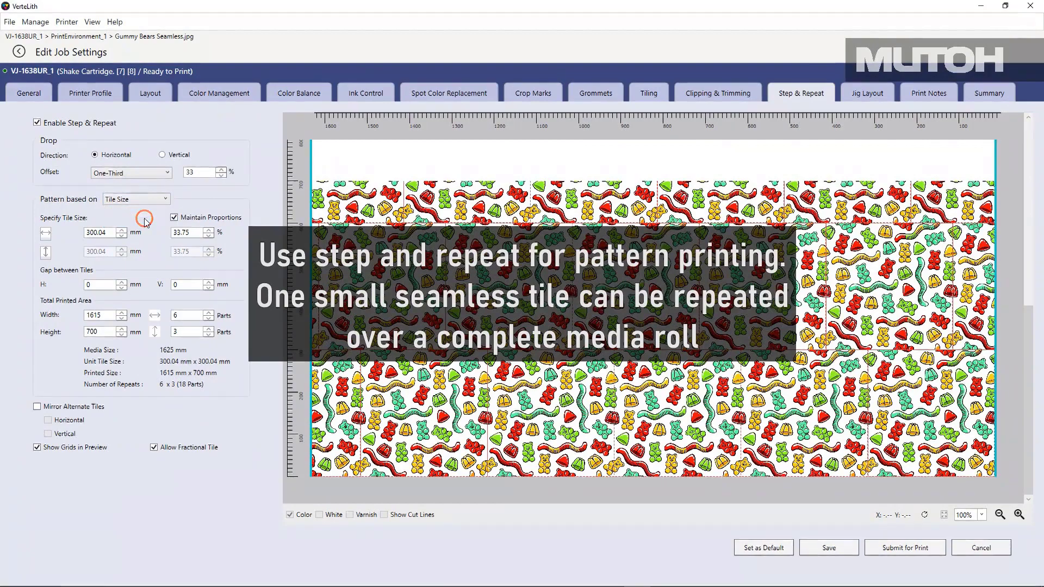
pyautogui.click(135, 198)
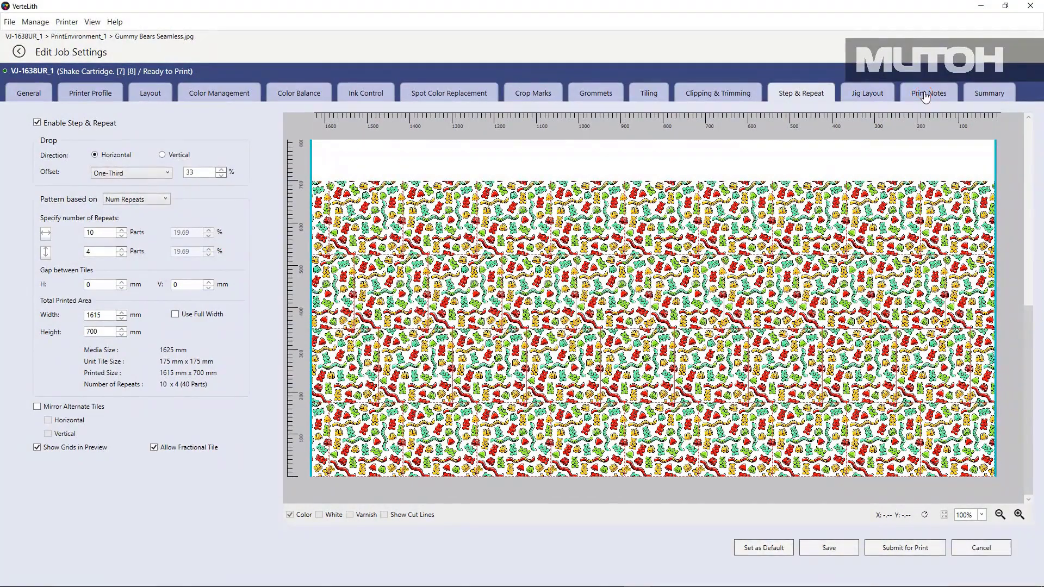
# Attempt to enable print notes on the Gummy Bears job, which step-and-repeat refuses.
pyautogui.click(928, 94)
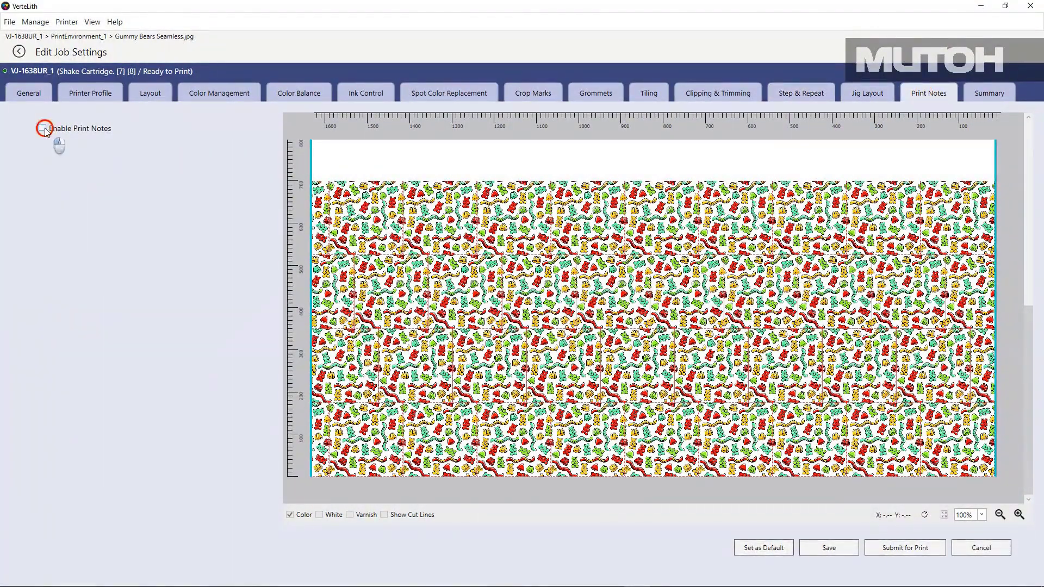
pyautogui.click(42, 128)
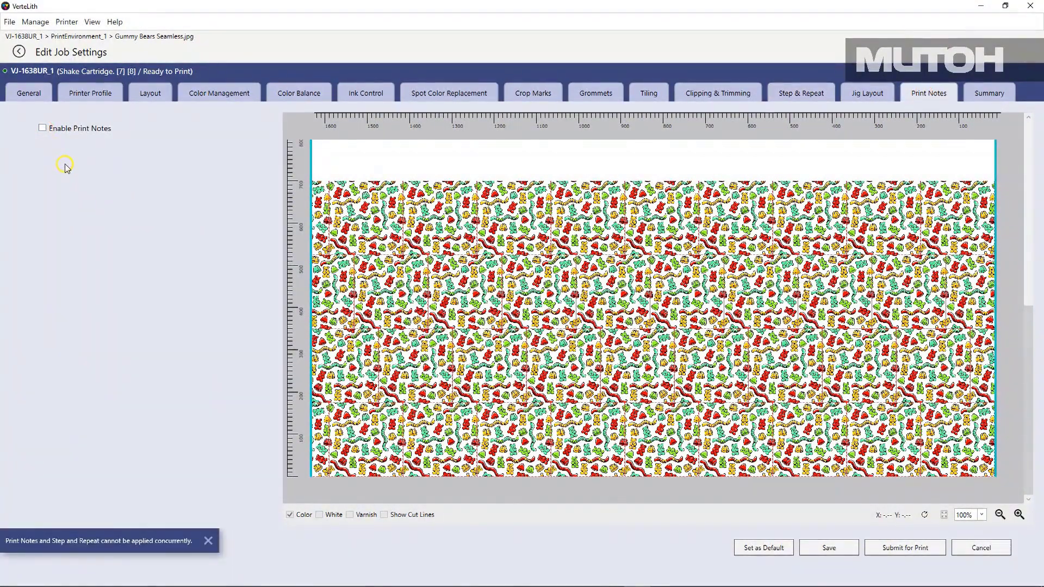
pyautogui.moveTo(113, 193)
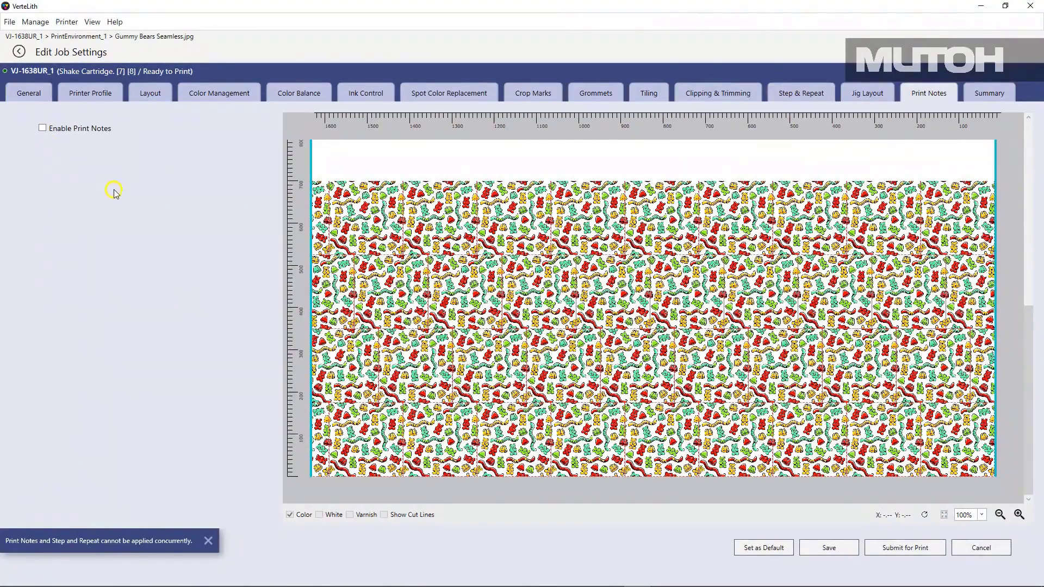
pyautogui.moveTo(809, 93)
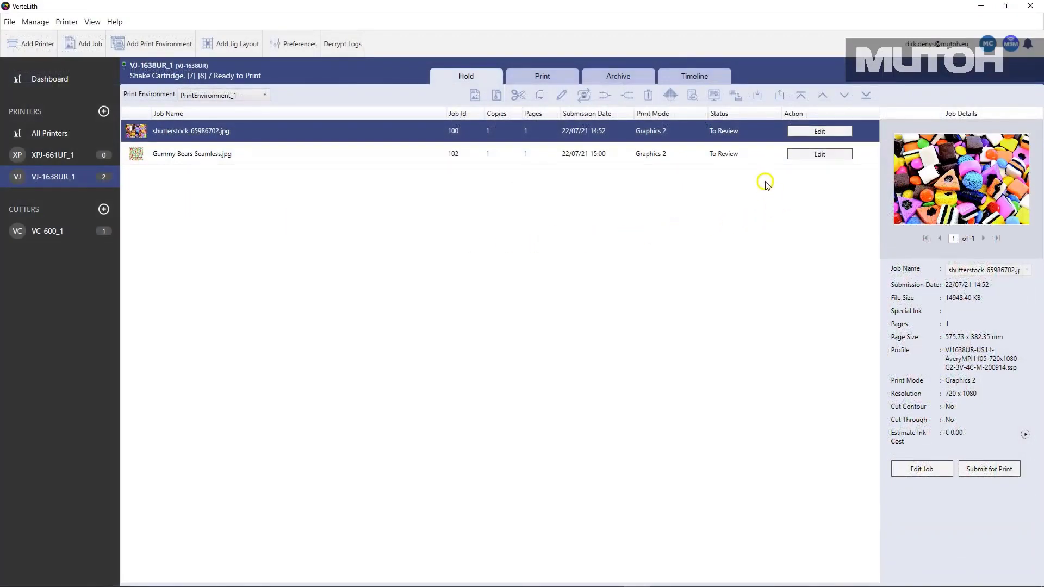
# Edit the candy job and enable print notes including the print environment.
pyautogui.click(819, 130)
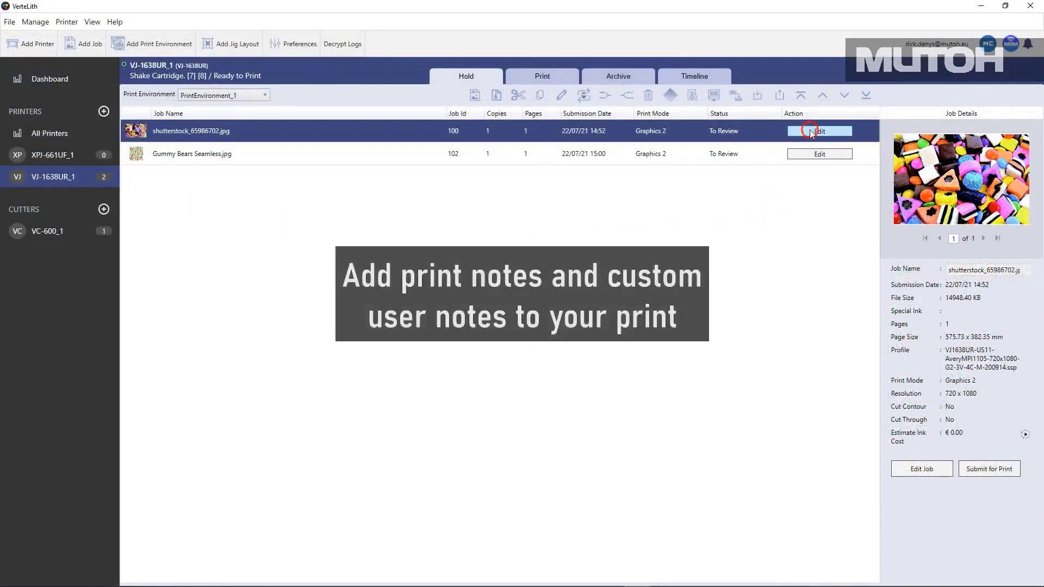
pyautogui.click(820, 131)
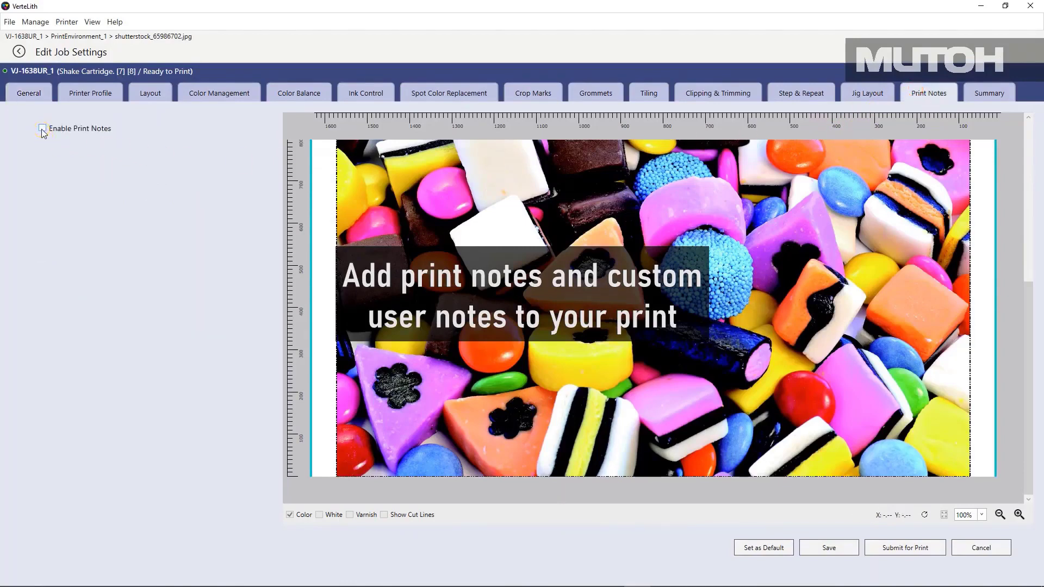
pyautogui.click(43, 129)
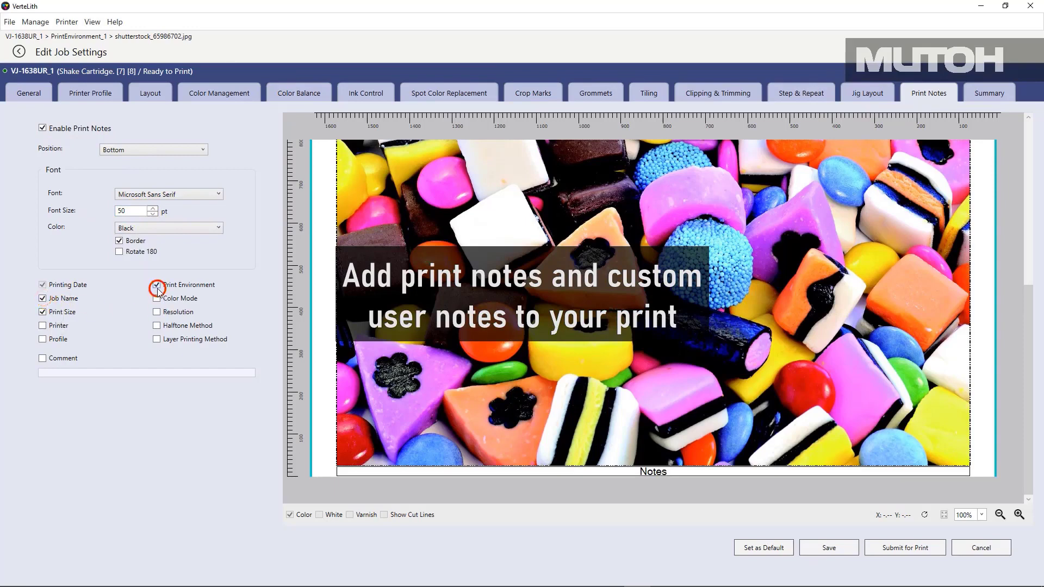
pyautogui.click(43, 358)
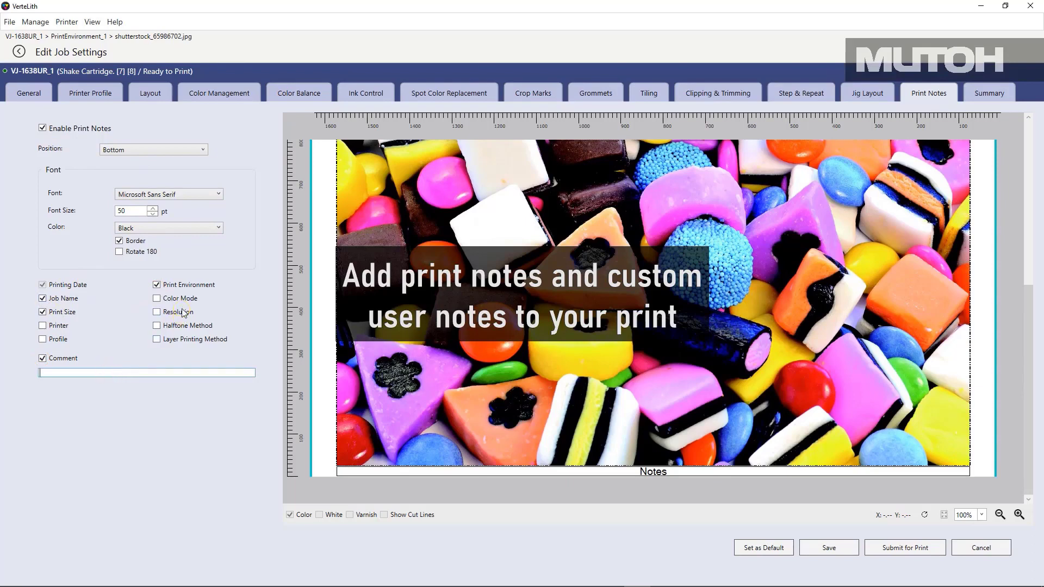
# Enter the print-note comment 'Test Print'.
pyautogui.write('Test')
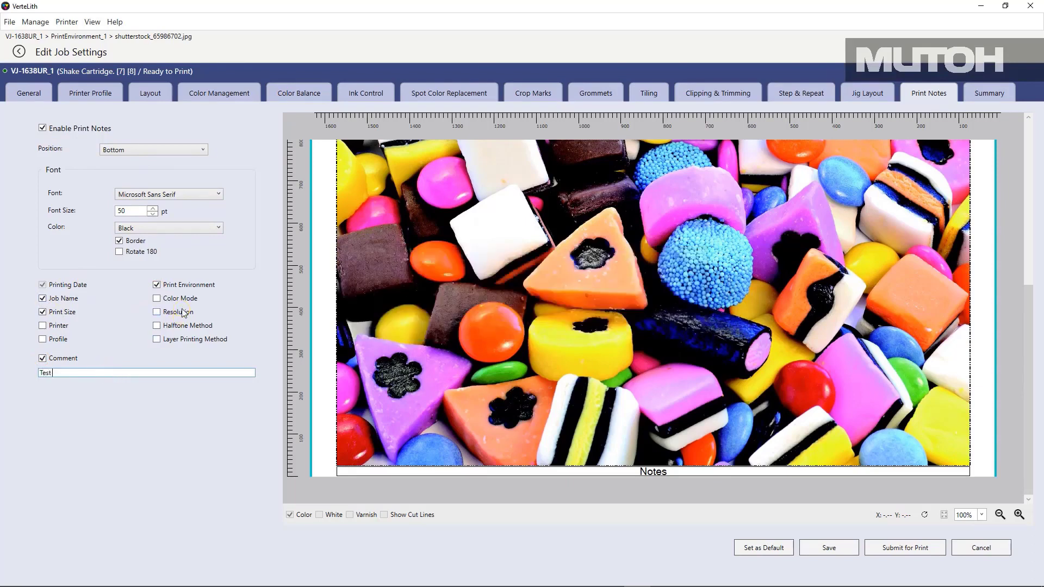
pyautogui.write('Print')
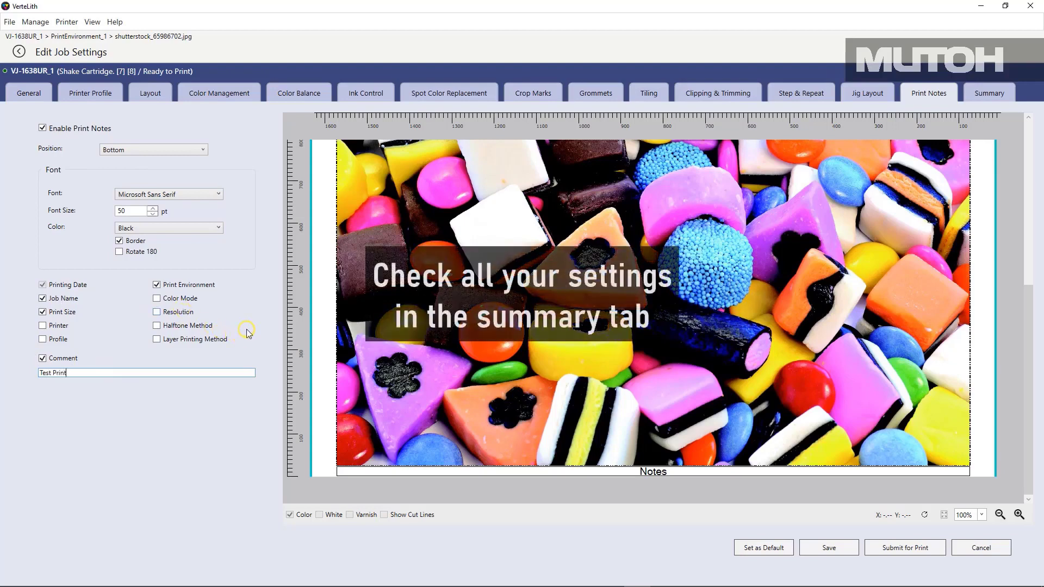
pyautogui.moveTo(969, 283)
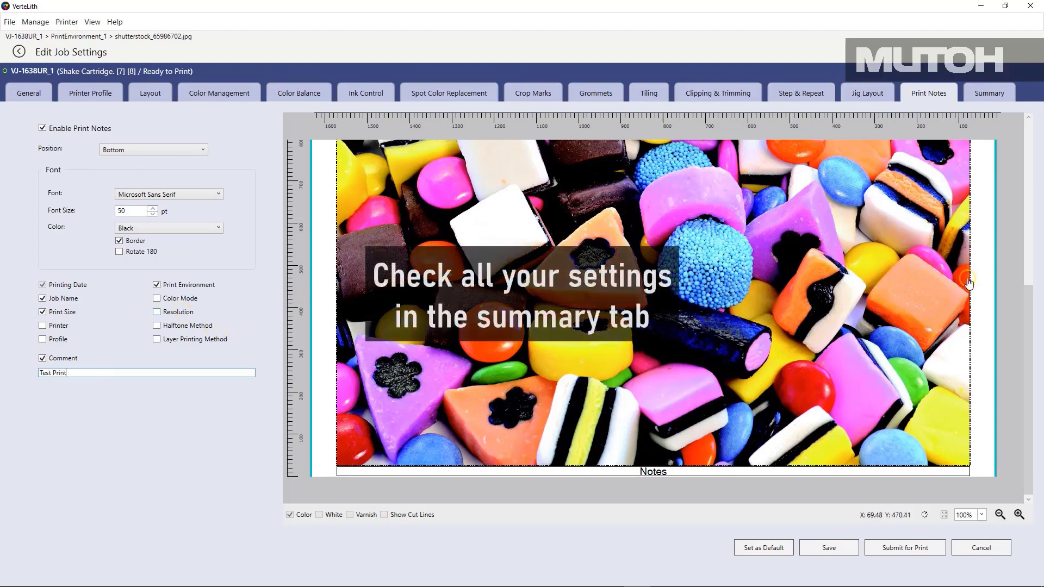
pyautogui.moveTo(999, 122)
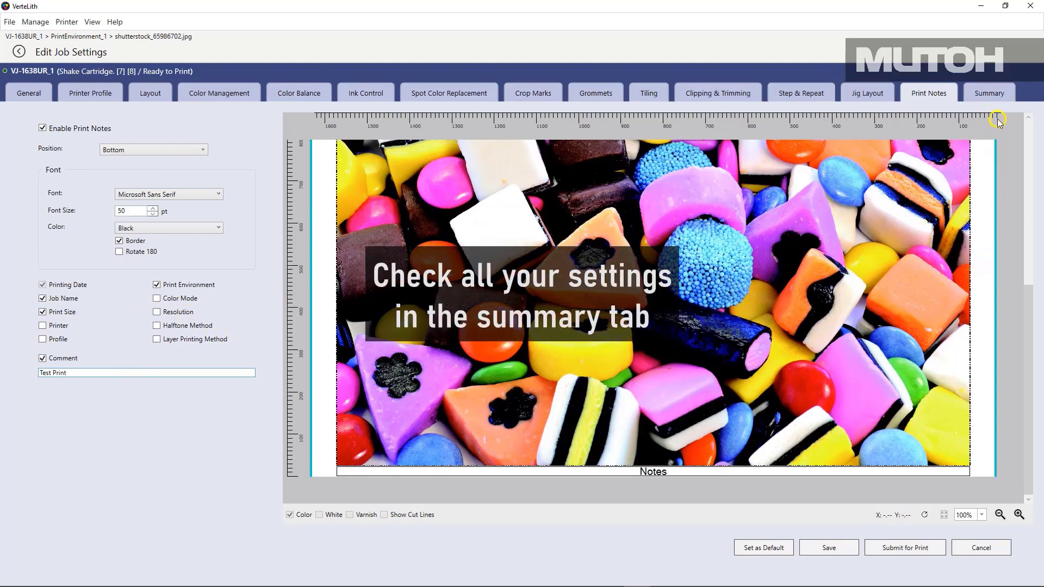
# Show the candy job's summary of profile, layout, crop mark and tiling settings.
pyautogui.click(988, 94)
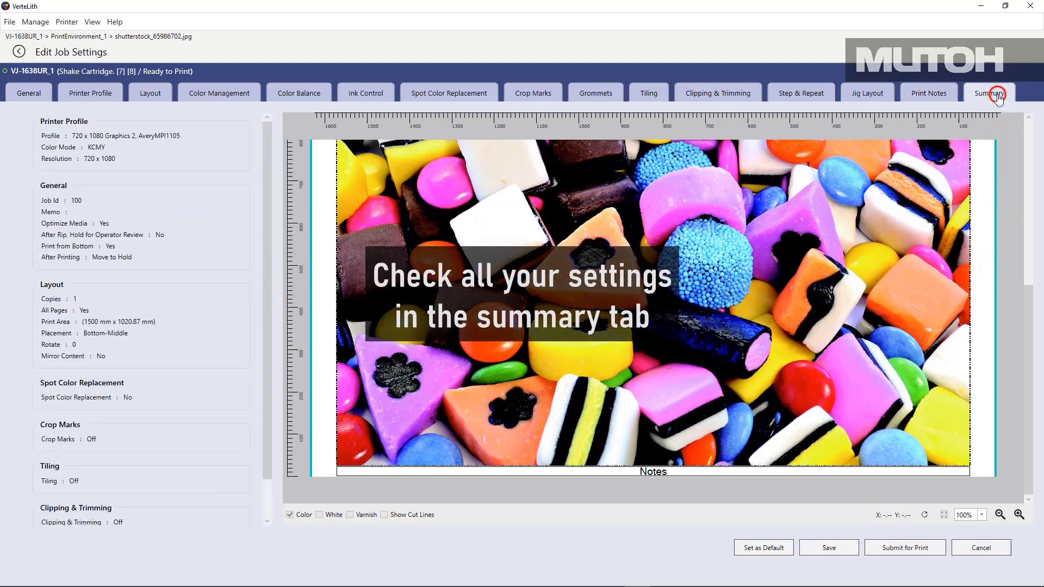
pyautogui.moveTo(255, 291)
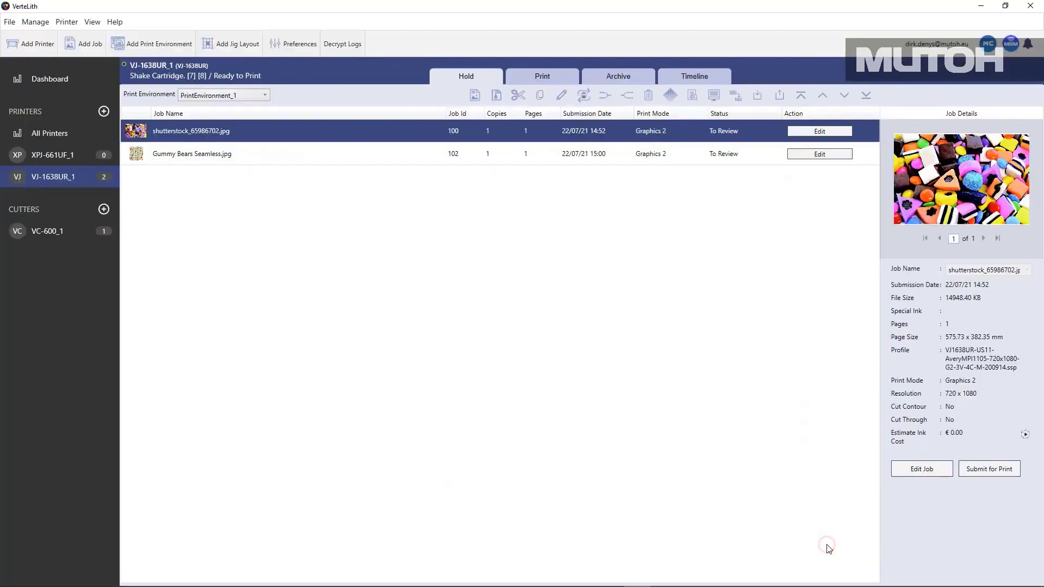
pyautogui.moveTo(634, 350)
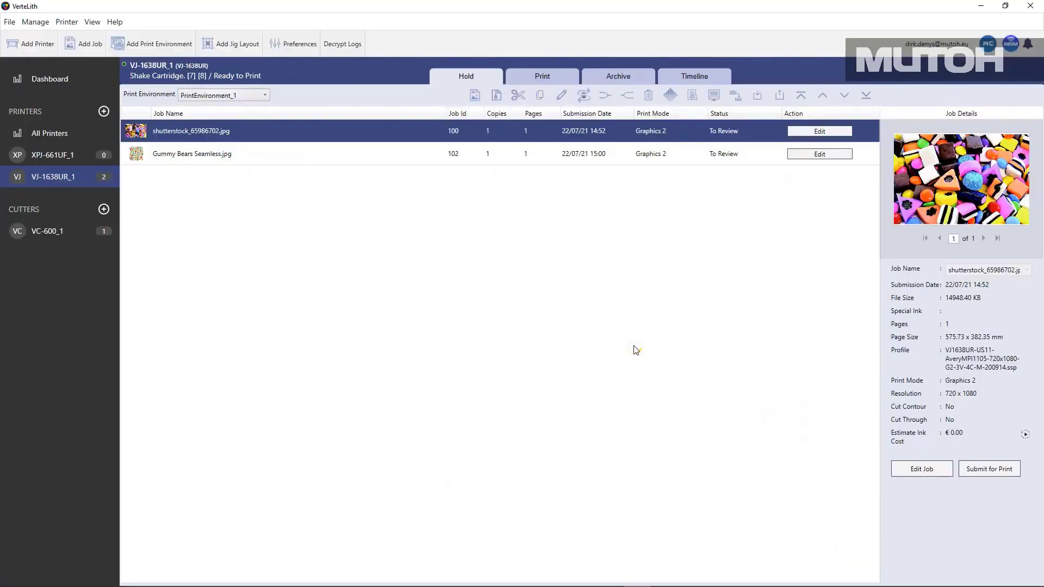